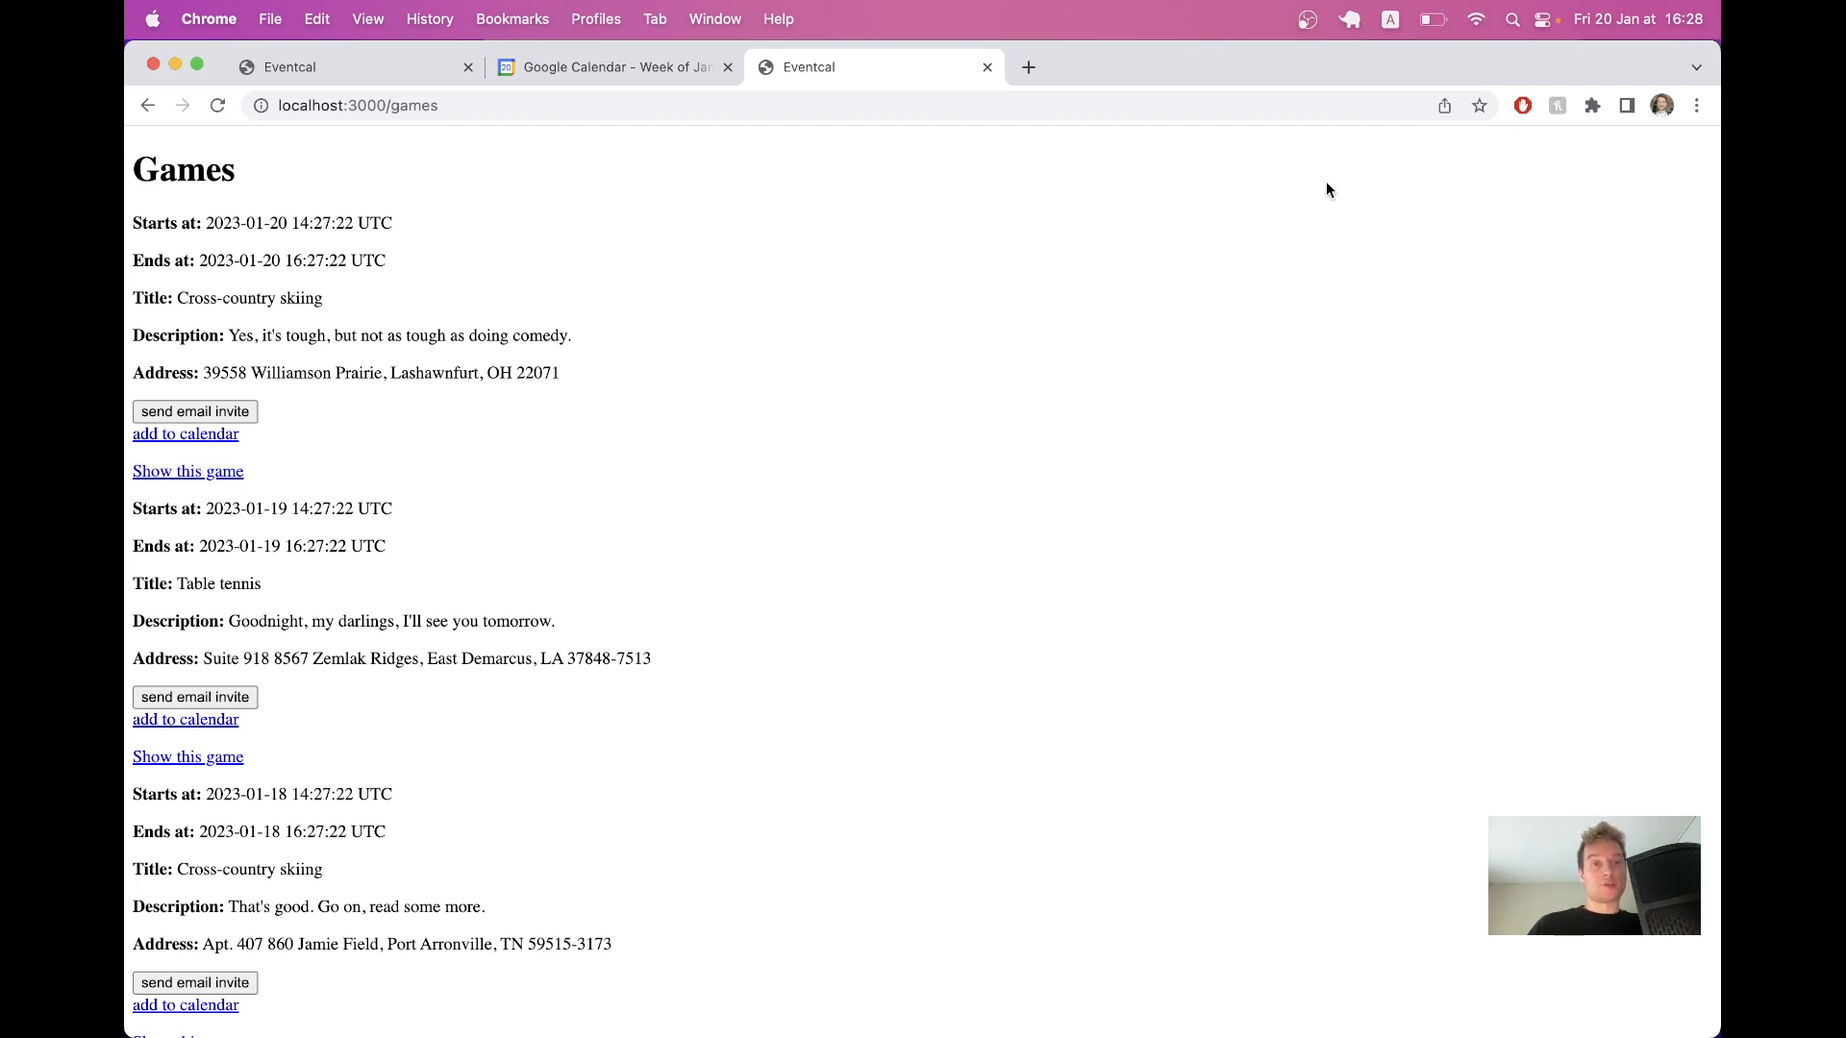
Switch to the Google Calendar tab showing the 16–22 January 2023 week
click(612, 67)
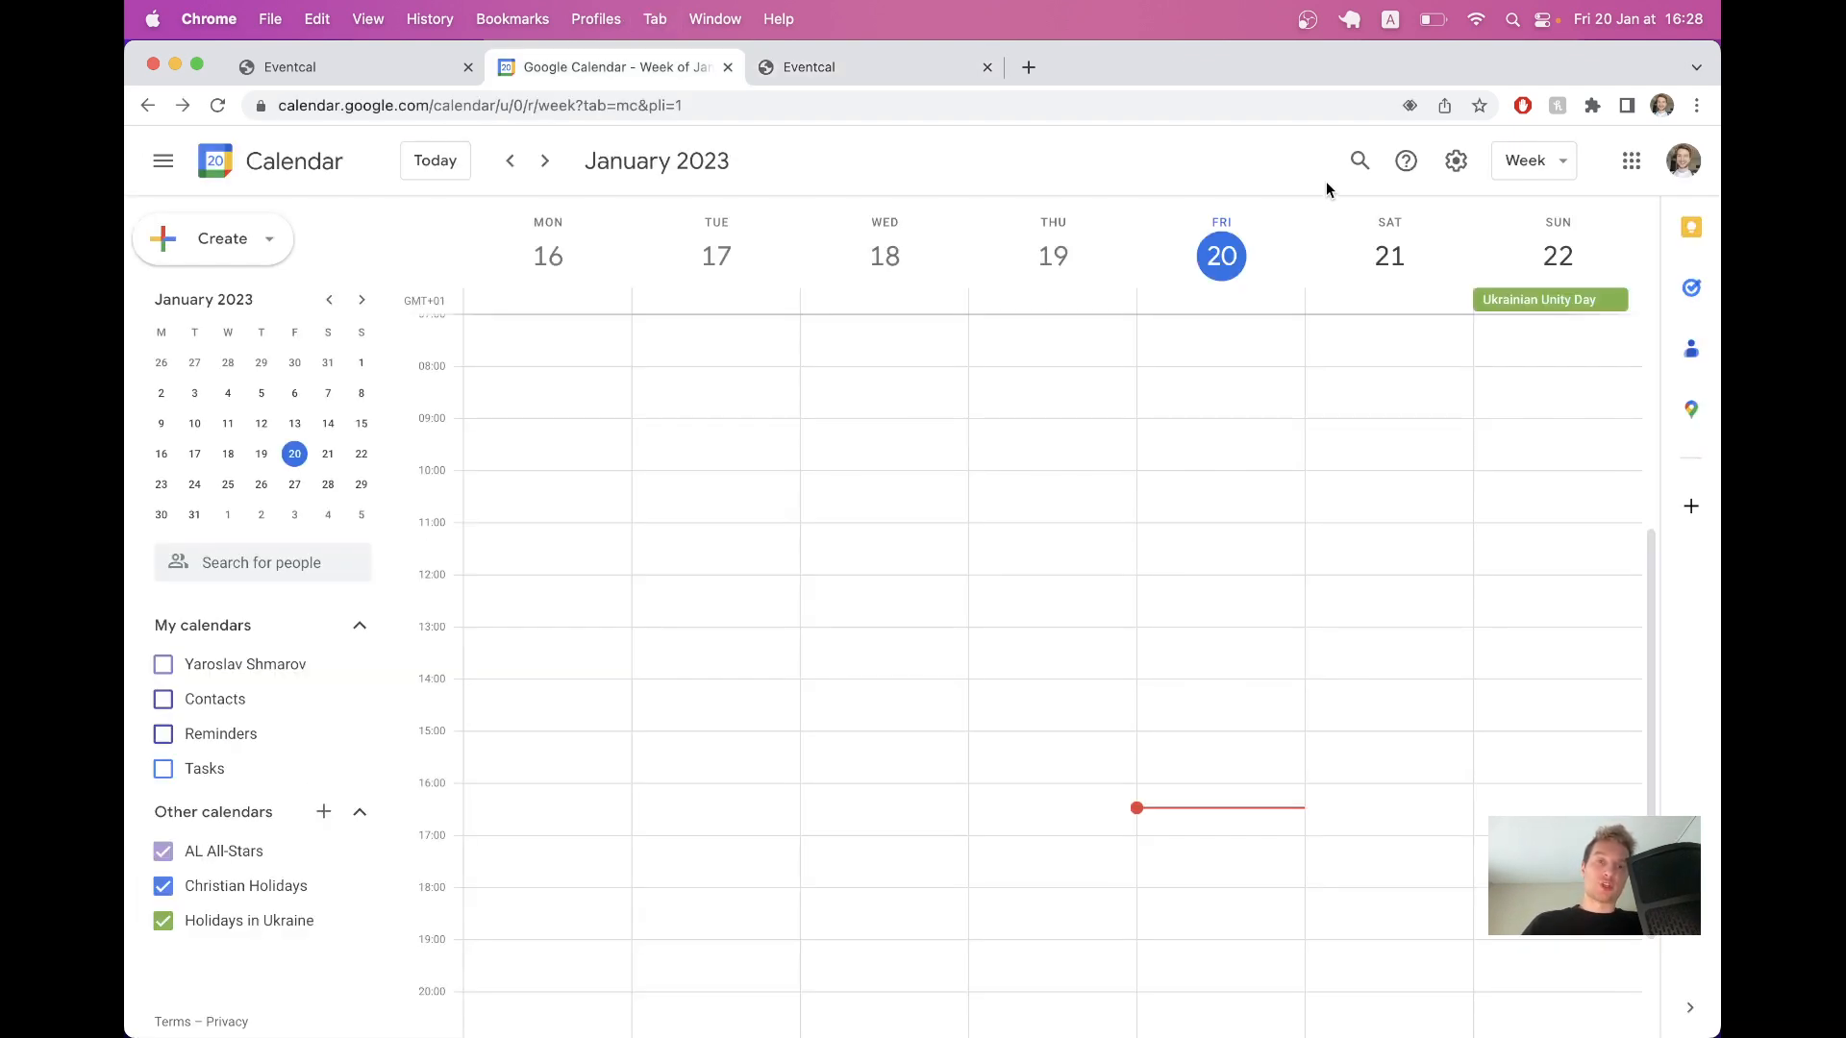
mouse_move(173, 704)
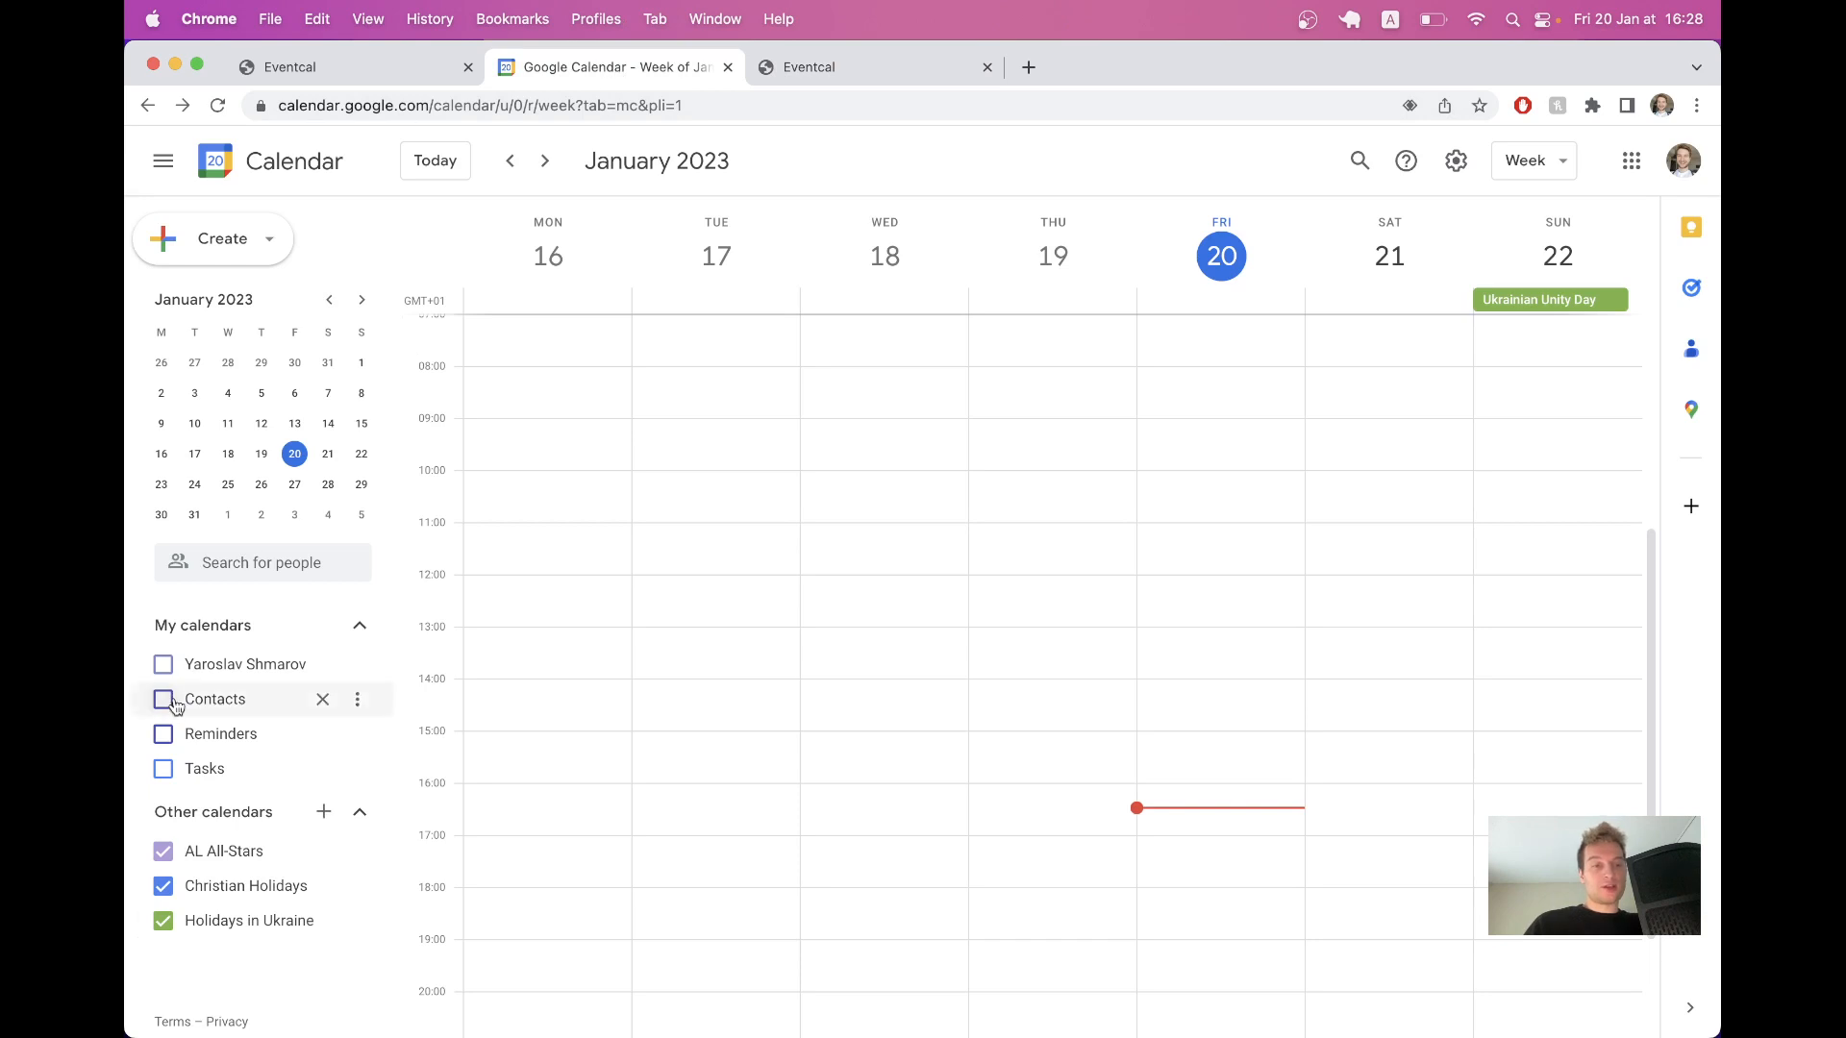
mouse_move(210, 823)
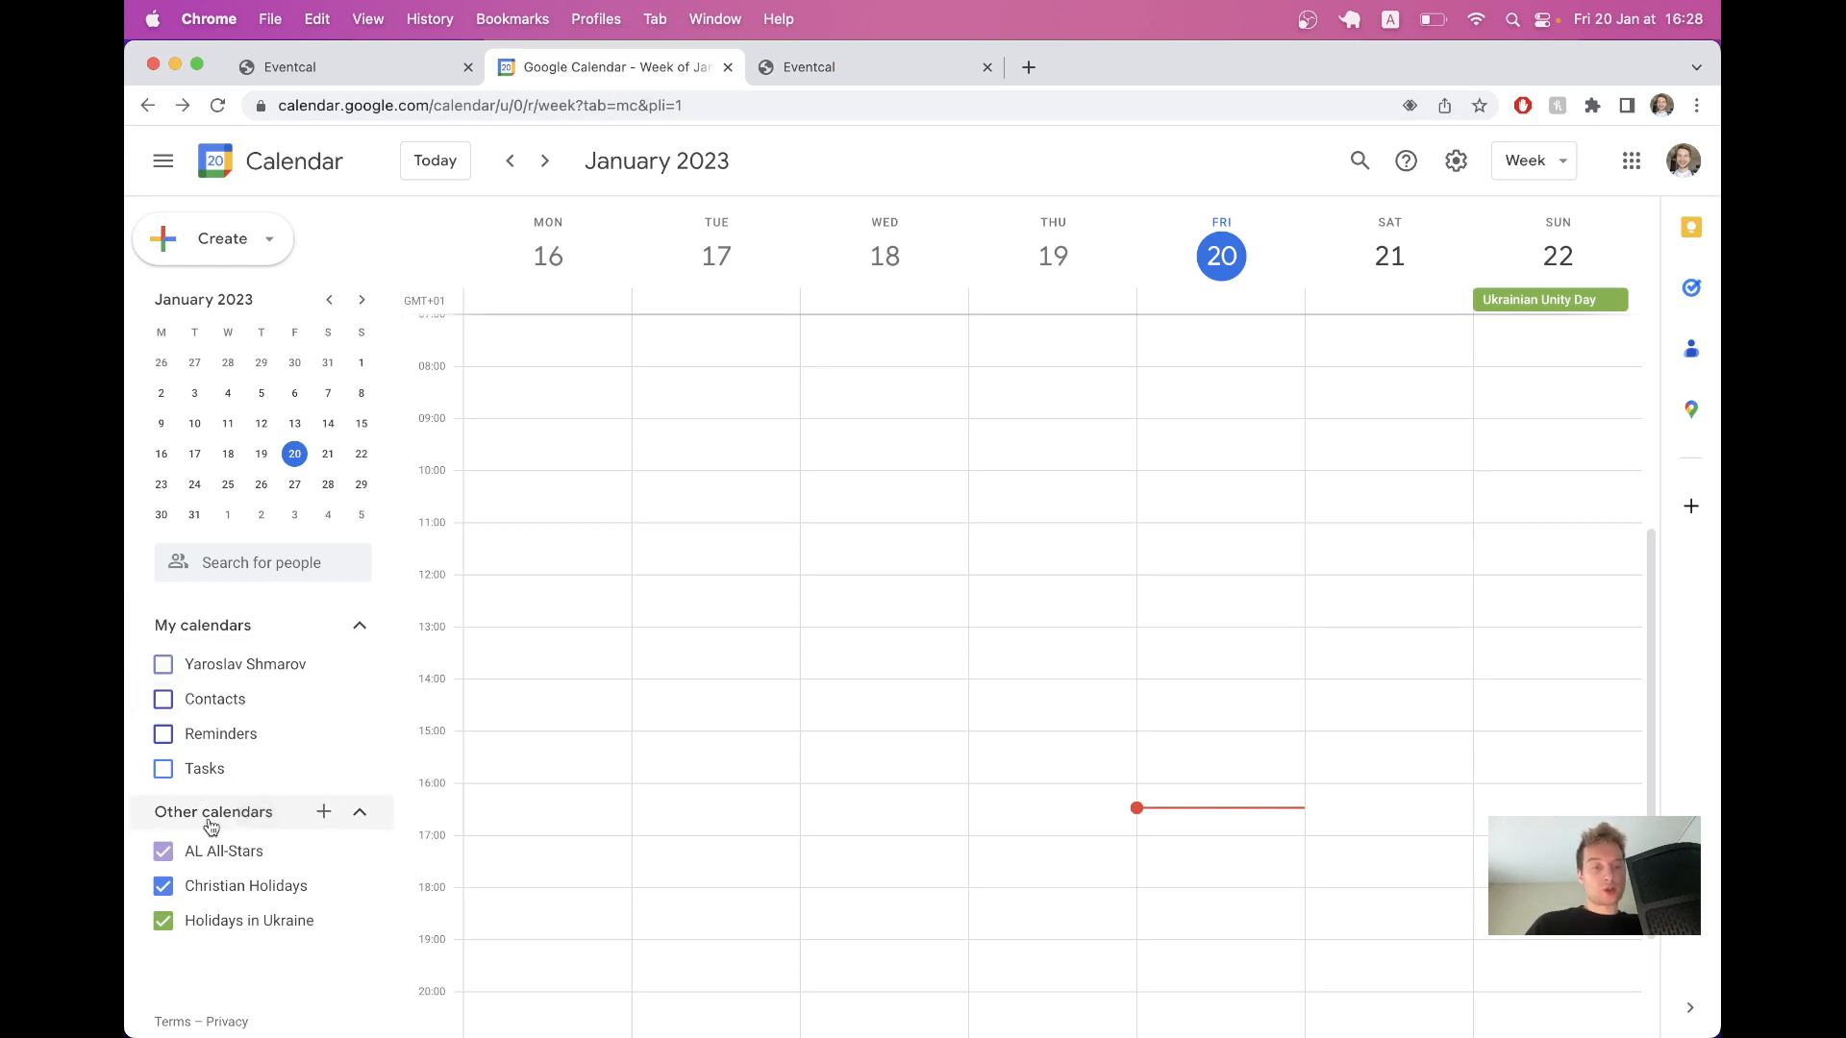
mouse_move(224, 851)
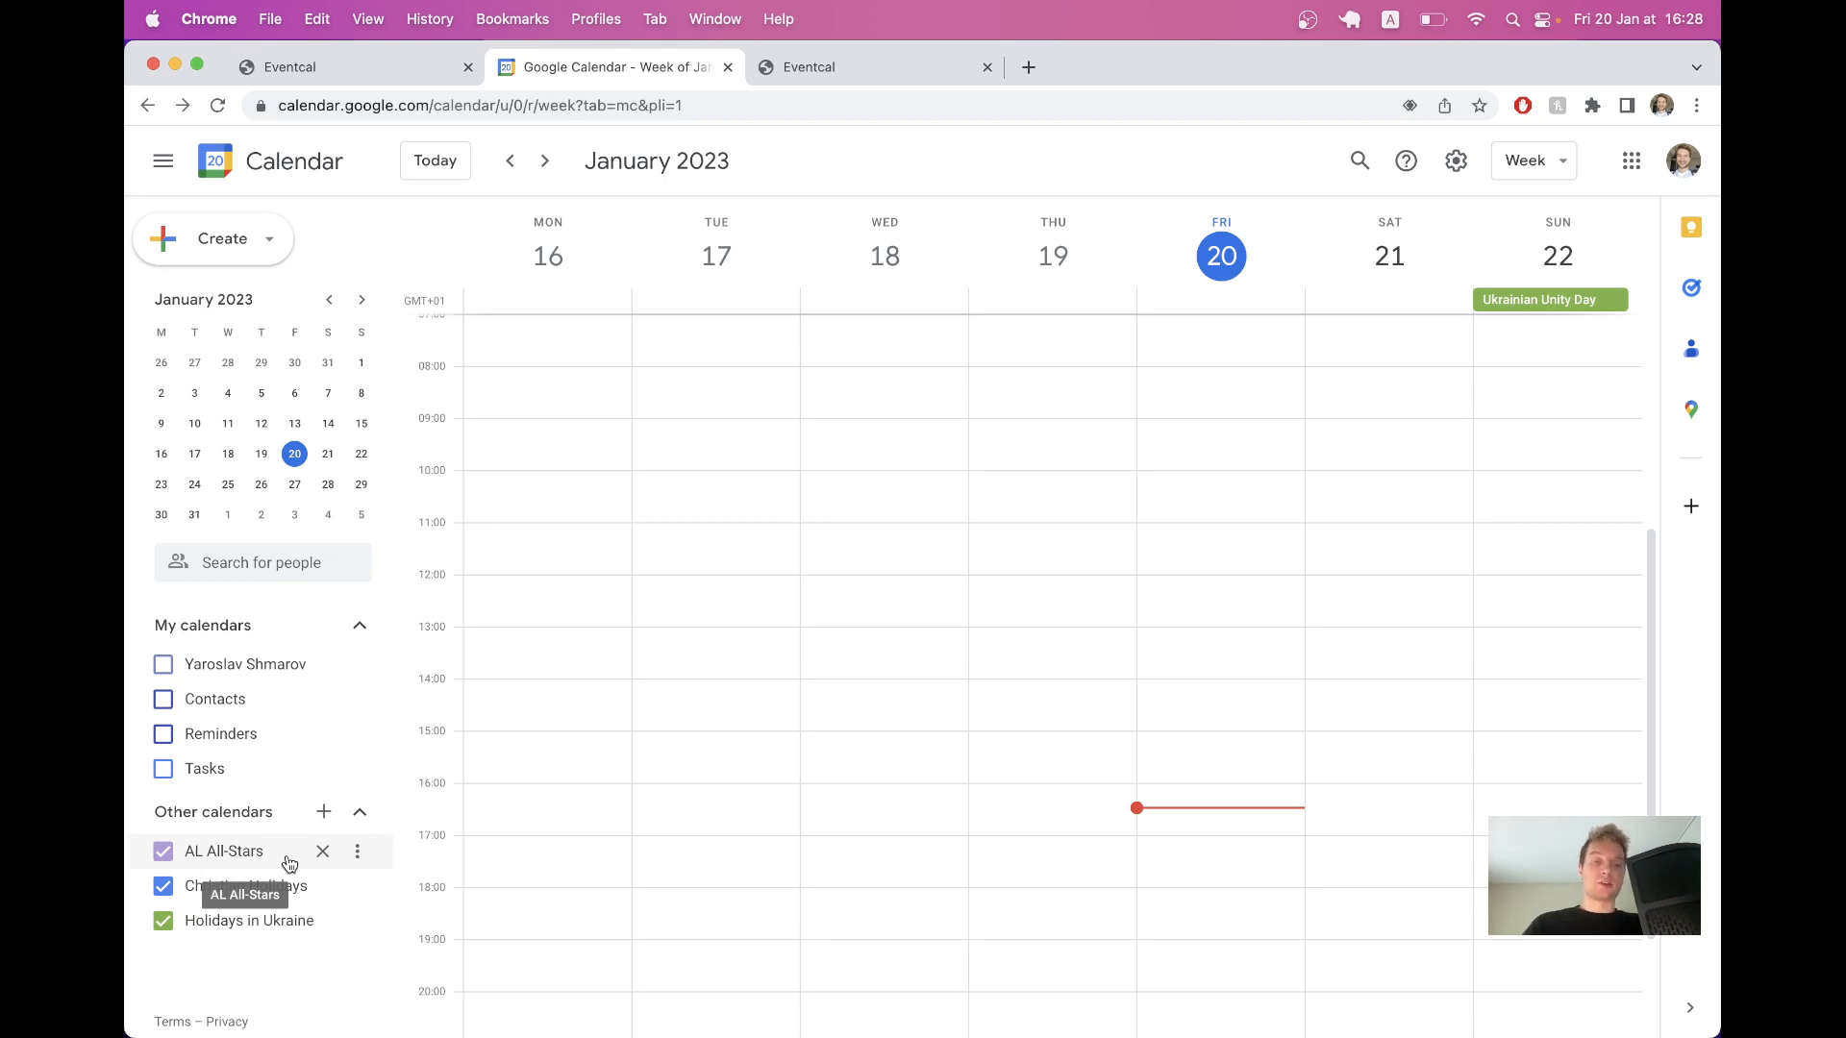
mouse_move(243, 884)
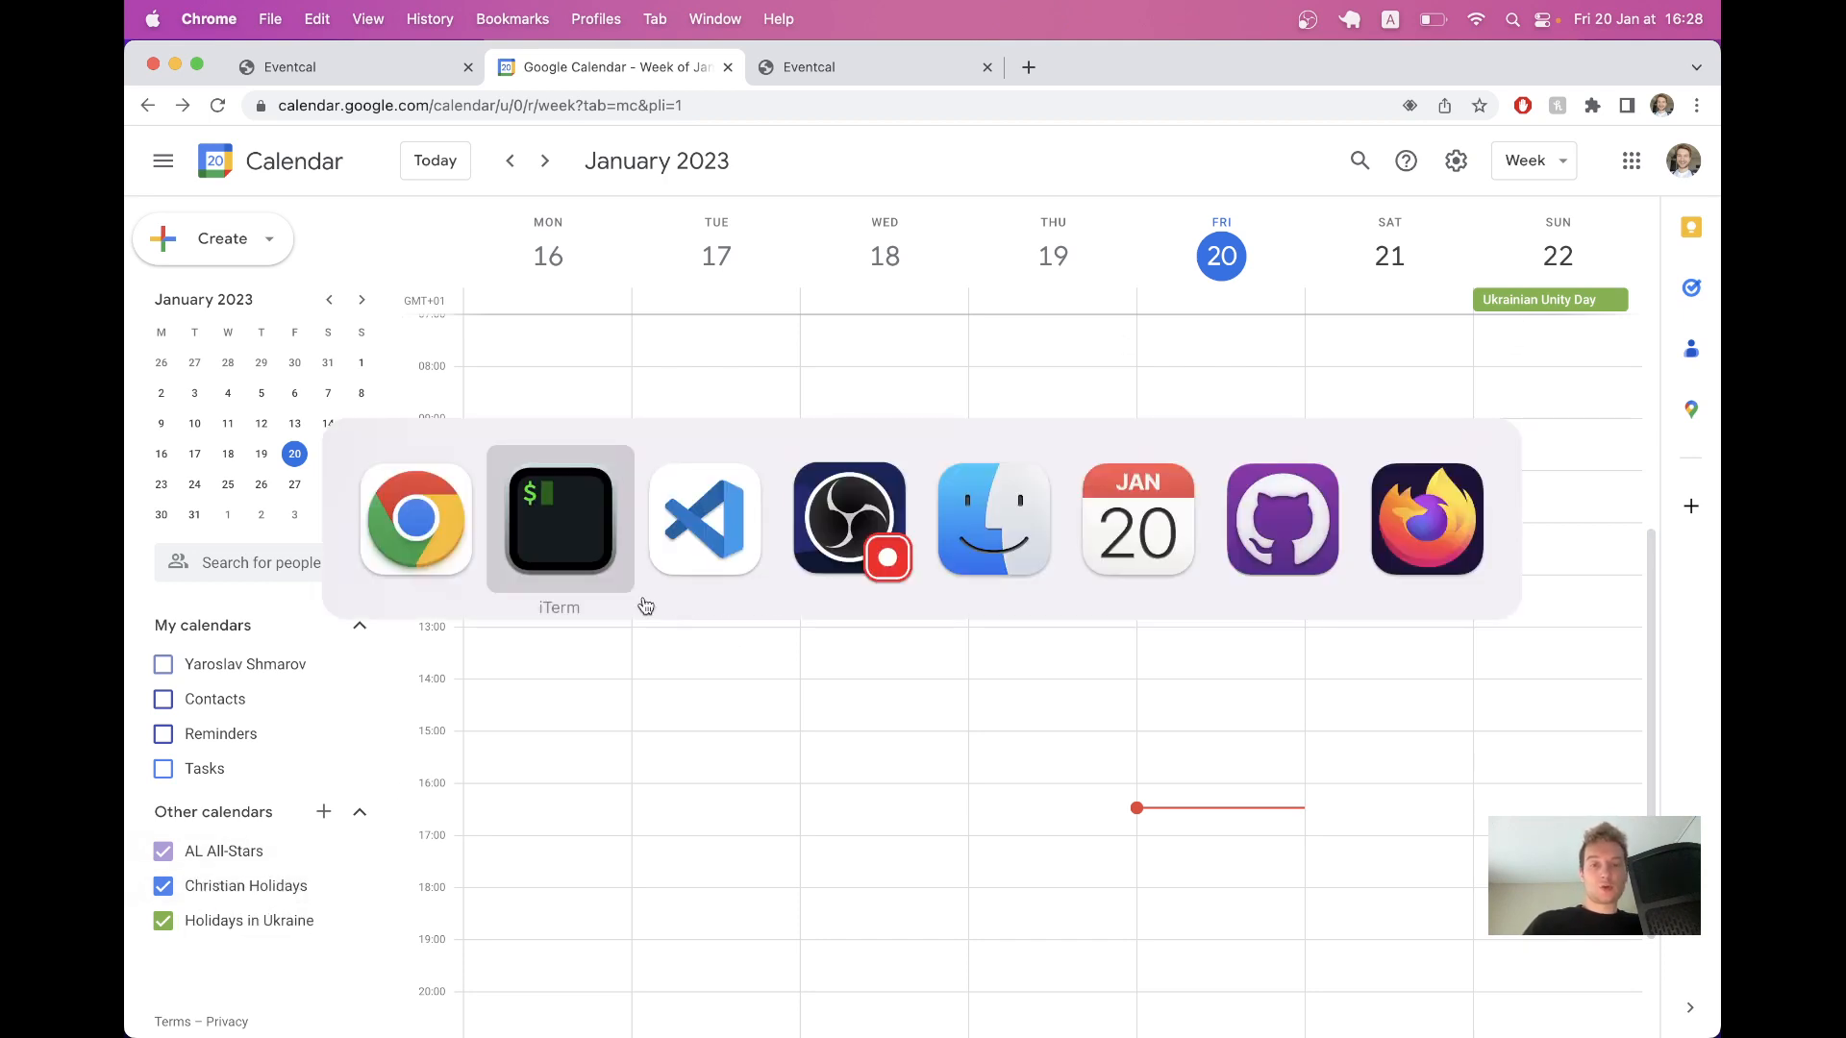
Start a new calendar subscription in macOS Calendar, then cancel the URL prompt
click(1135, 518)
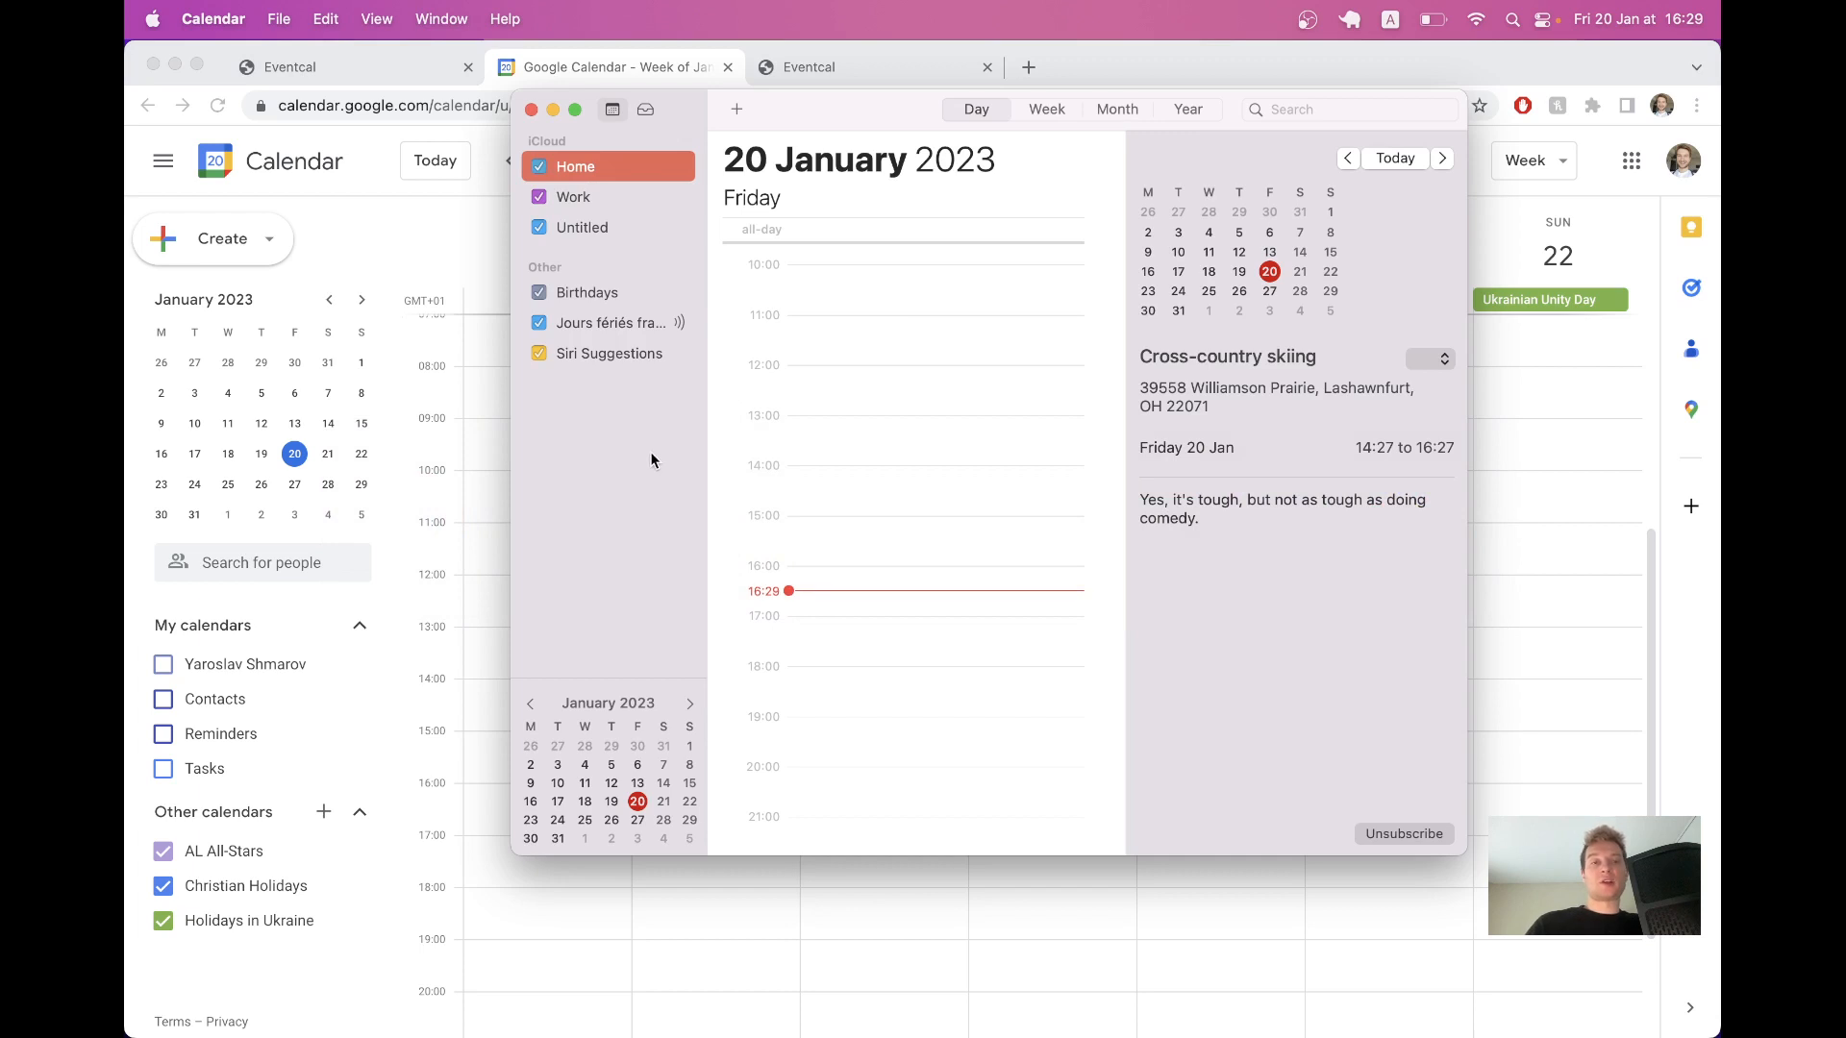
mouse_move(592, 227)
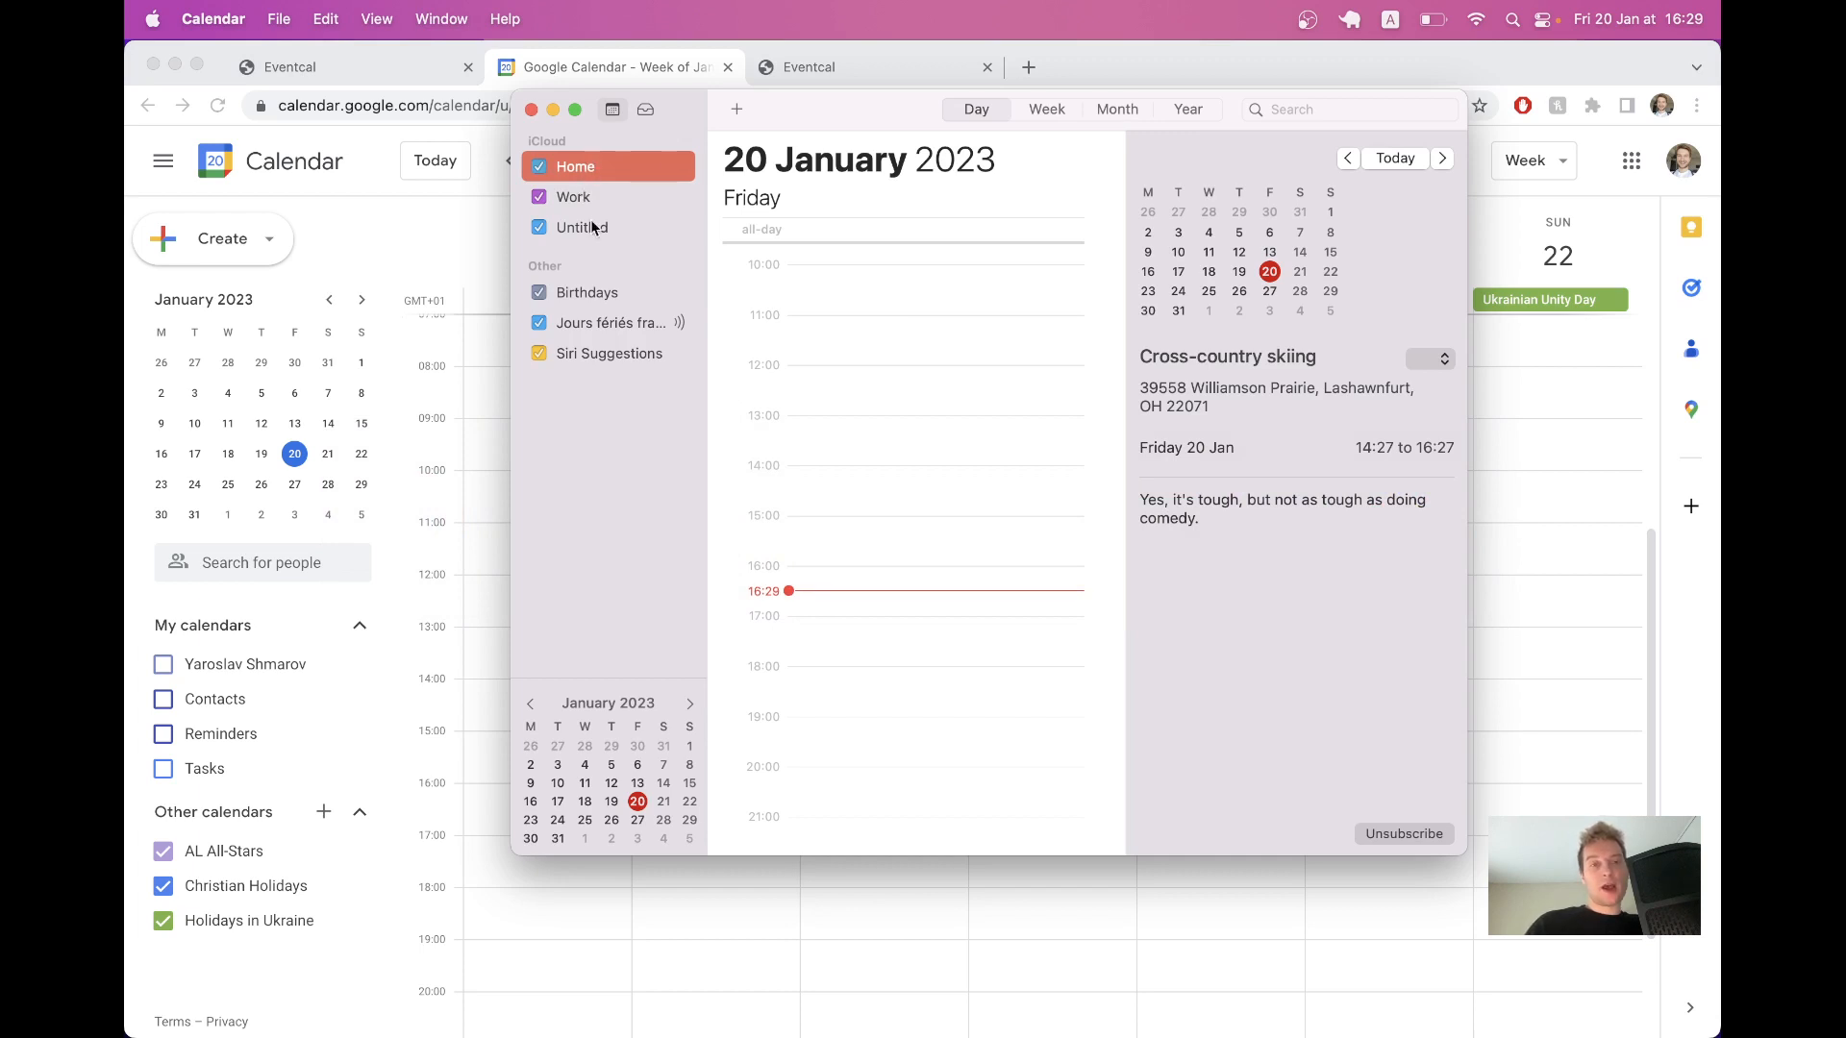
mouse_move(335, 12)
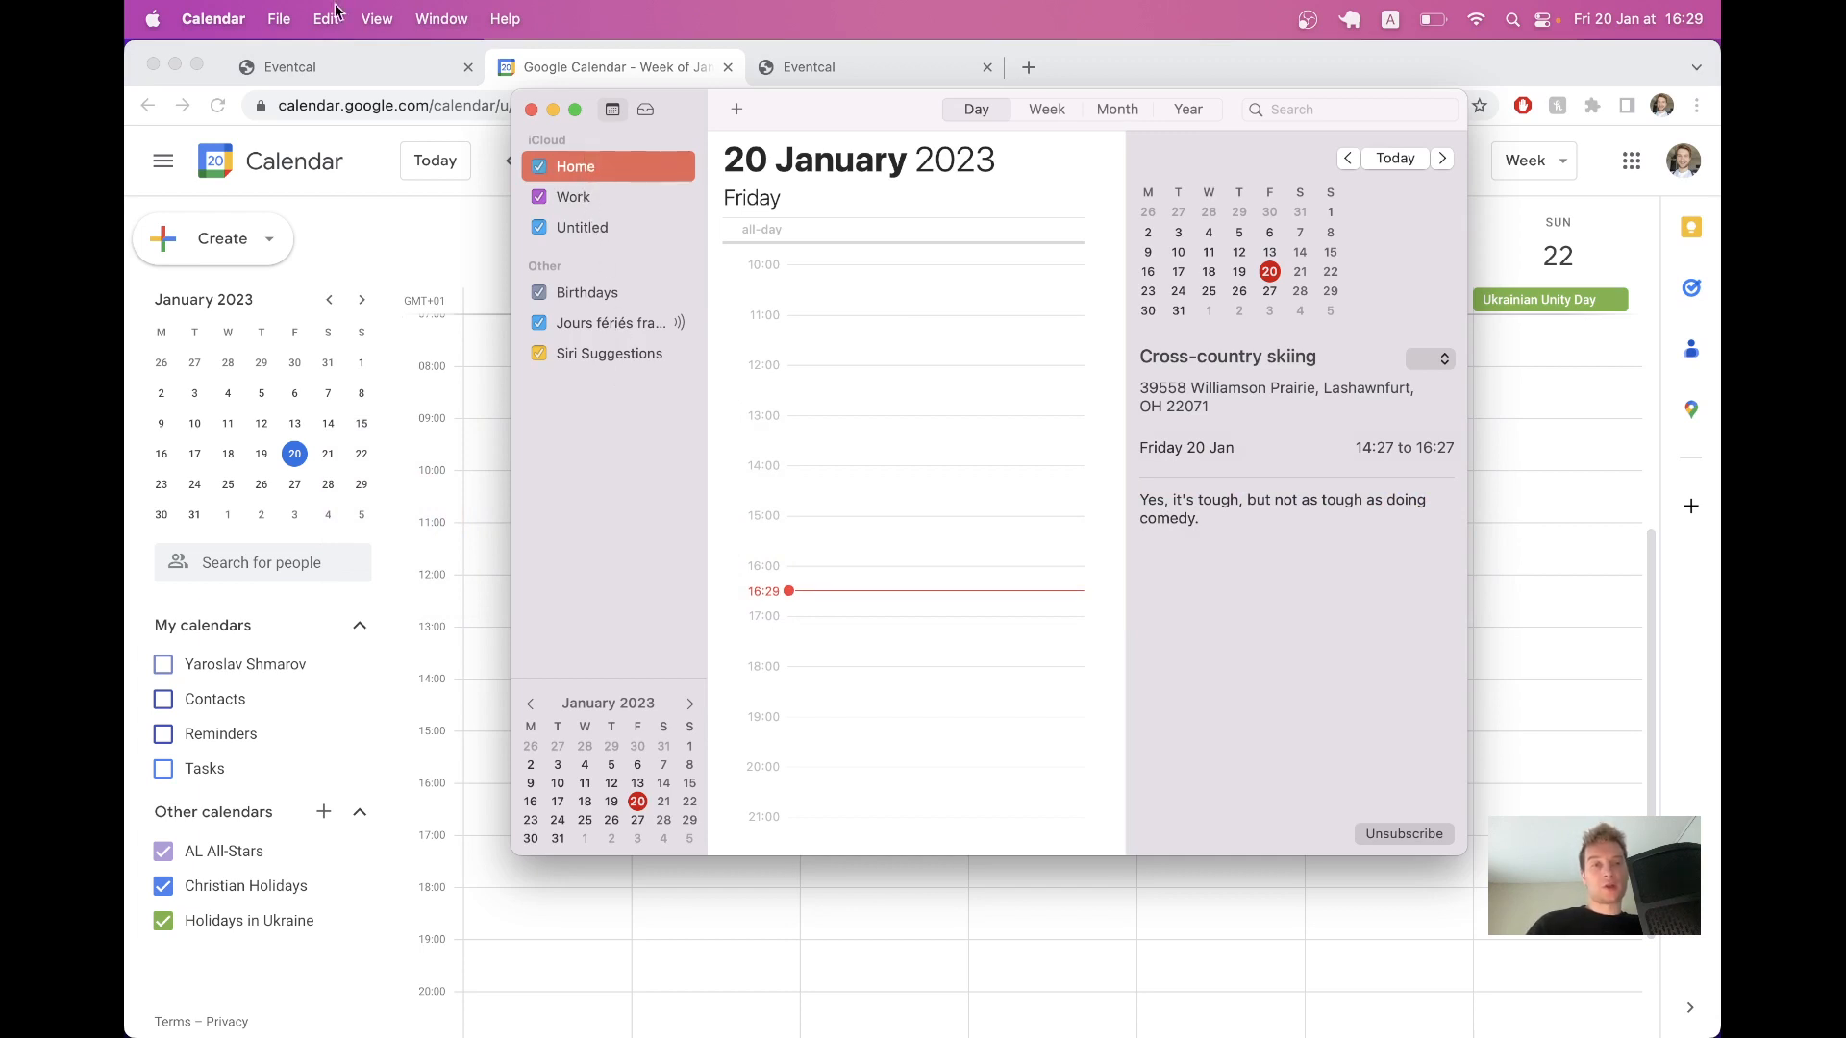
click(279, 20)
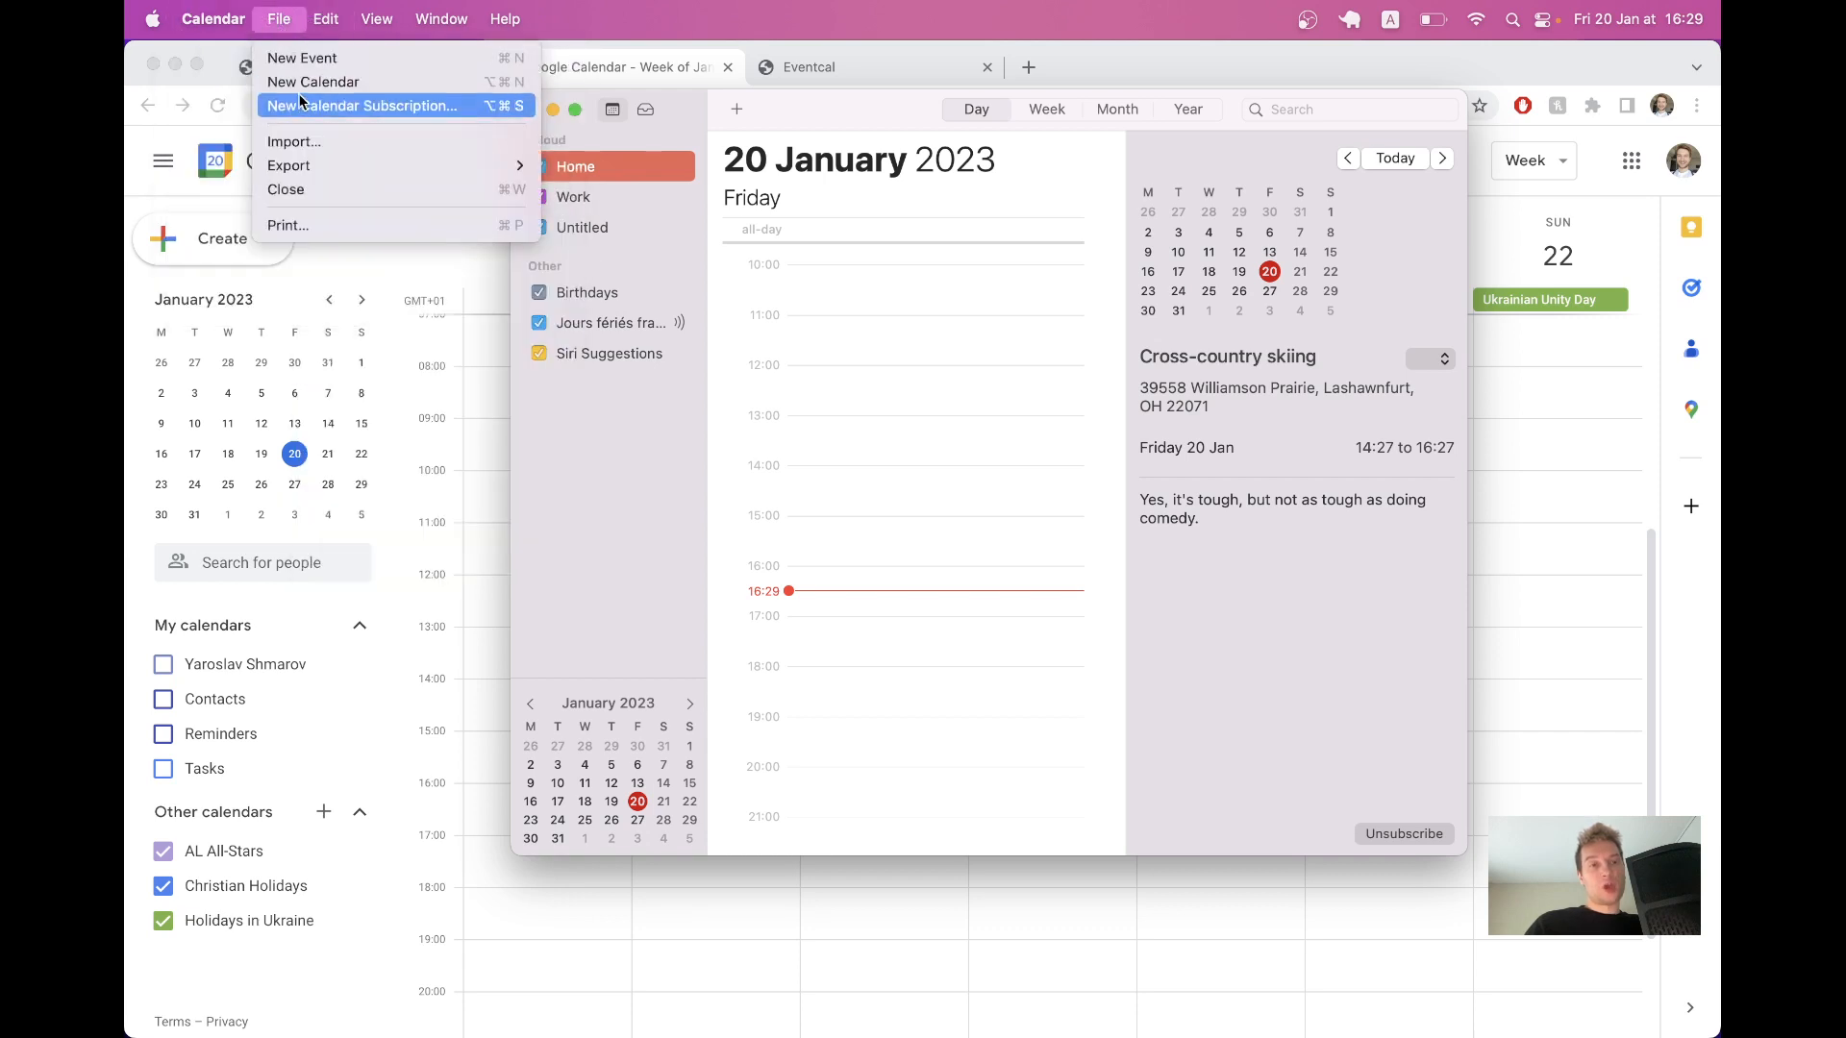
click(367, 106)
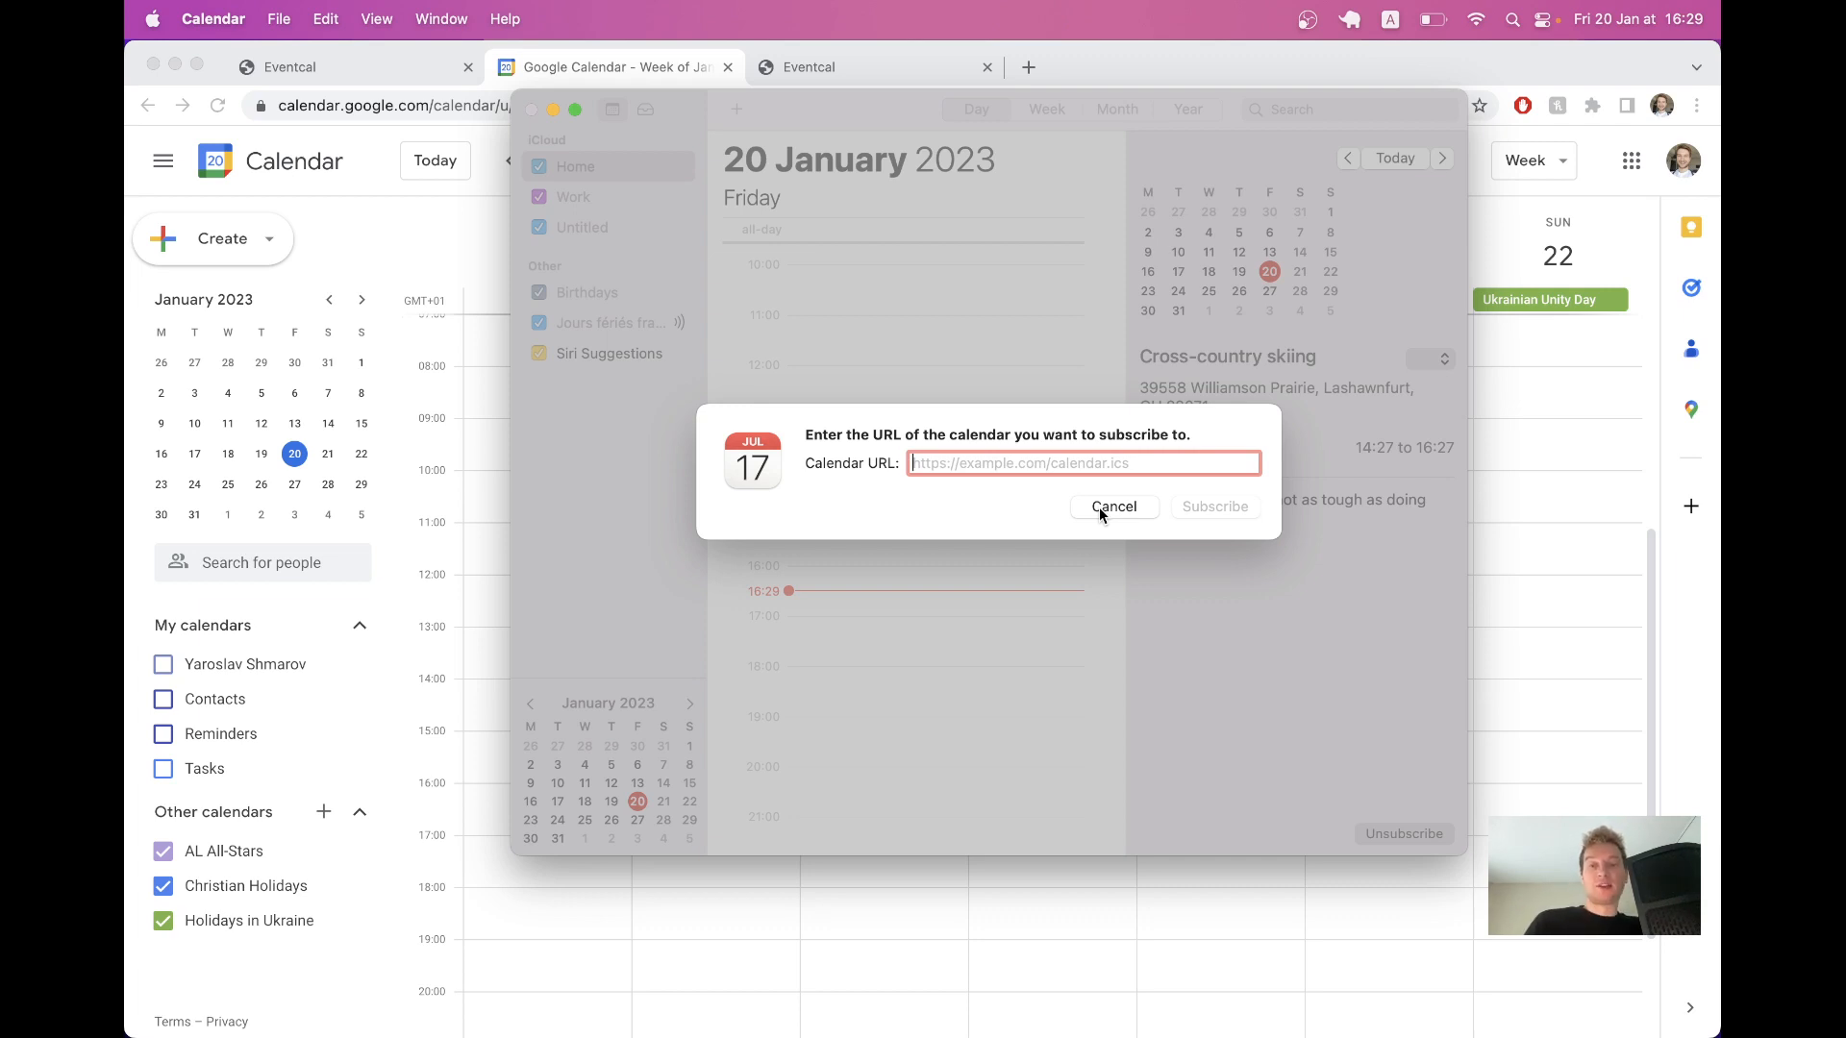
click(1113, 507)
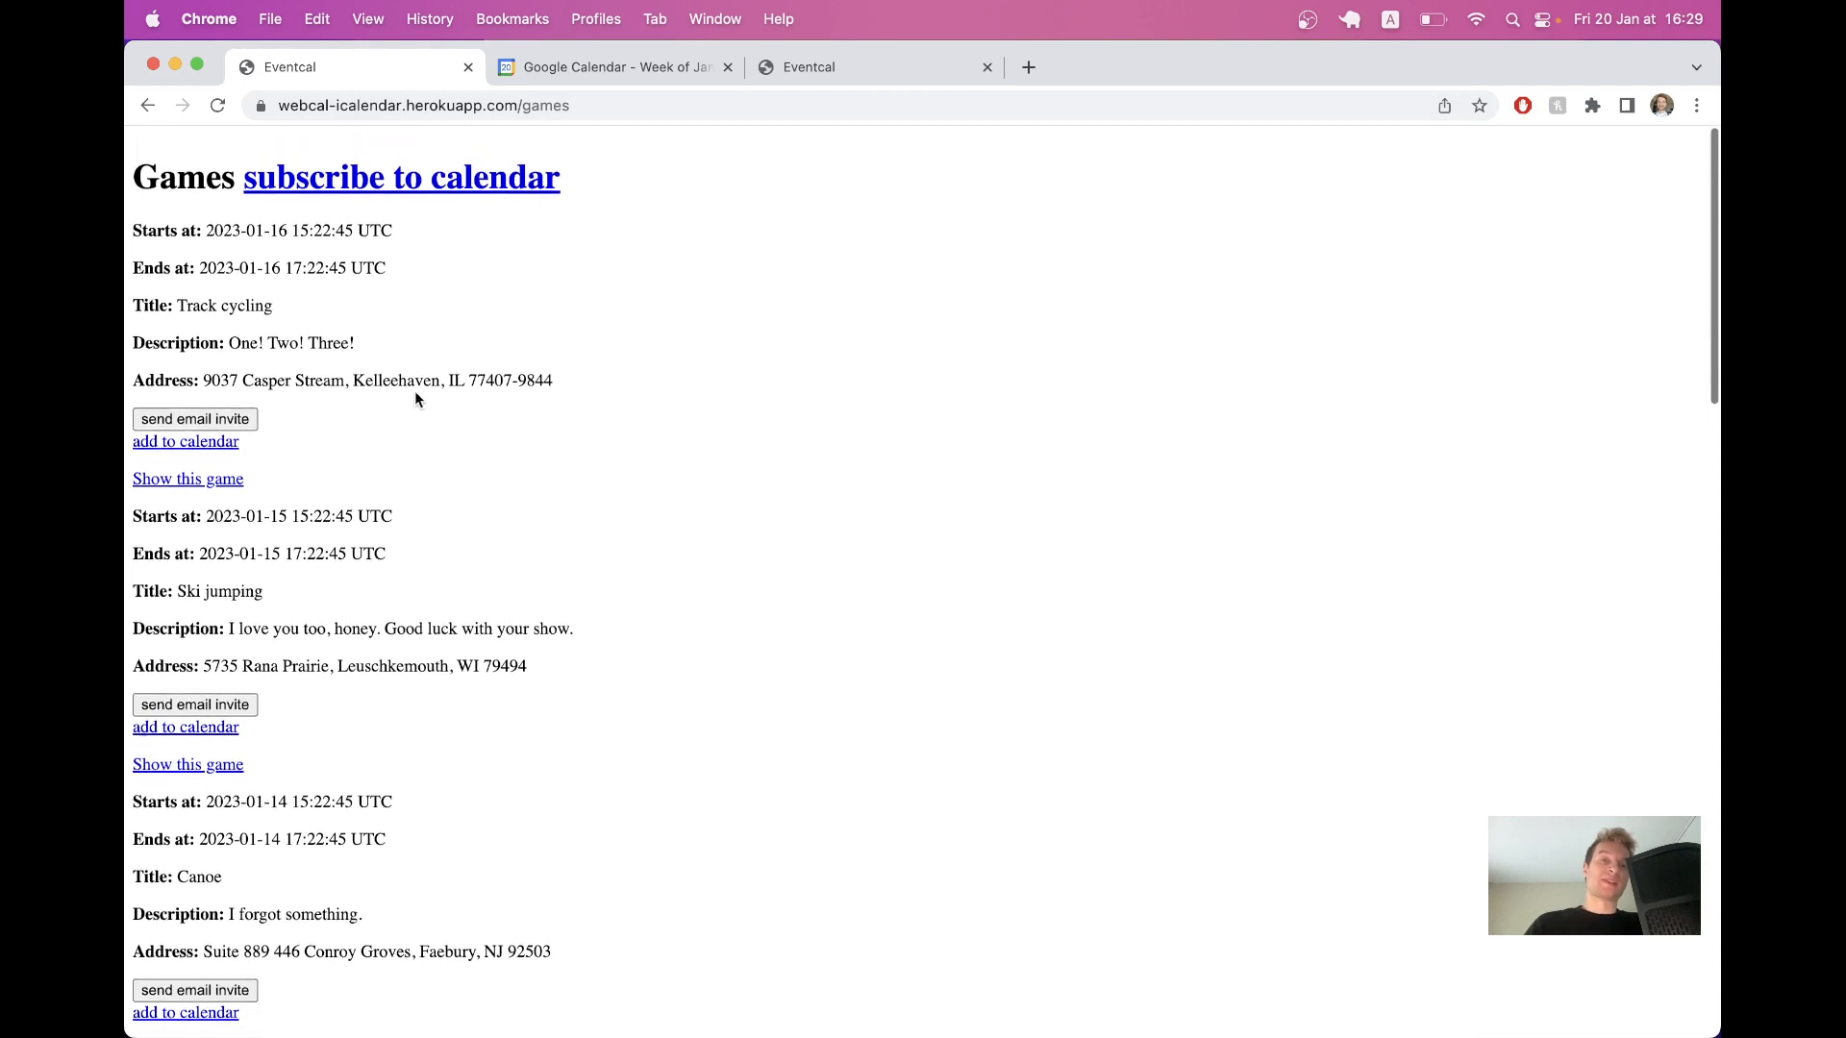
Subscribe to the games.ics feed in Calendar, accepting the SupeRails events calendar settings
click(400, 177)
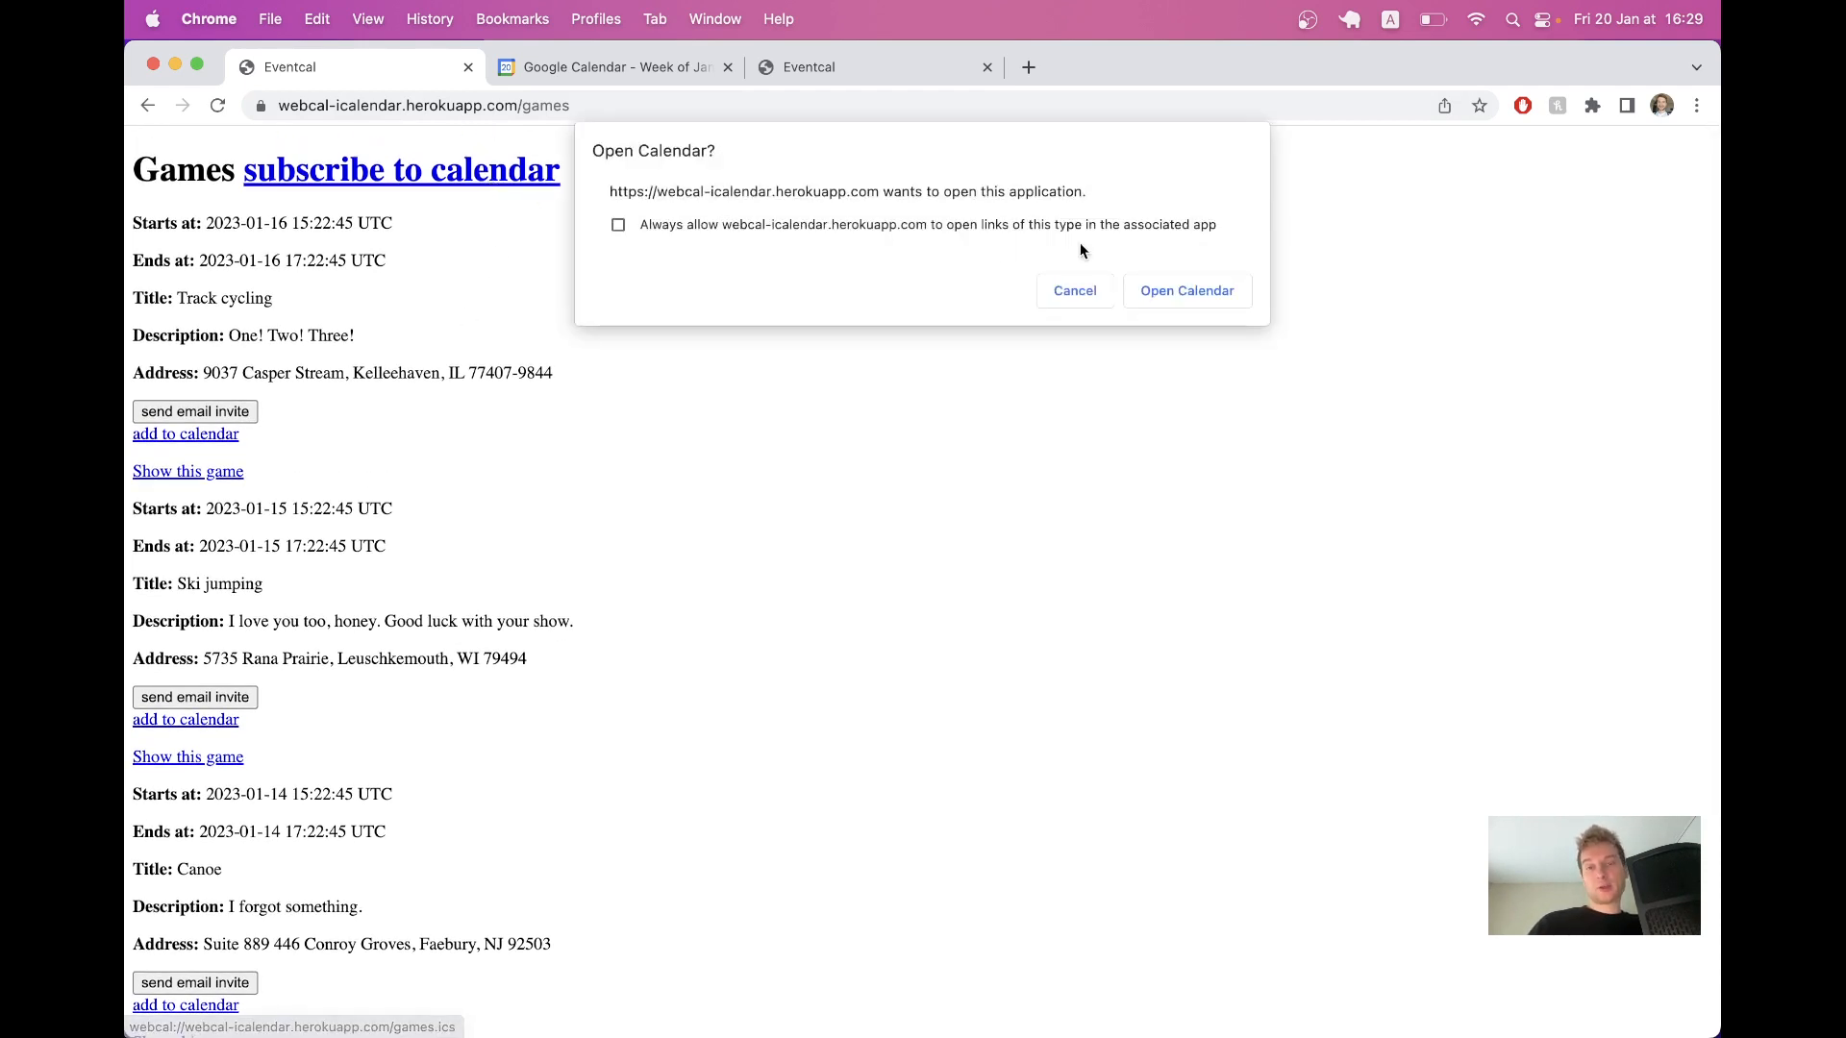
click(1185, 291)
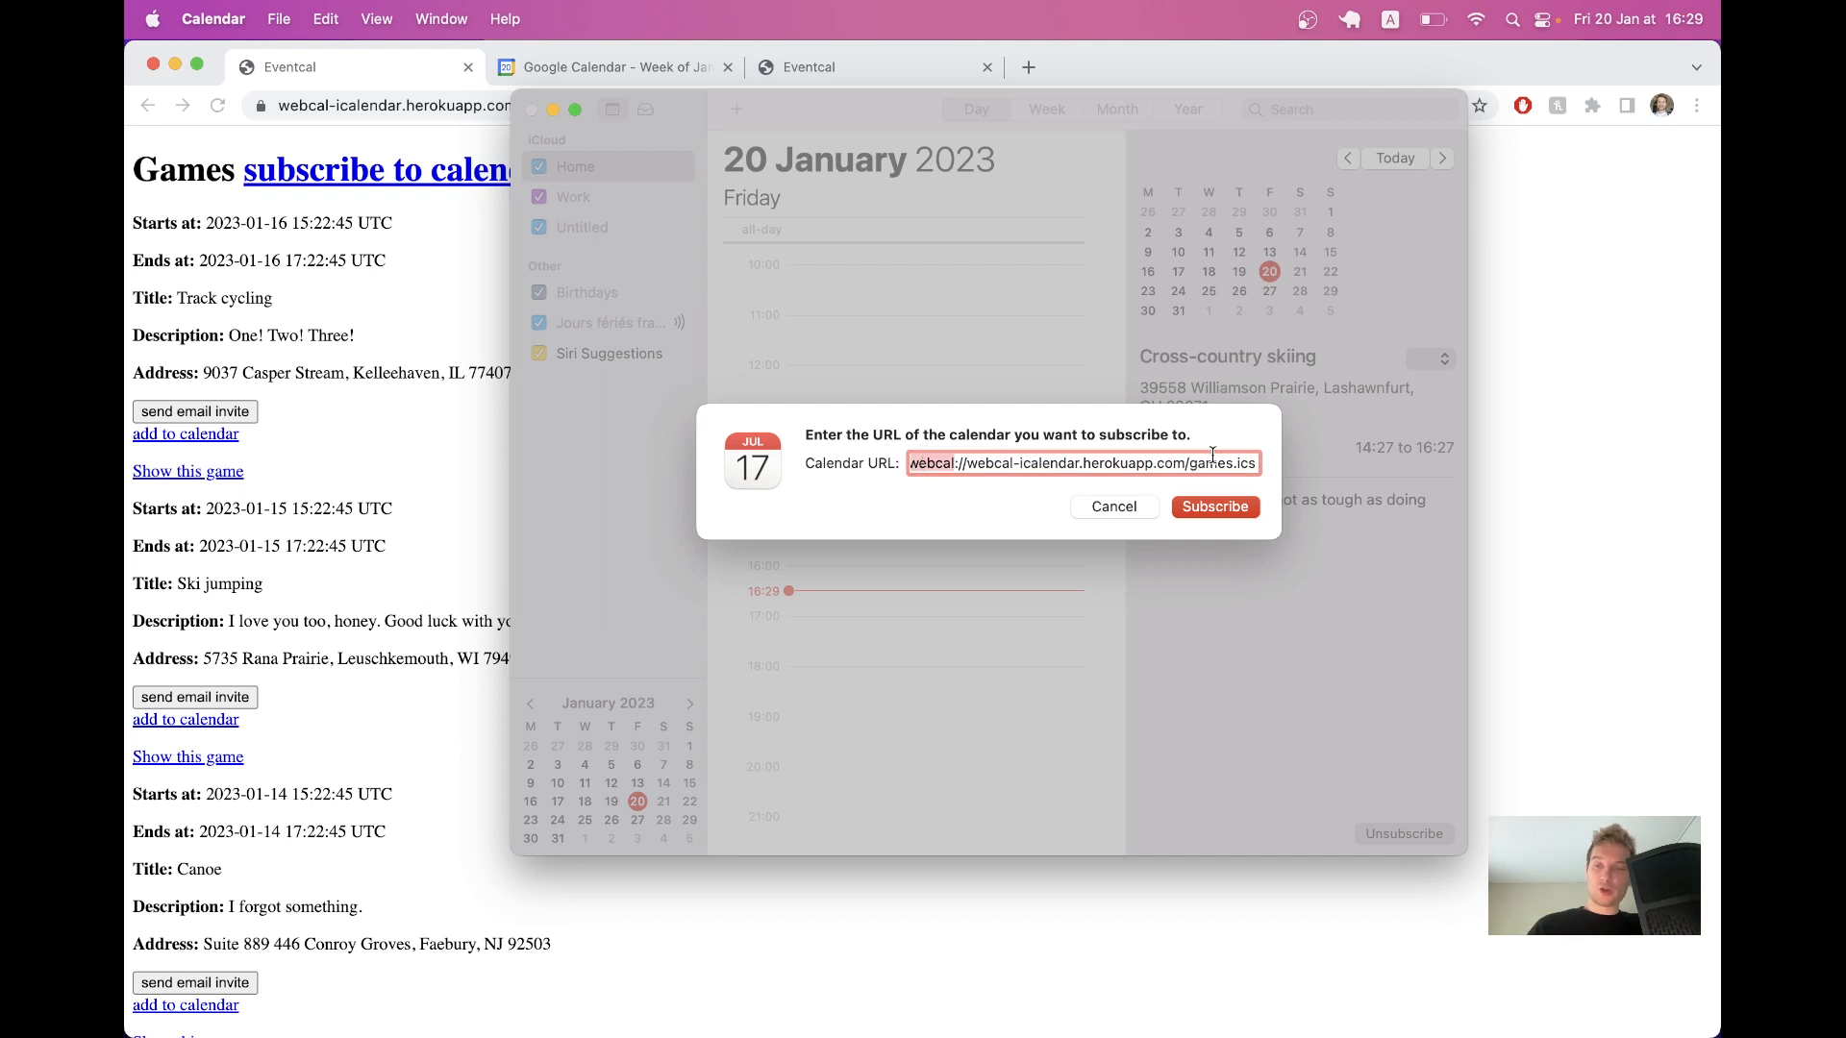
click(1213, 506)
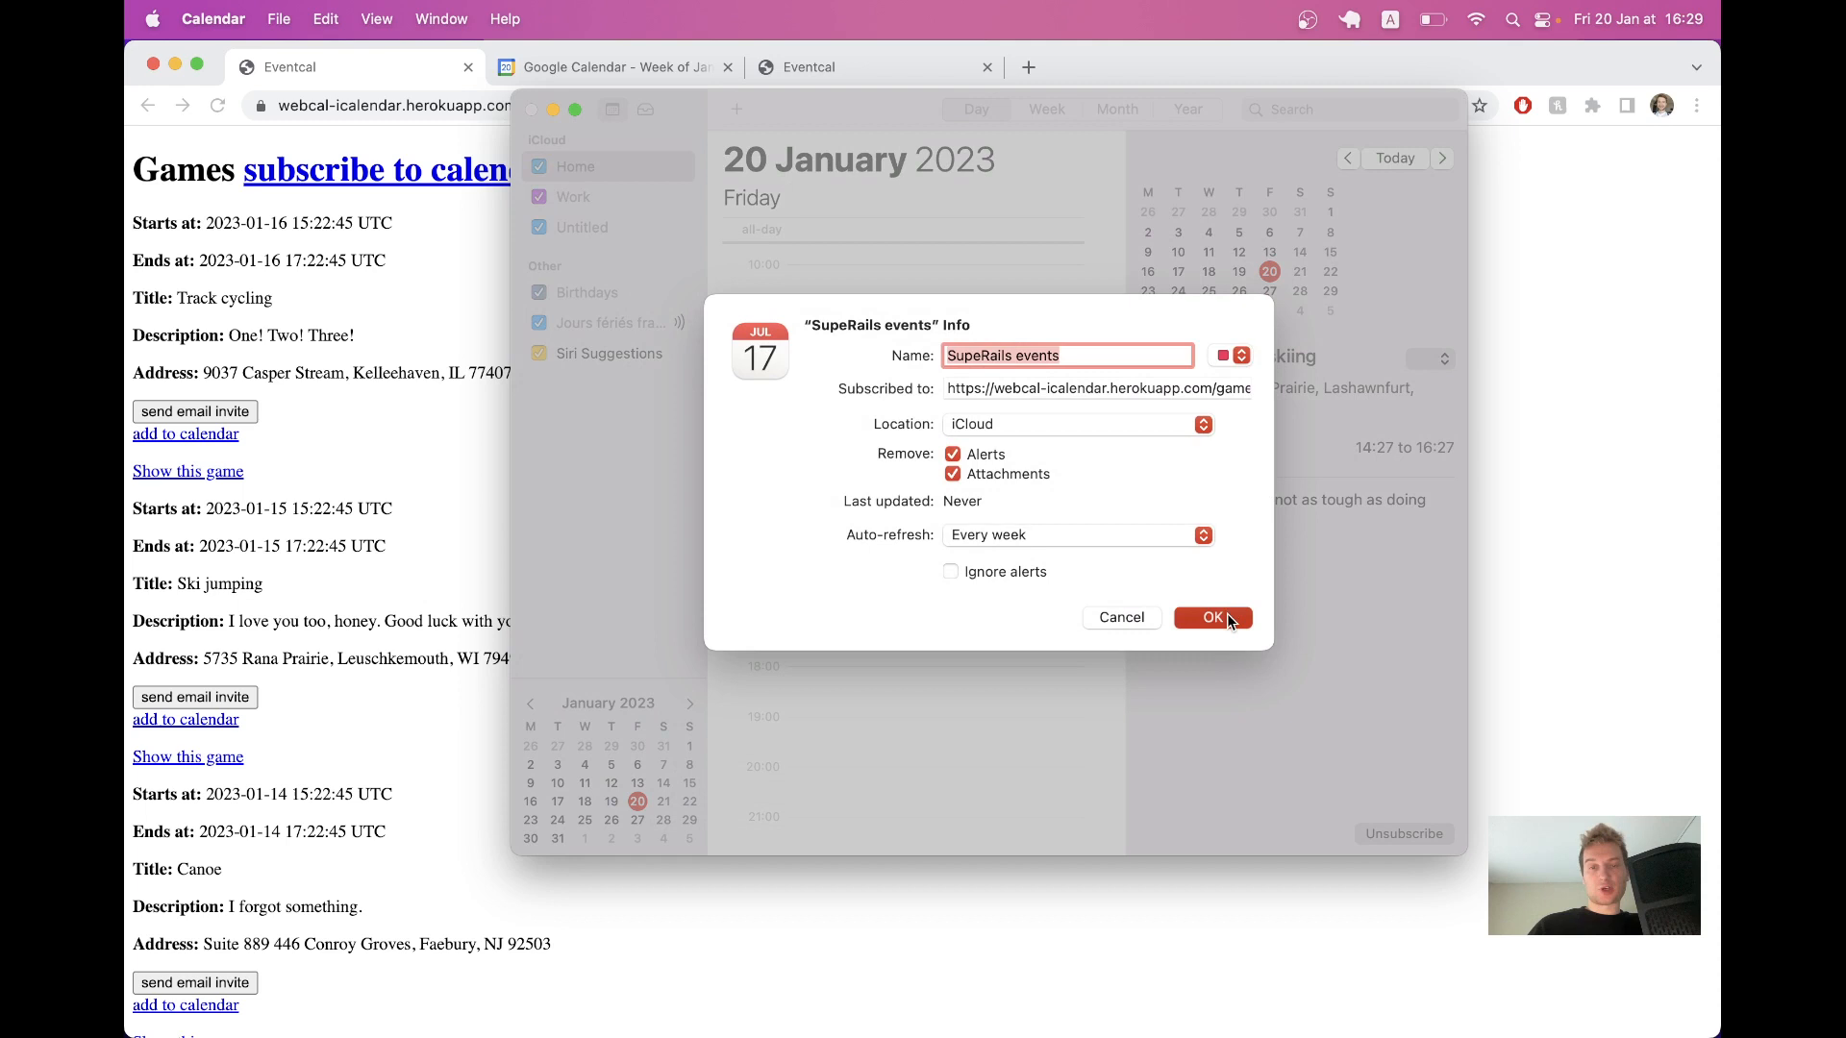
click(1211, 618)
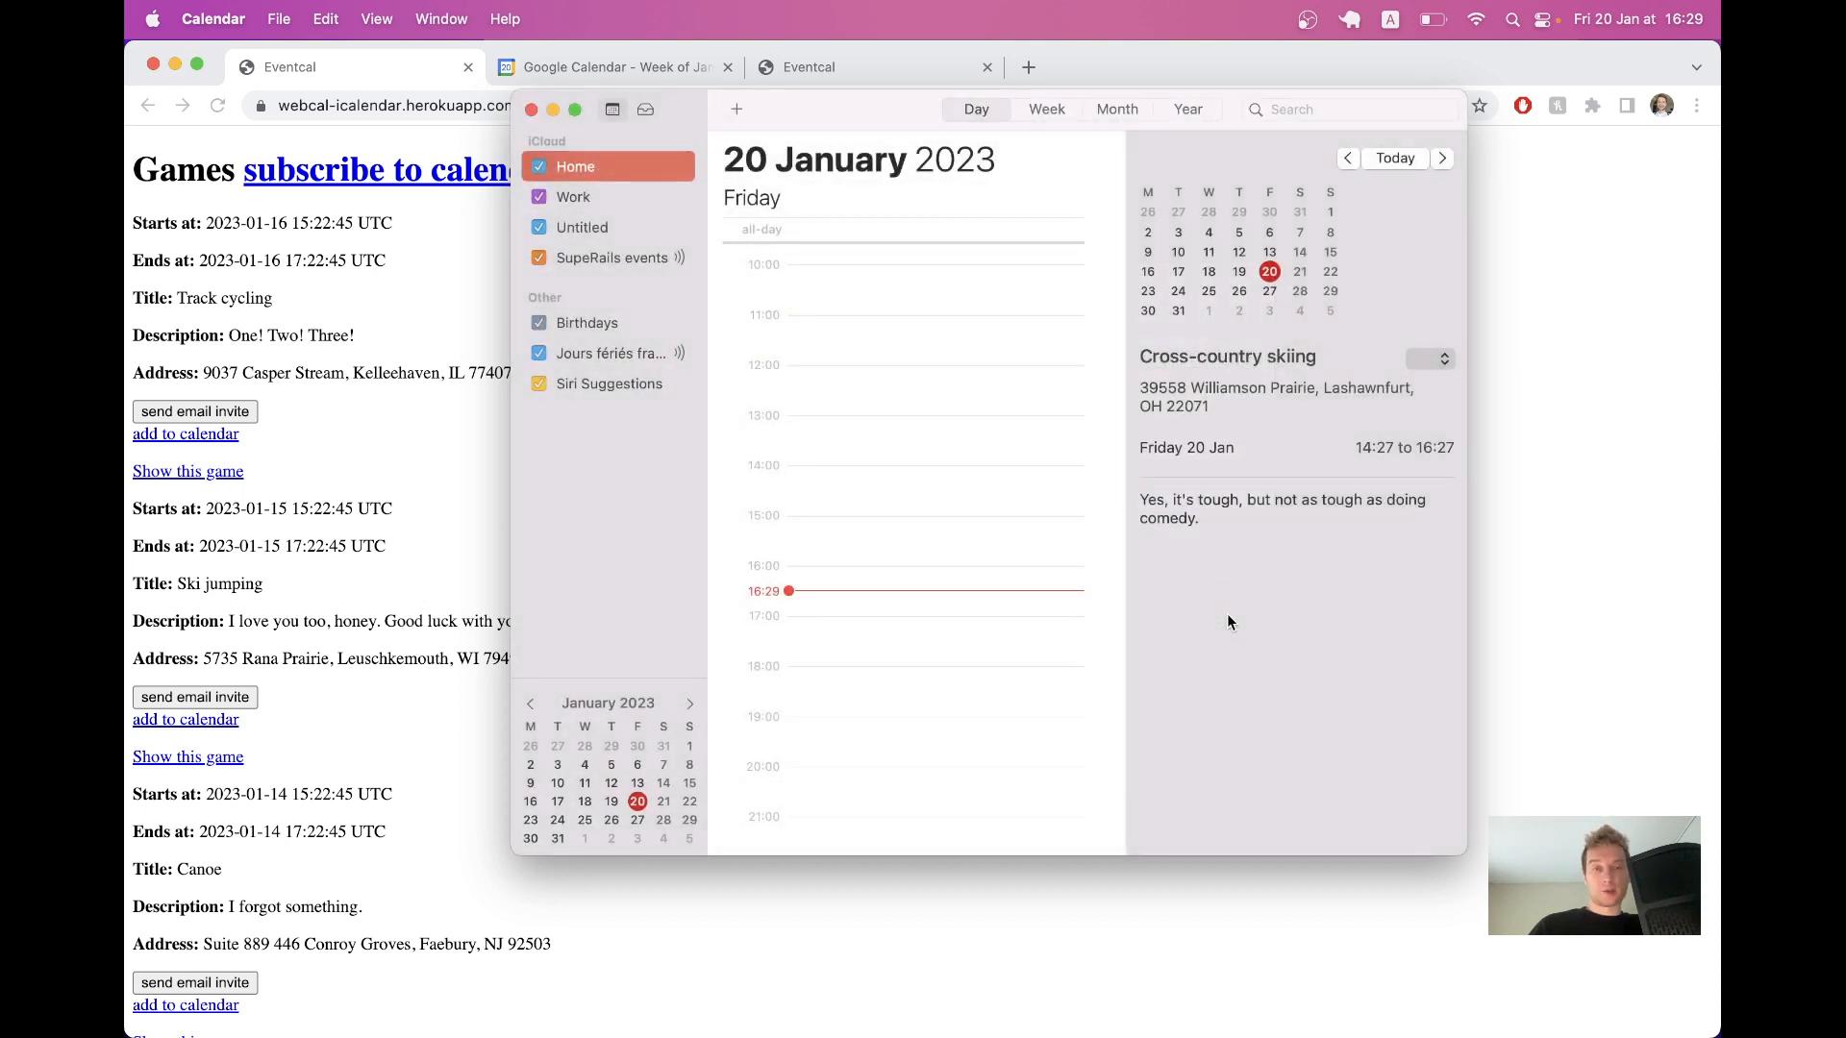
Inspect the Skeleton game on 20 January and toggle the SupeRails events calendar visibility
click(935, 586)
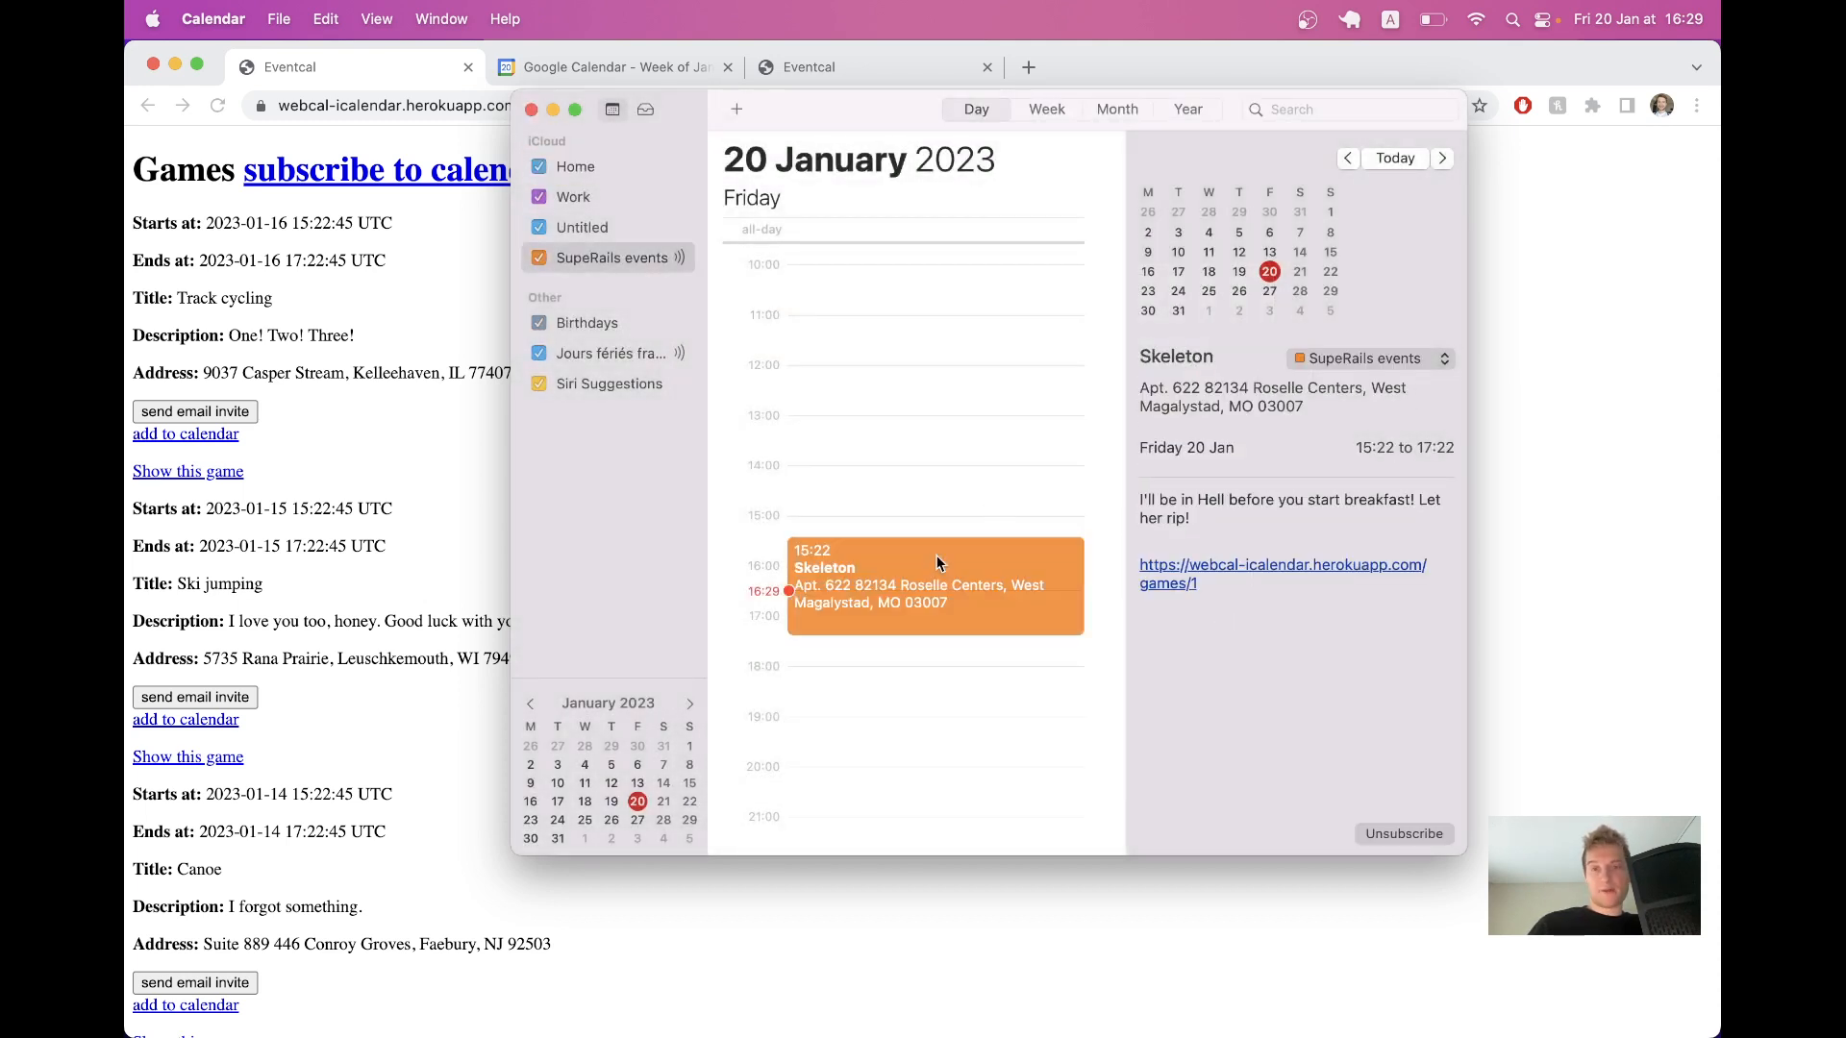
click(1346, 158)
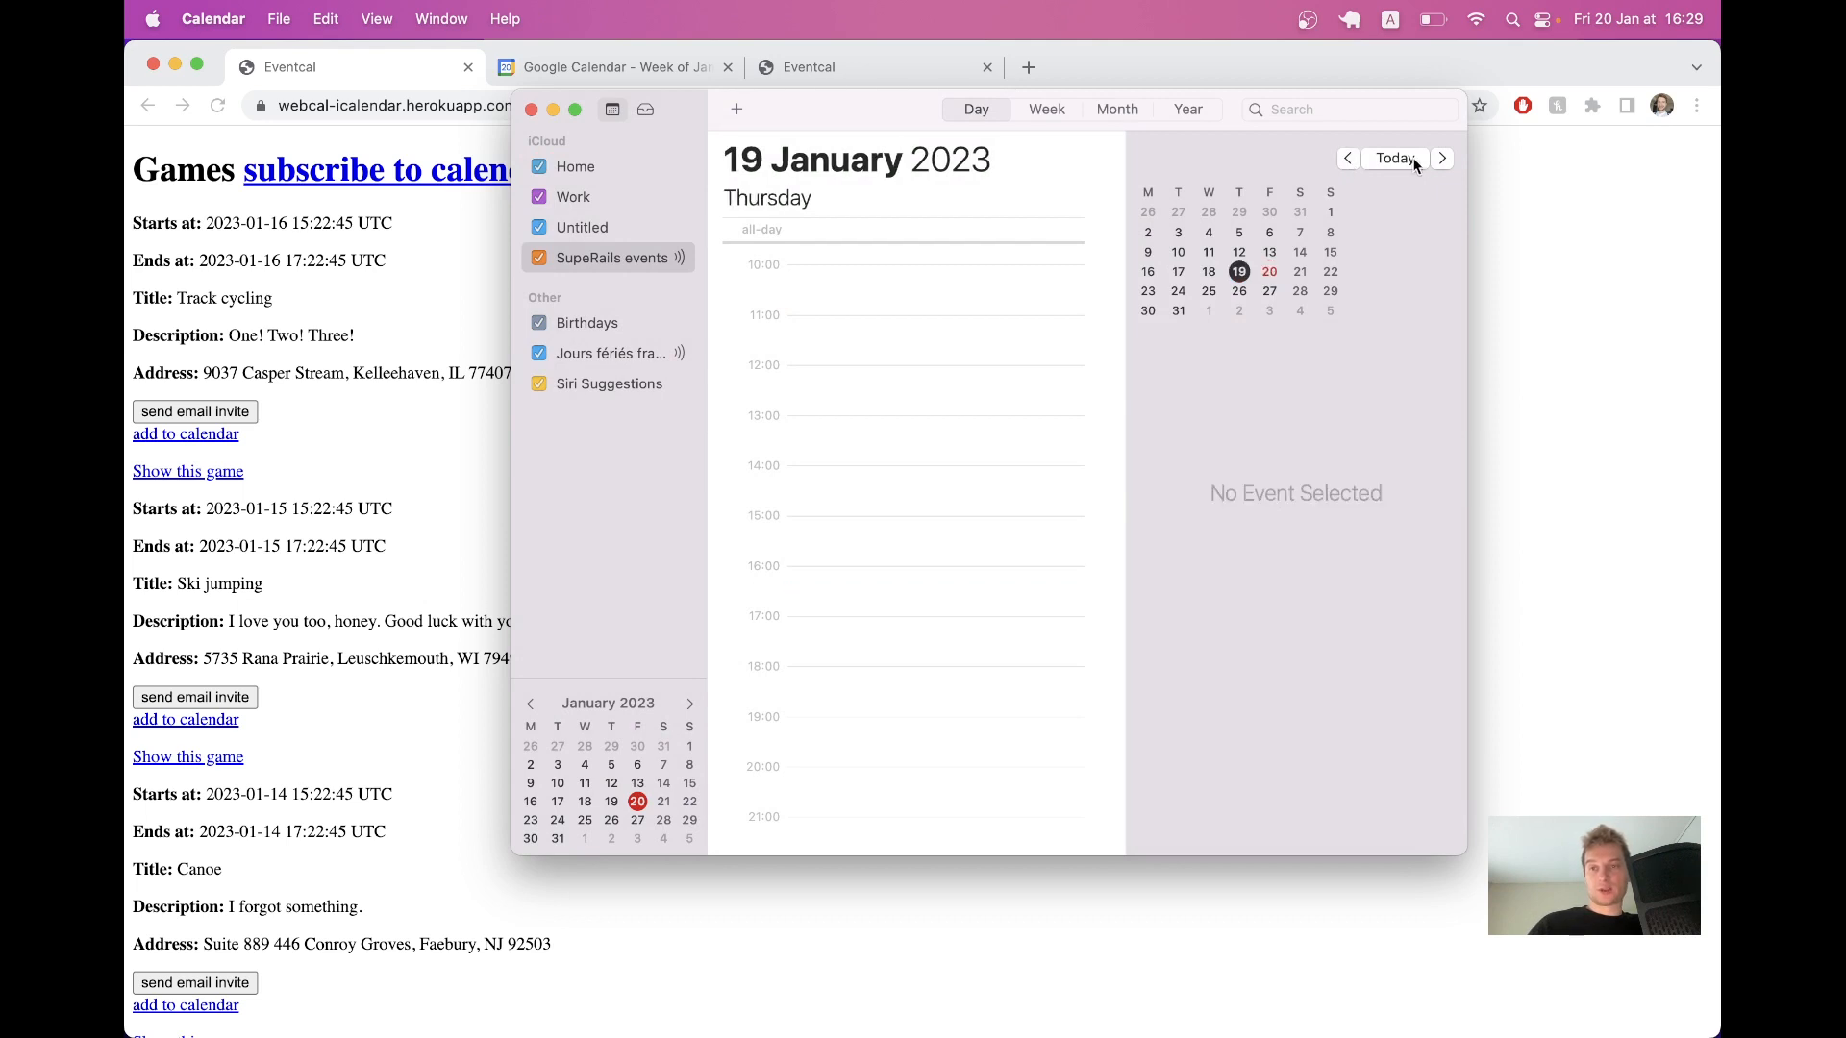
click(1441, 158)
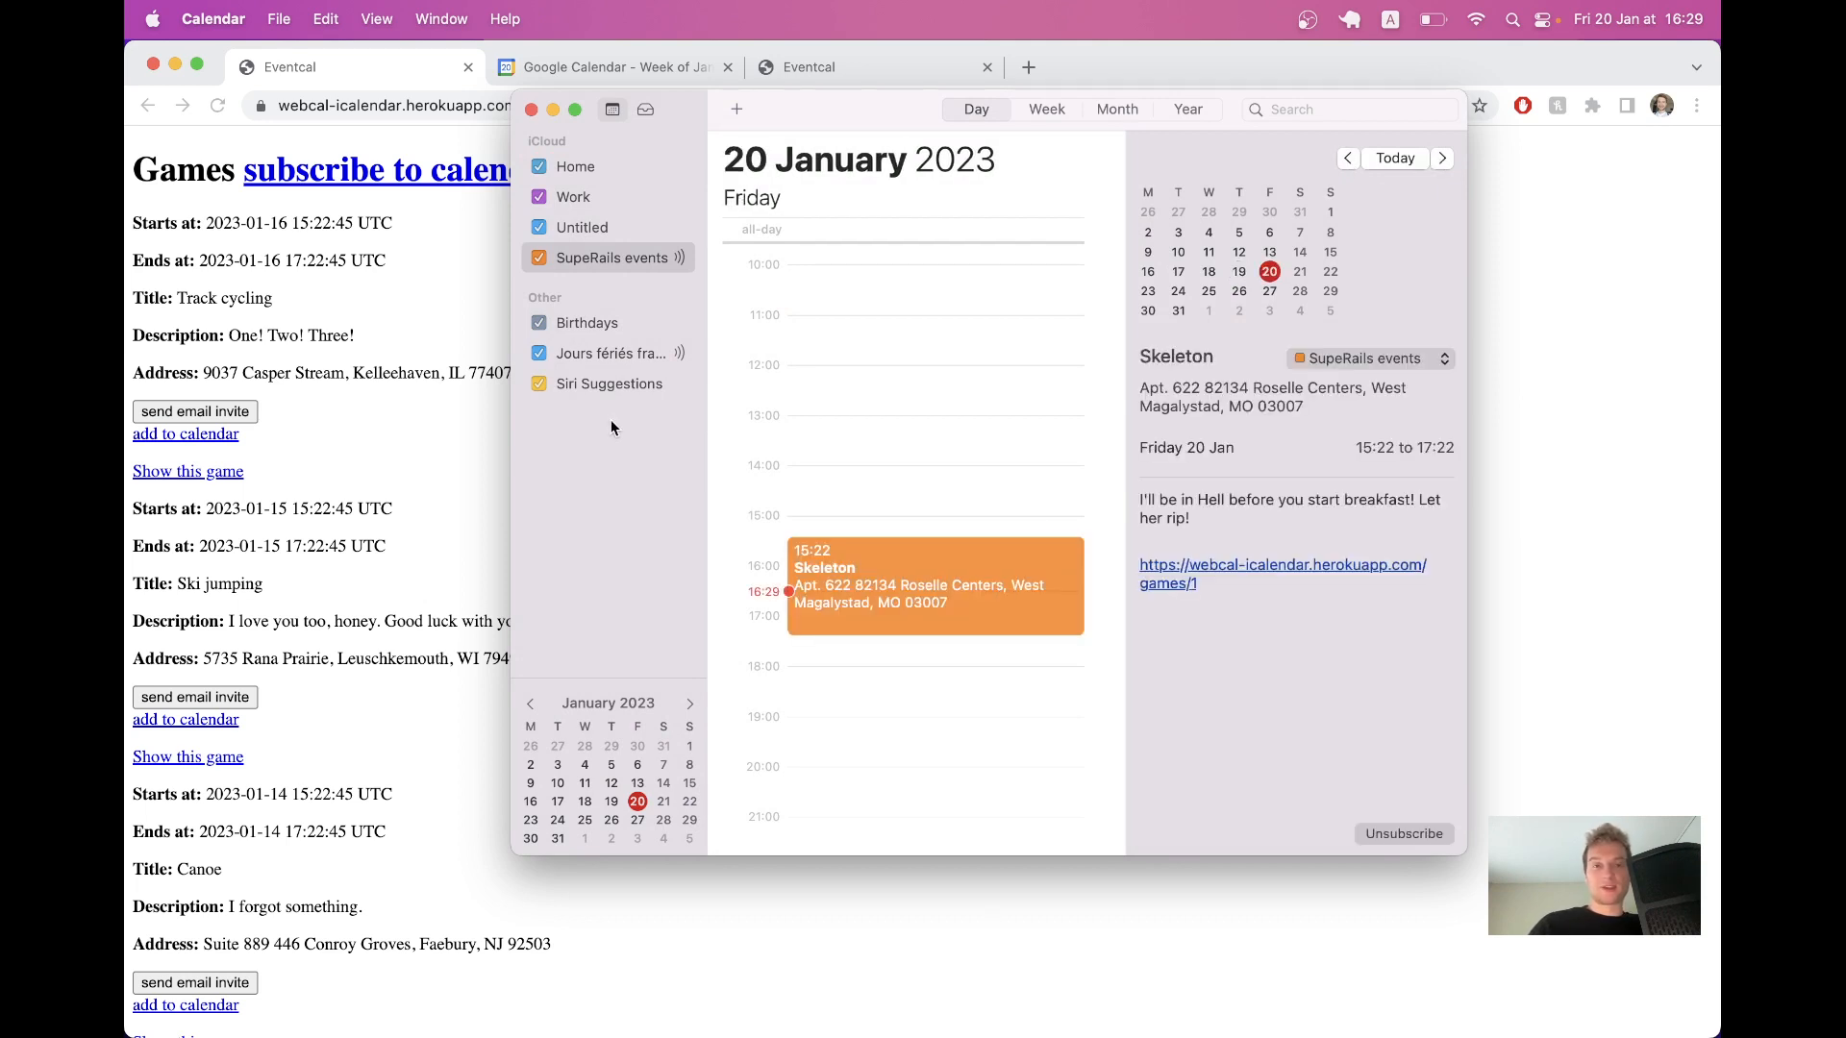
click(538, 256)
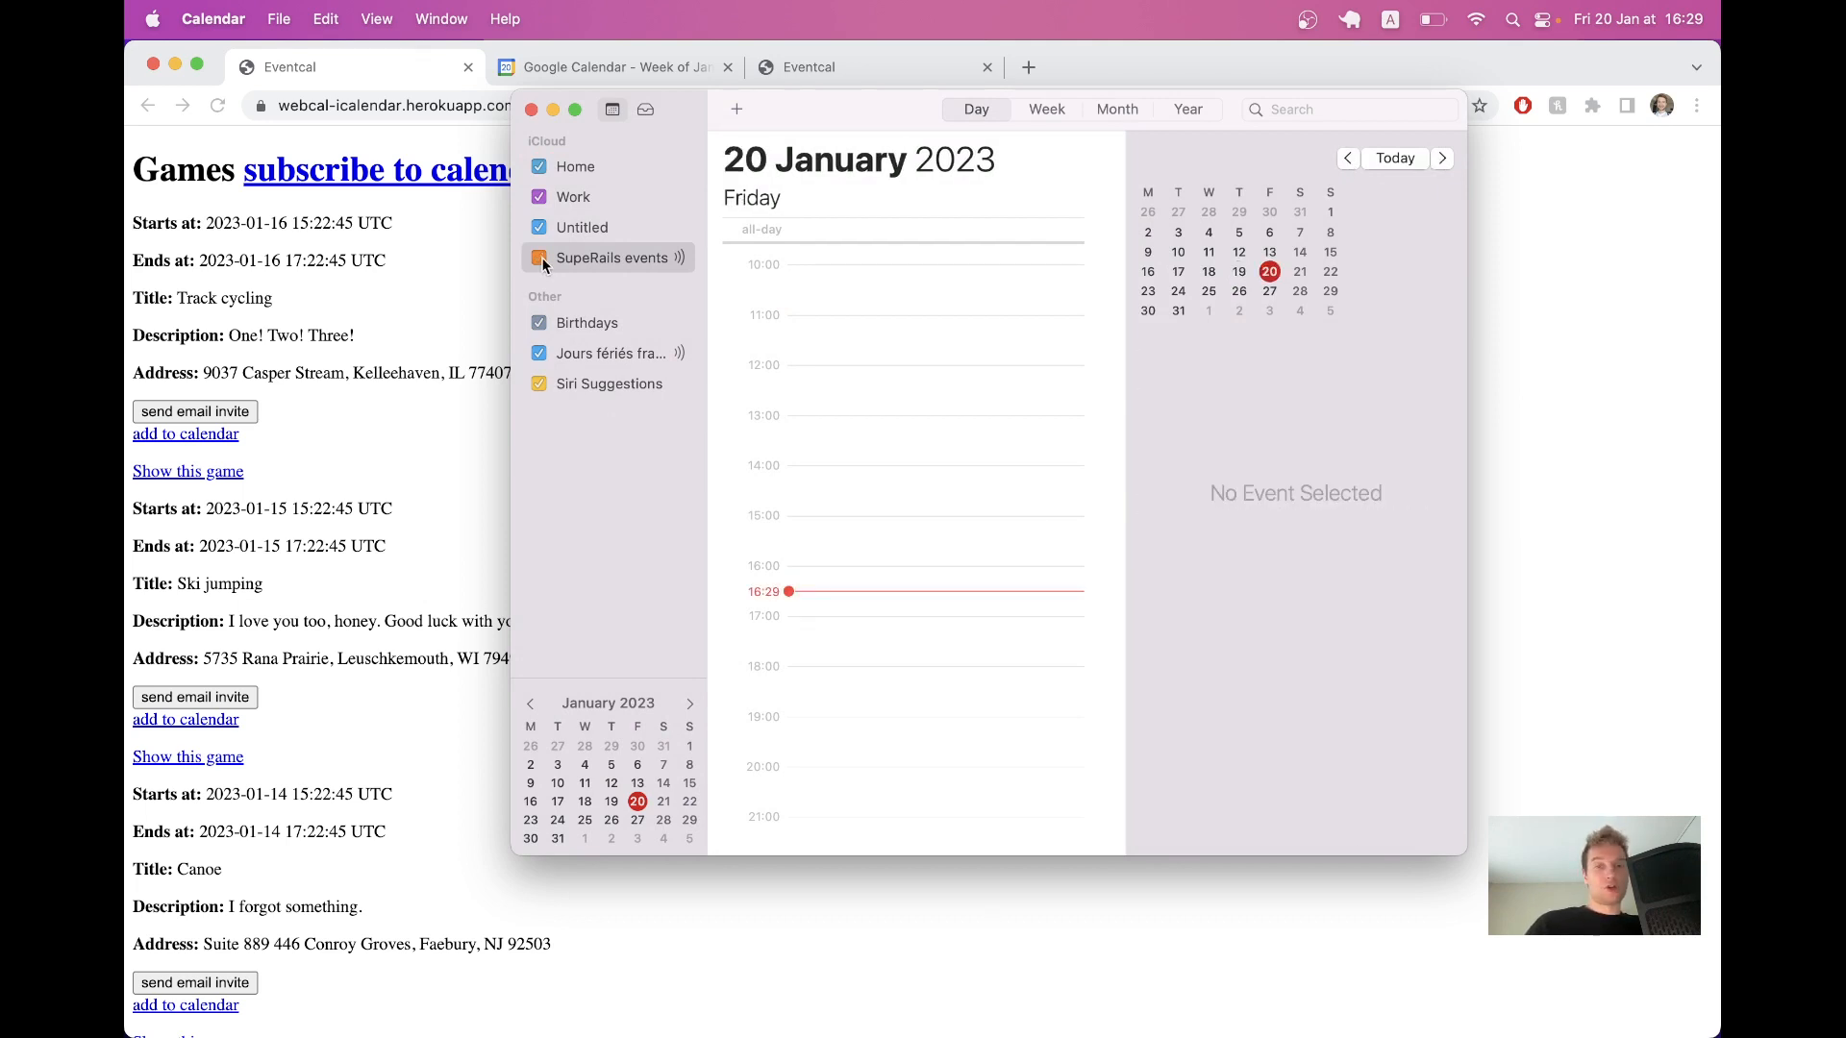
click(538, 258)
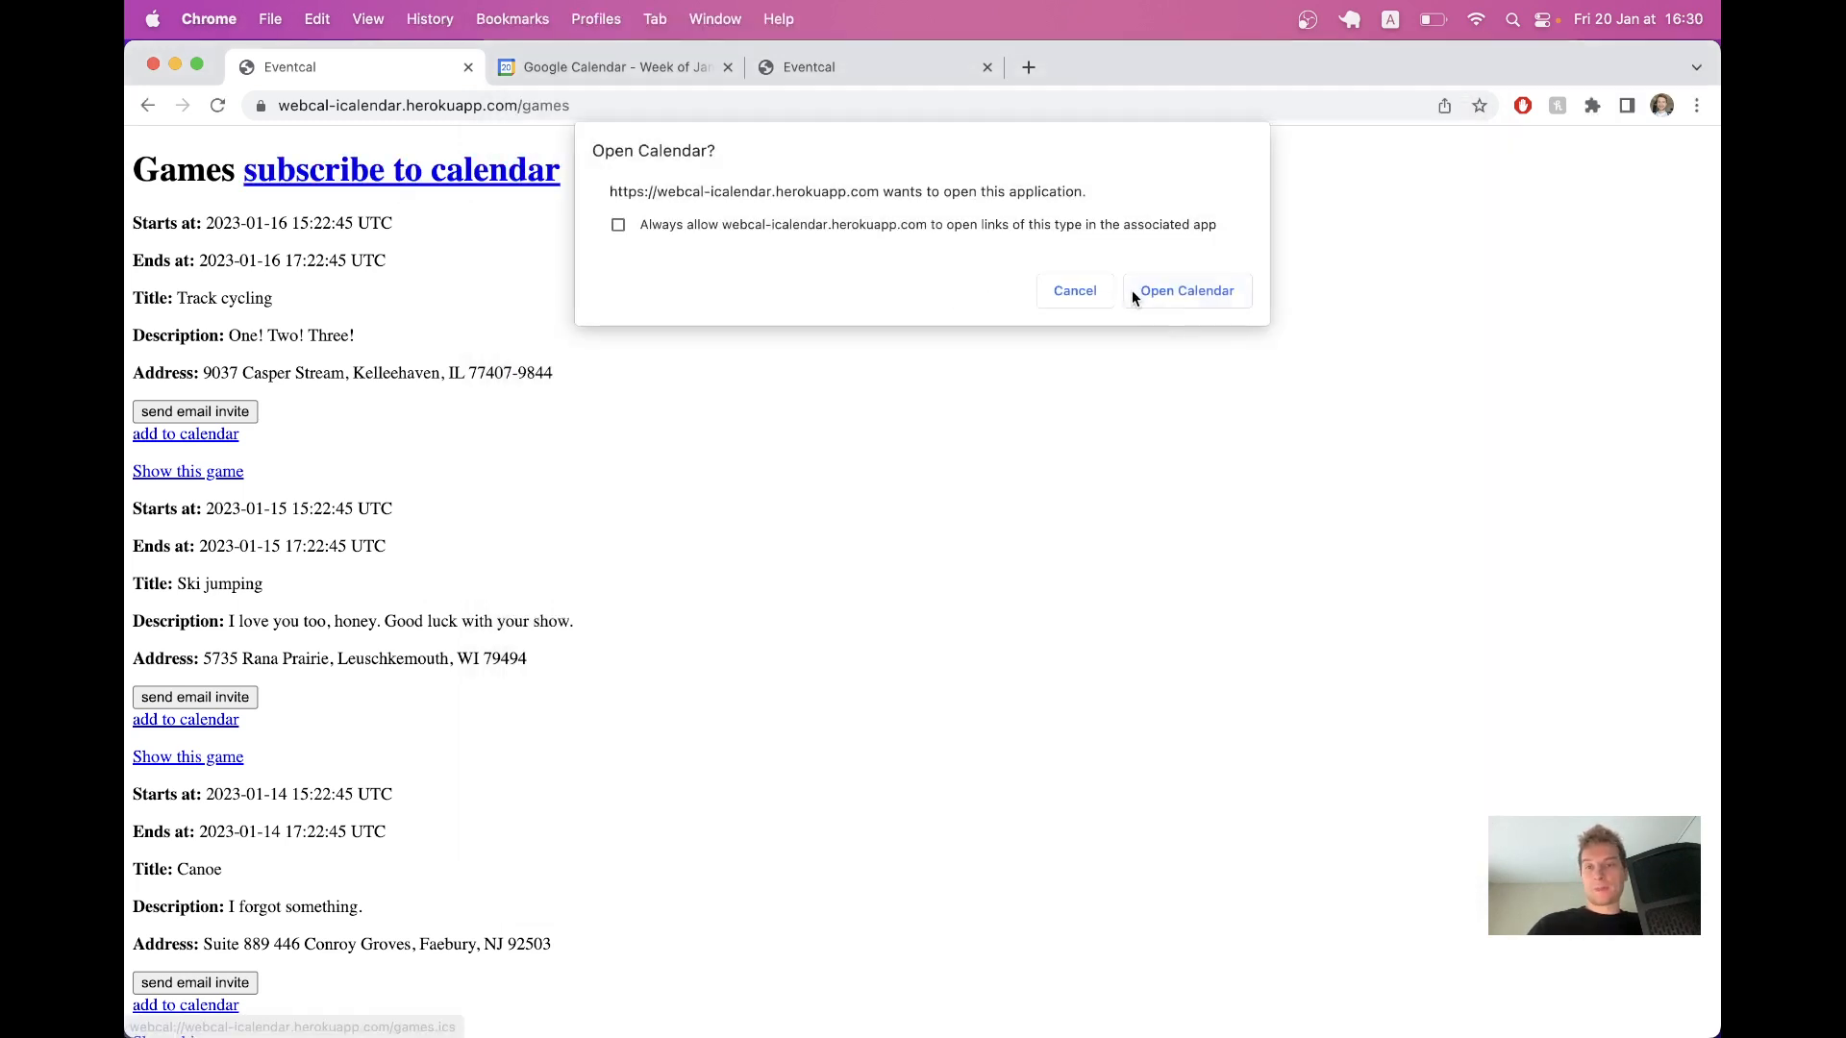
Add a Google calendar from URL webcal://webcal-icalendar.herokuapp.com/games.ics
click(1185, 291)
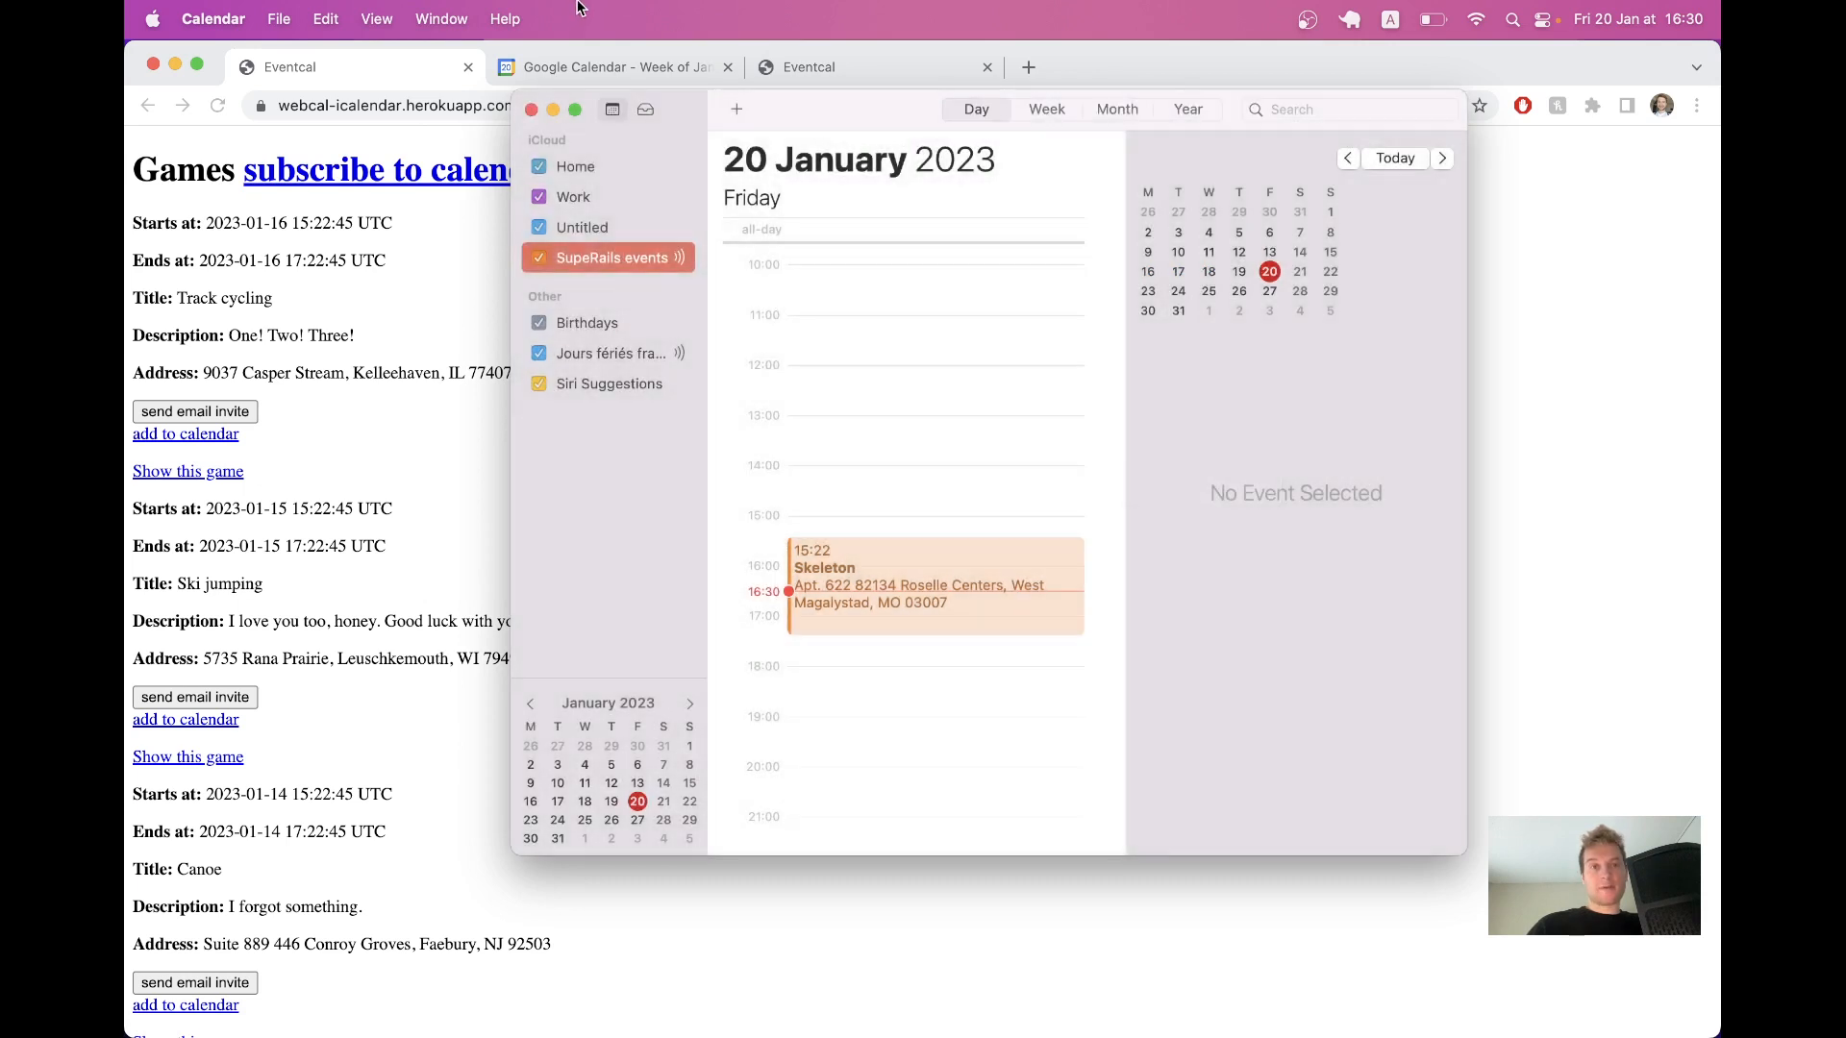
click(613, 67)
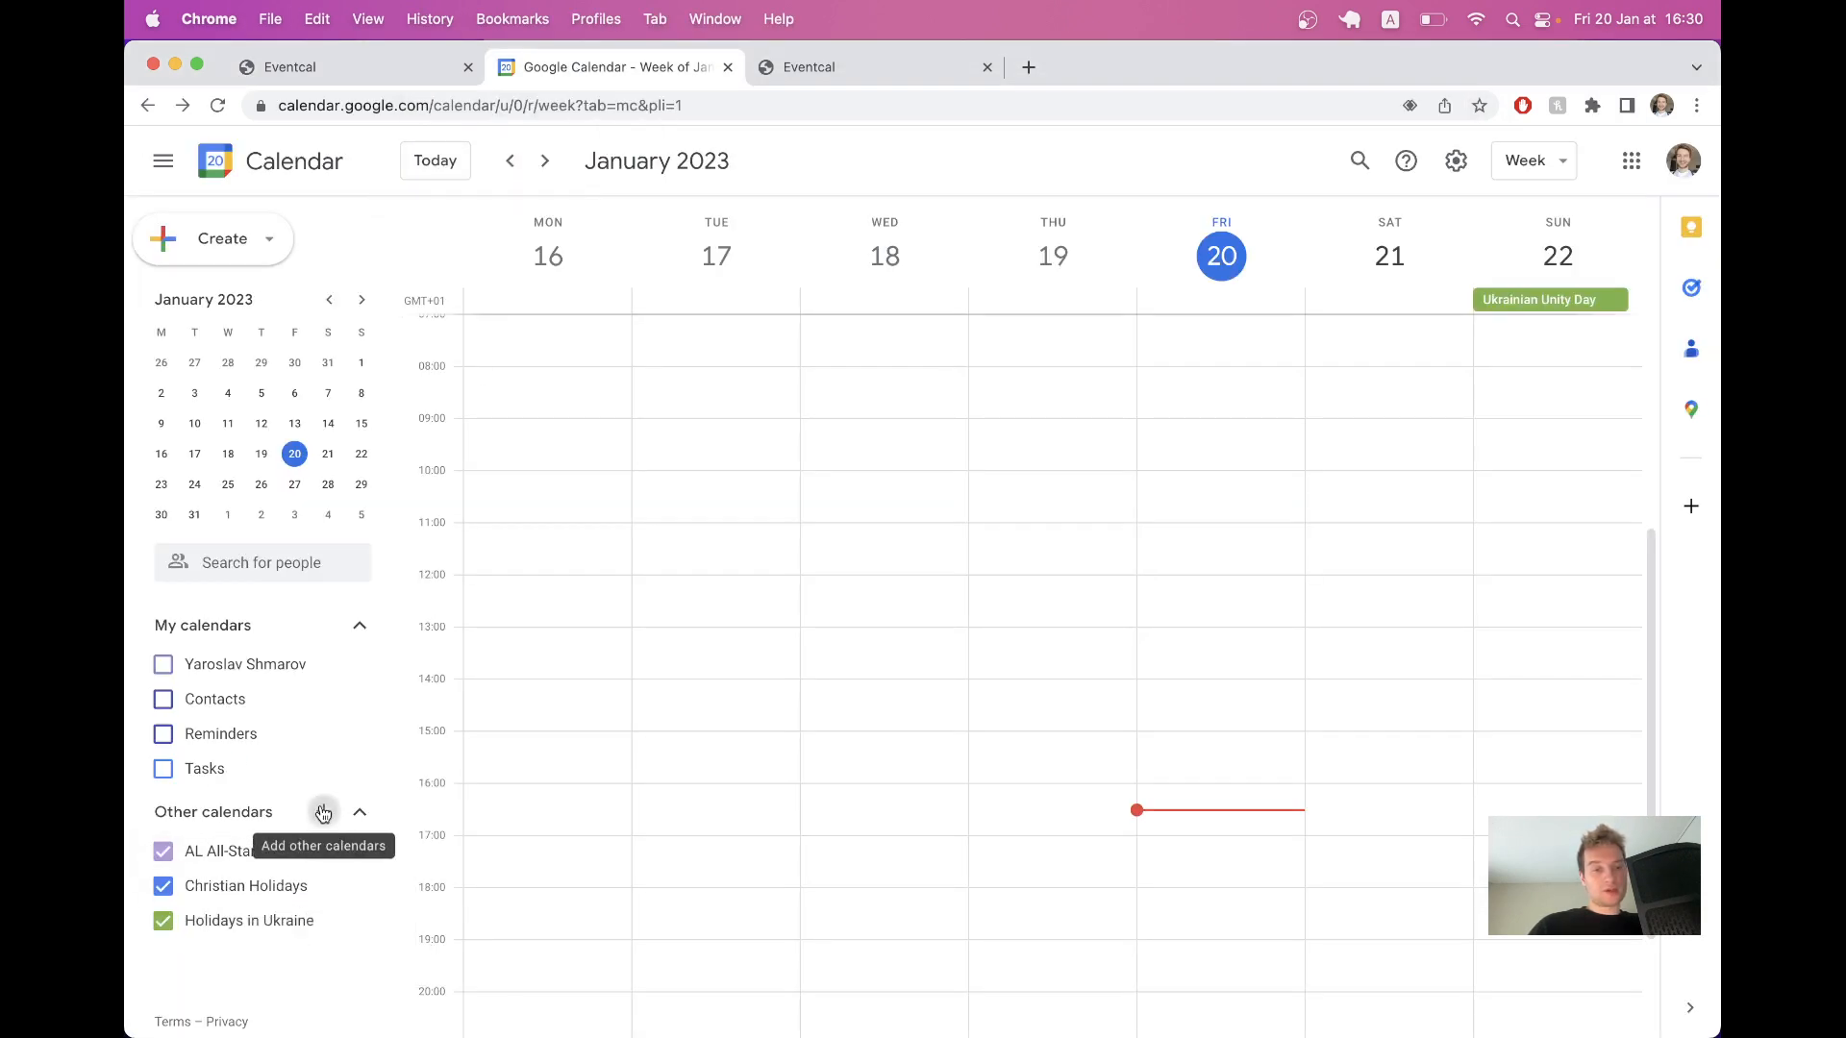
click(323, 811)
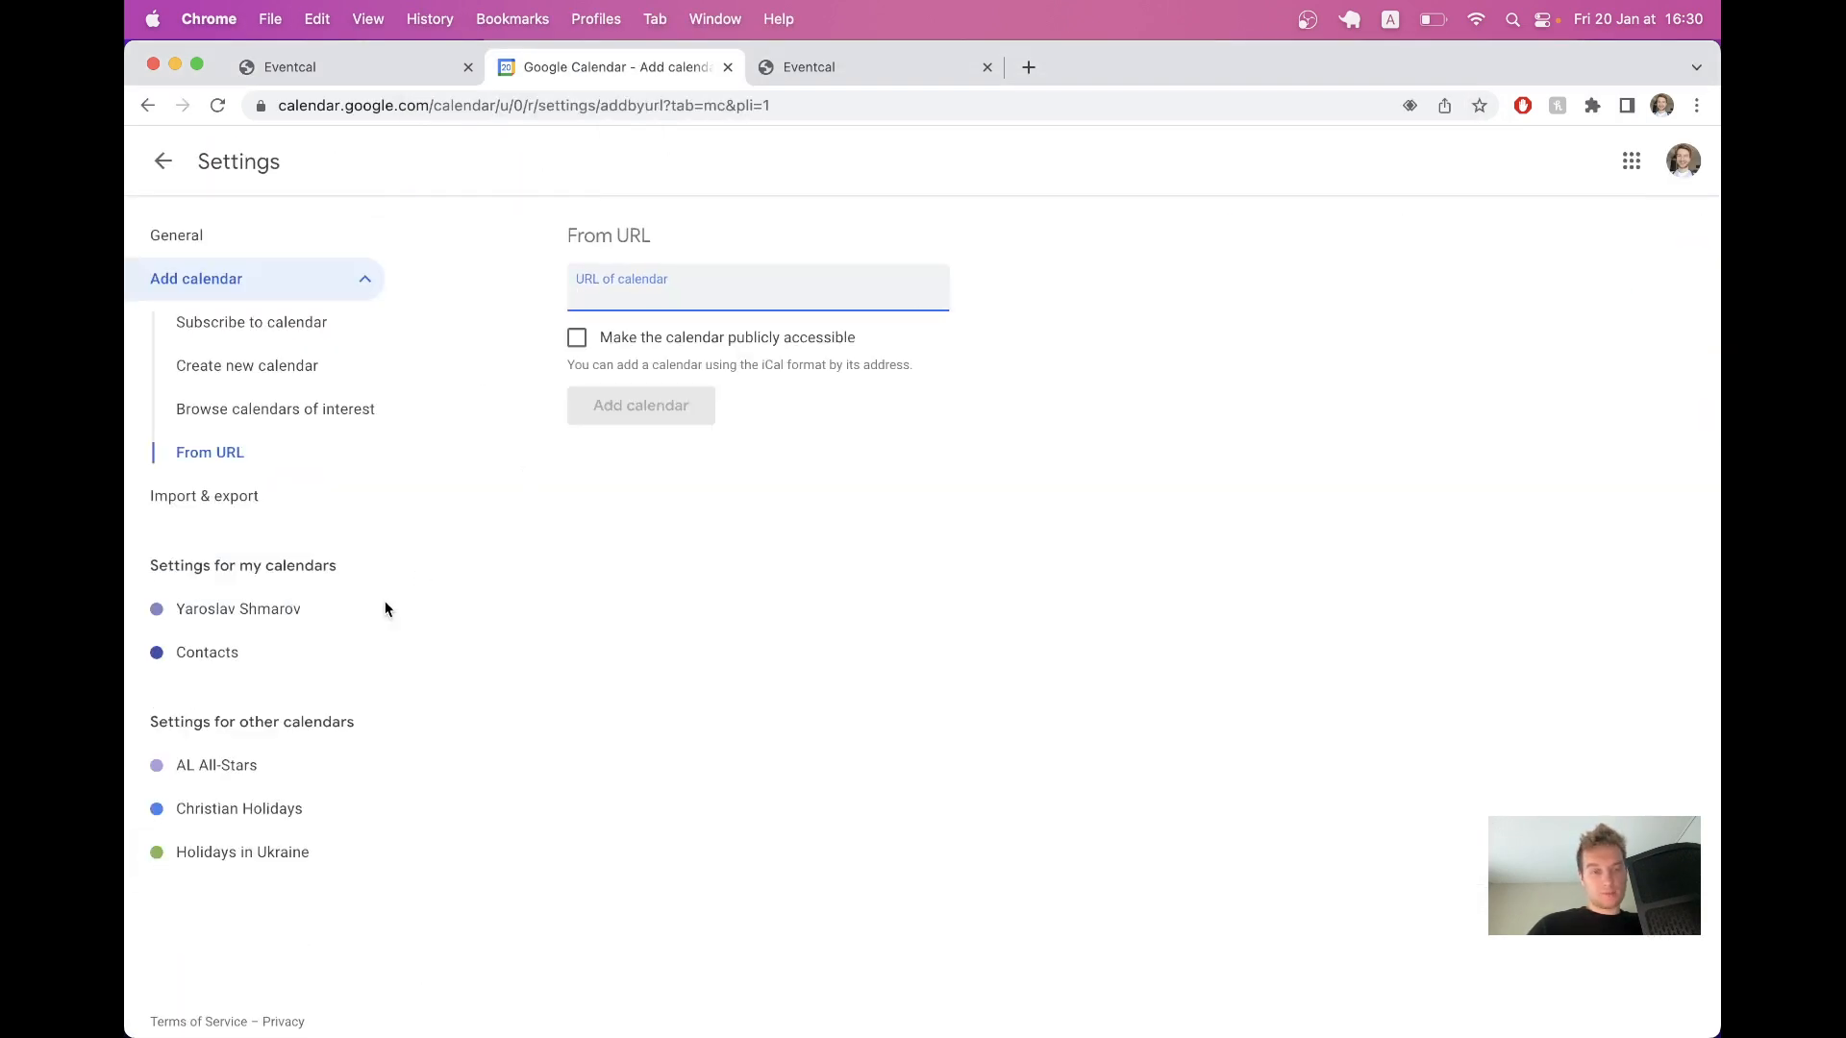
text(webcal://webcal-icalendar.herokuapp.com/games.ics)
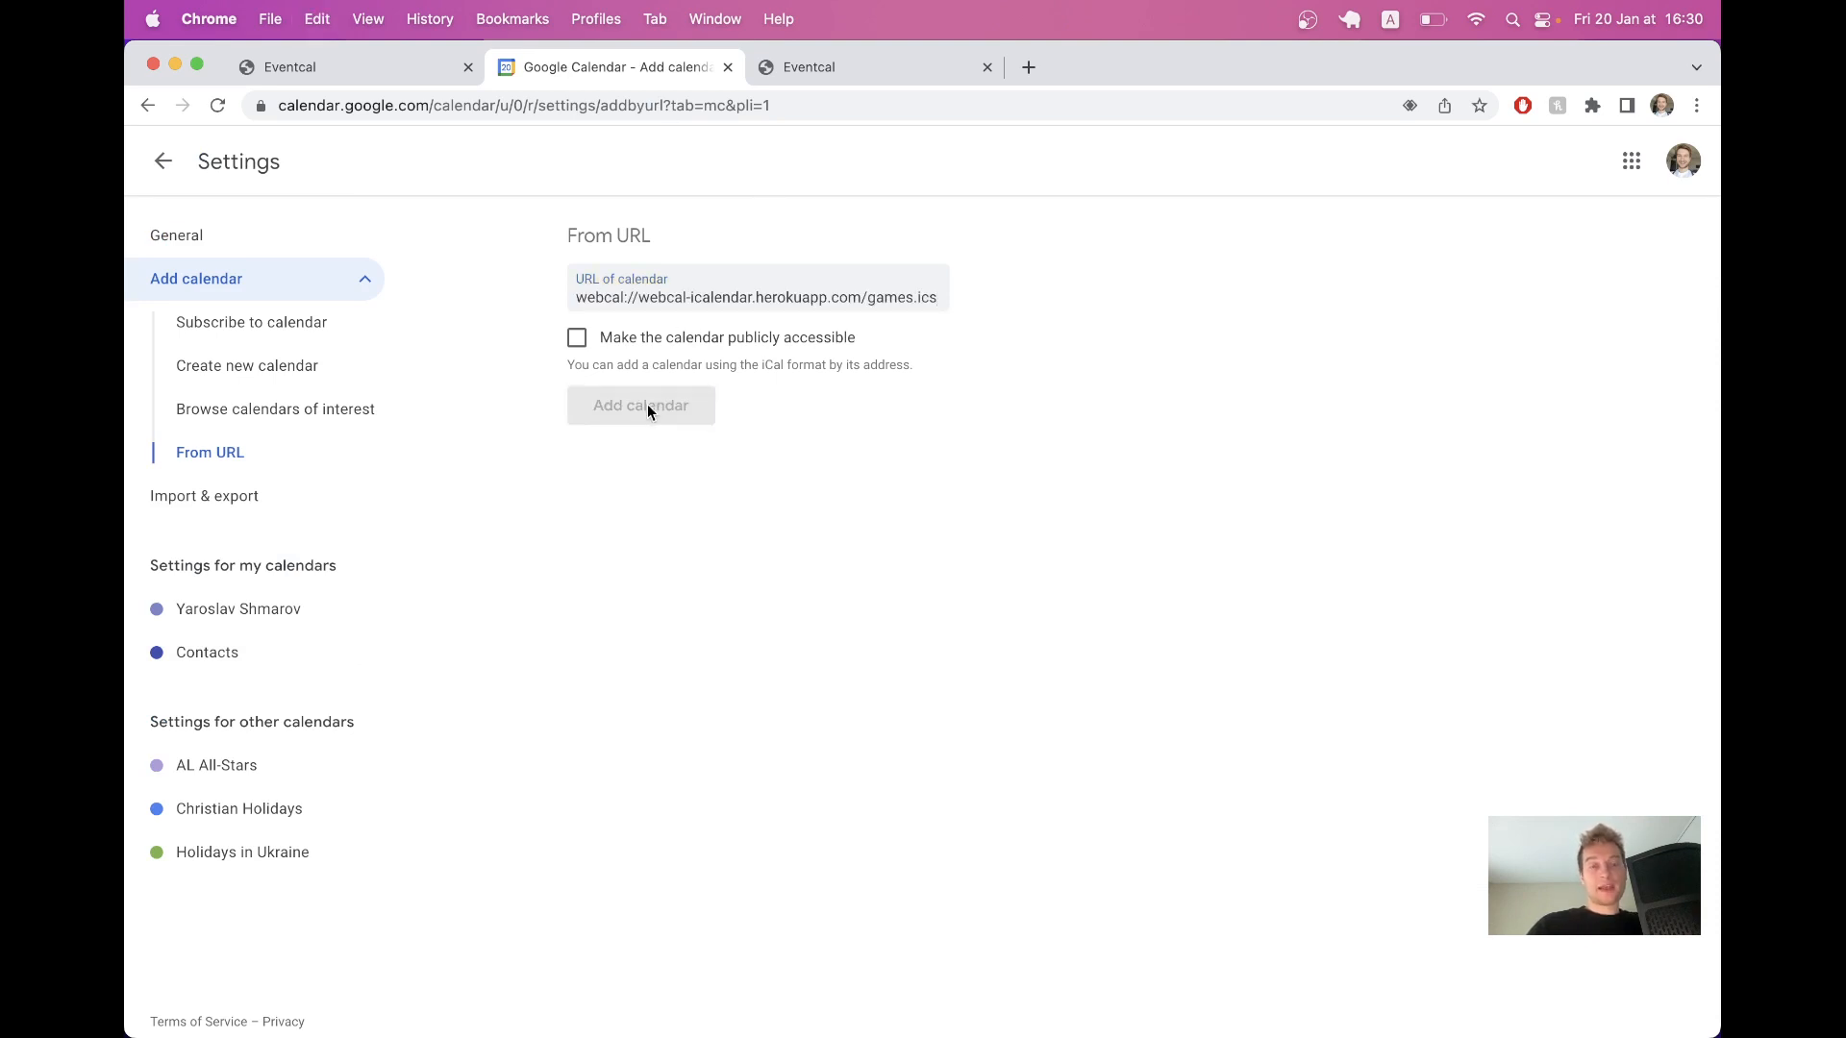
click(641, 405)
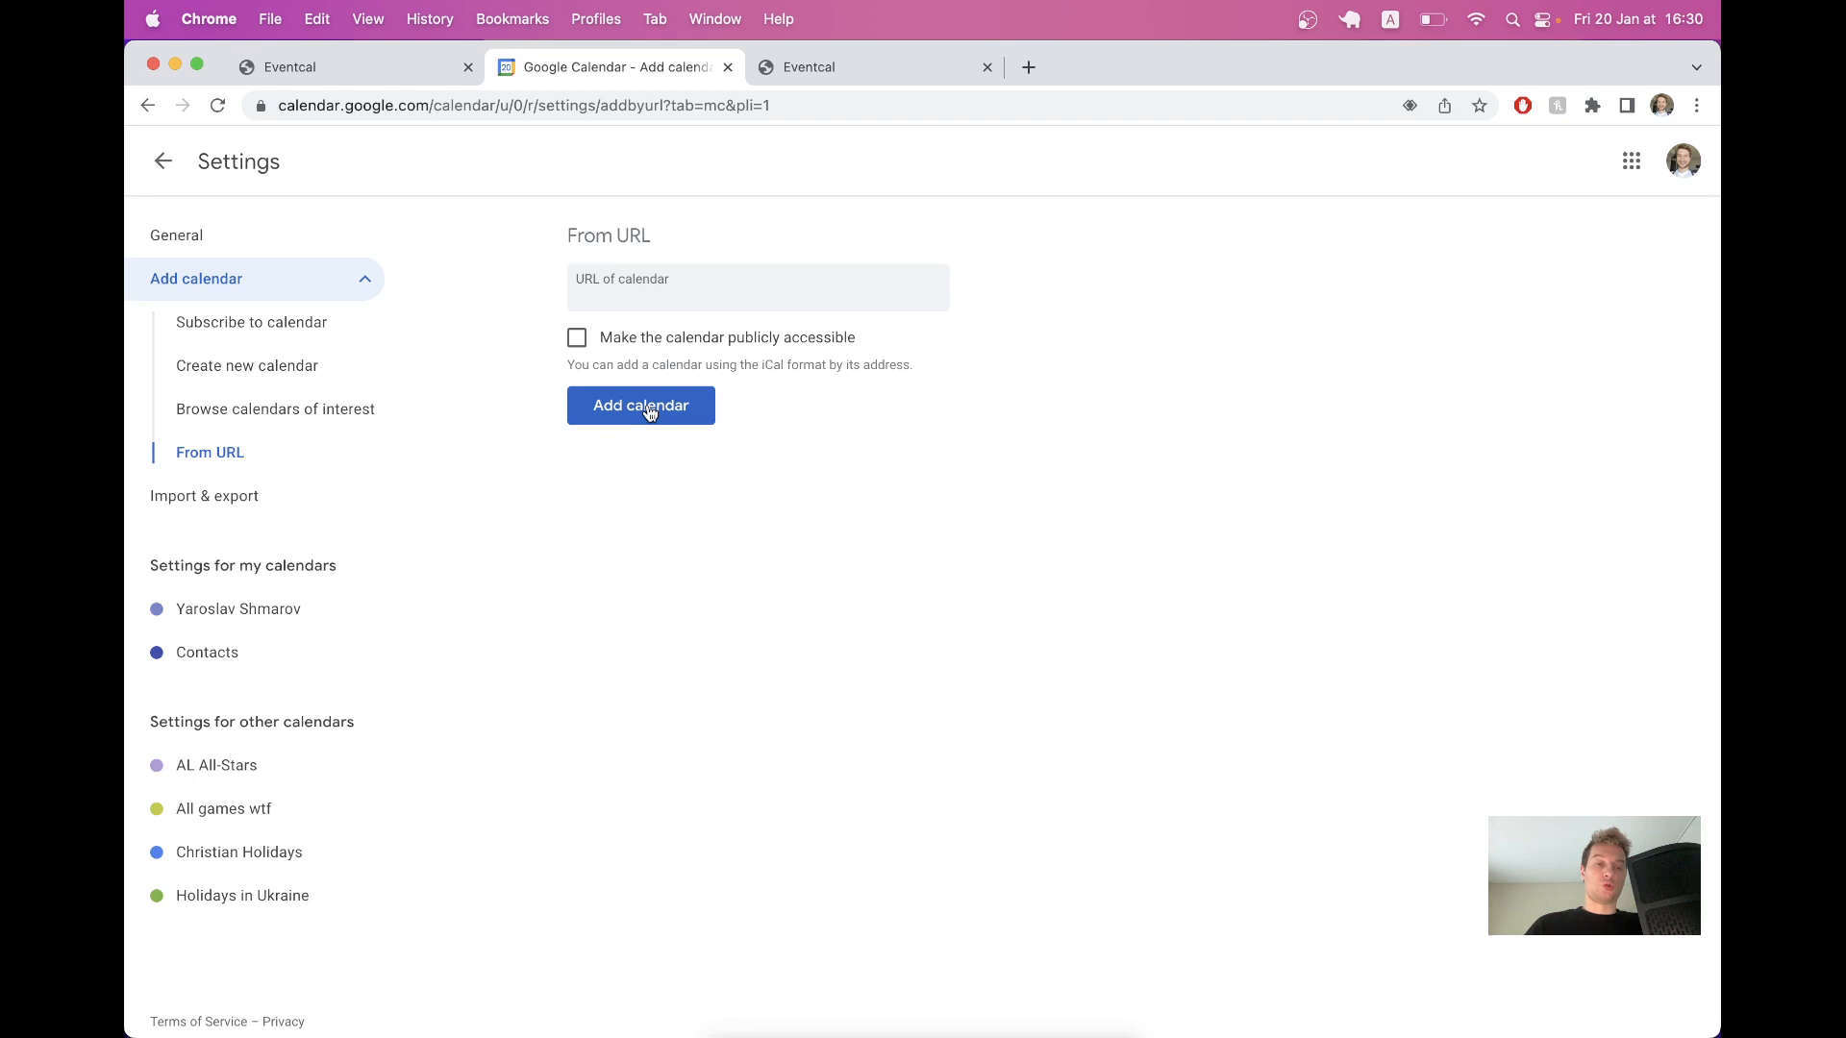
click(640, 405)
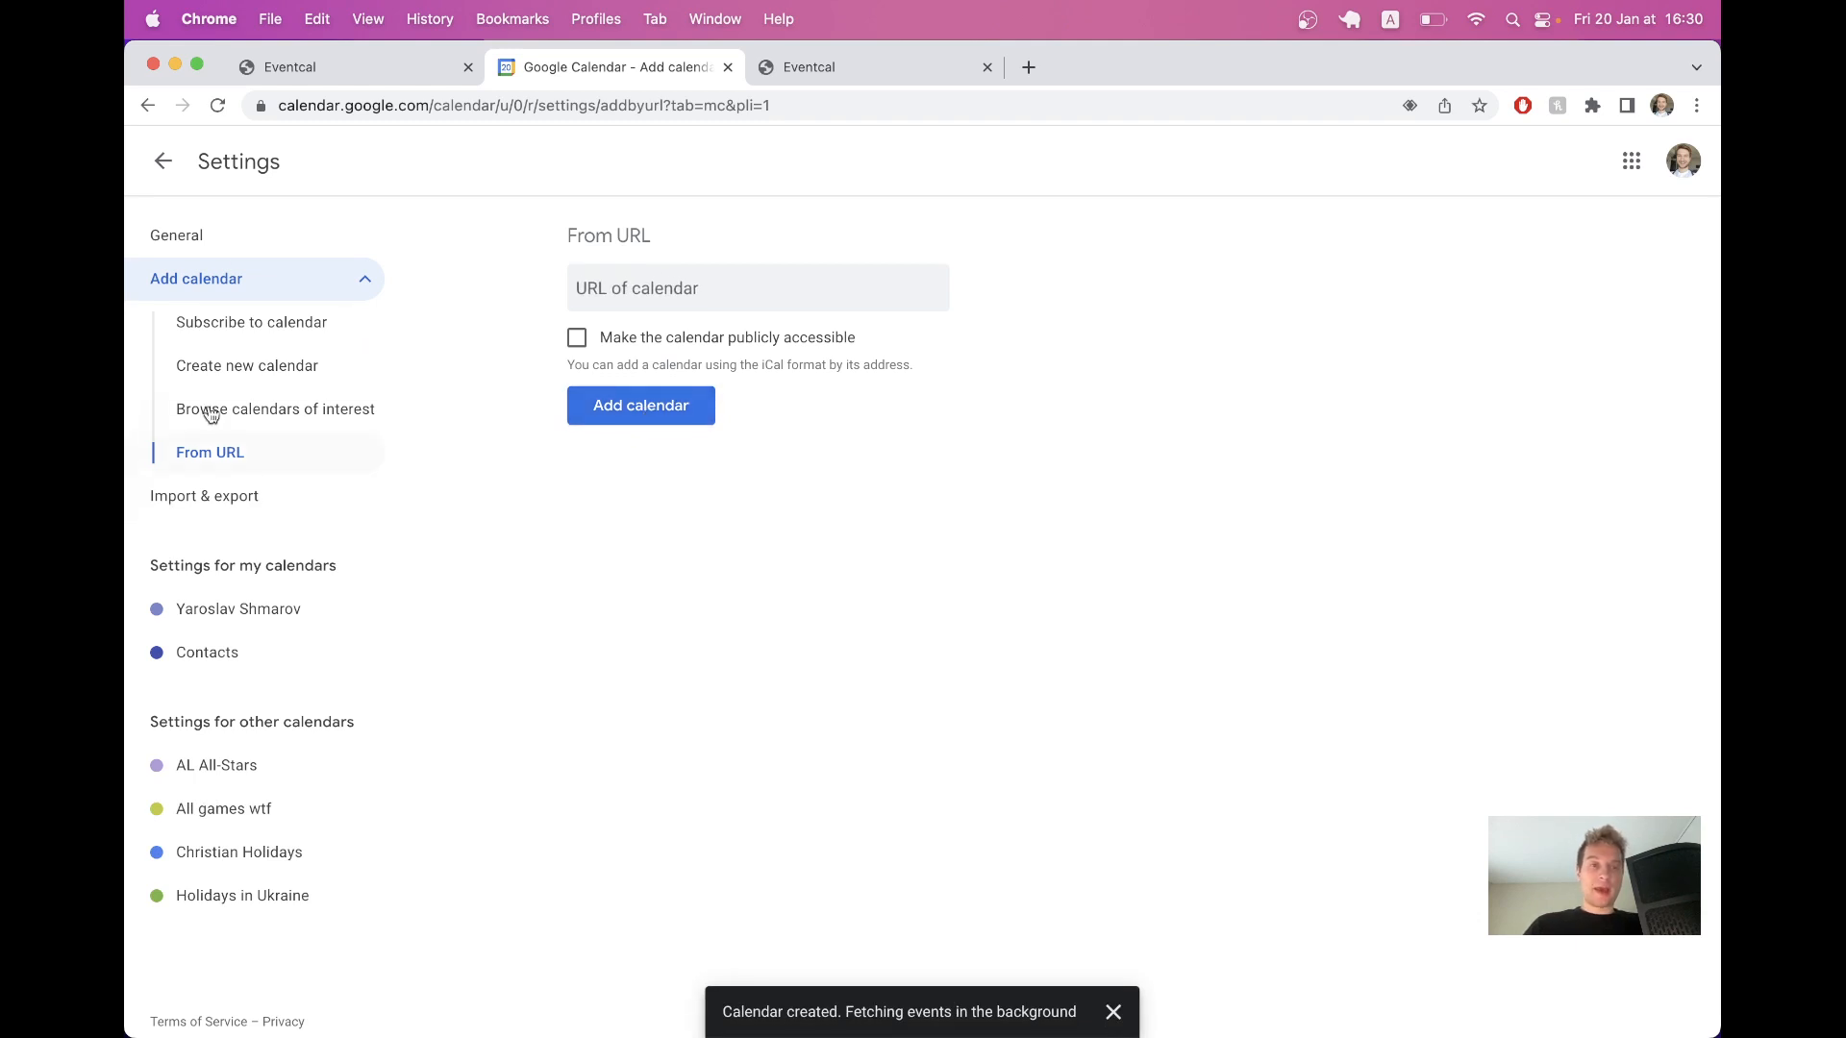
Return to the week view and hide the All games wtf calendar's events
click(162, 162)
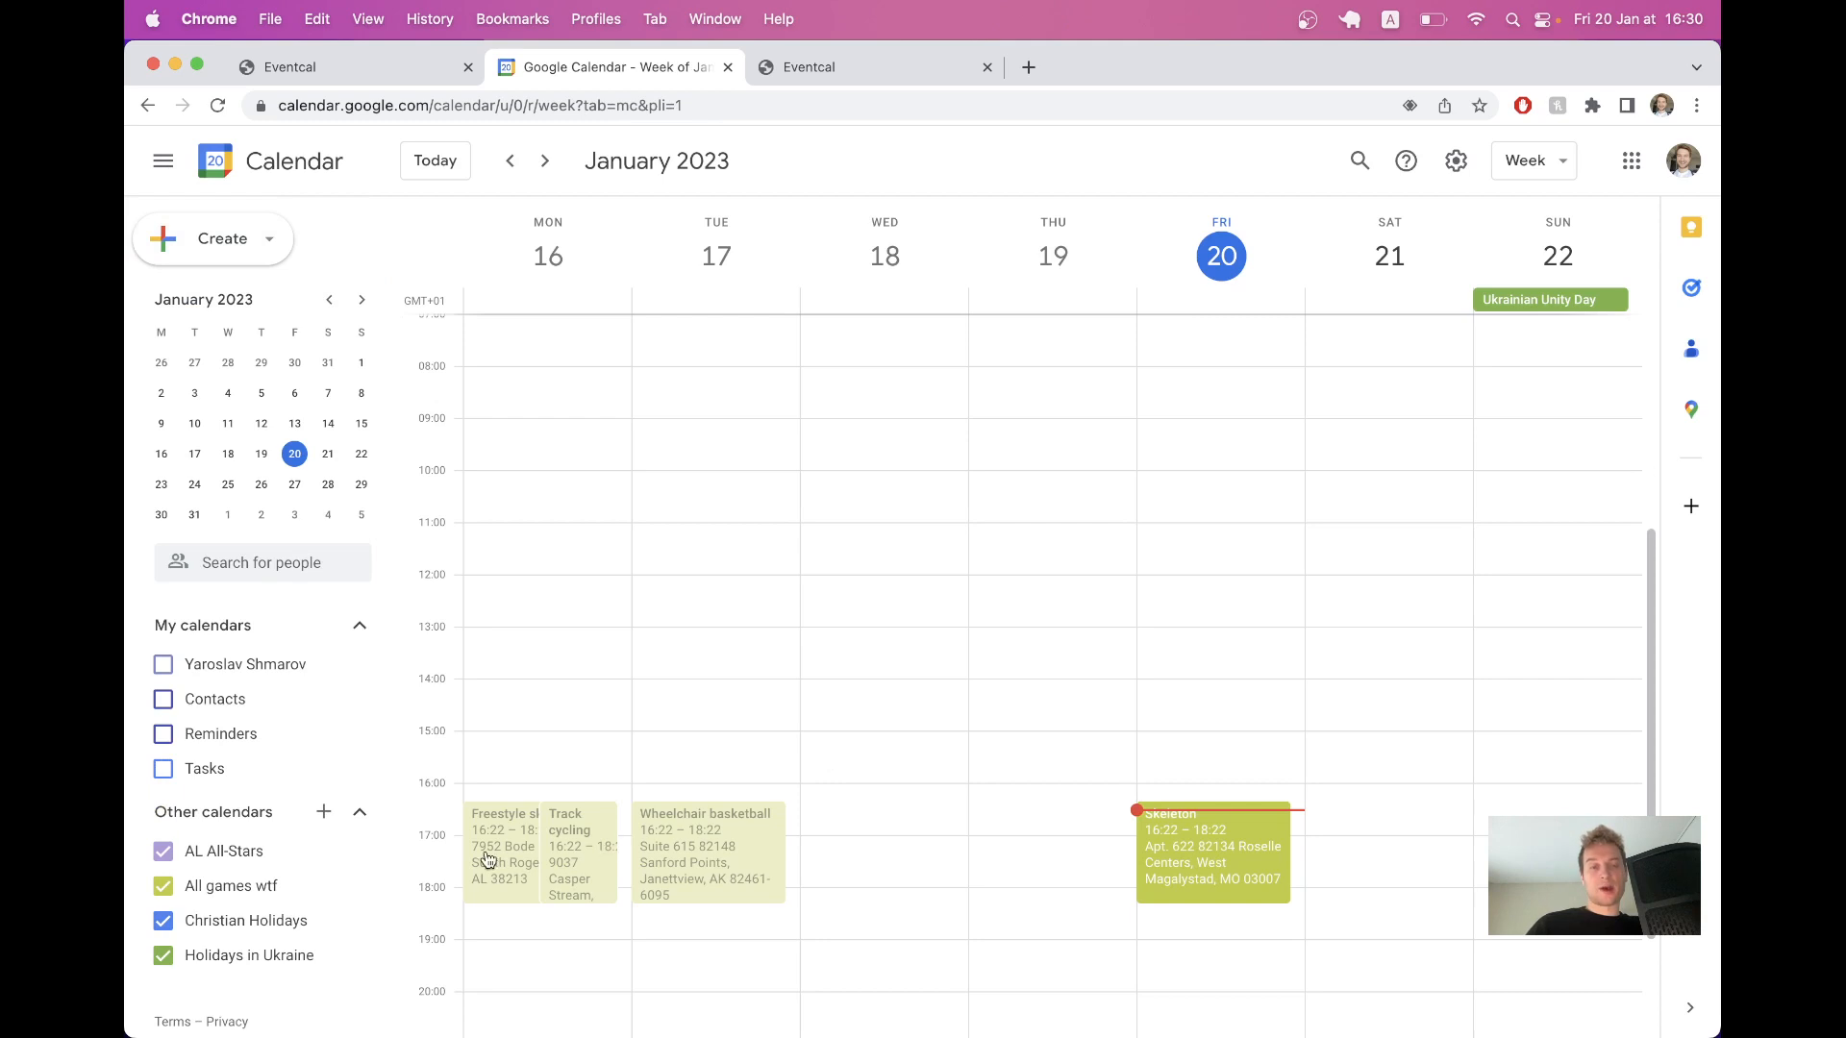
click(161, 885)
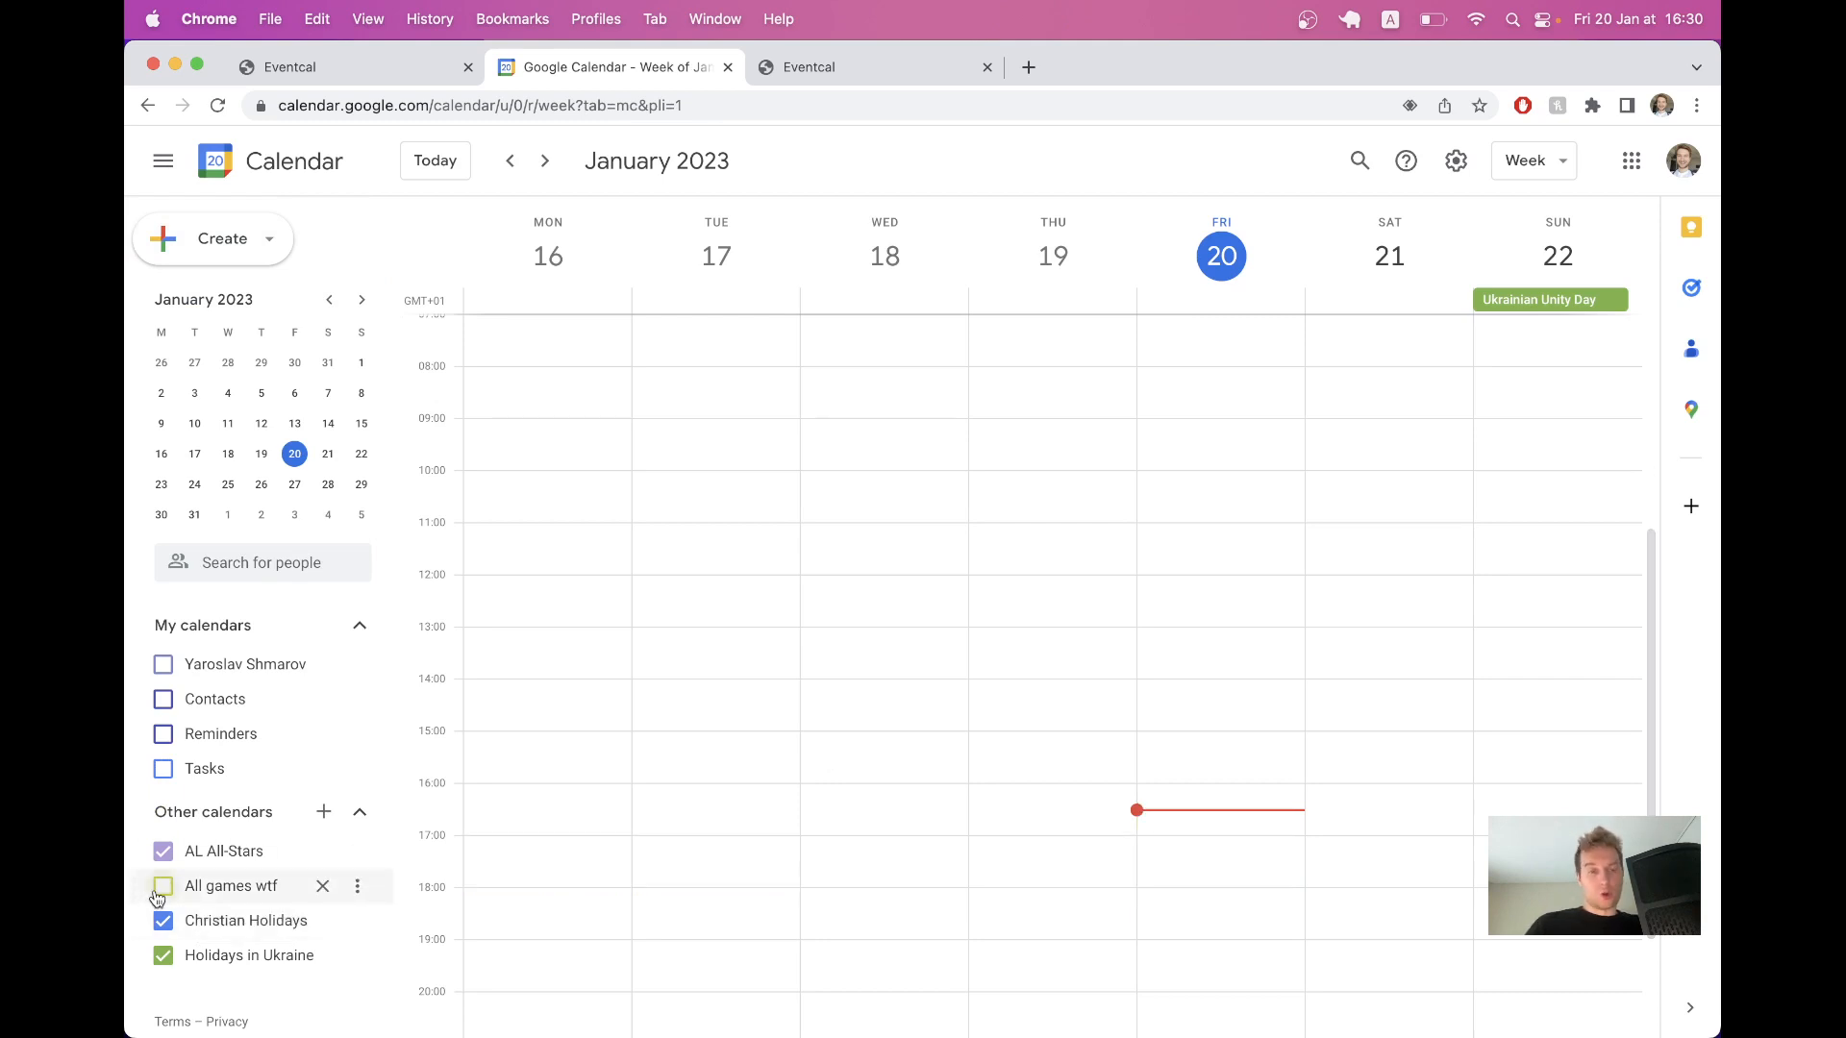
click(163, 886)
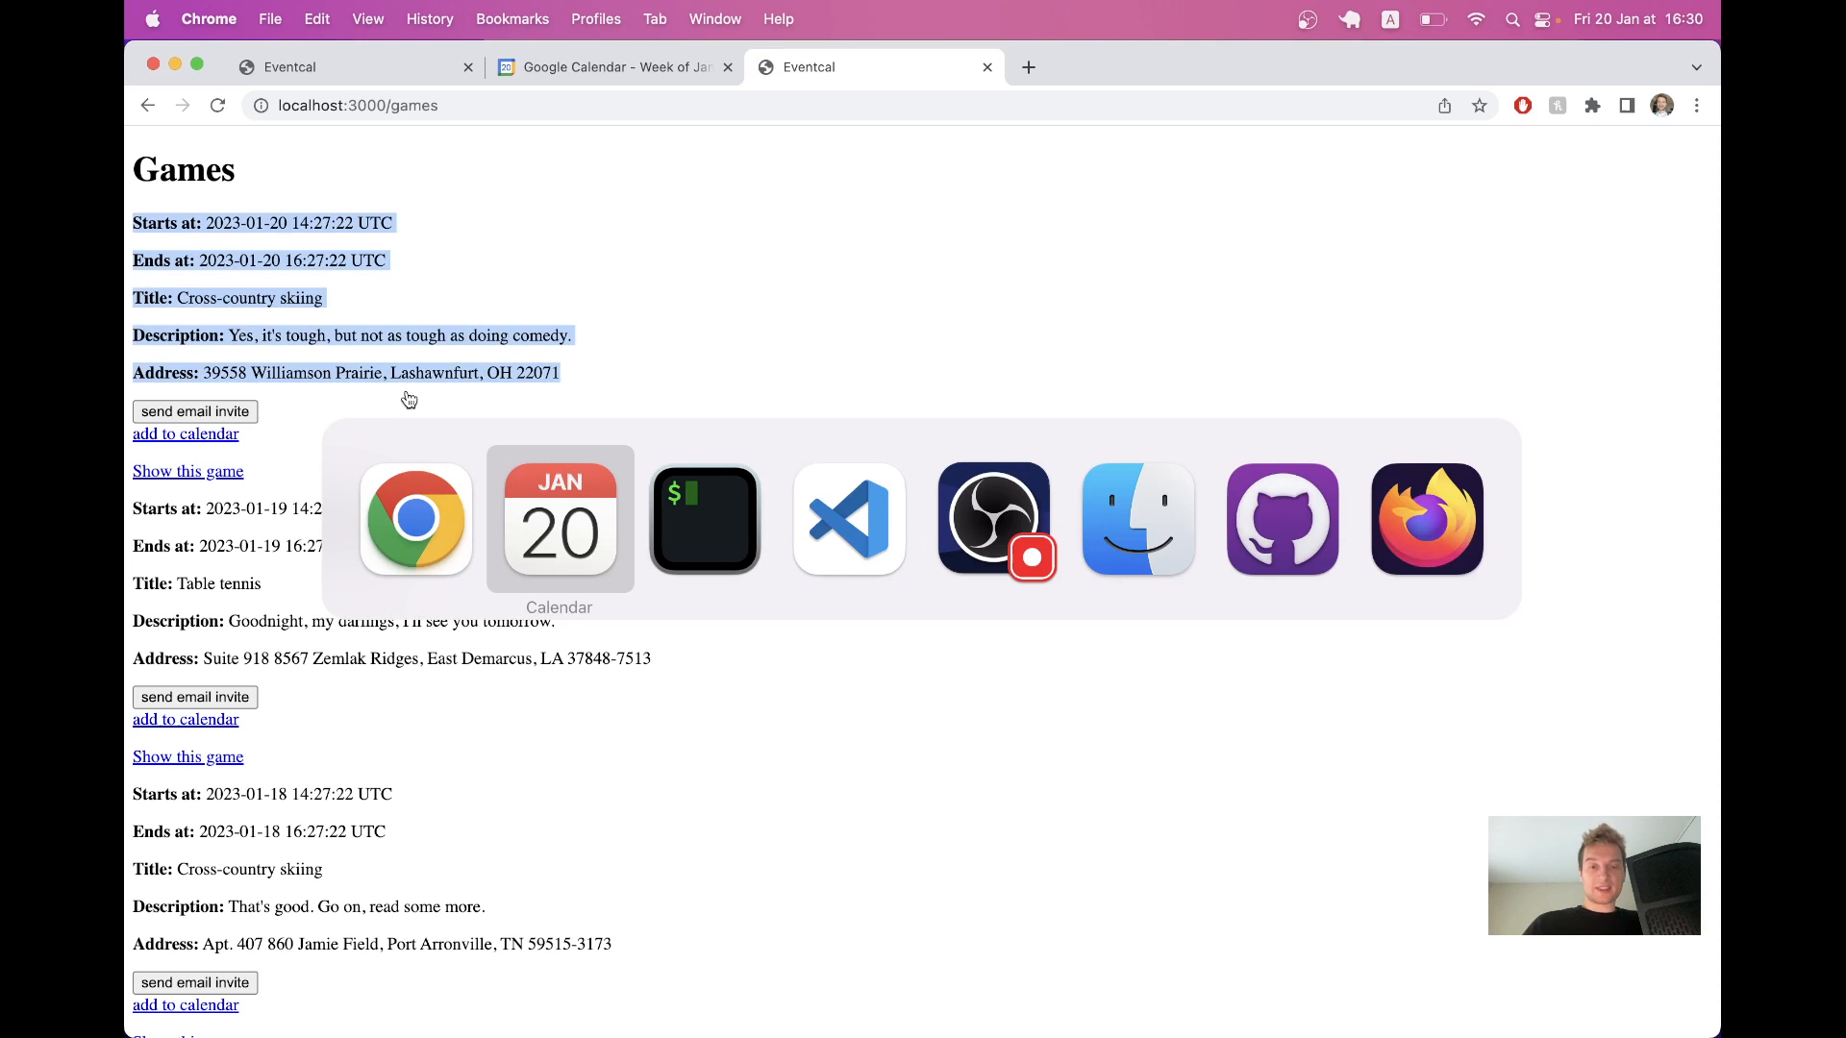
mouse_move(849, 518)
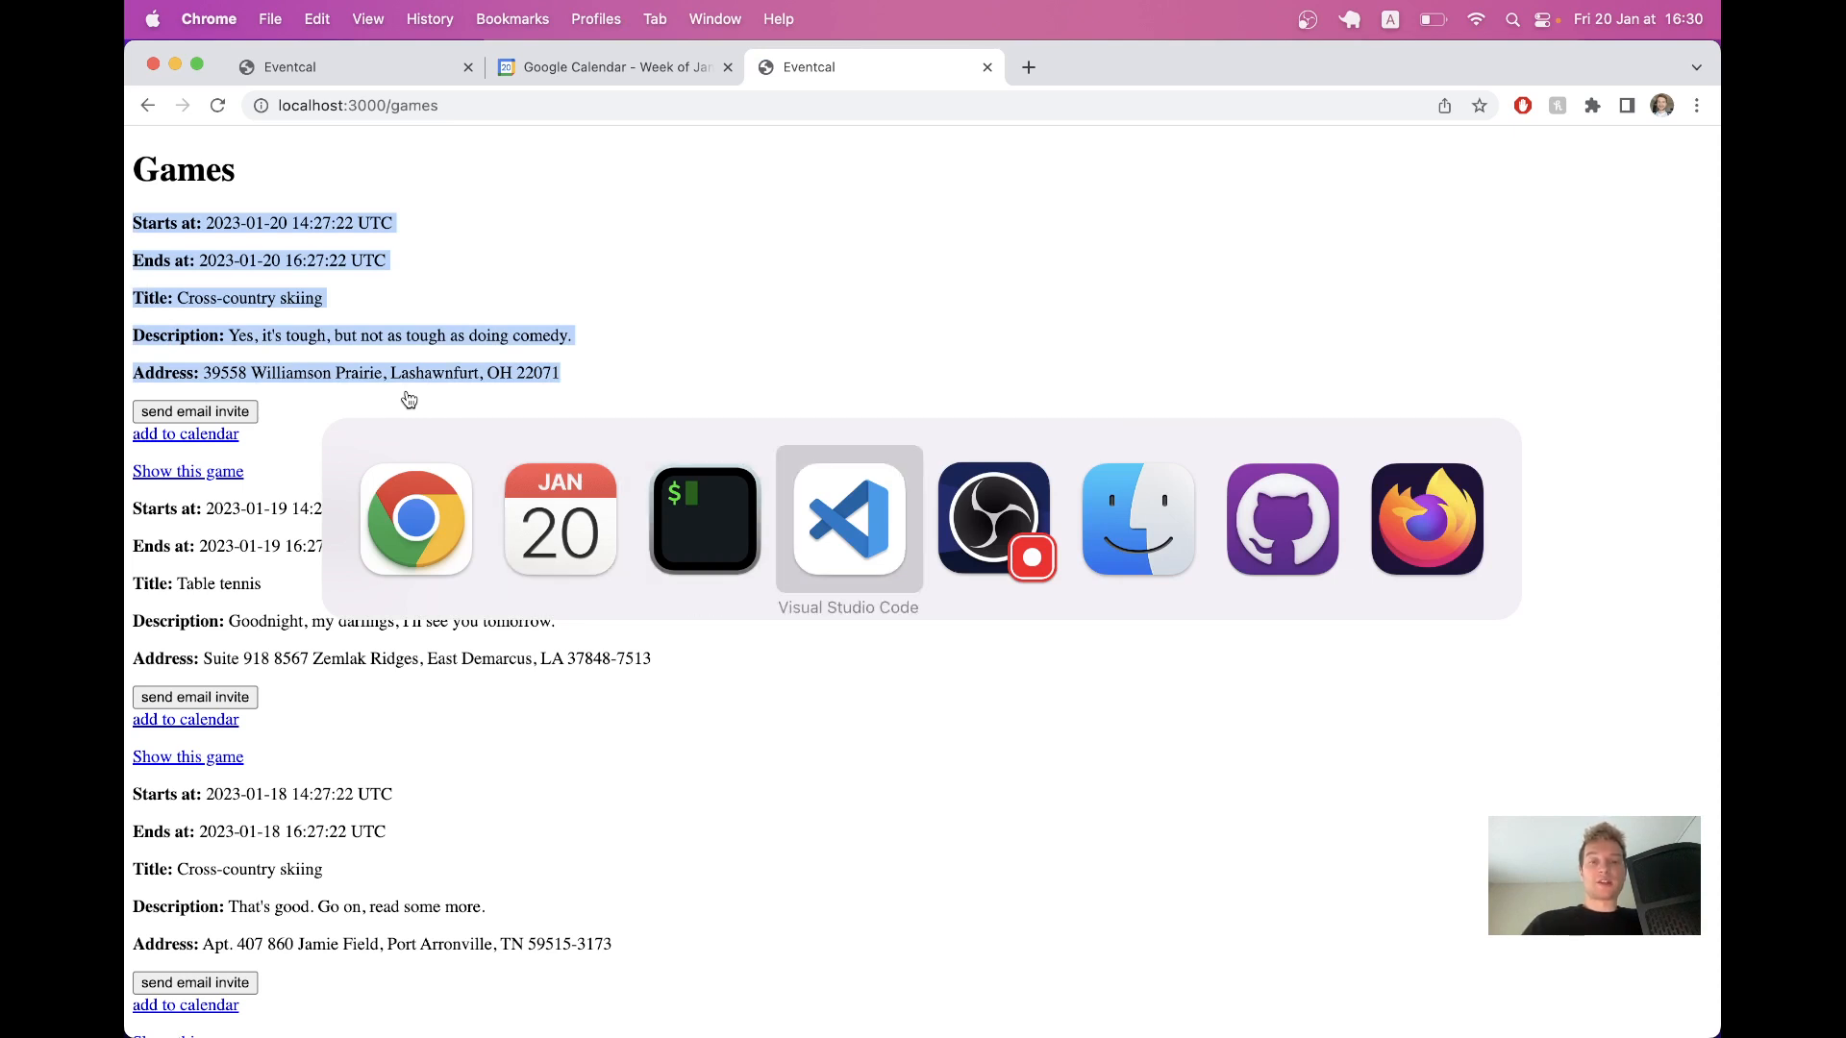
Add link_to 'Subscribe to calendar', games_url(protocol: :webcal, format: :ics) inside the Games h1
click(848, 519)
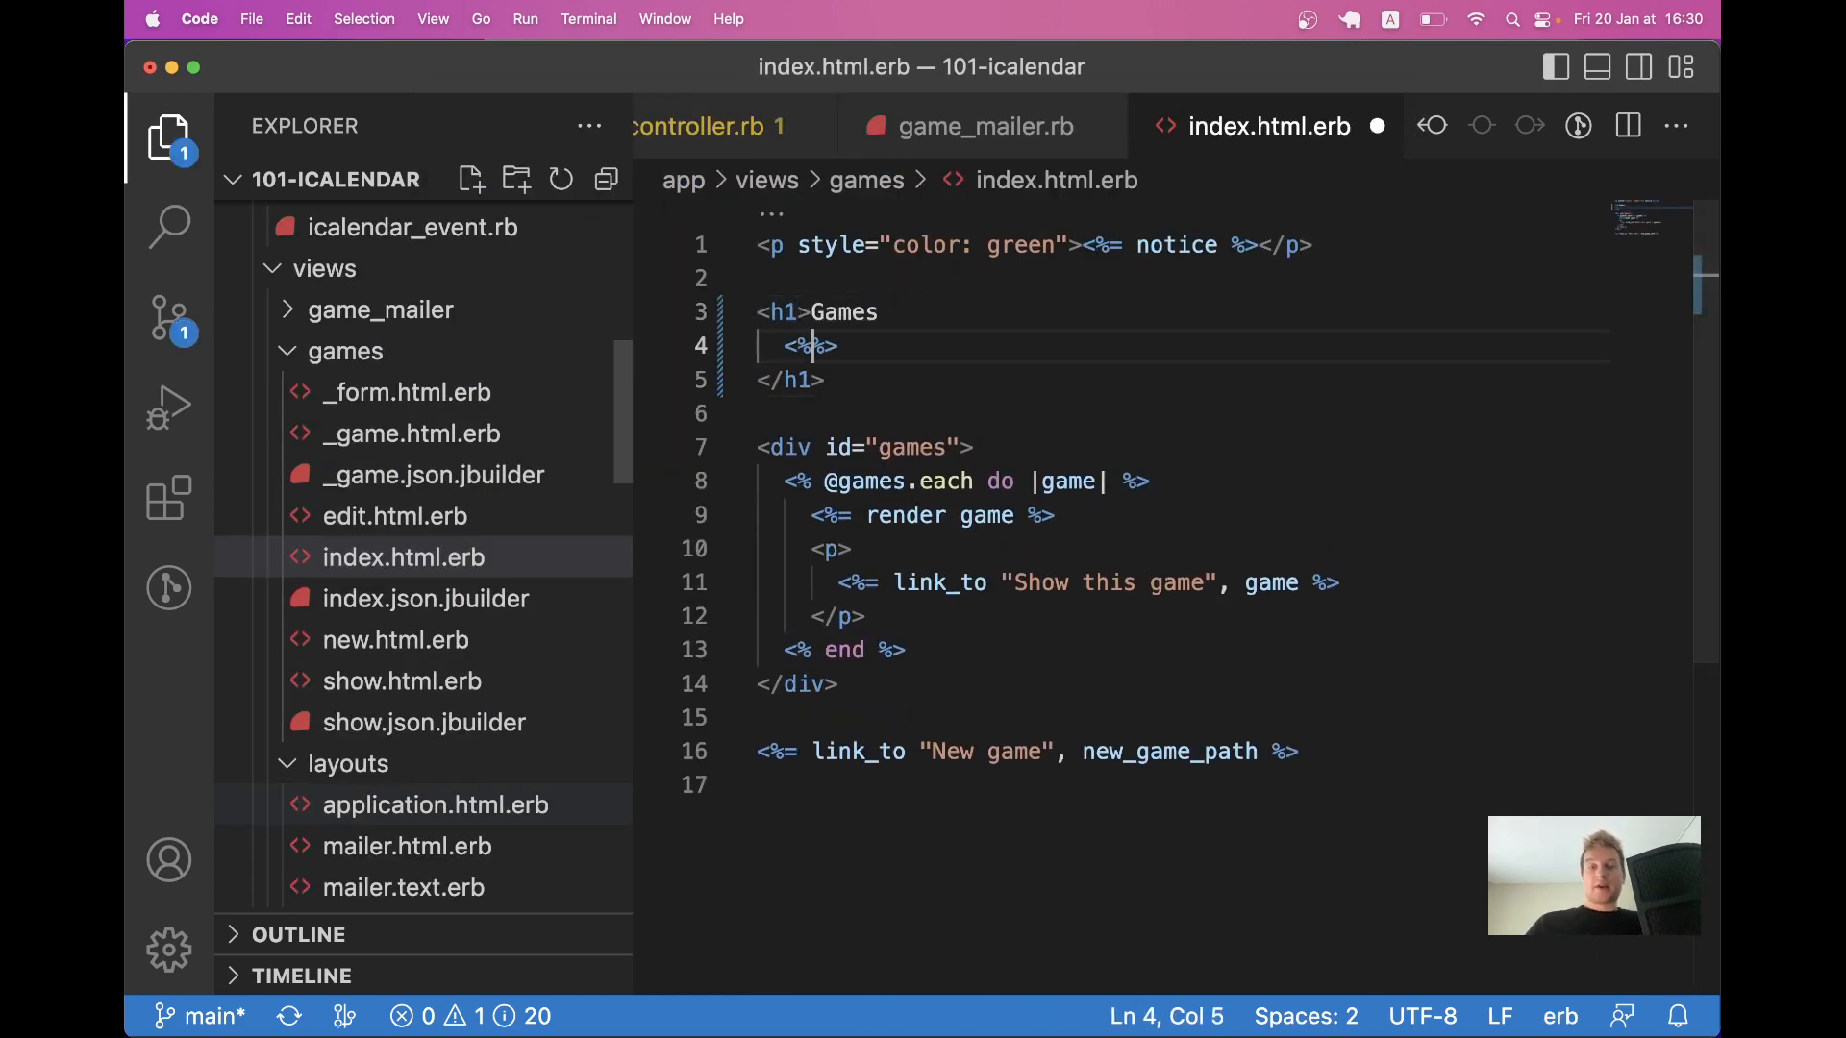
text(link_to ')
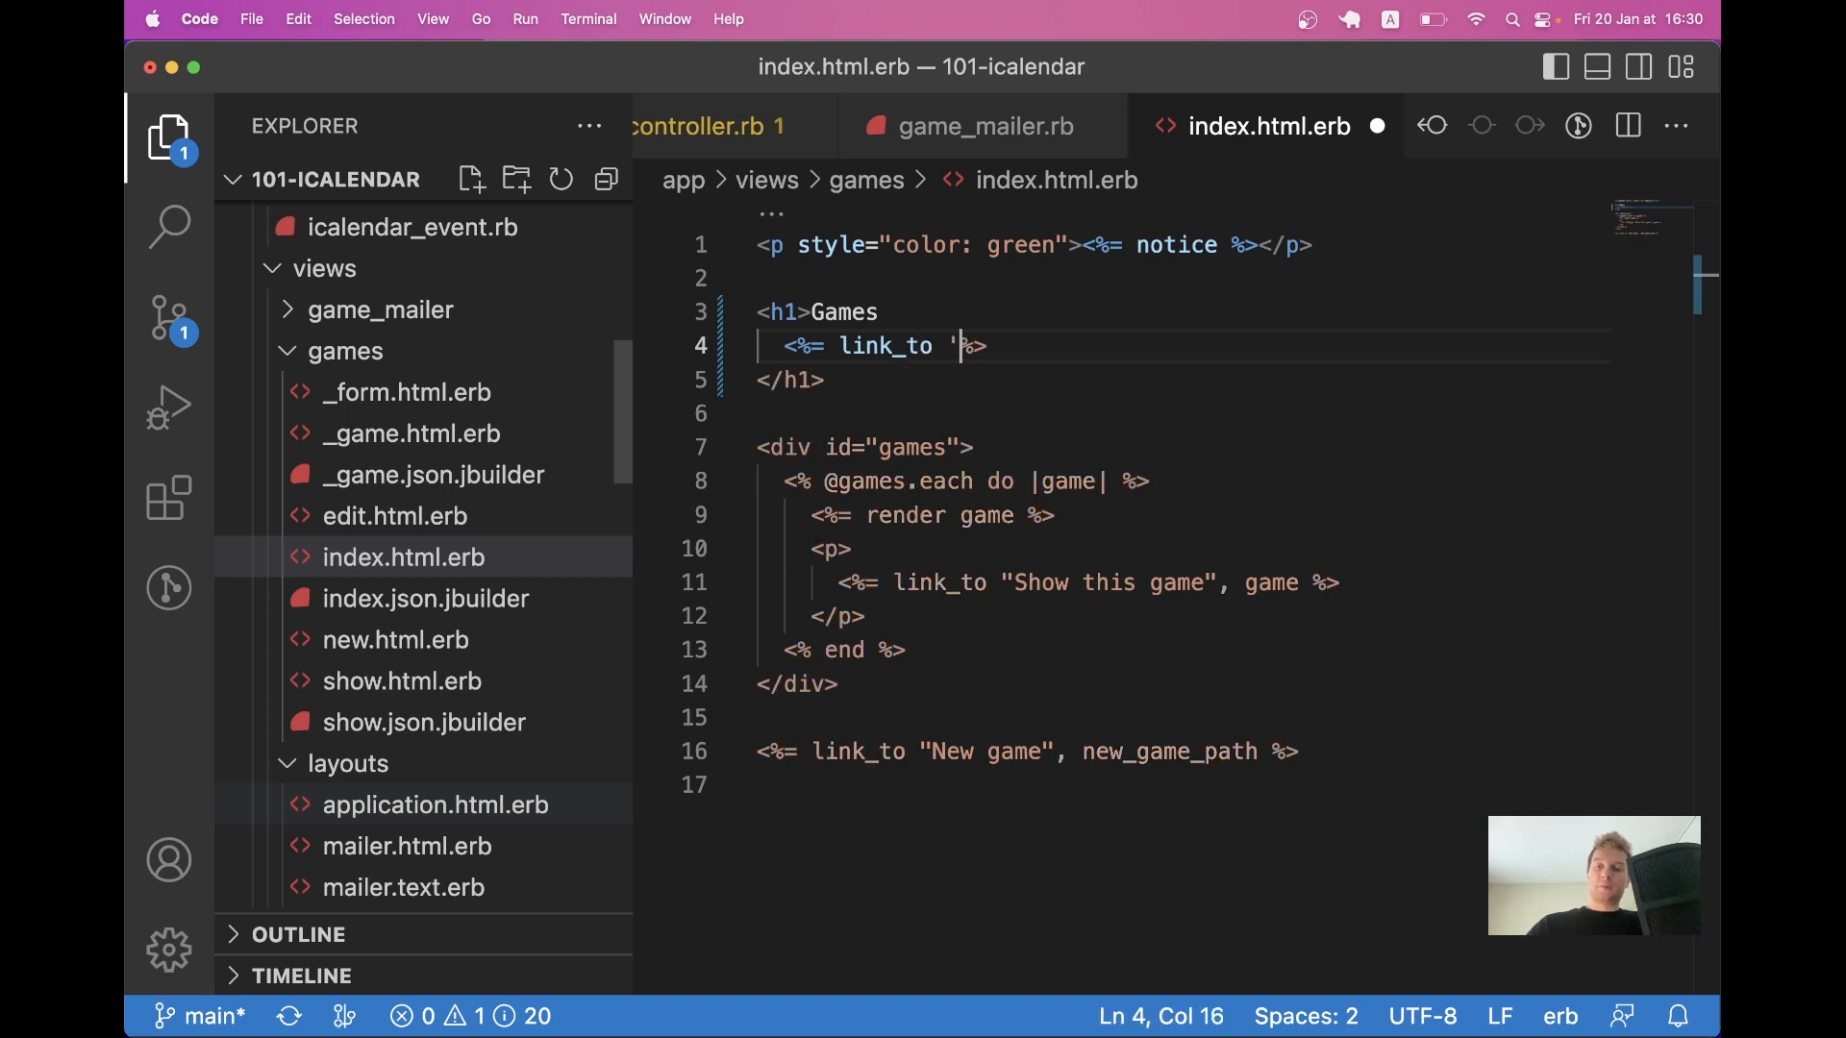
text(Subscribe)
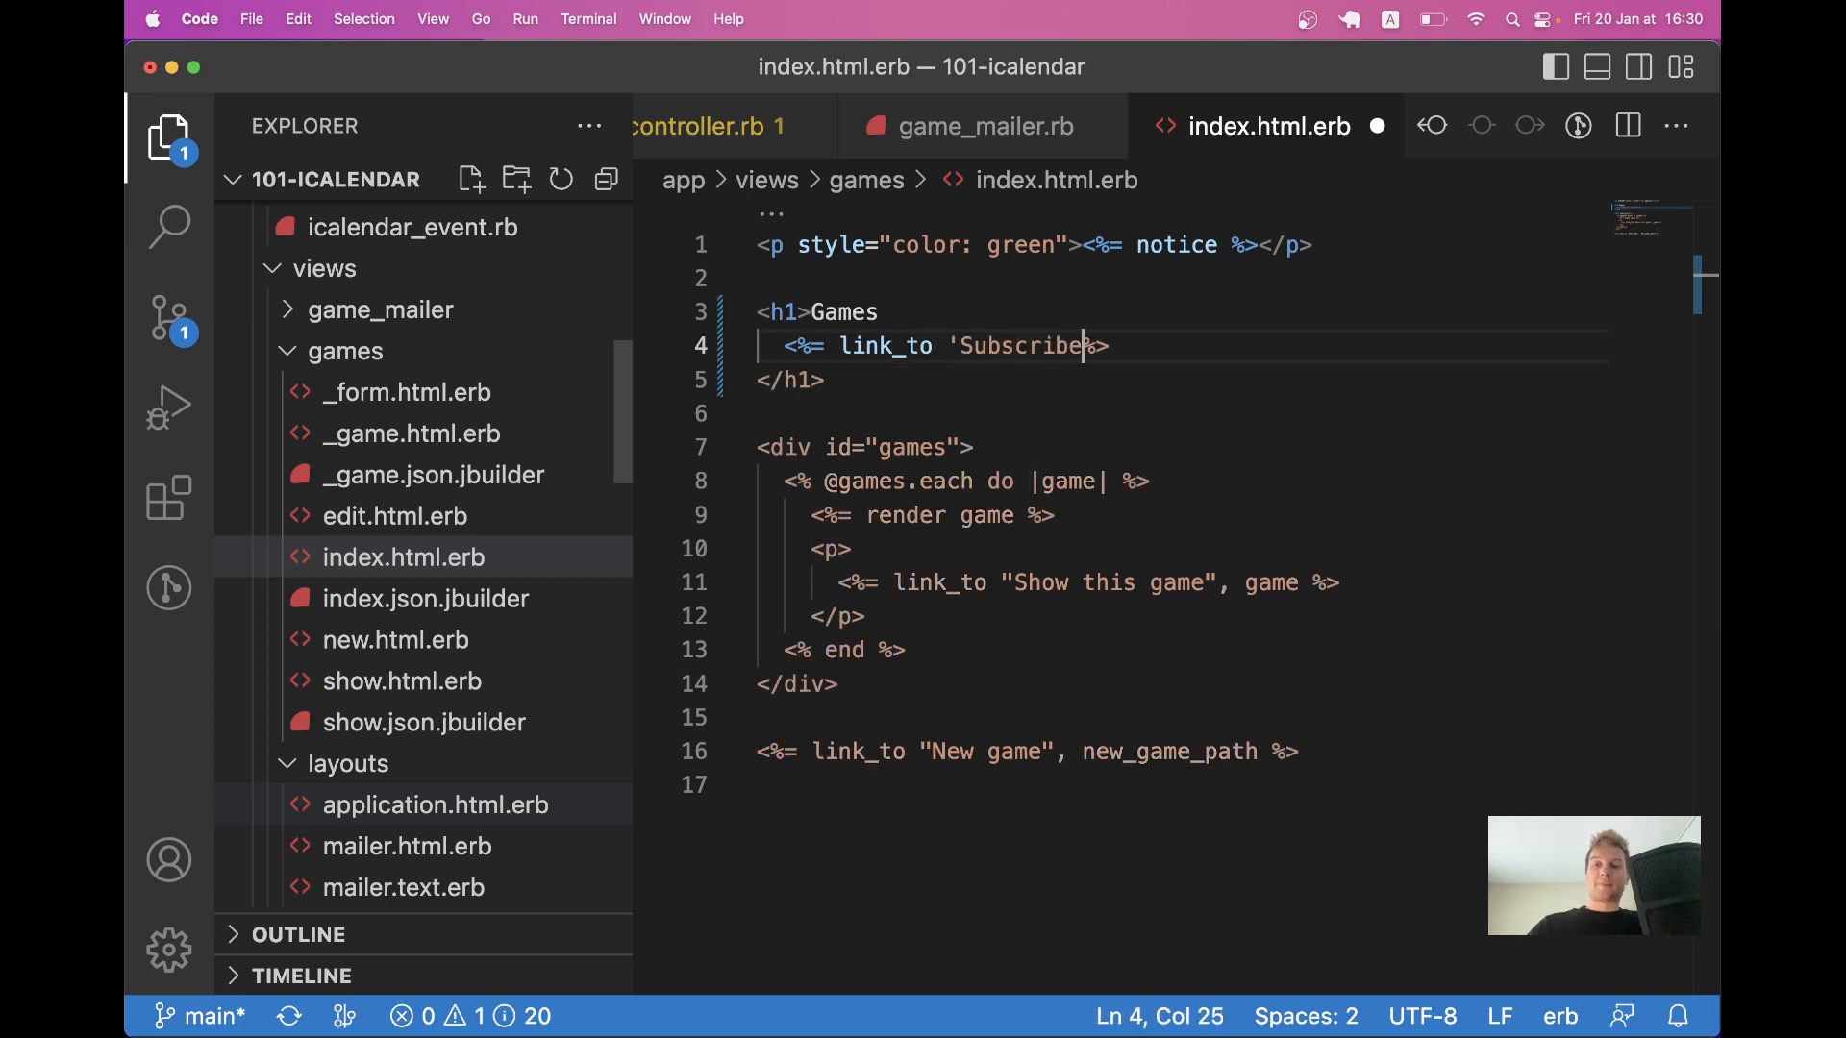
text(to calendar',)
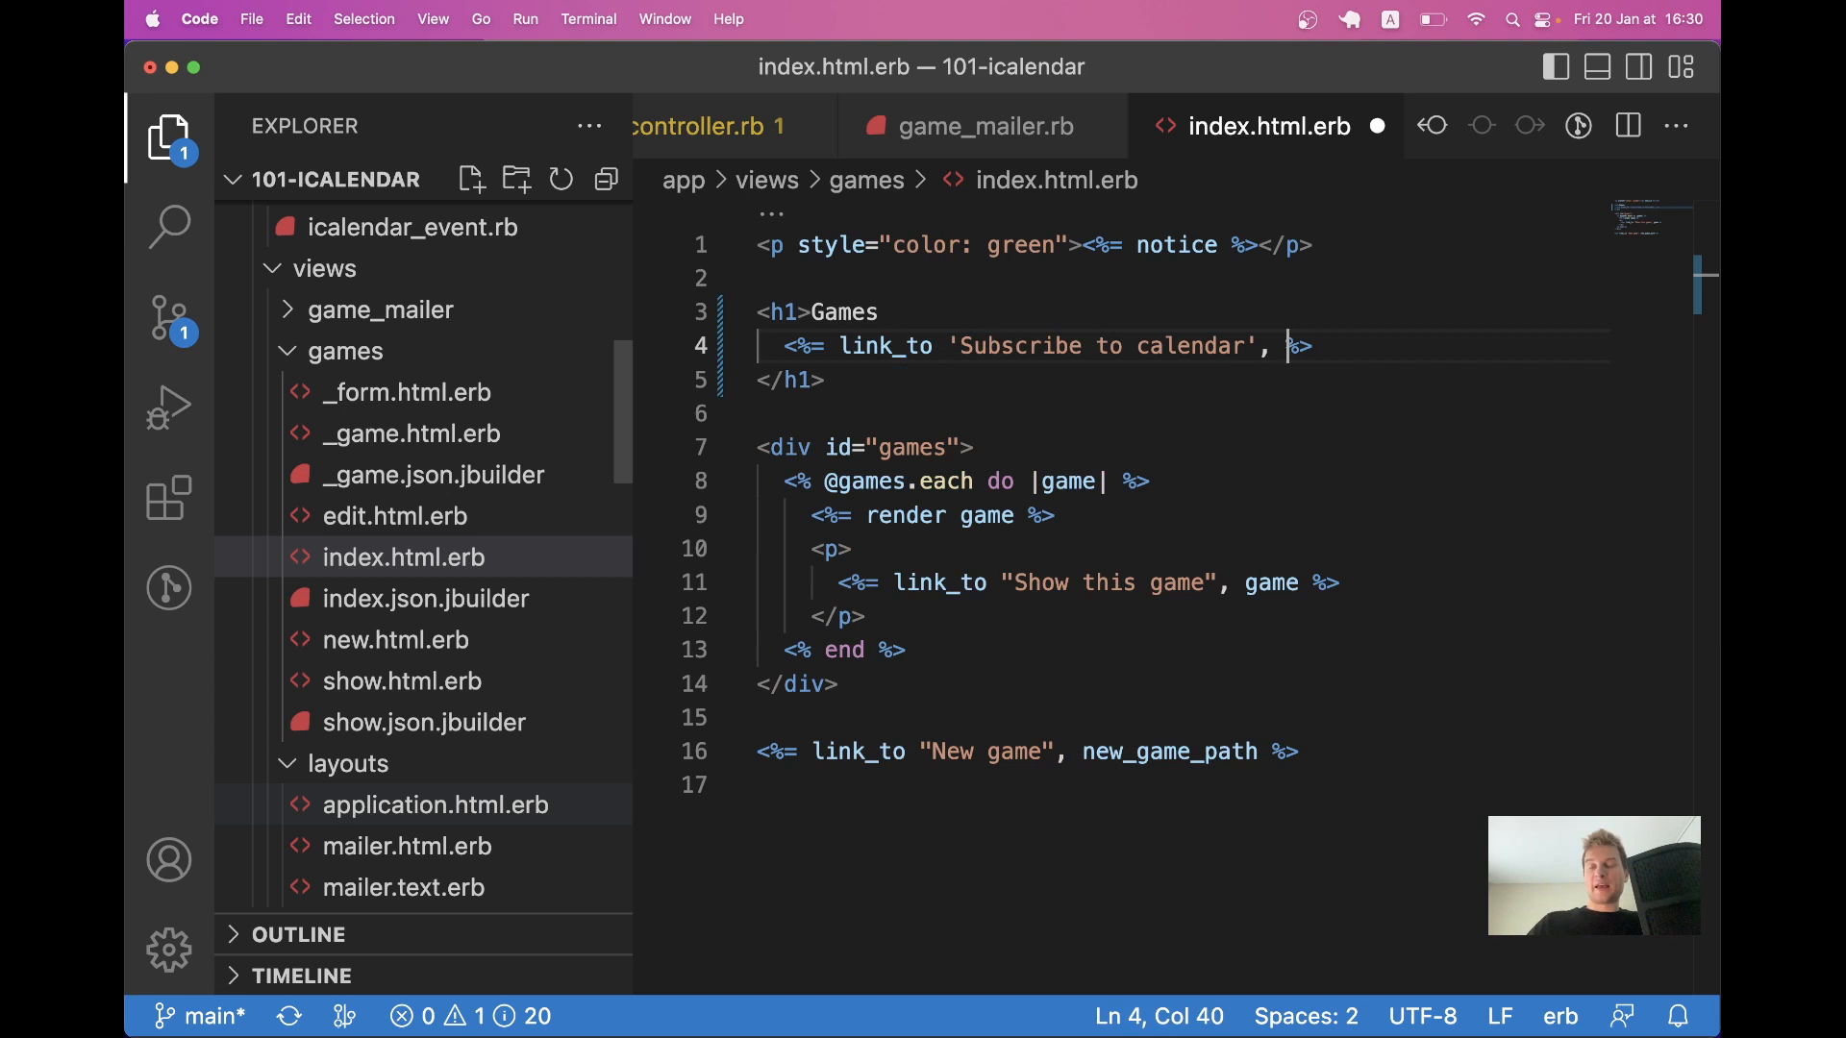
text(games_url)
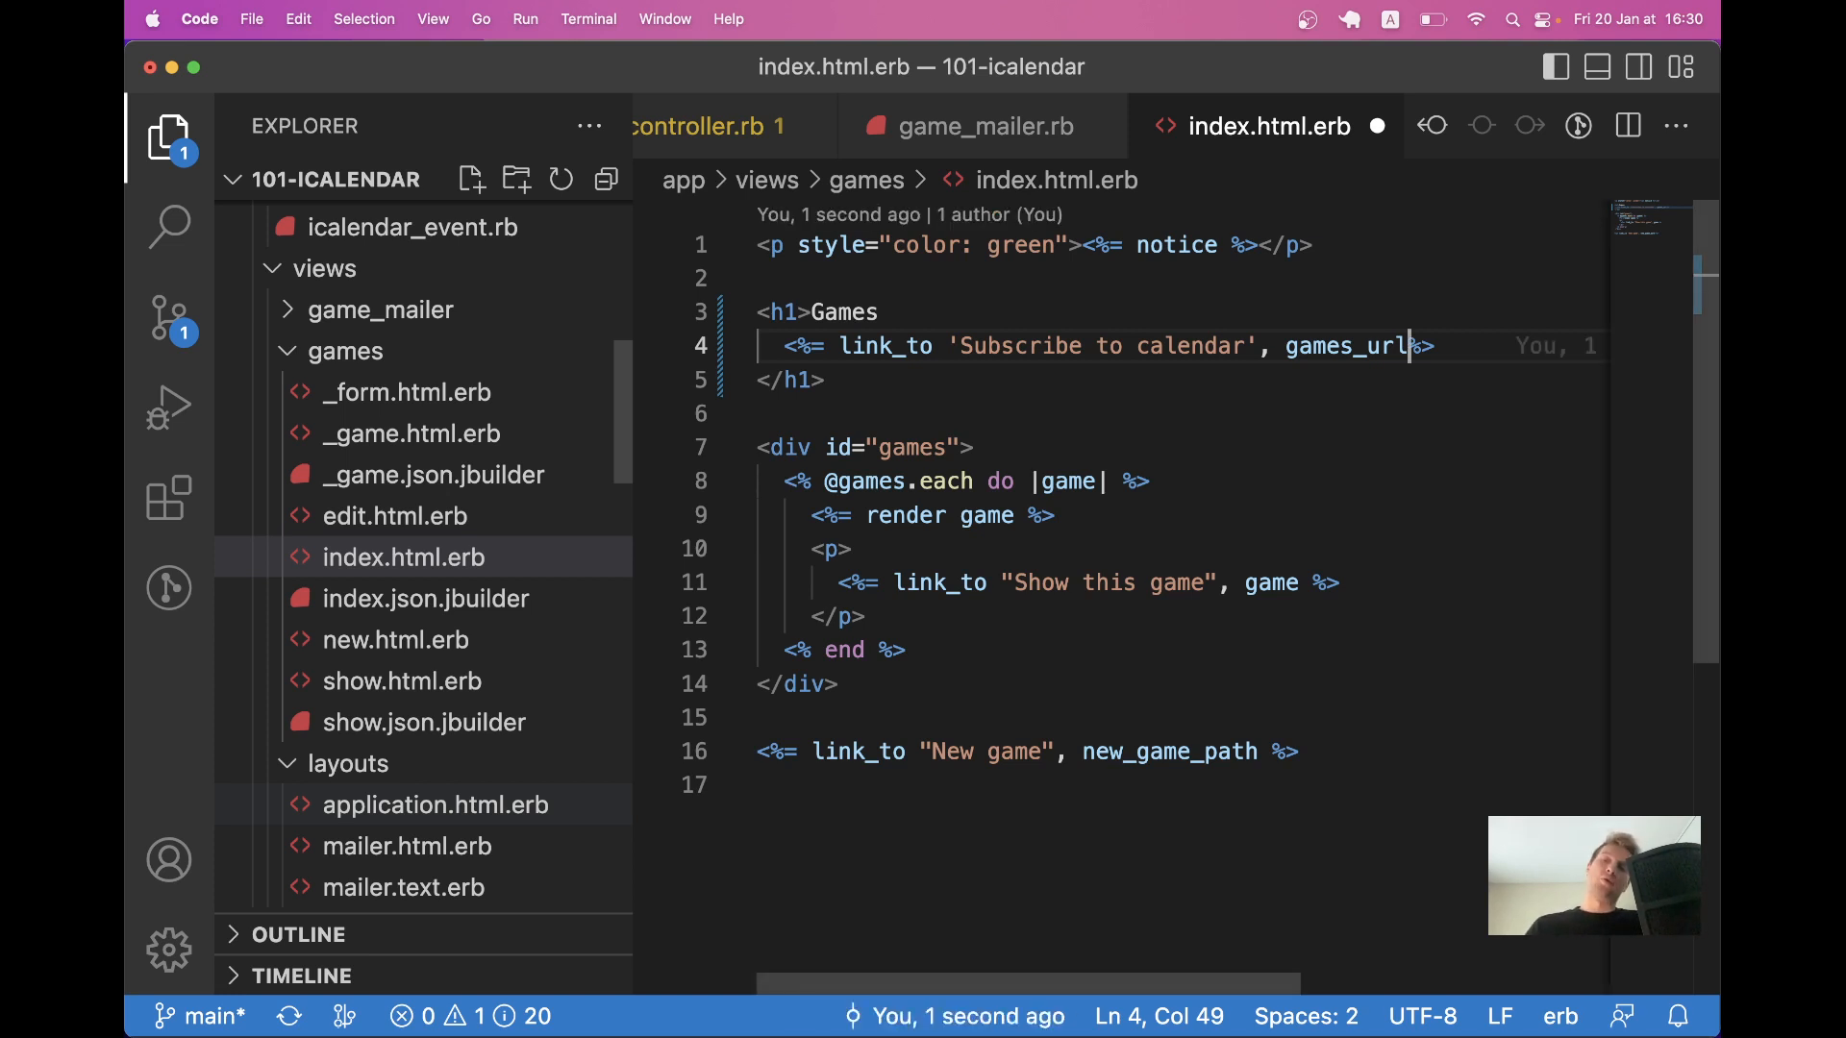
text(()
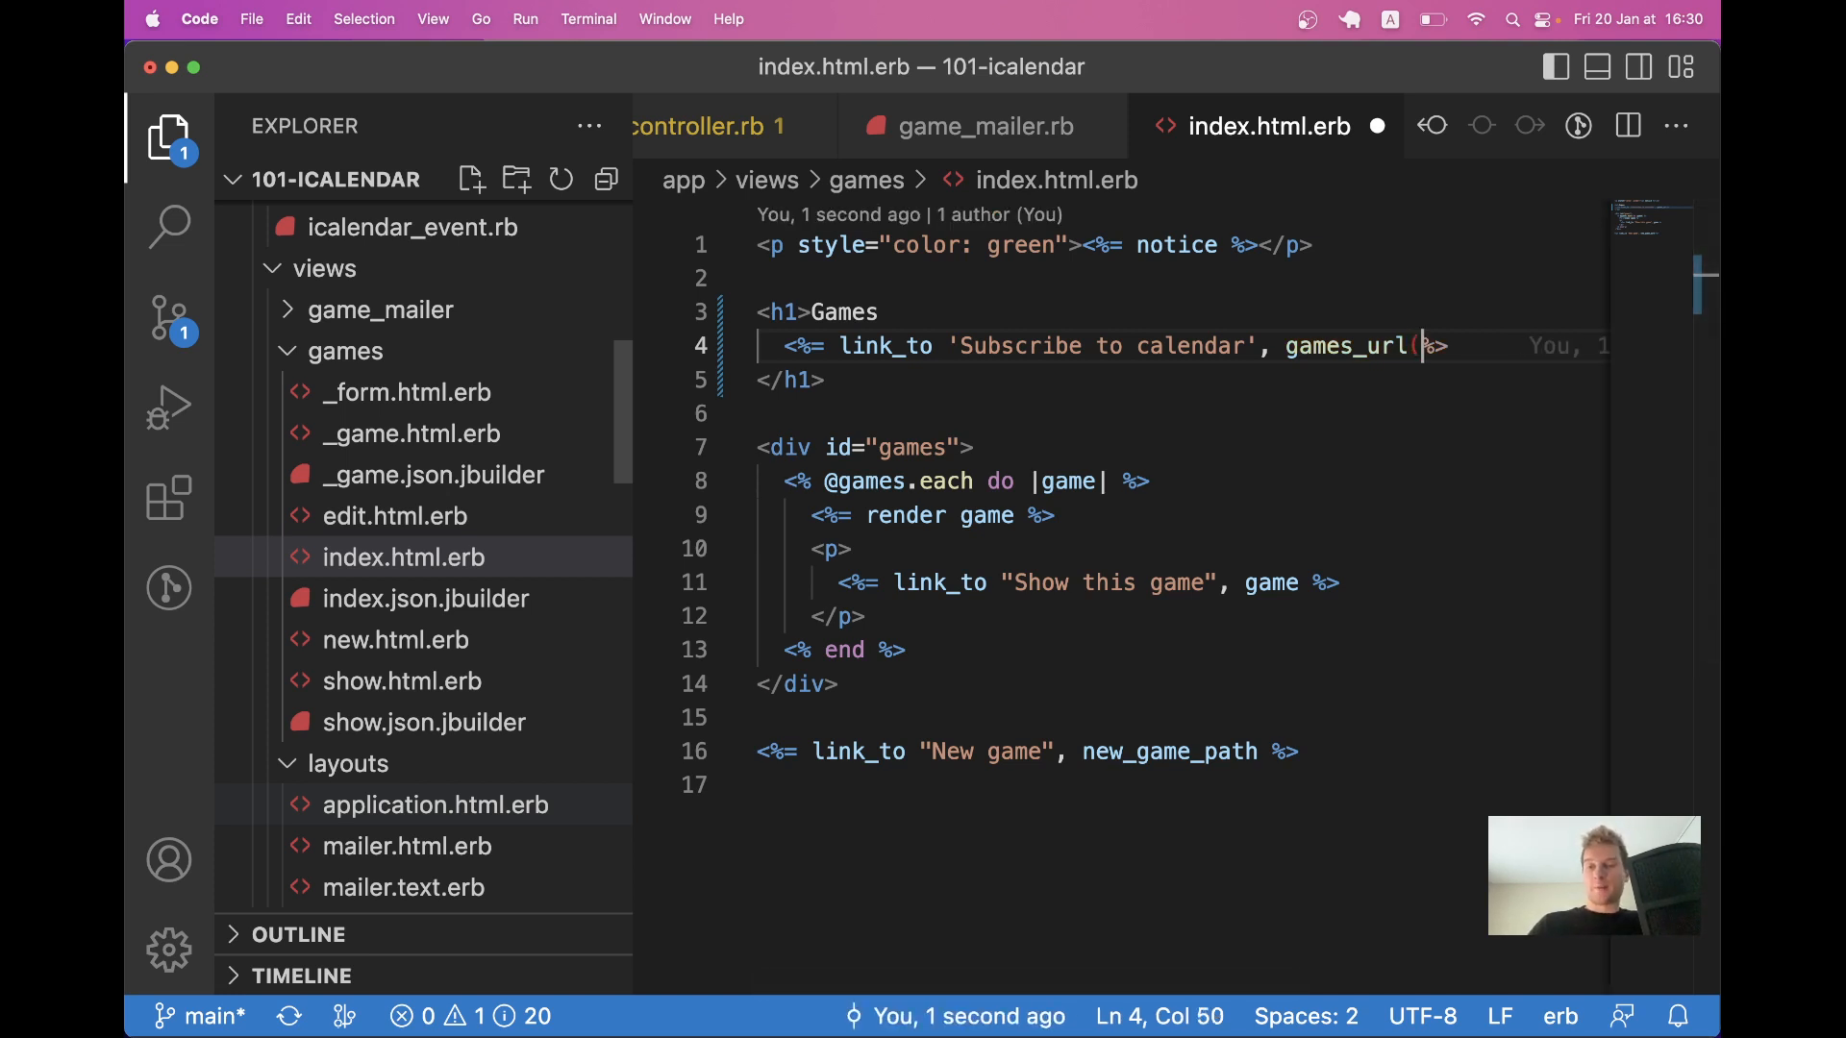
text(prot)
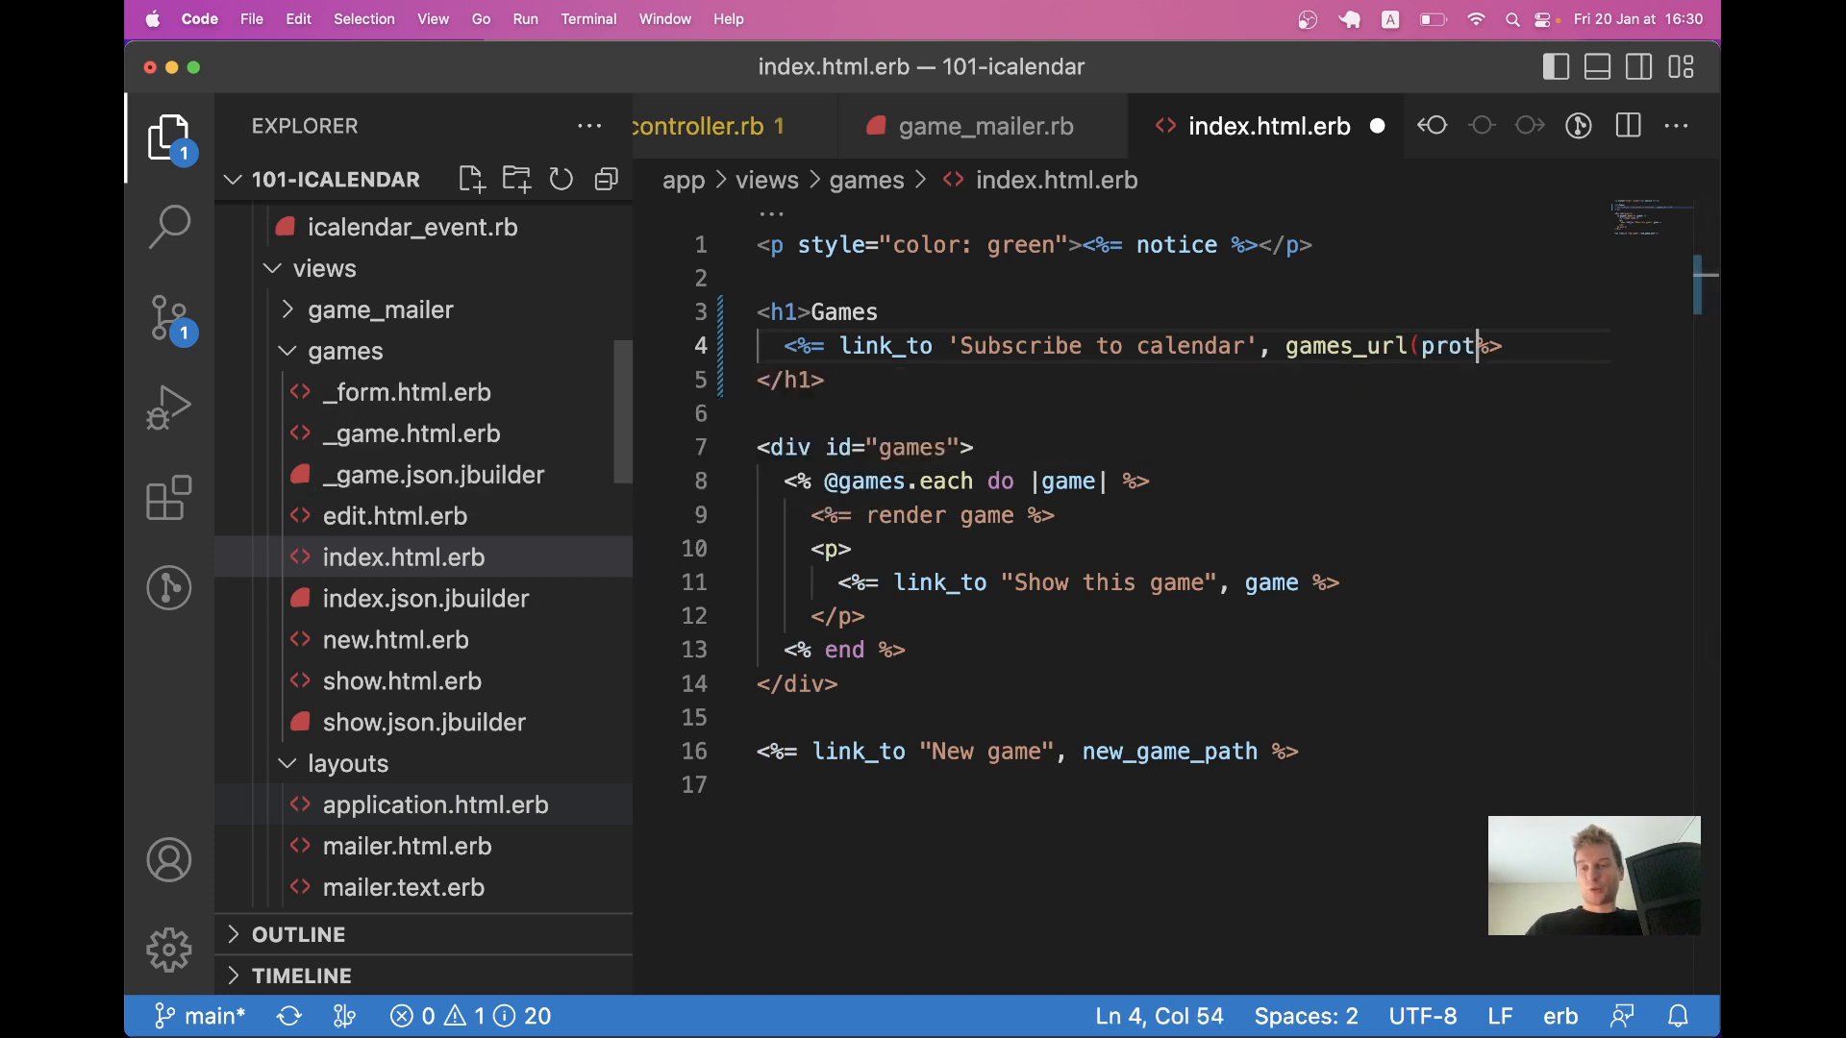
text(ocol: :webcal,)
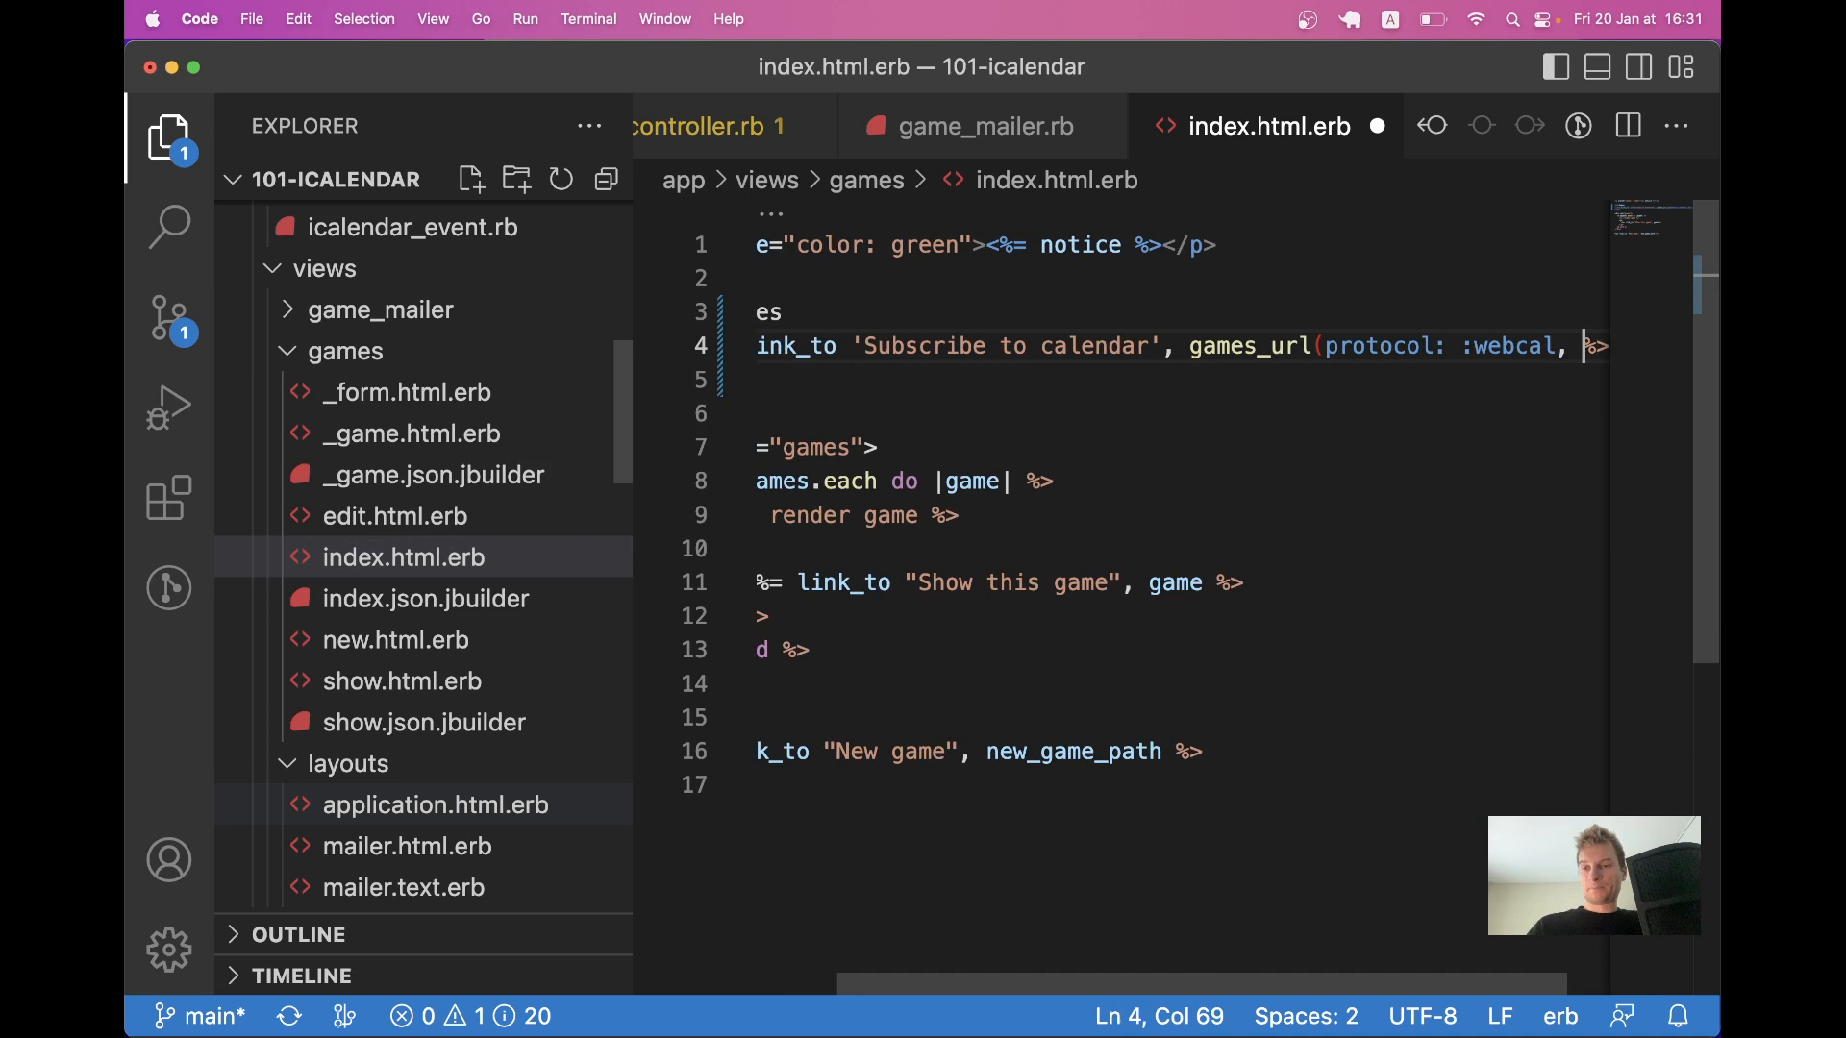
text(format: :i)
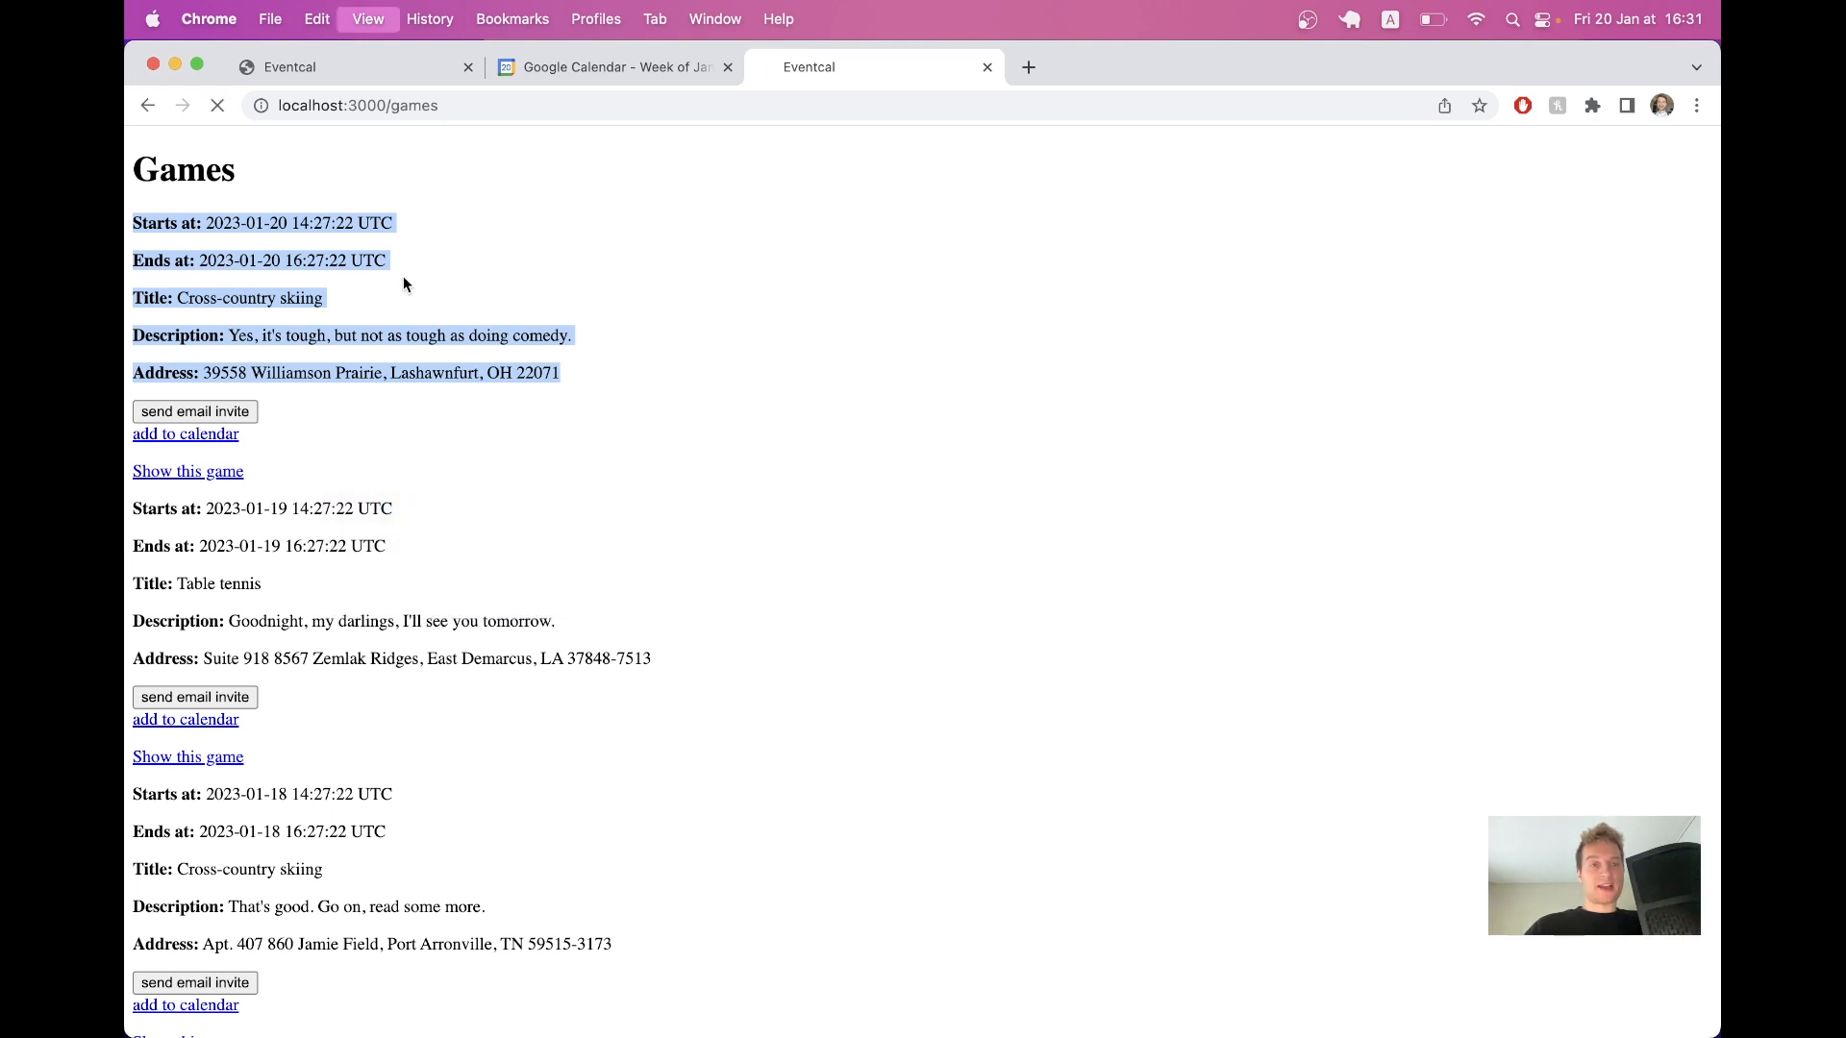
Subscribe to games.ics via the new link, accepting the insecure warning, then dismiss the error
click(403, 170)
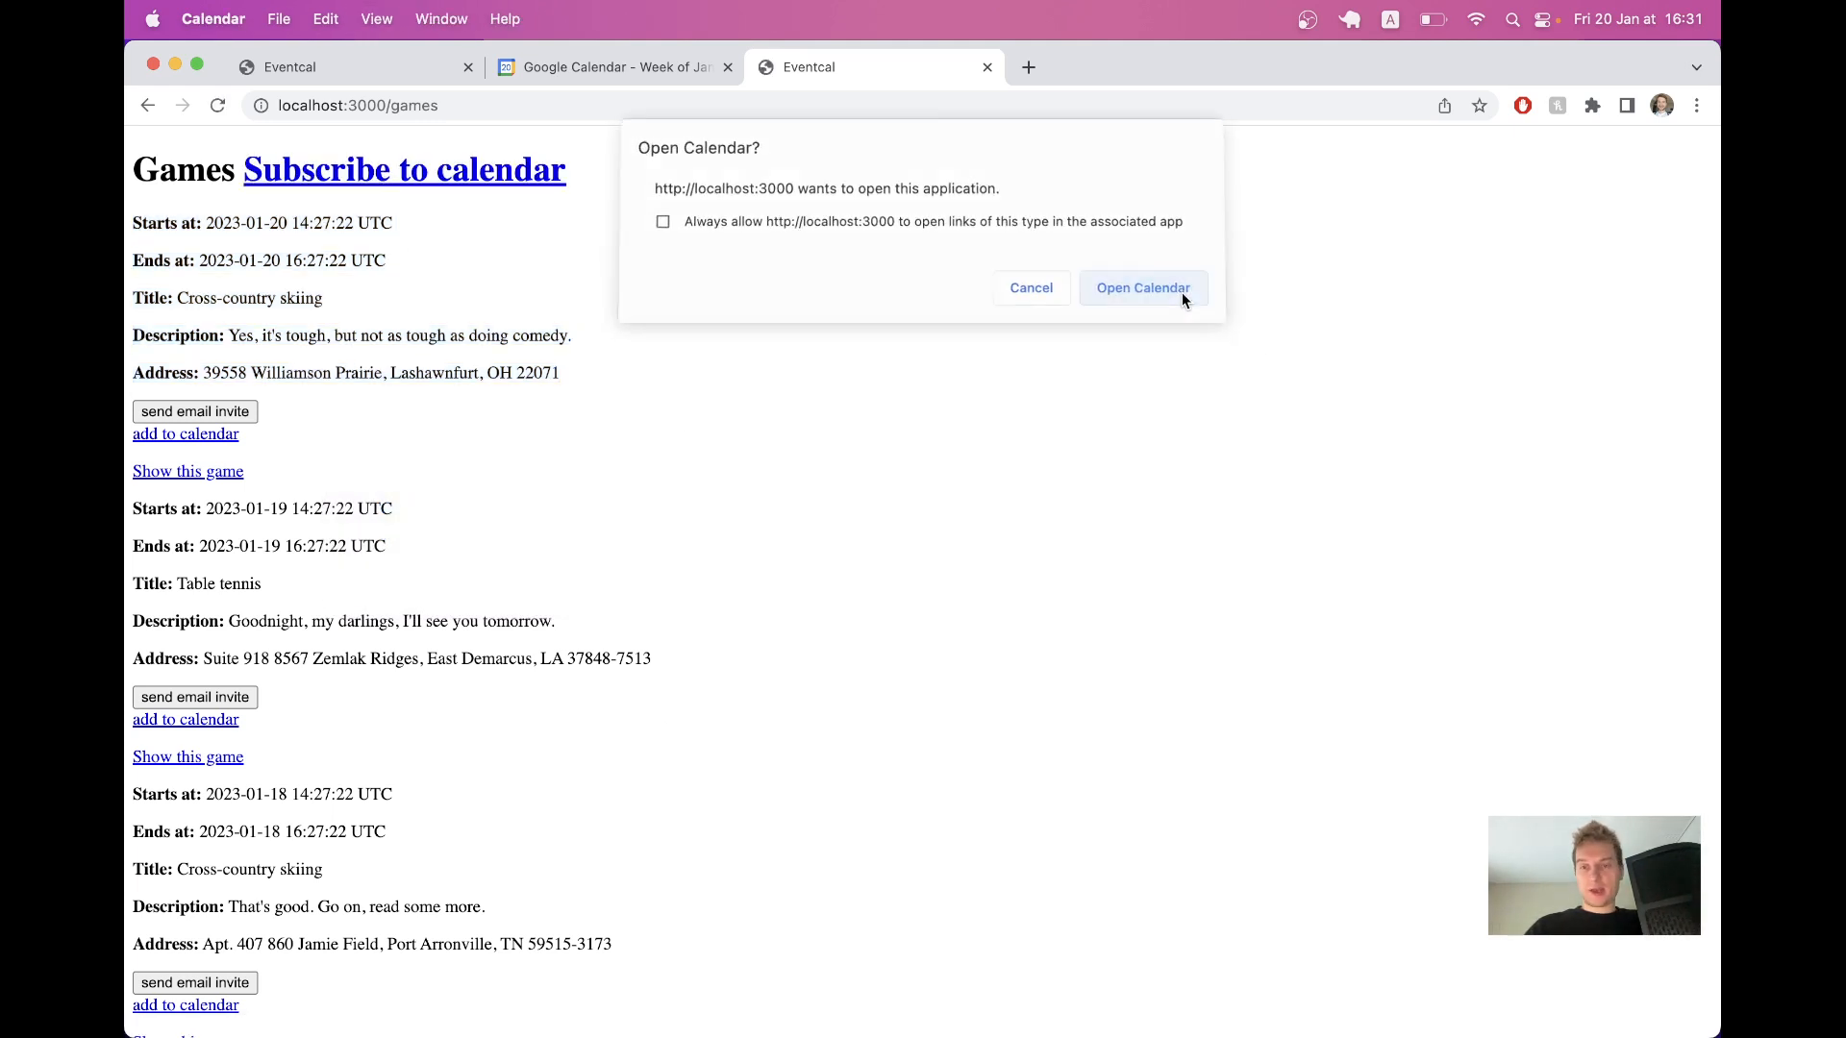
click(1139, 287)
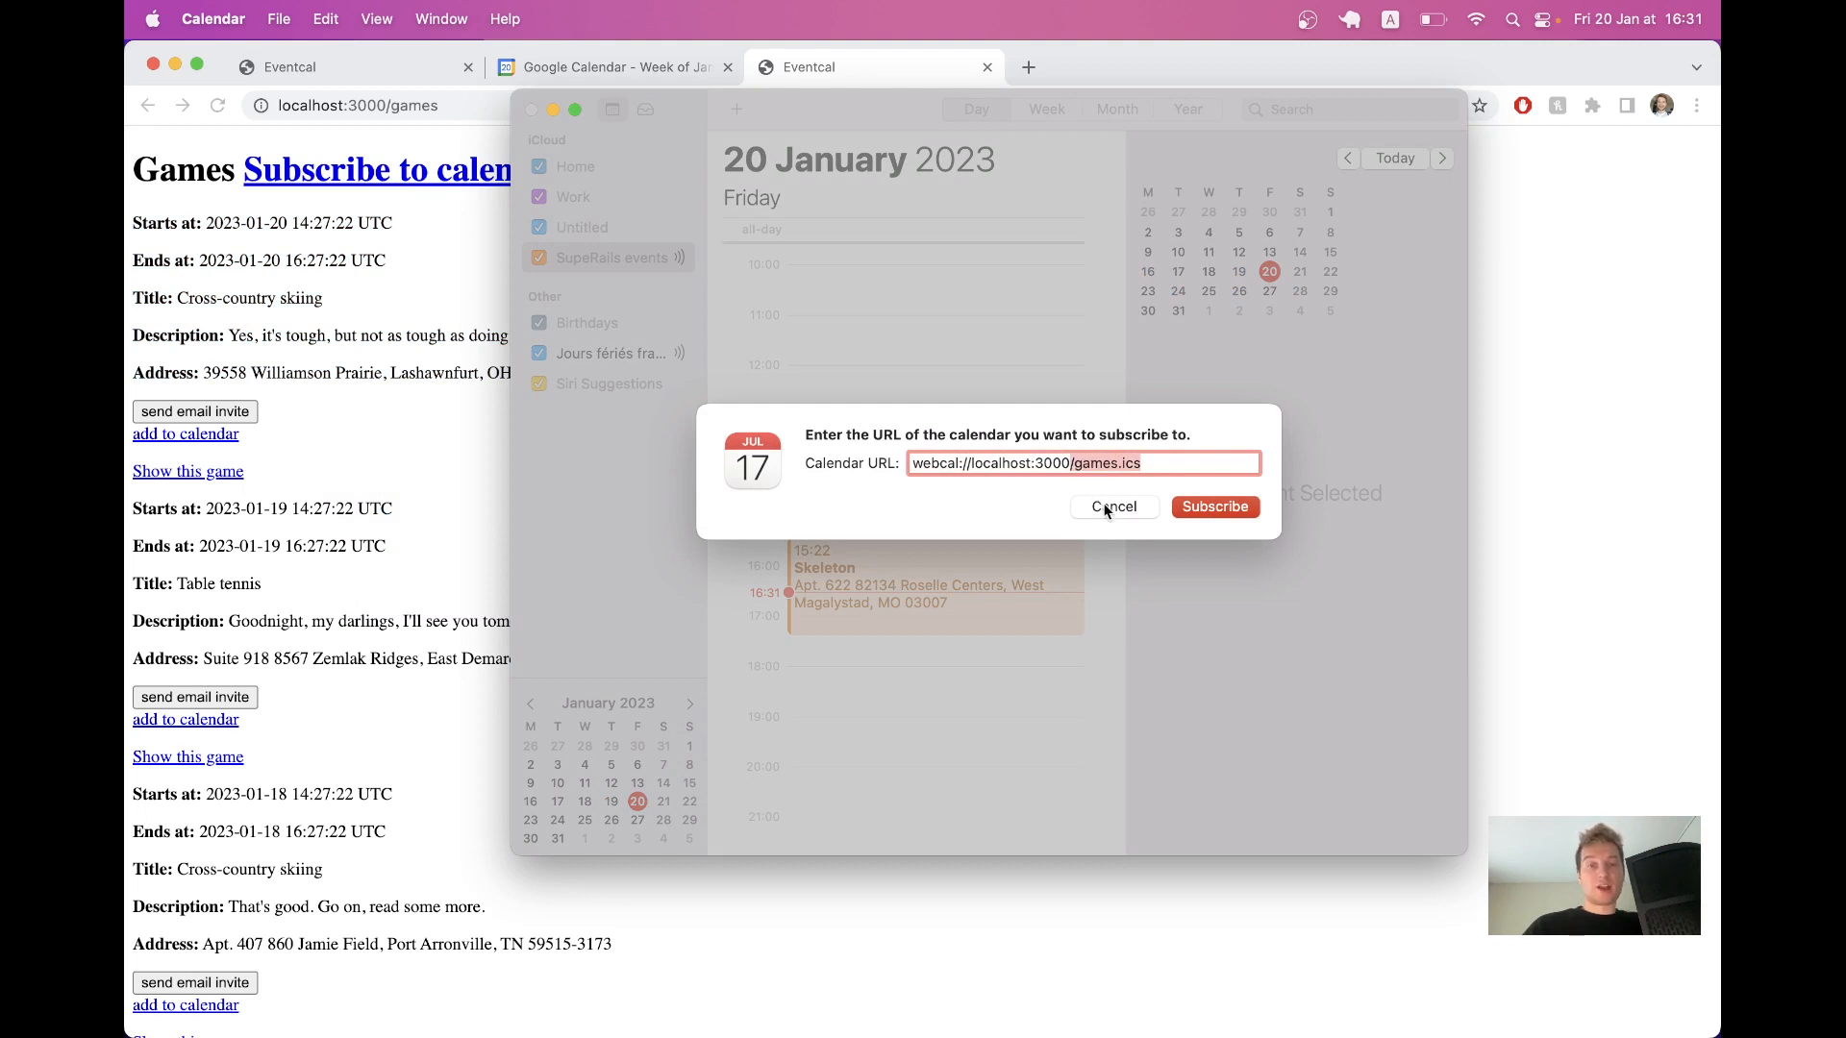
click(1213, 507)
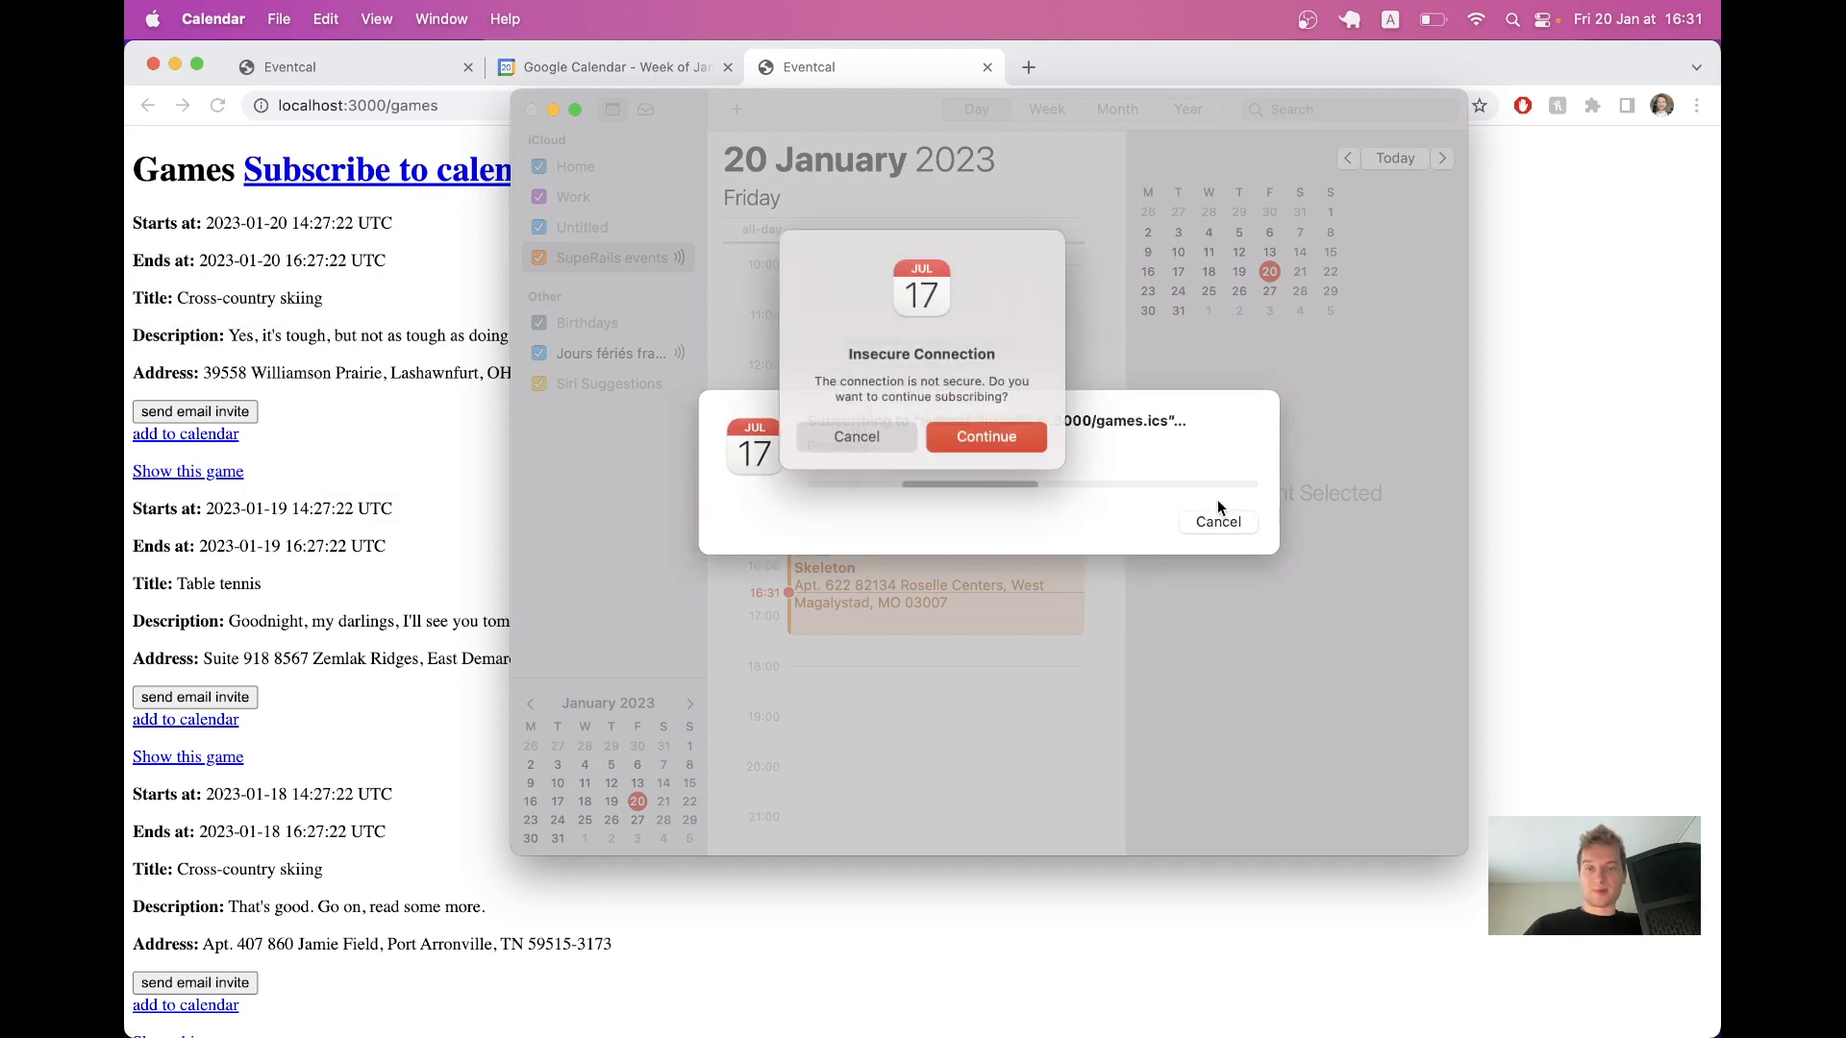
click(986, 437)
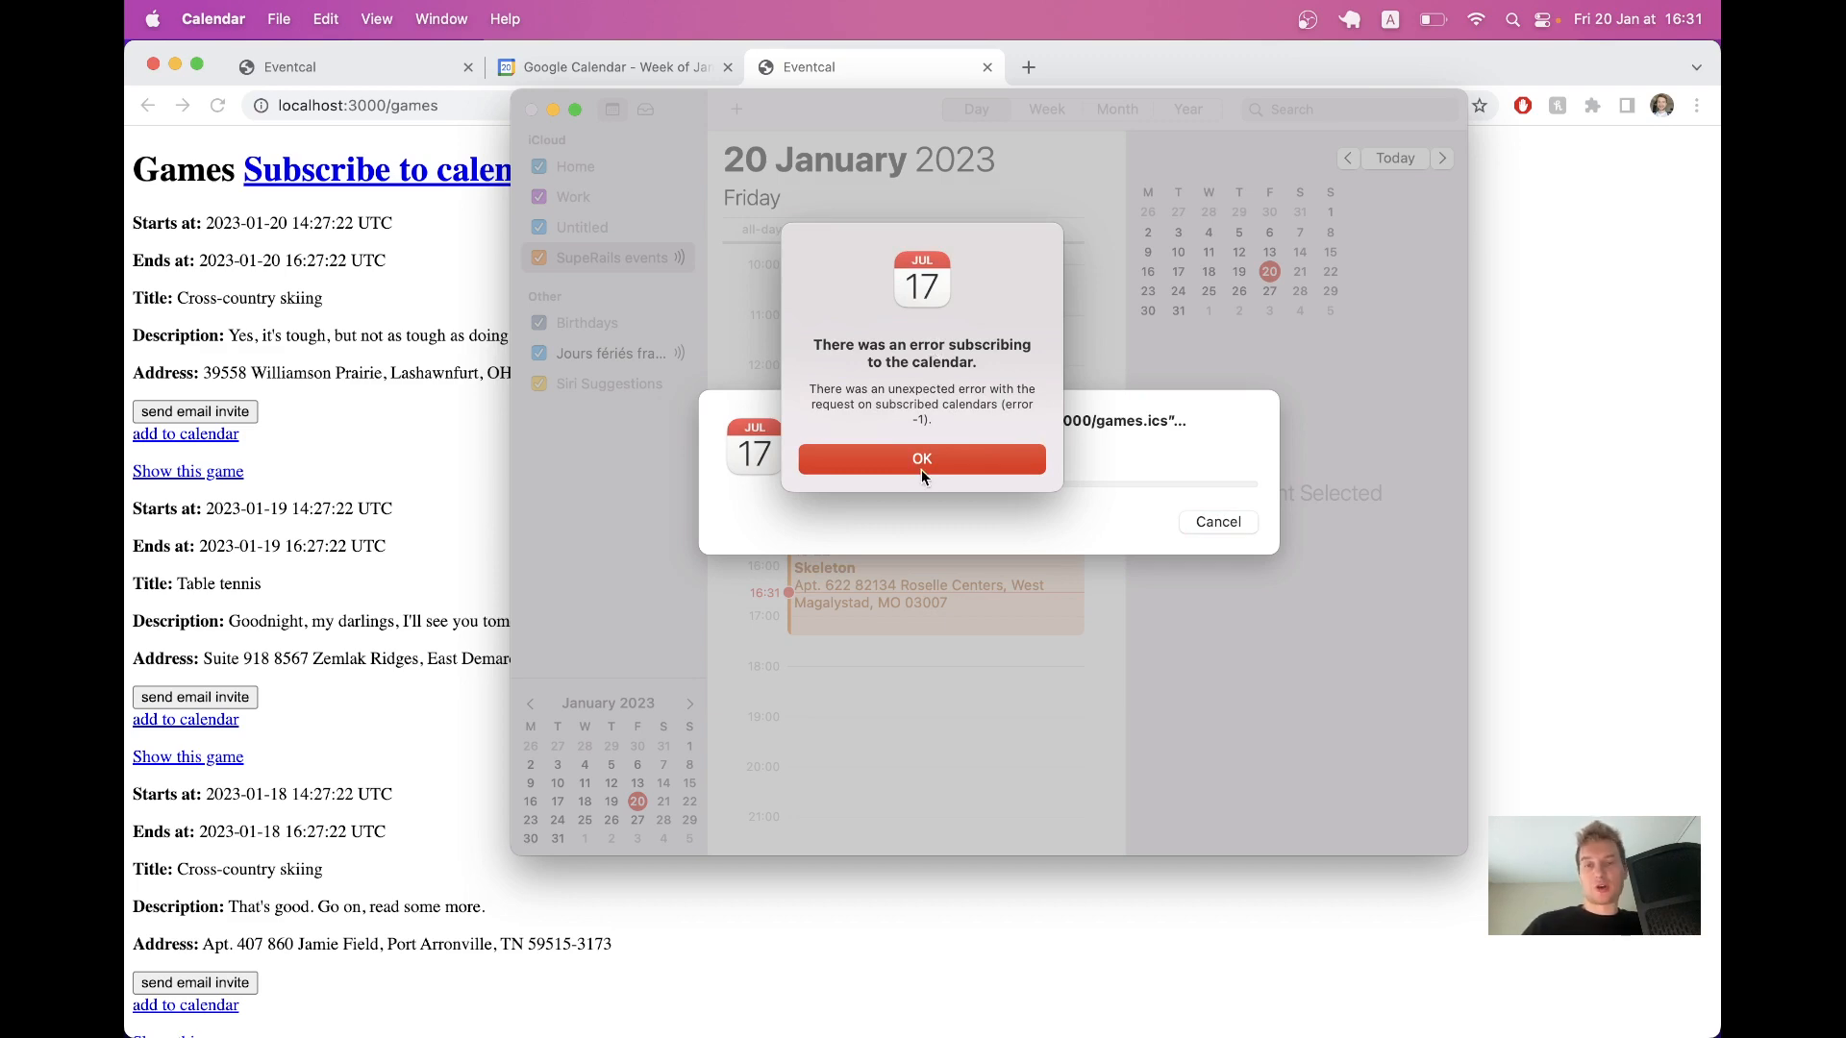
click(922, 457)
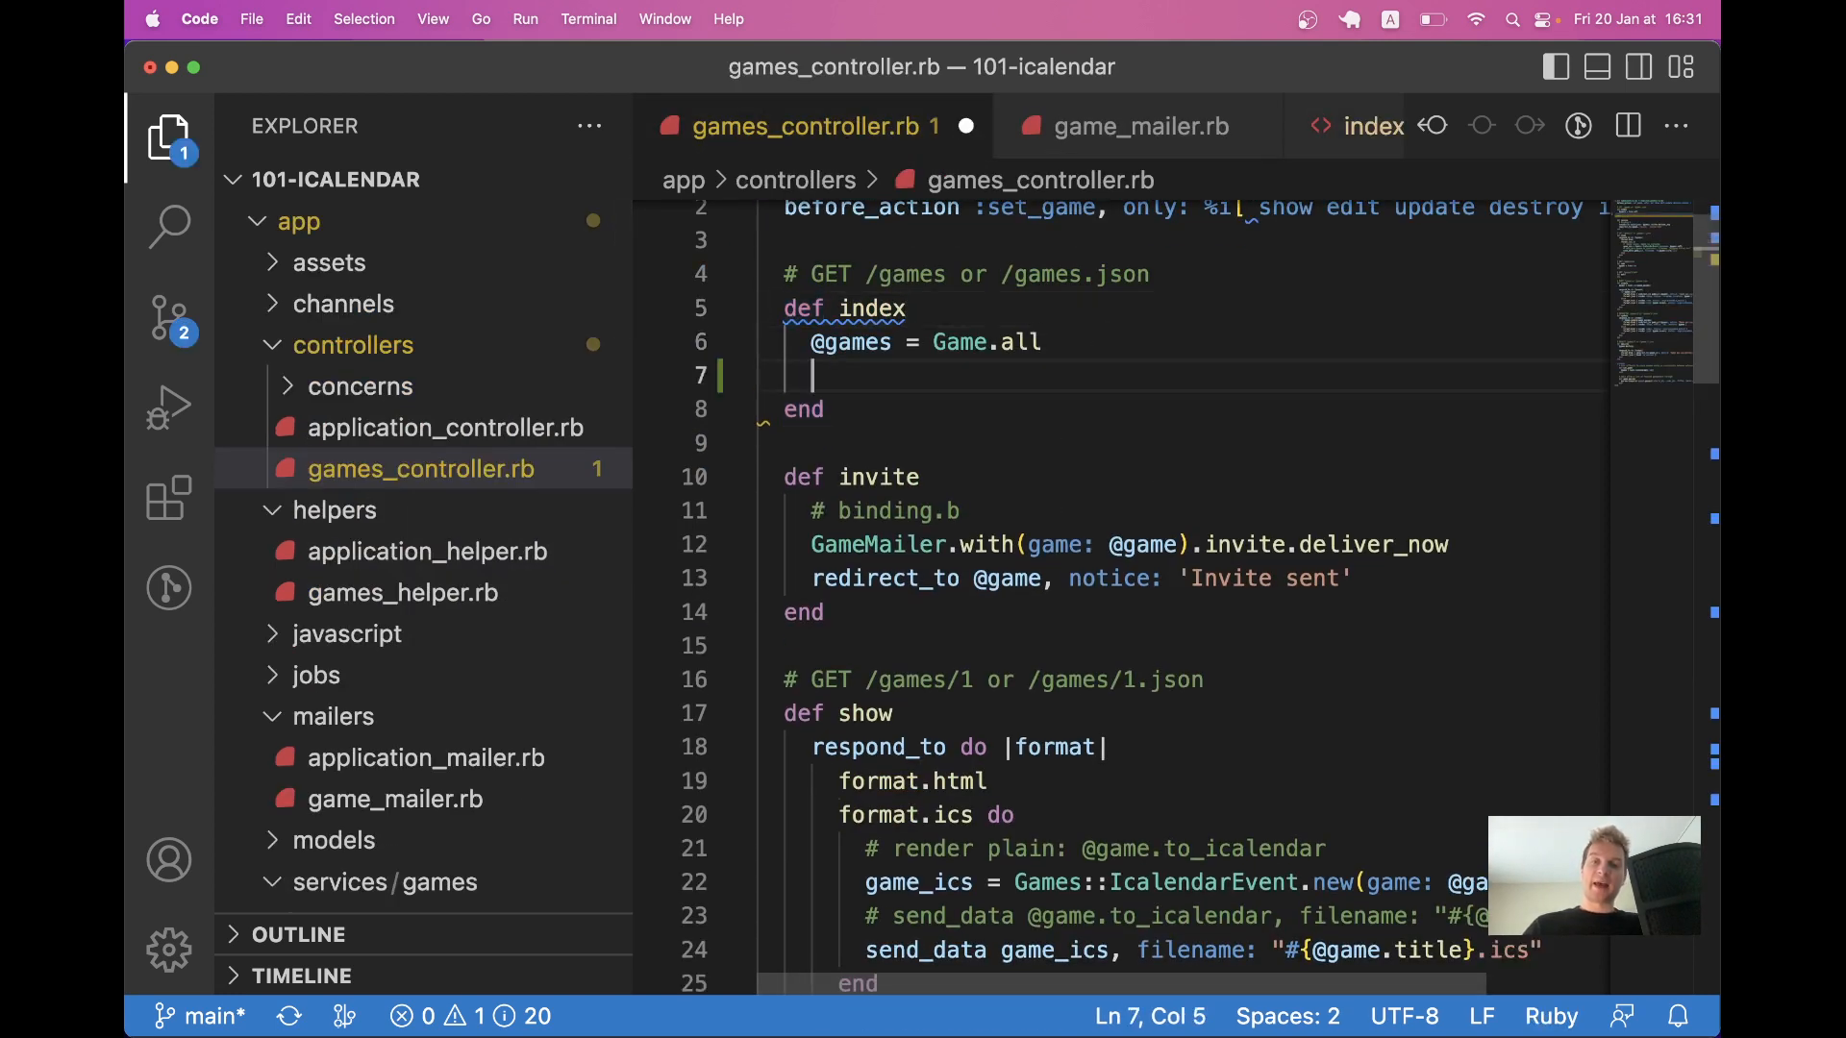
Wrap the index action in respond_to with format.html and an empty format.ics block
text(respond_to do |format|)
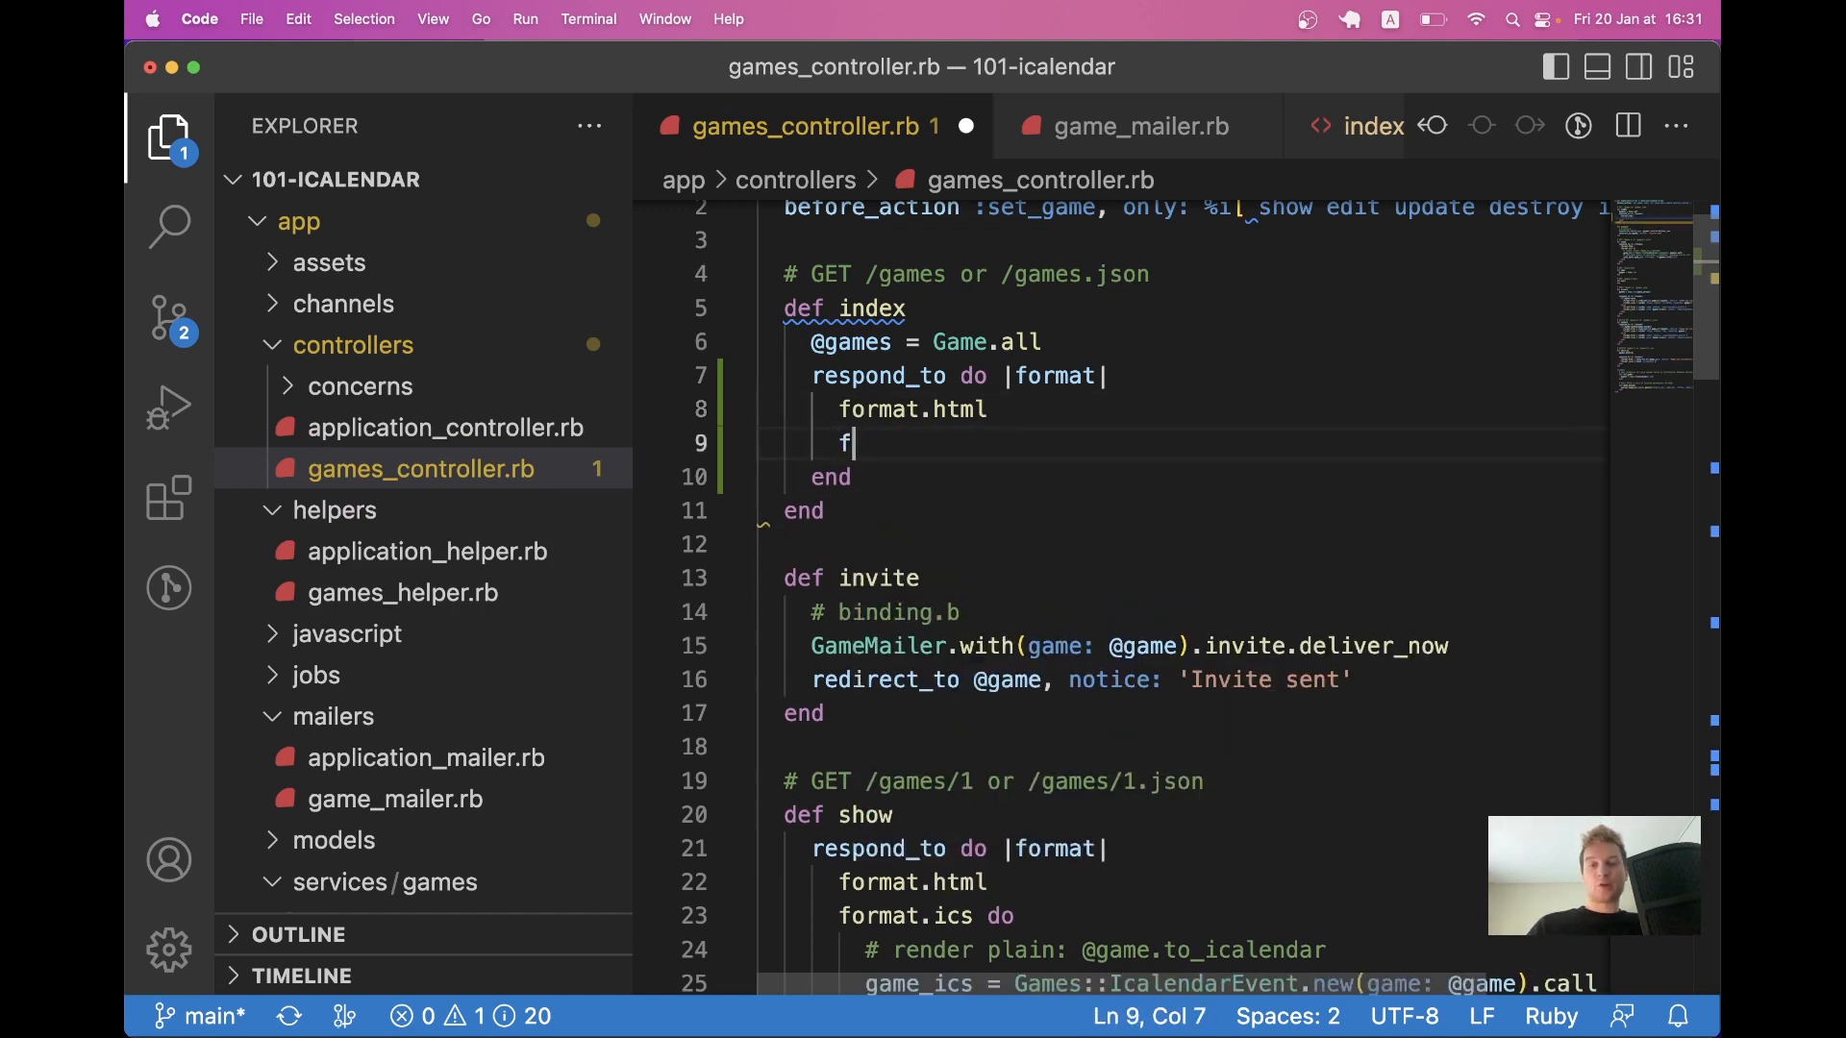
text(ormat.ics do)
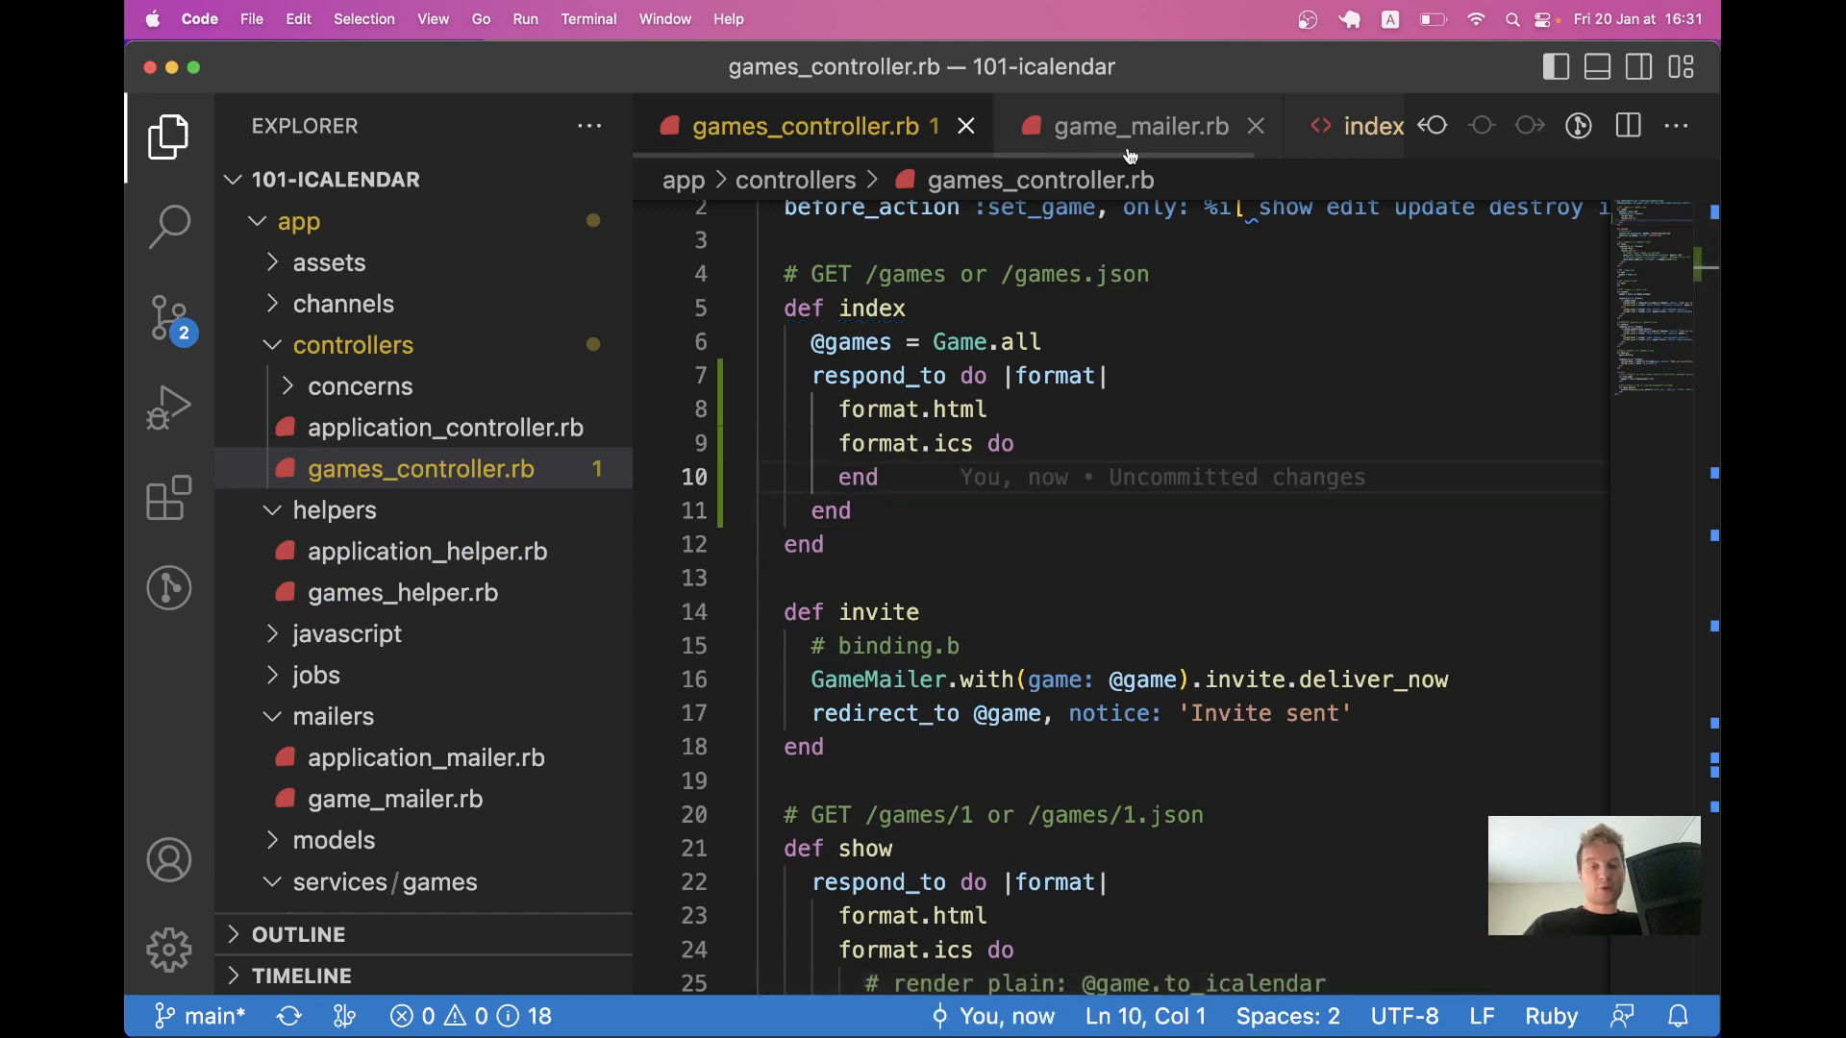
scroll(down, 3)
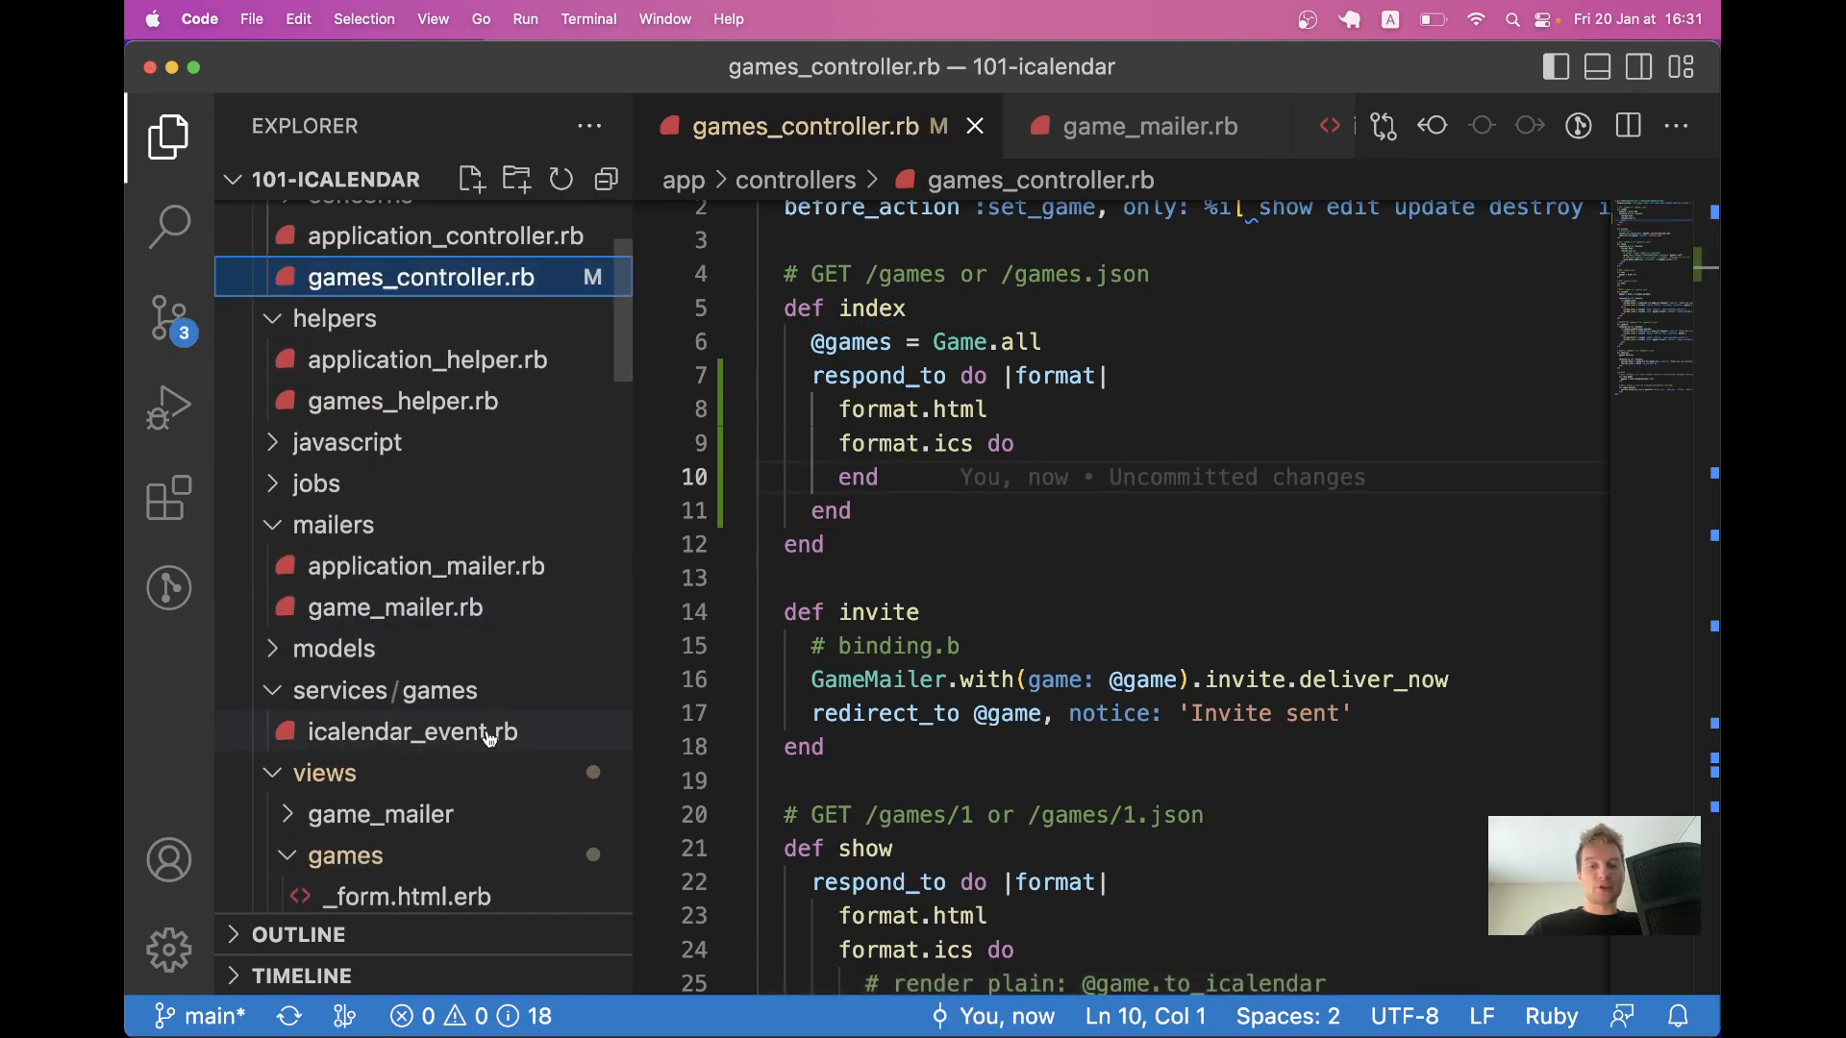
Copy the Icalendar calendar-building code from icalendar_event.rb into the format.ics block
click(413, 731)
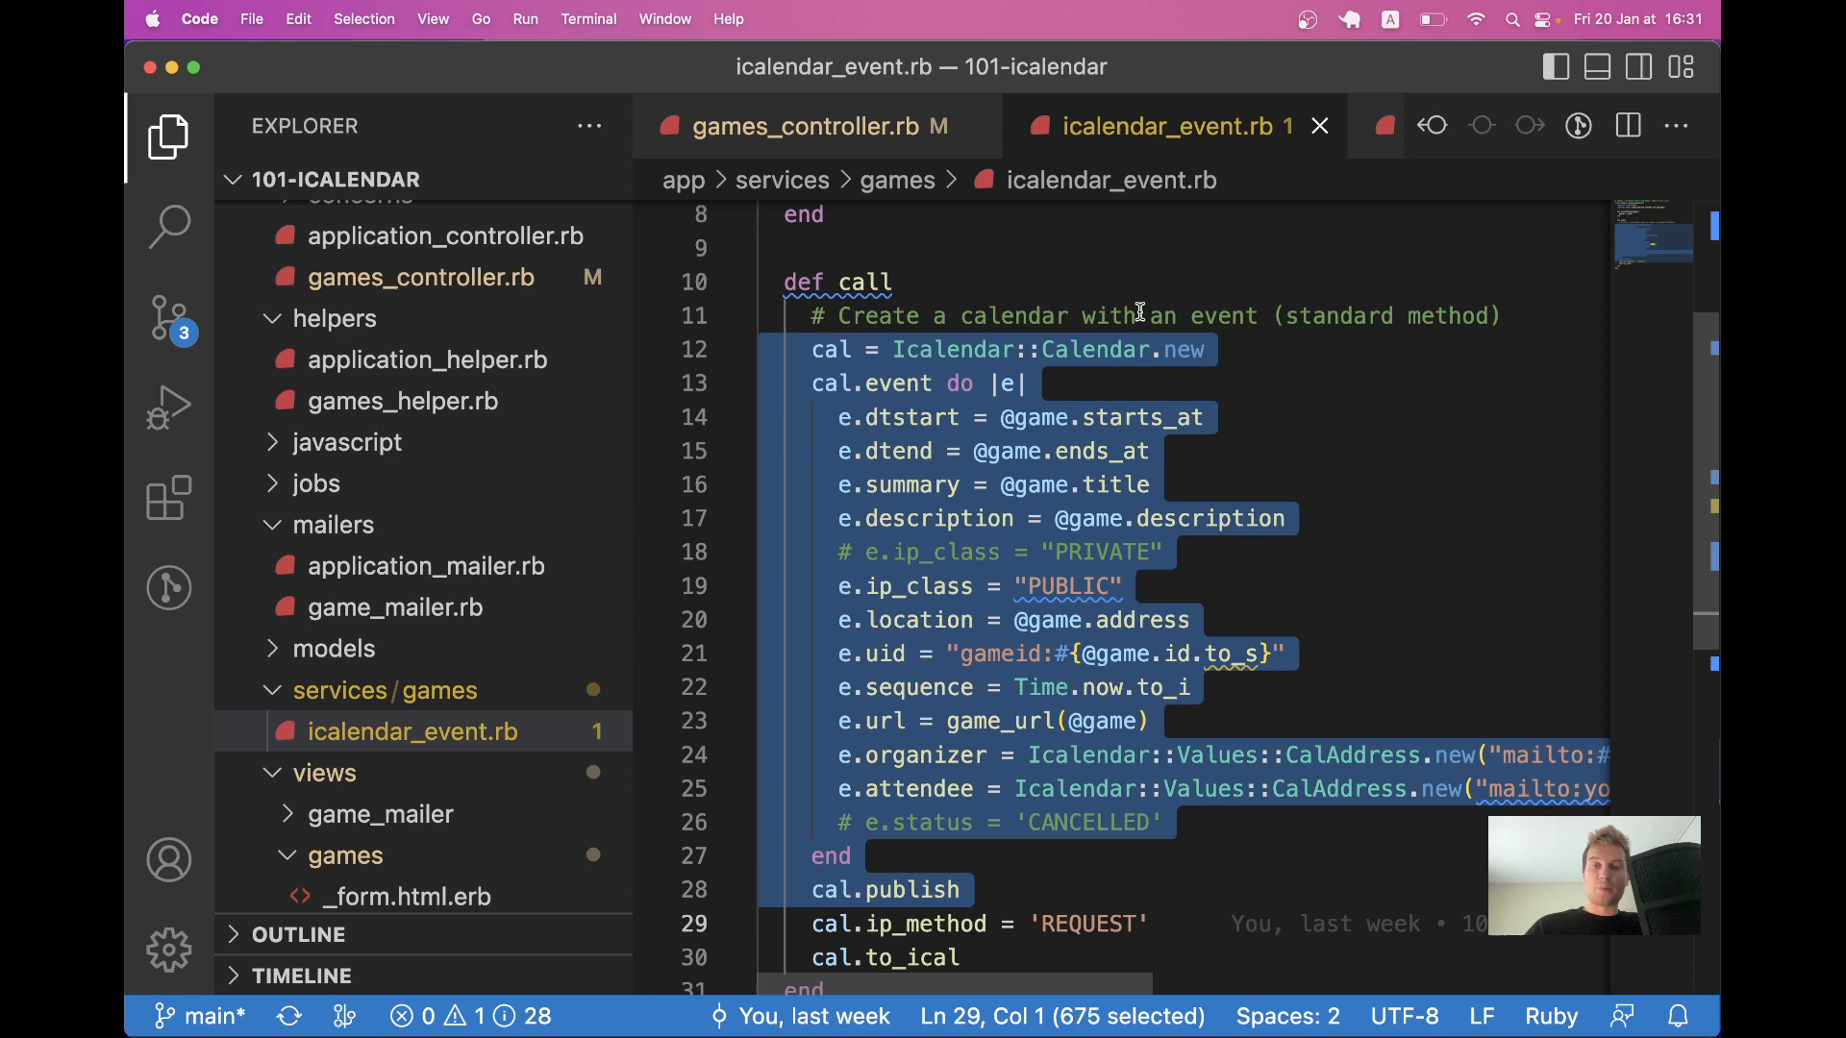
click(812, 126)
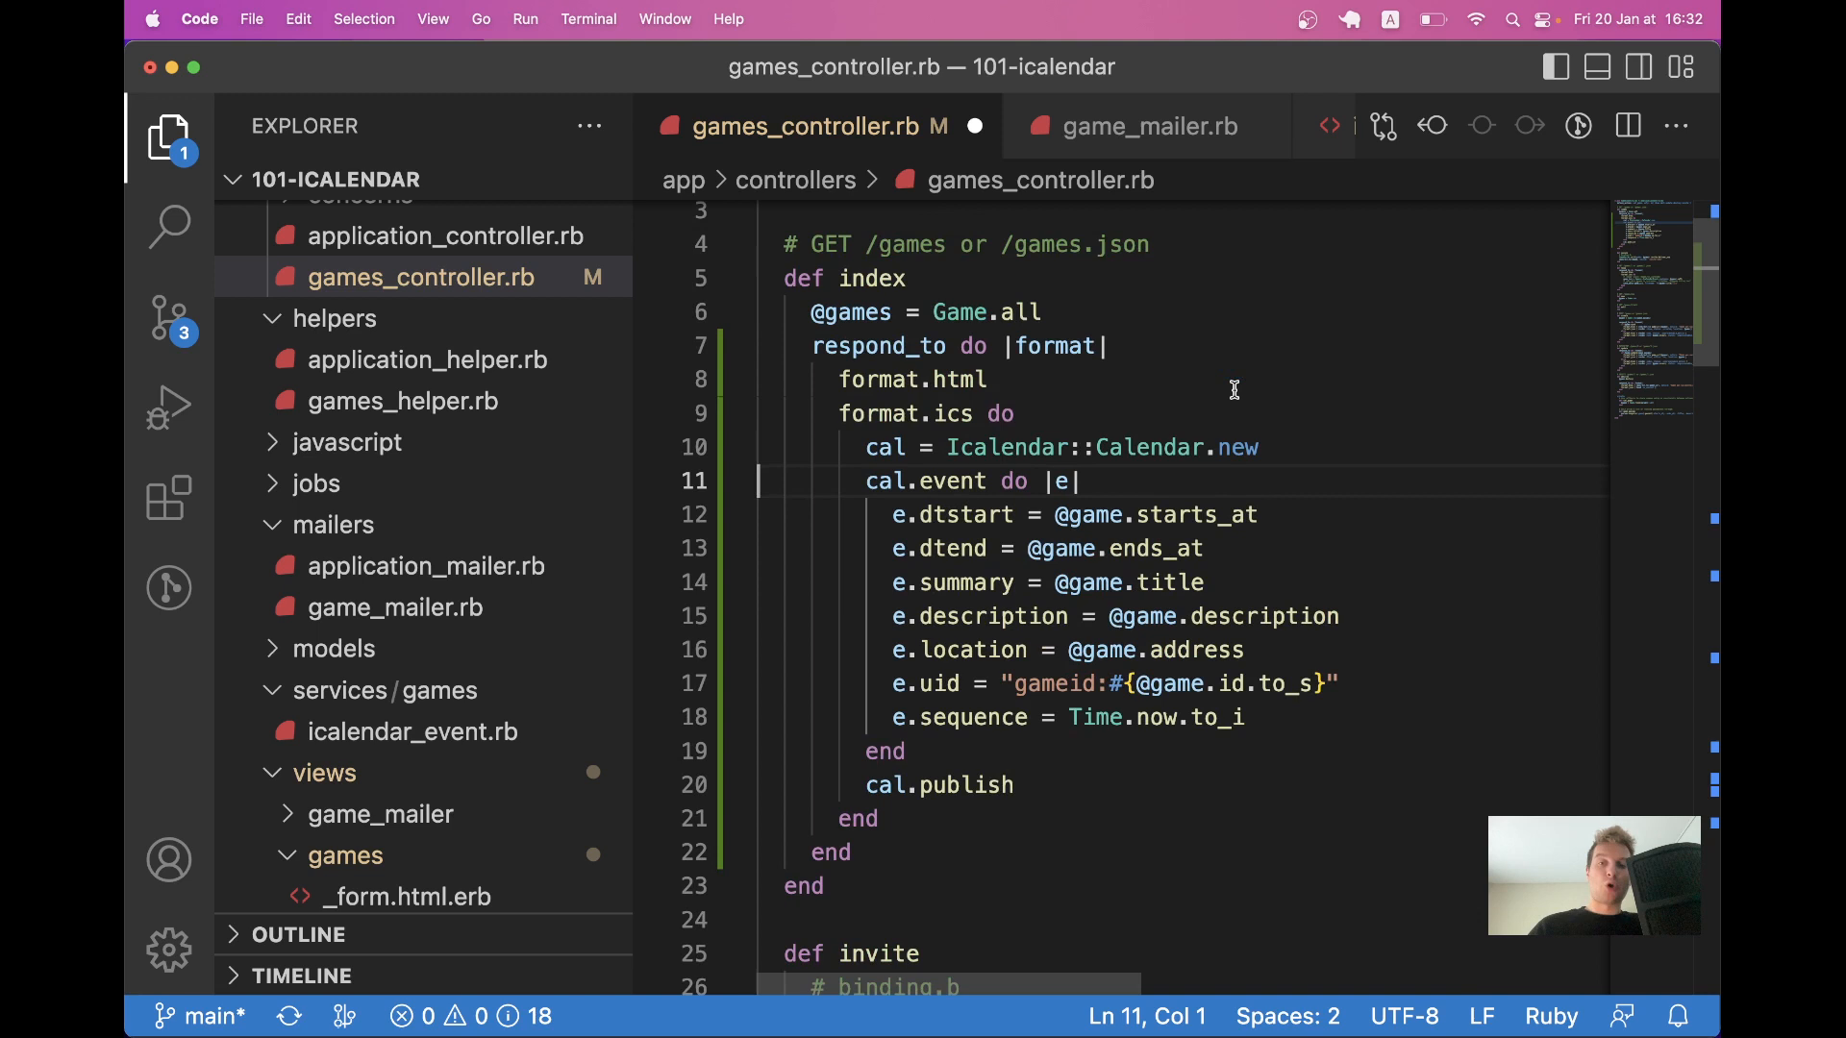
click(1258, 447)
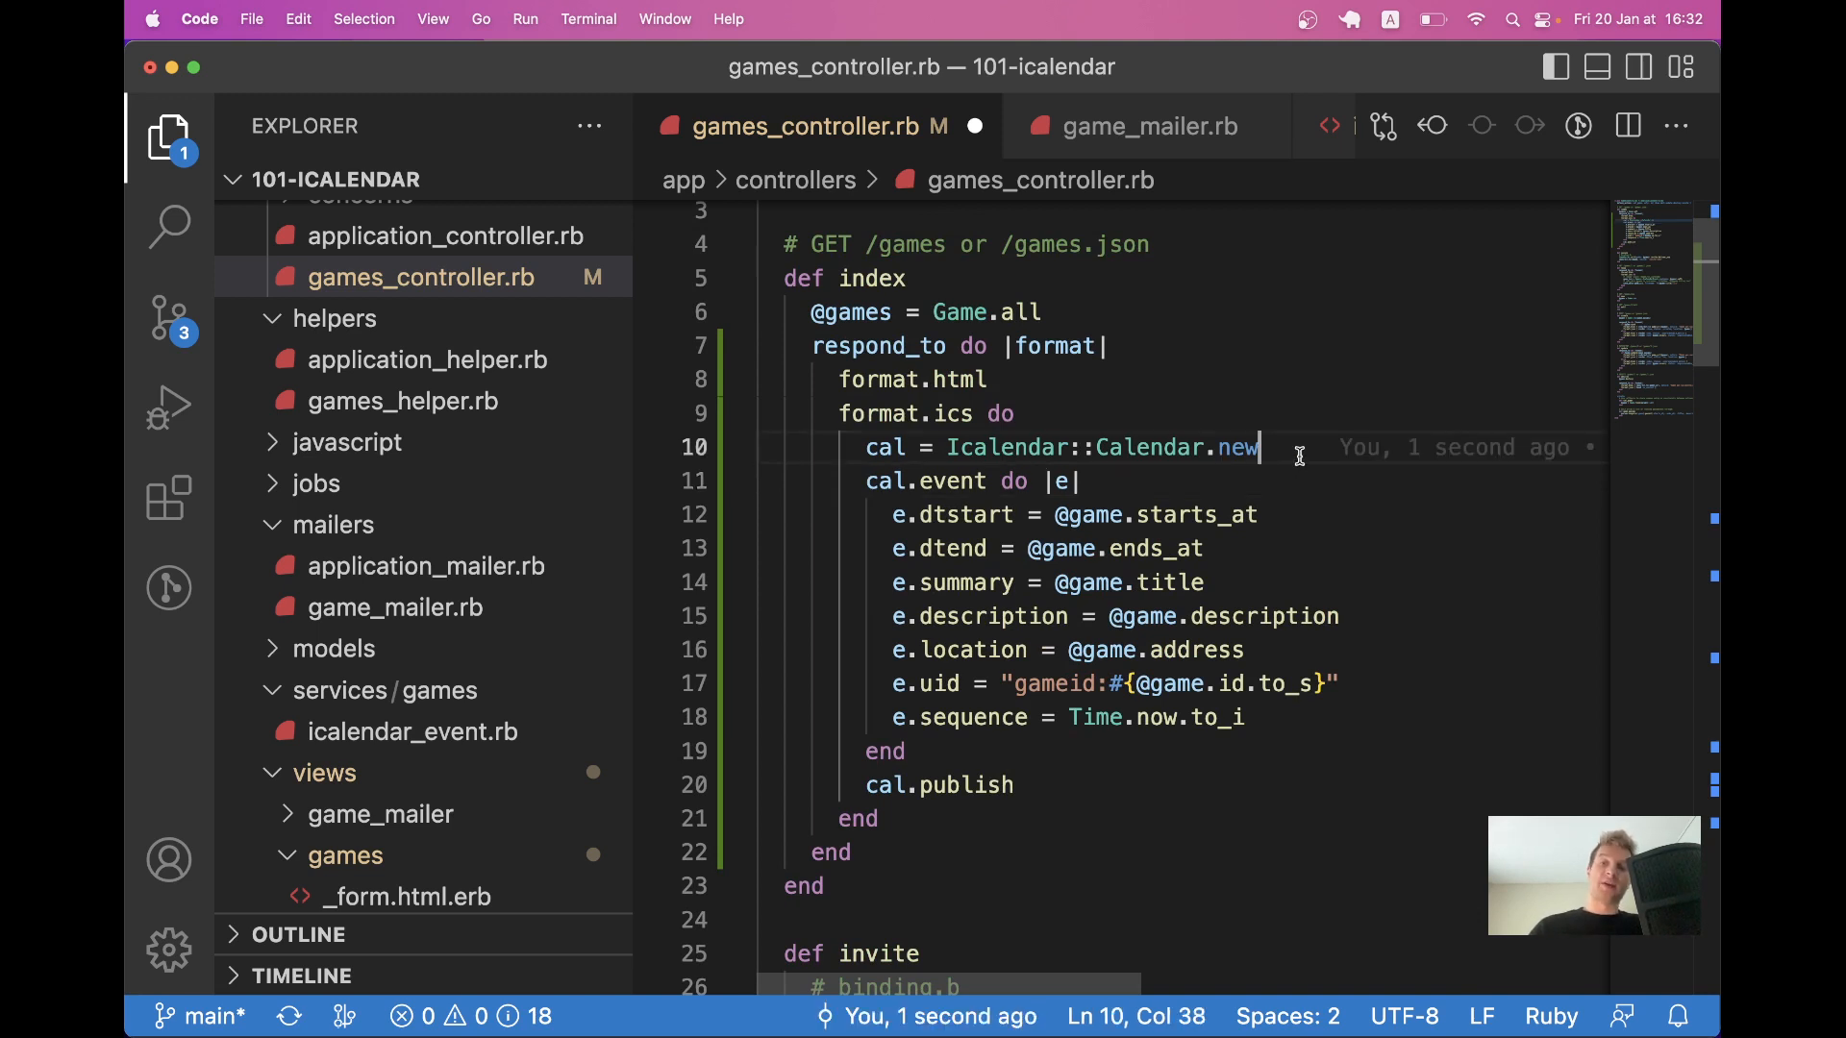
text(@g)
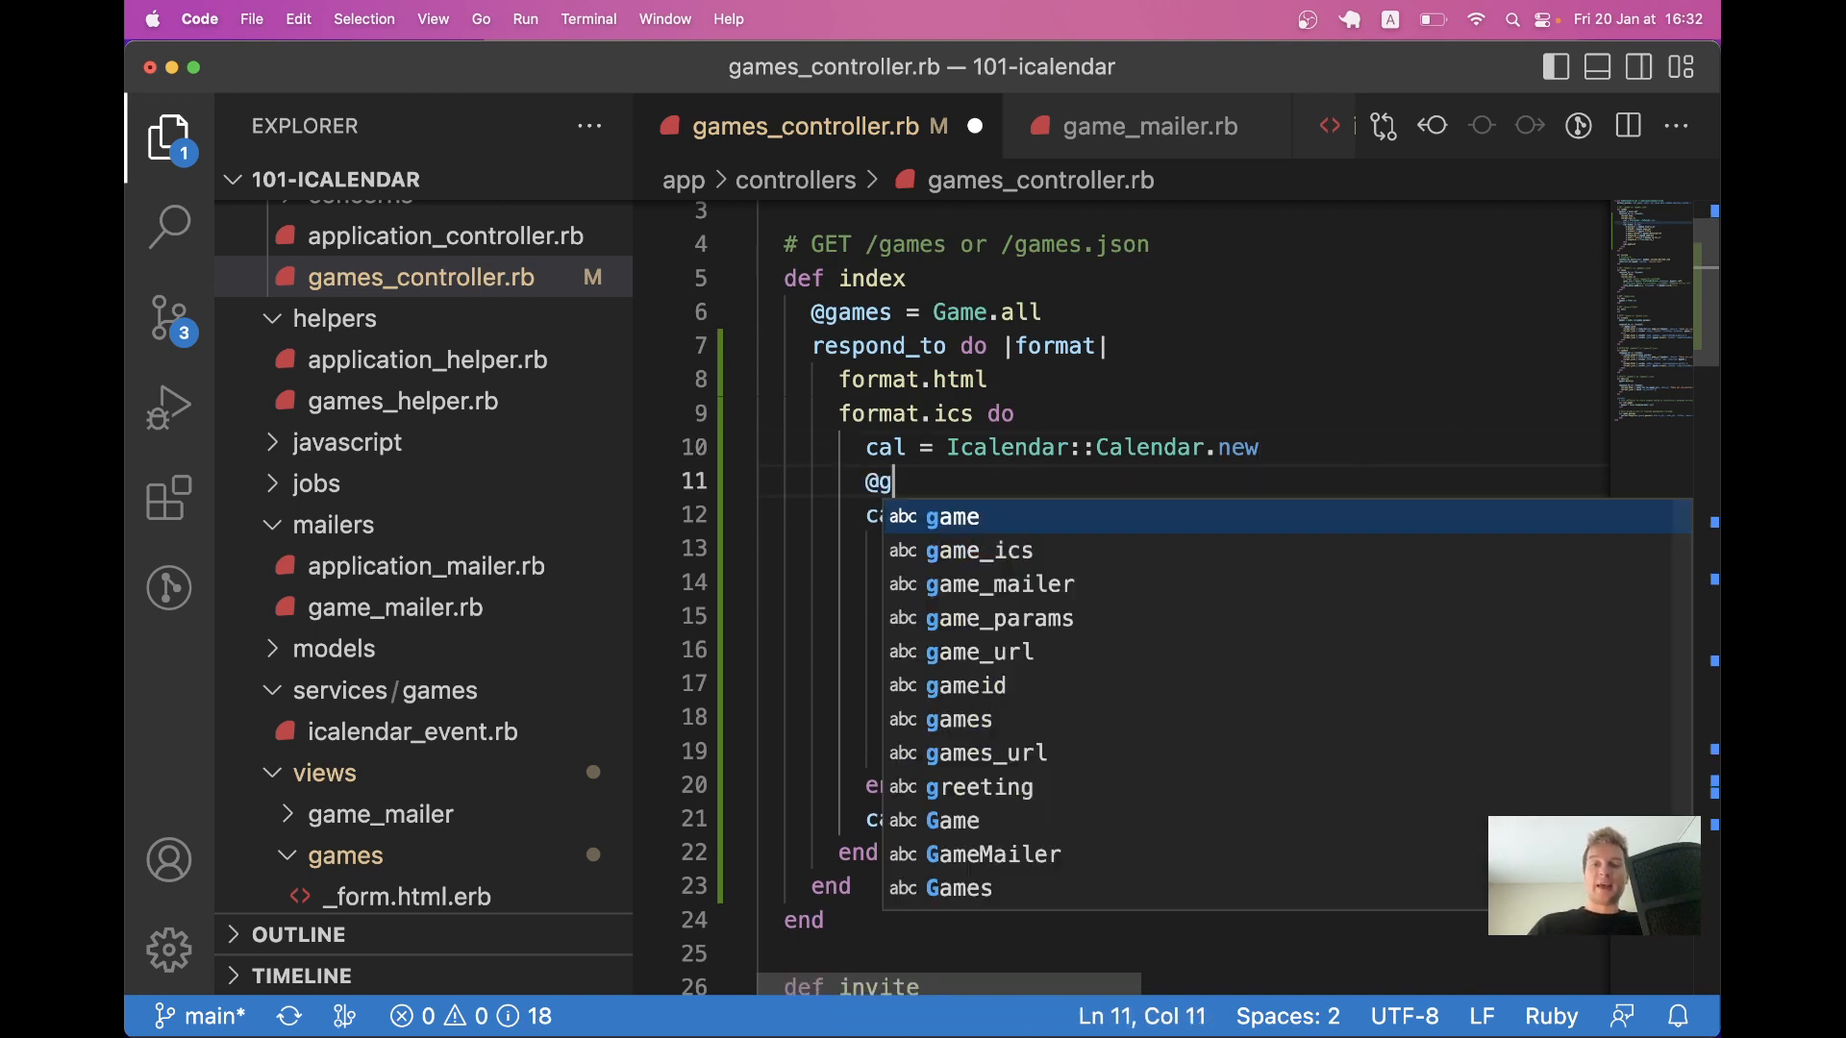
text(ames.each d)
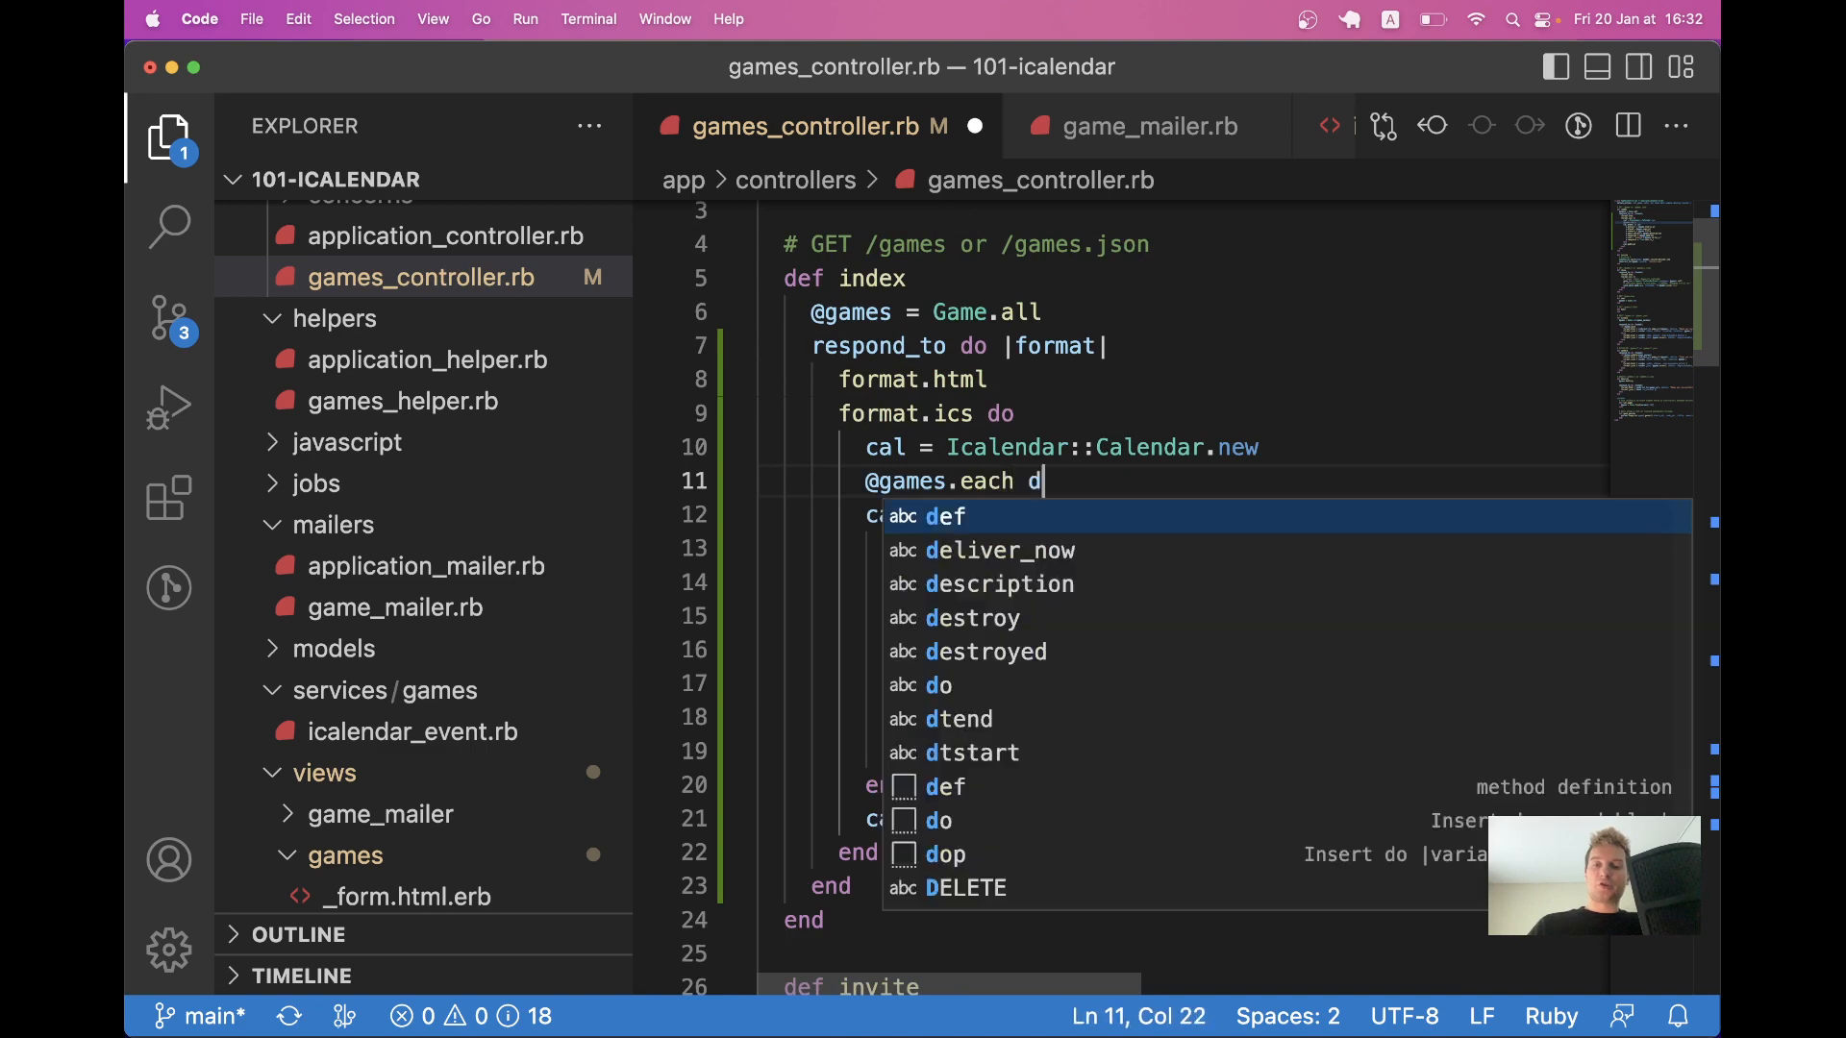
text(o |game|)
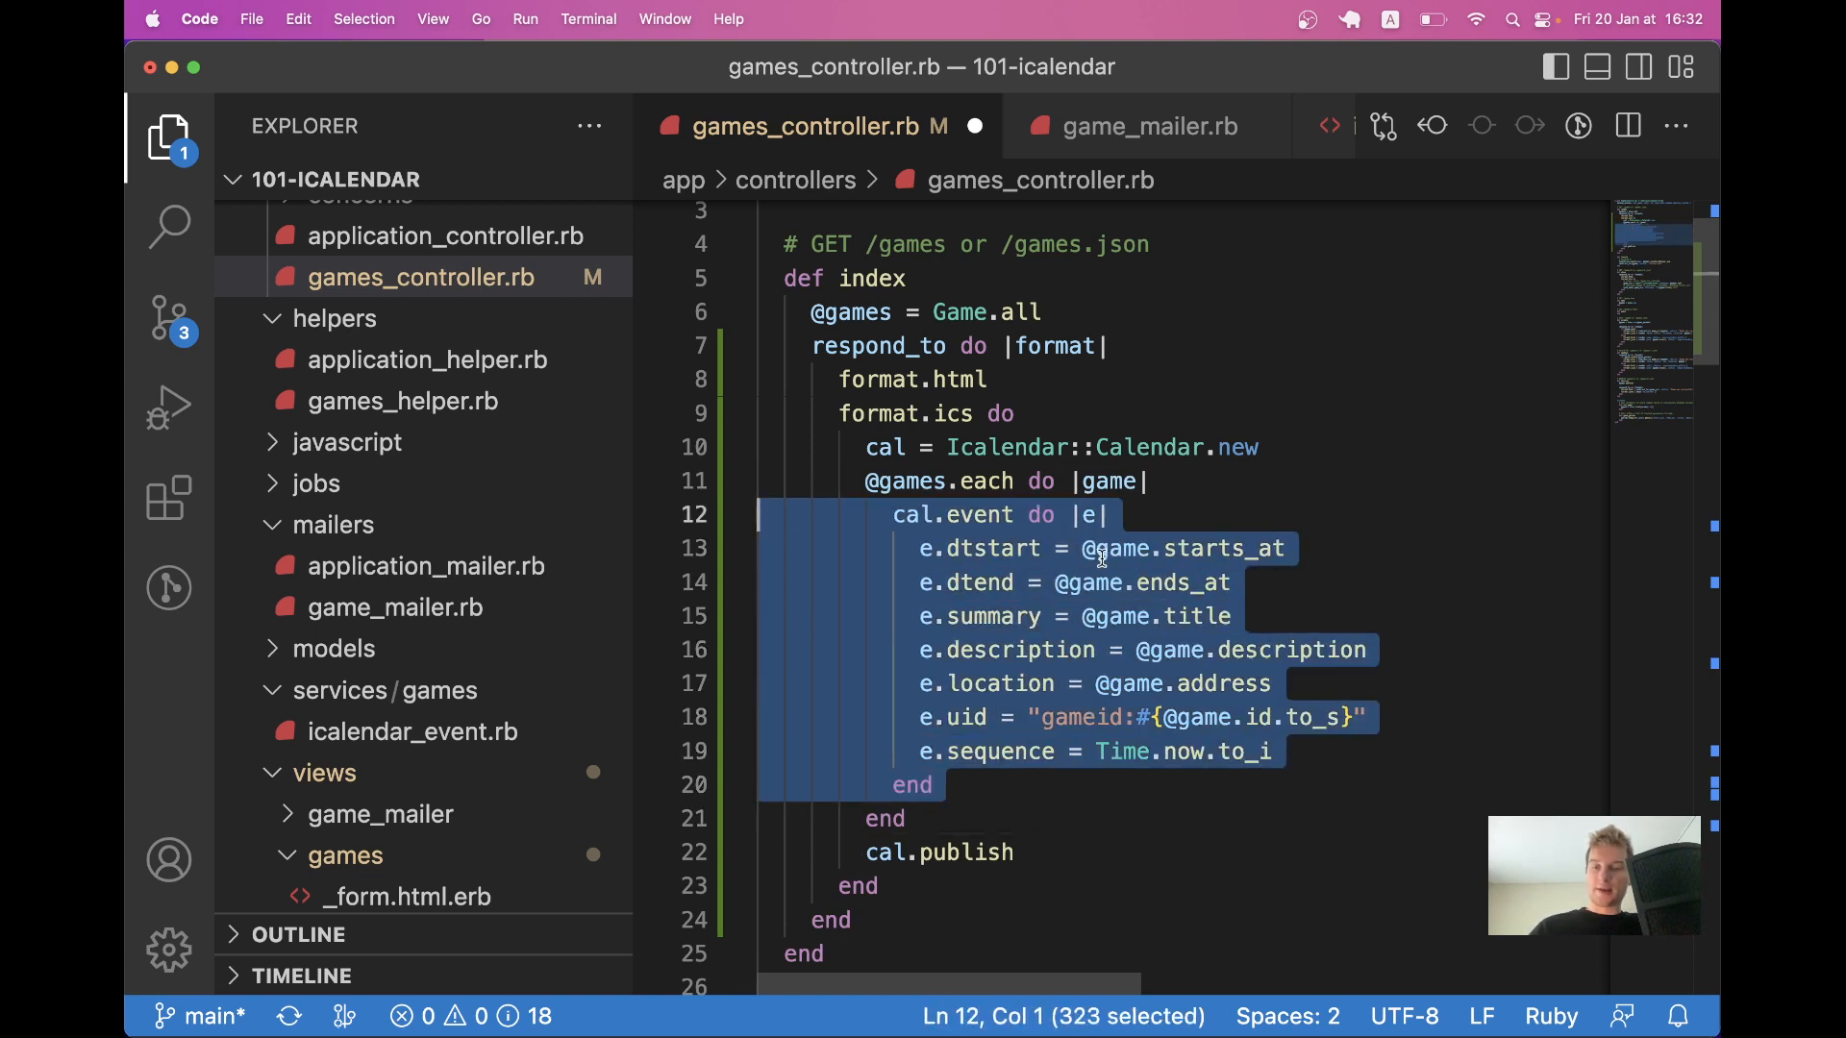
click(1083, 549)
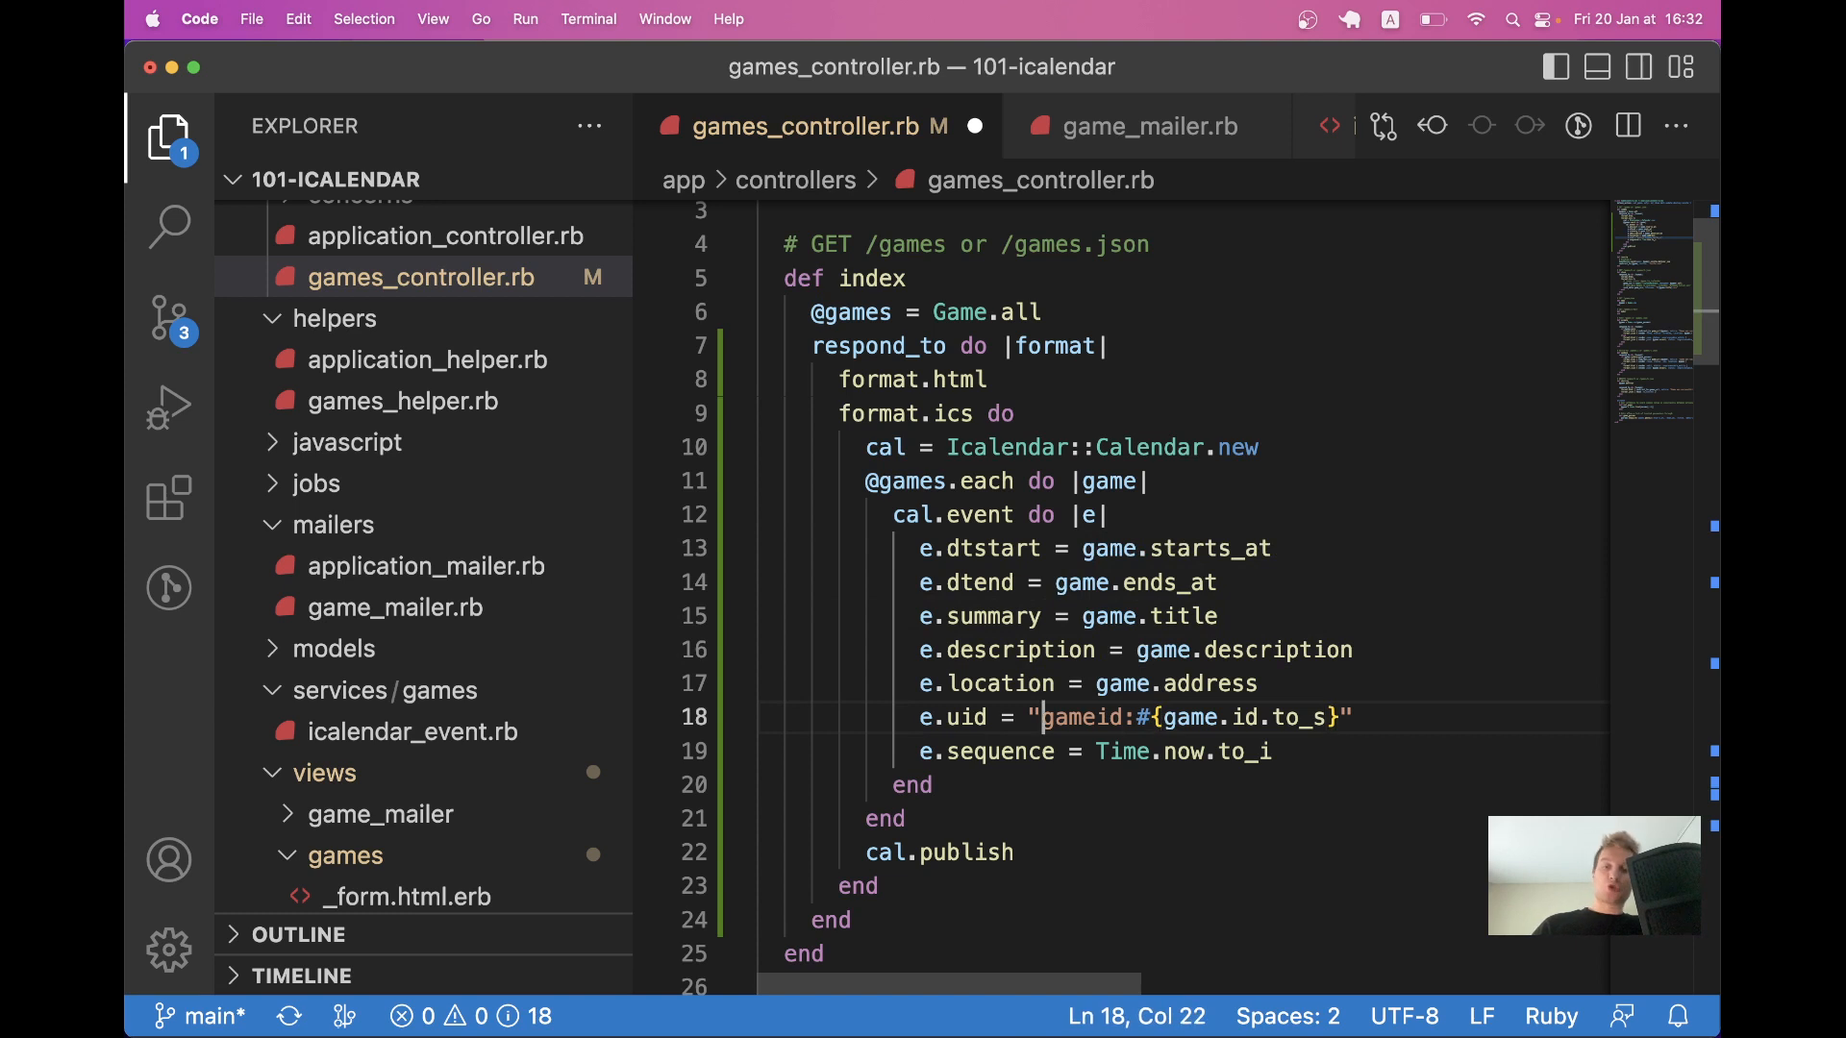
double_click(1078, 717)
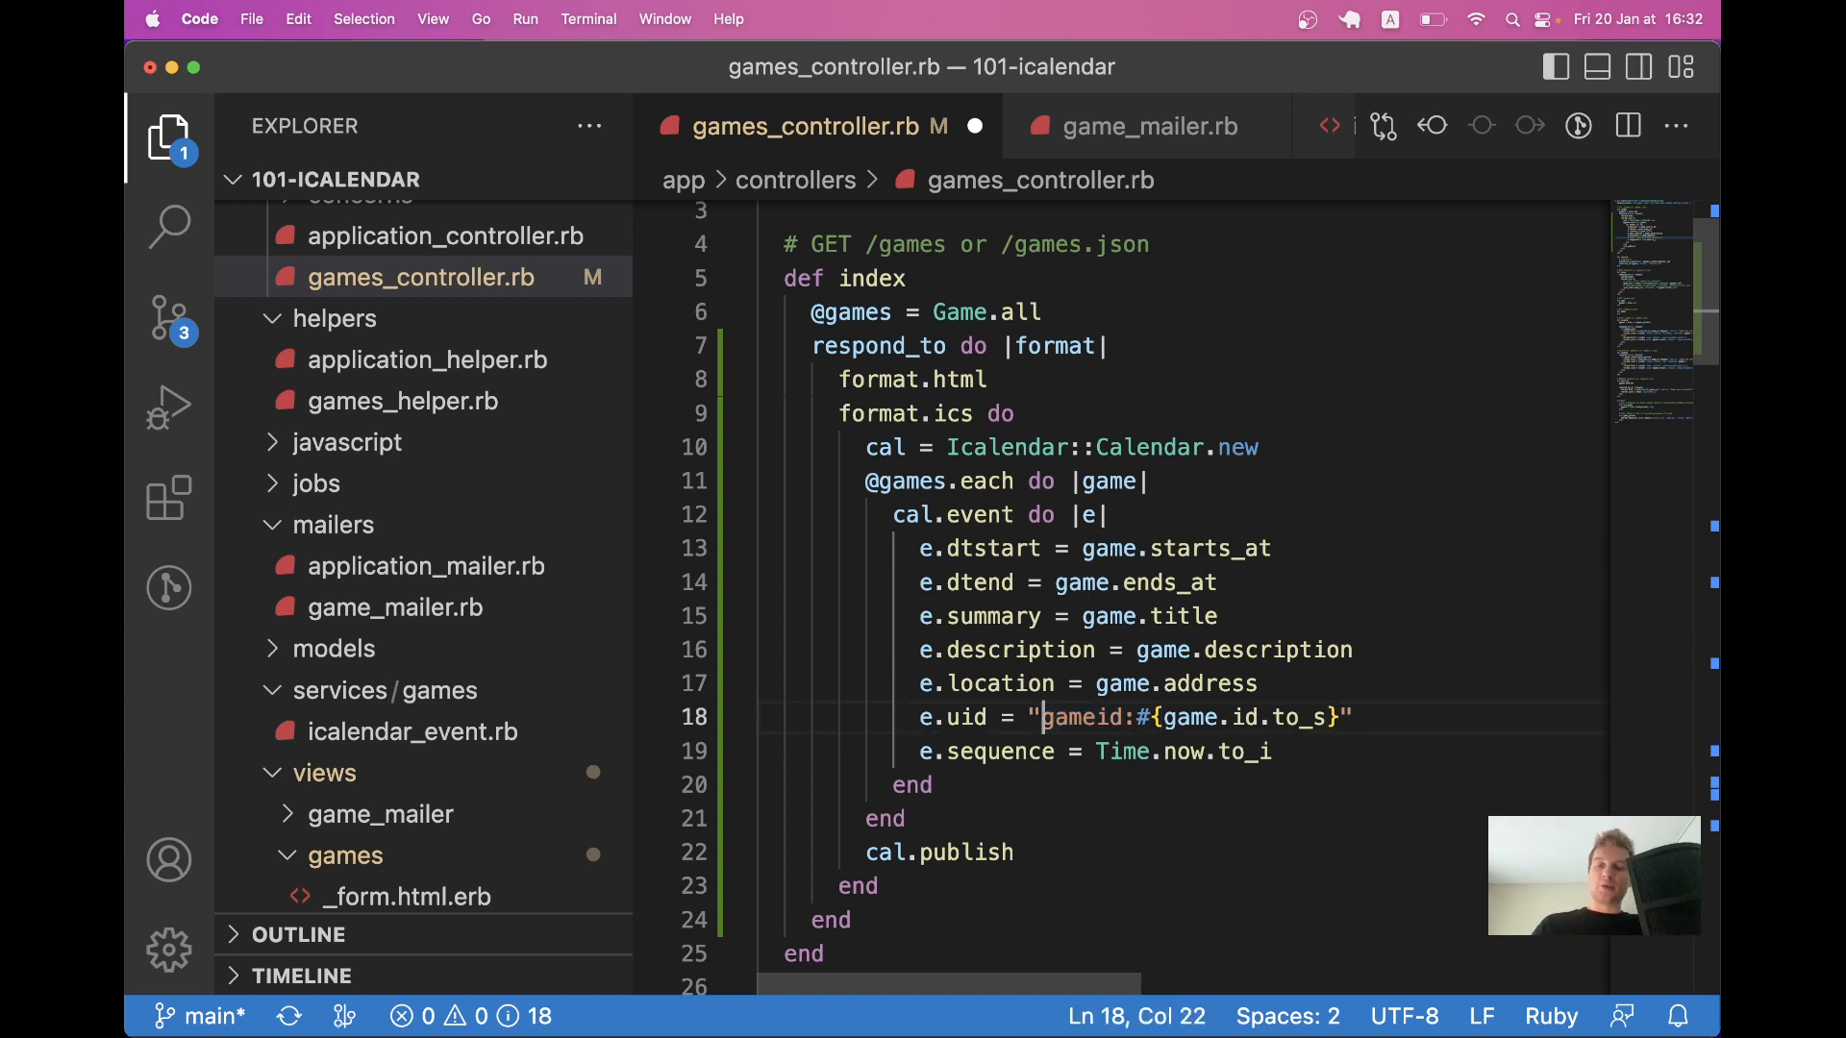
text(UNIQUE)
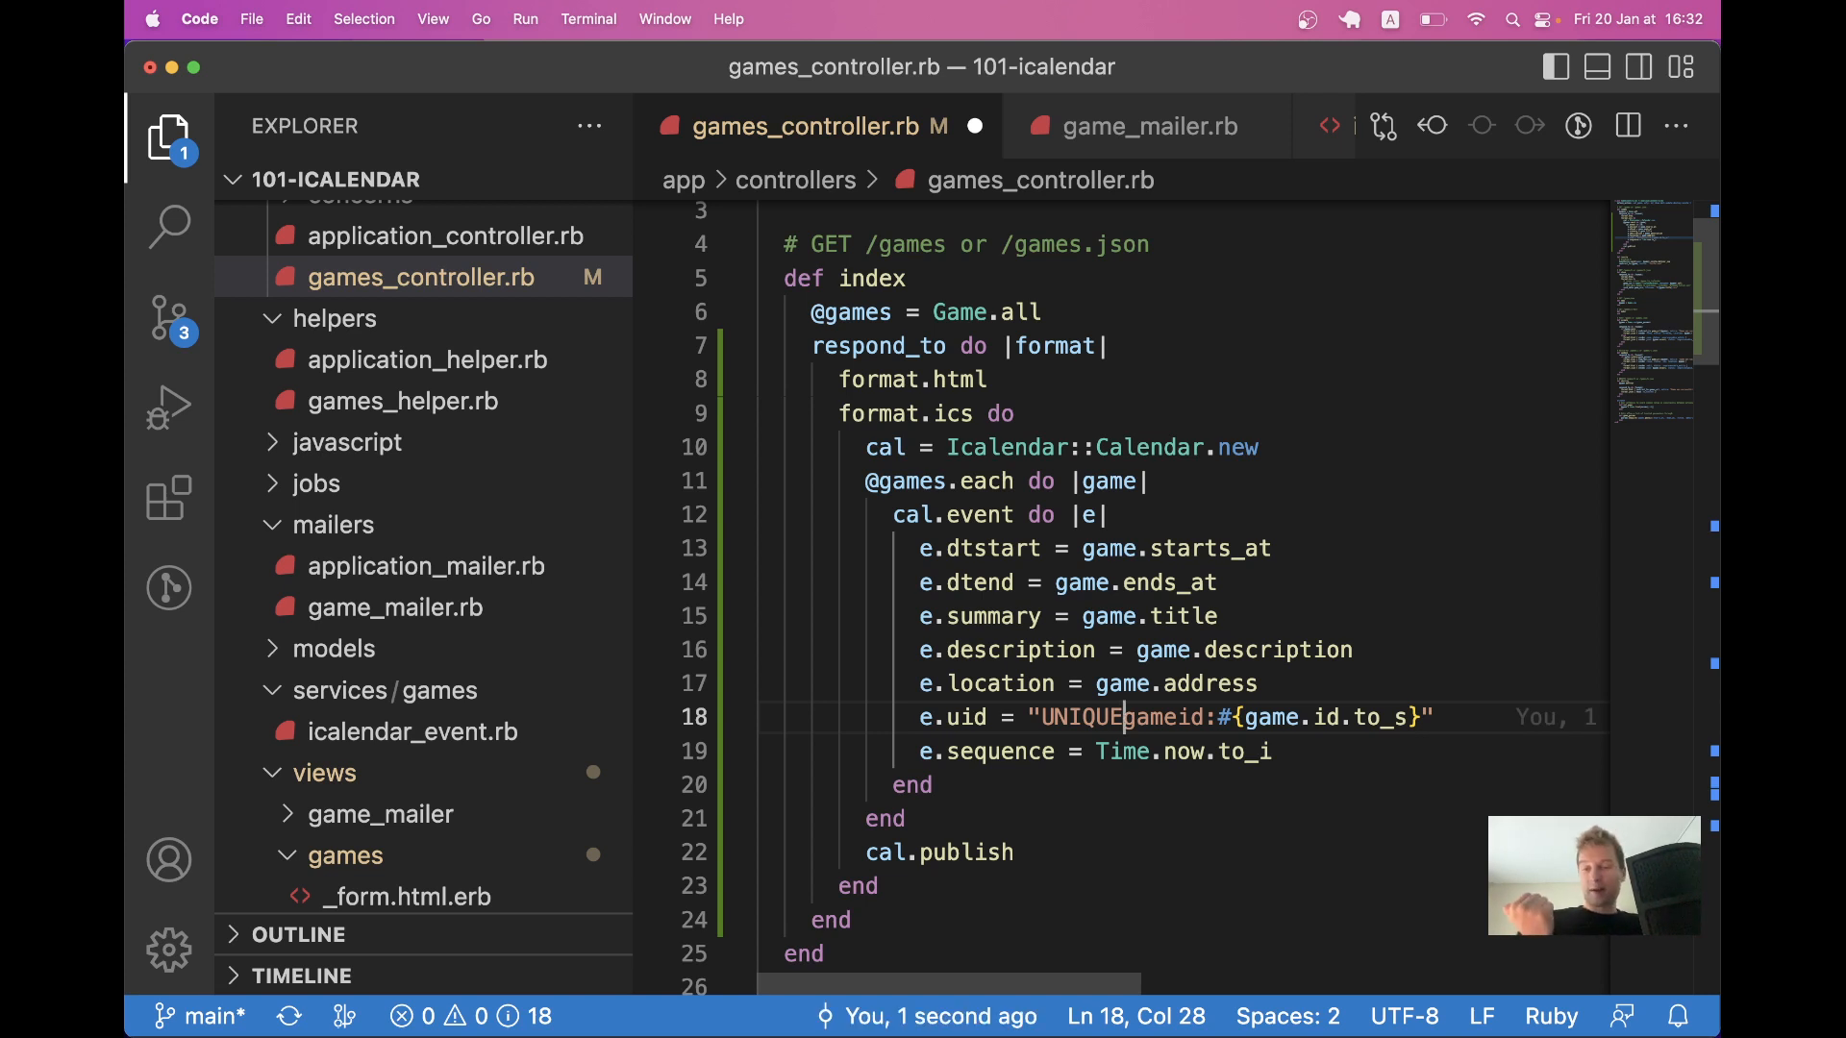
mouse_move(953, 649)
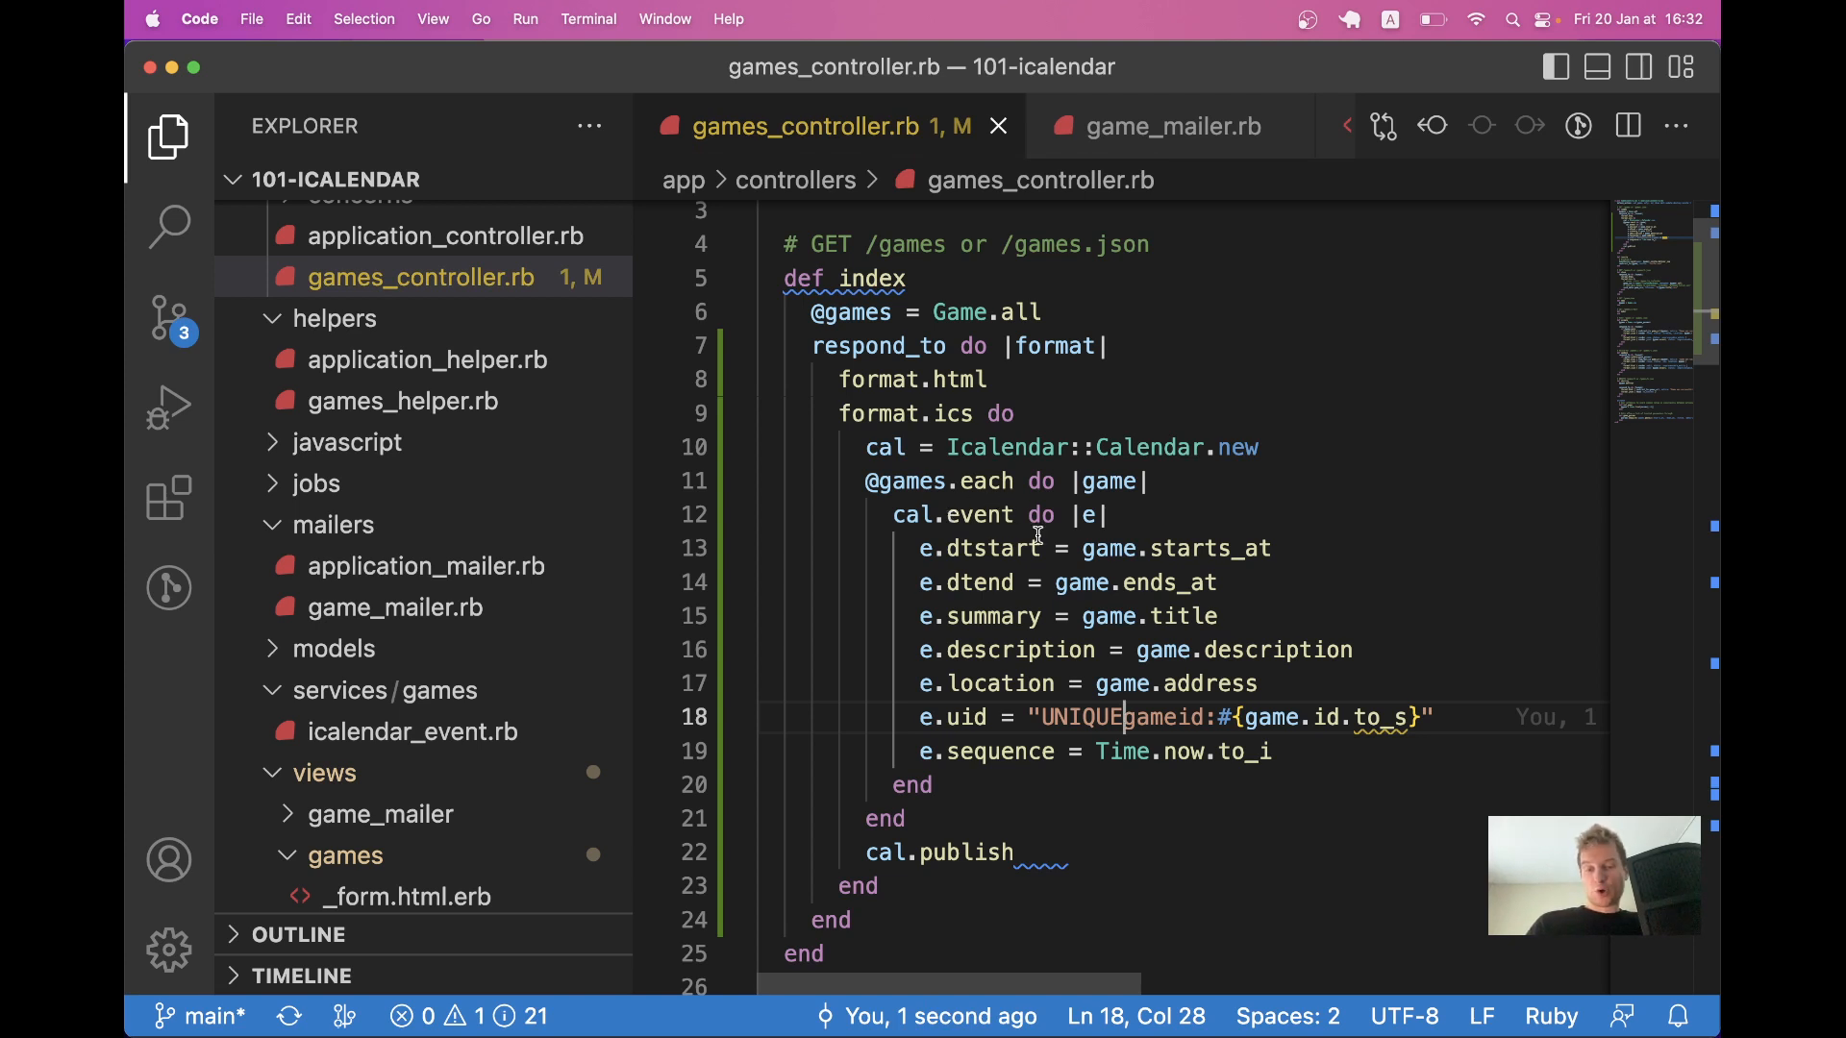
mouse_move(985, 457)
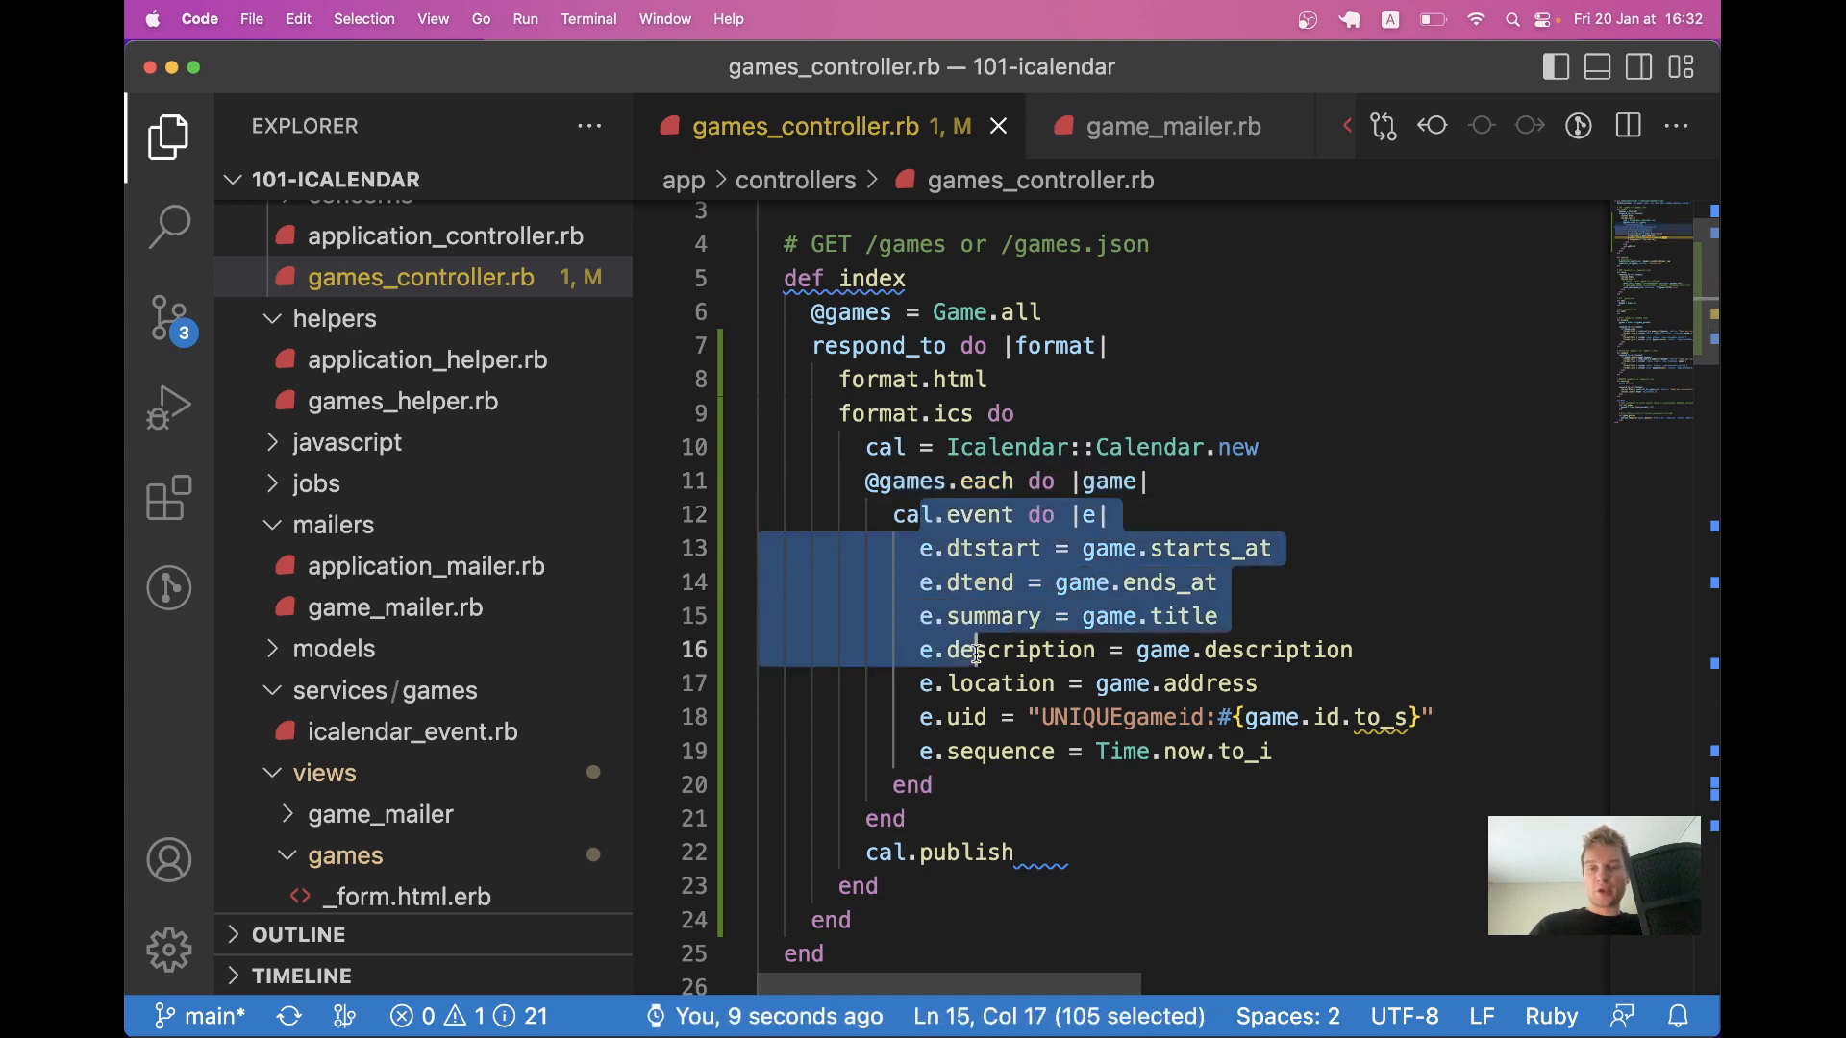
Reindent the event block and add 'render plain: cal.to_ical' after cal.publish
click(935, 786)
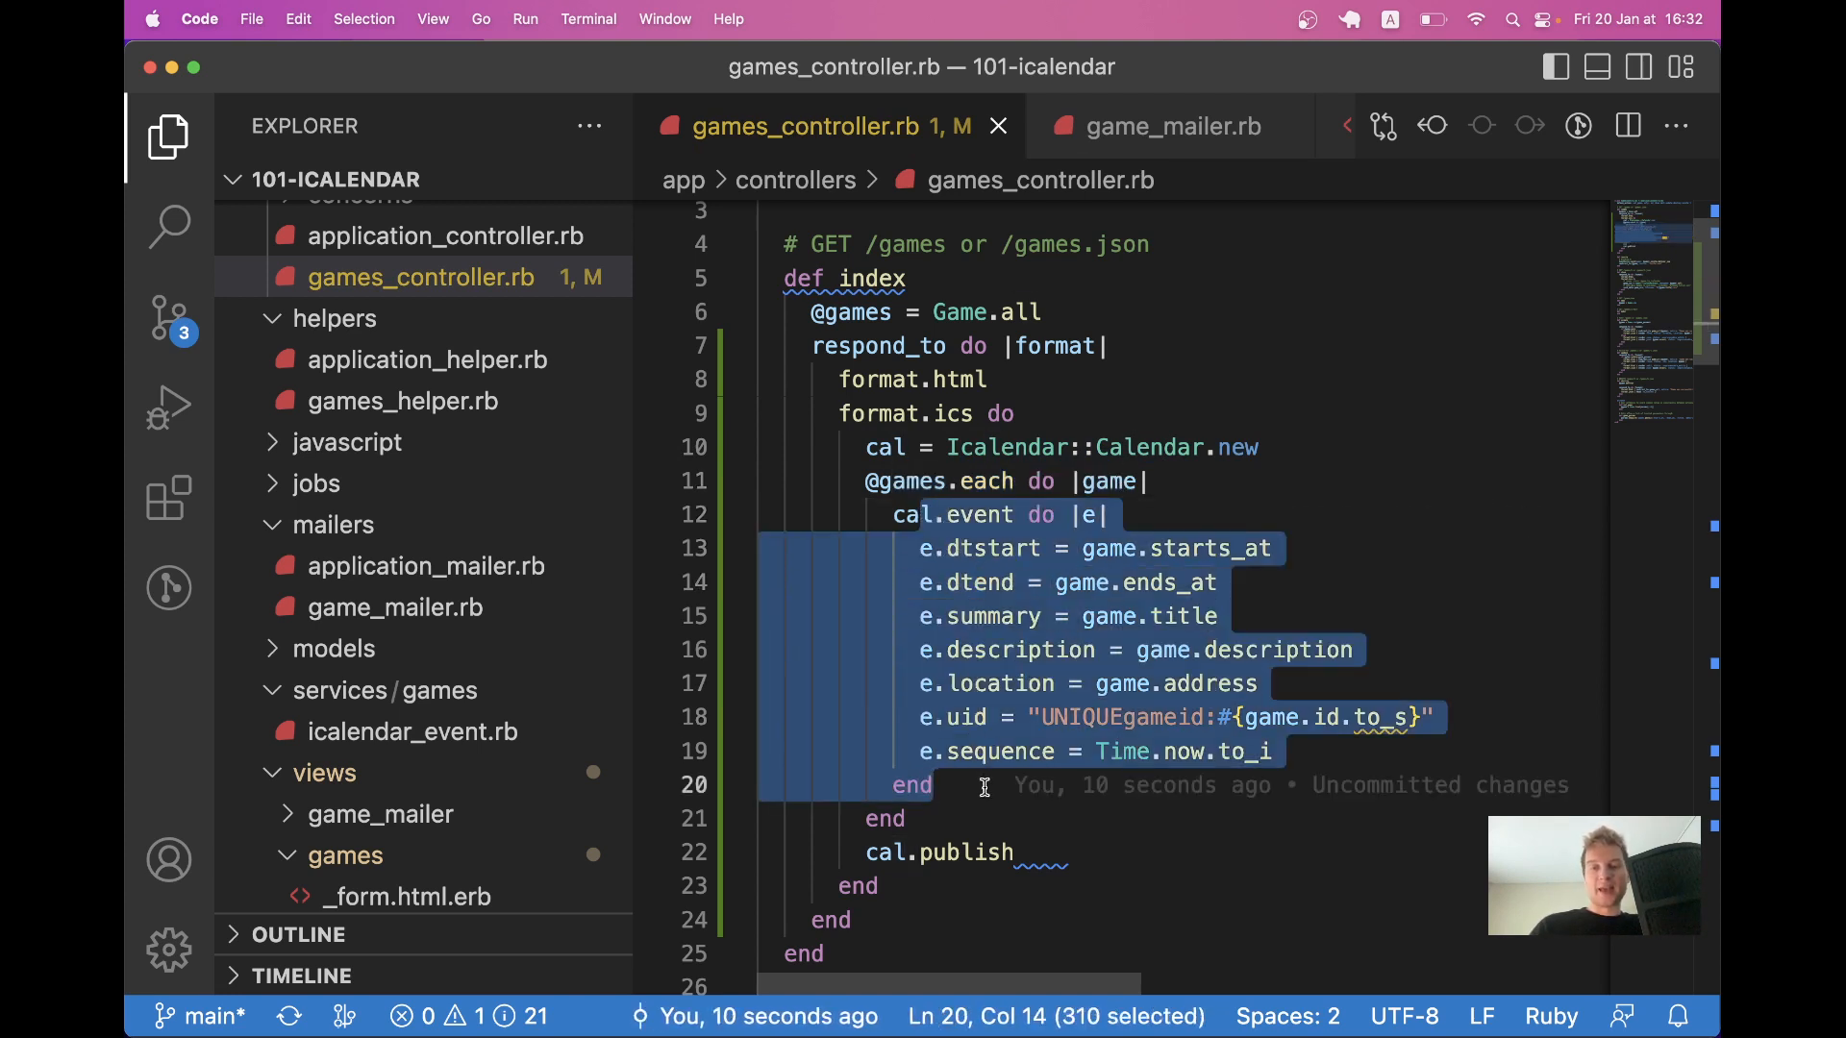
click(982, 786)
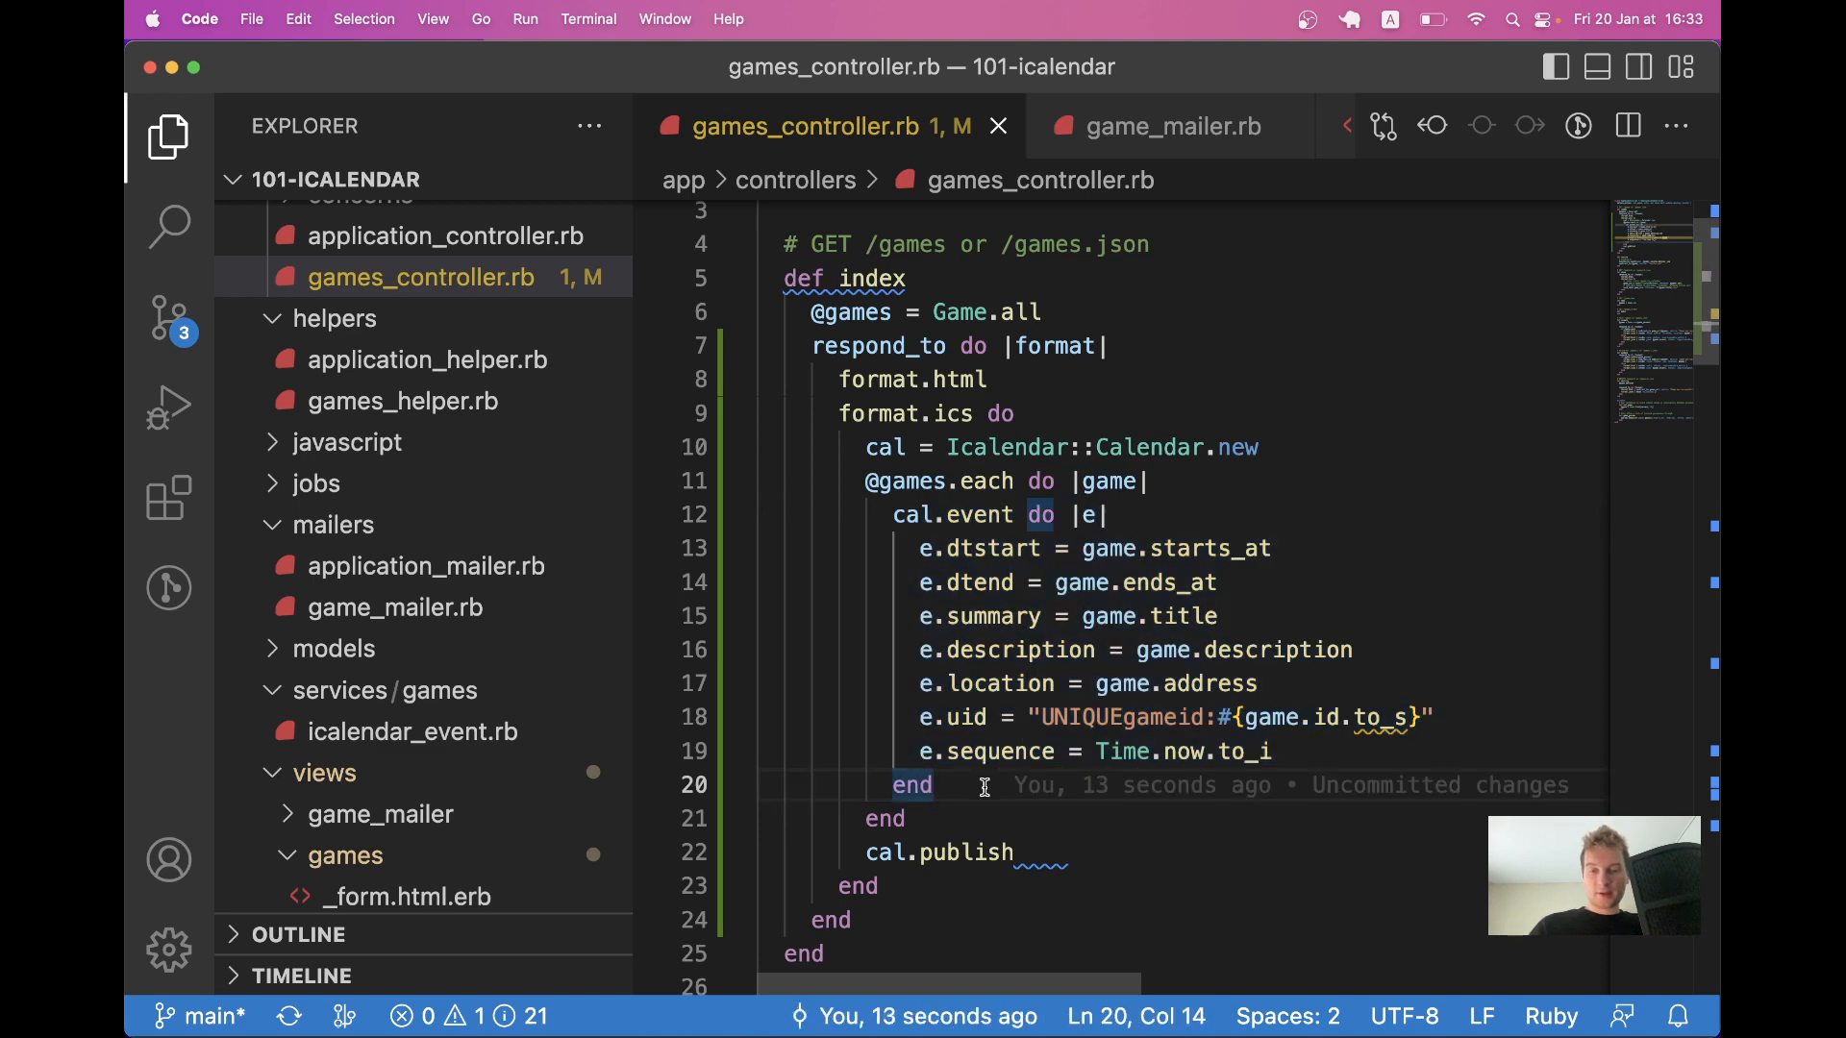
click(1258, 447)
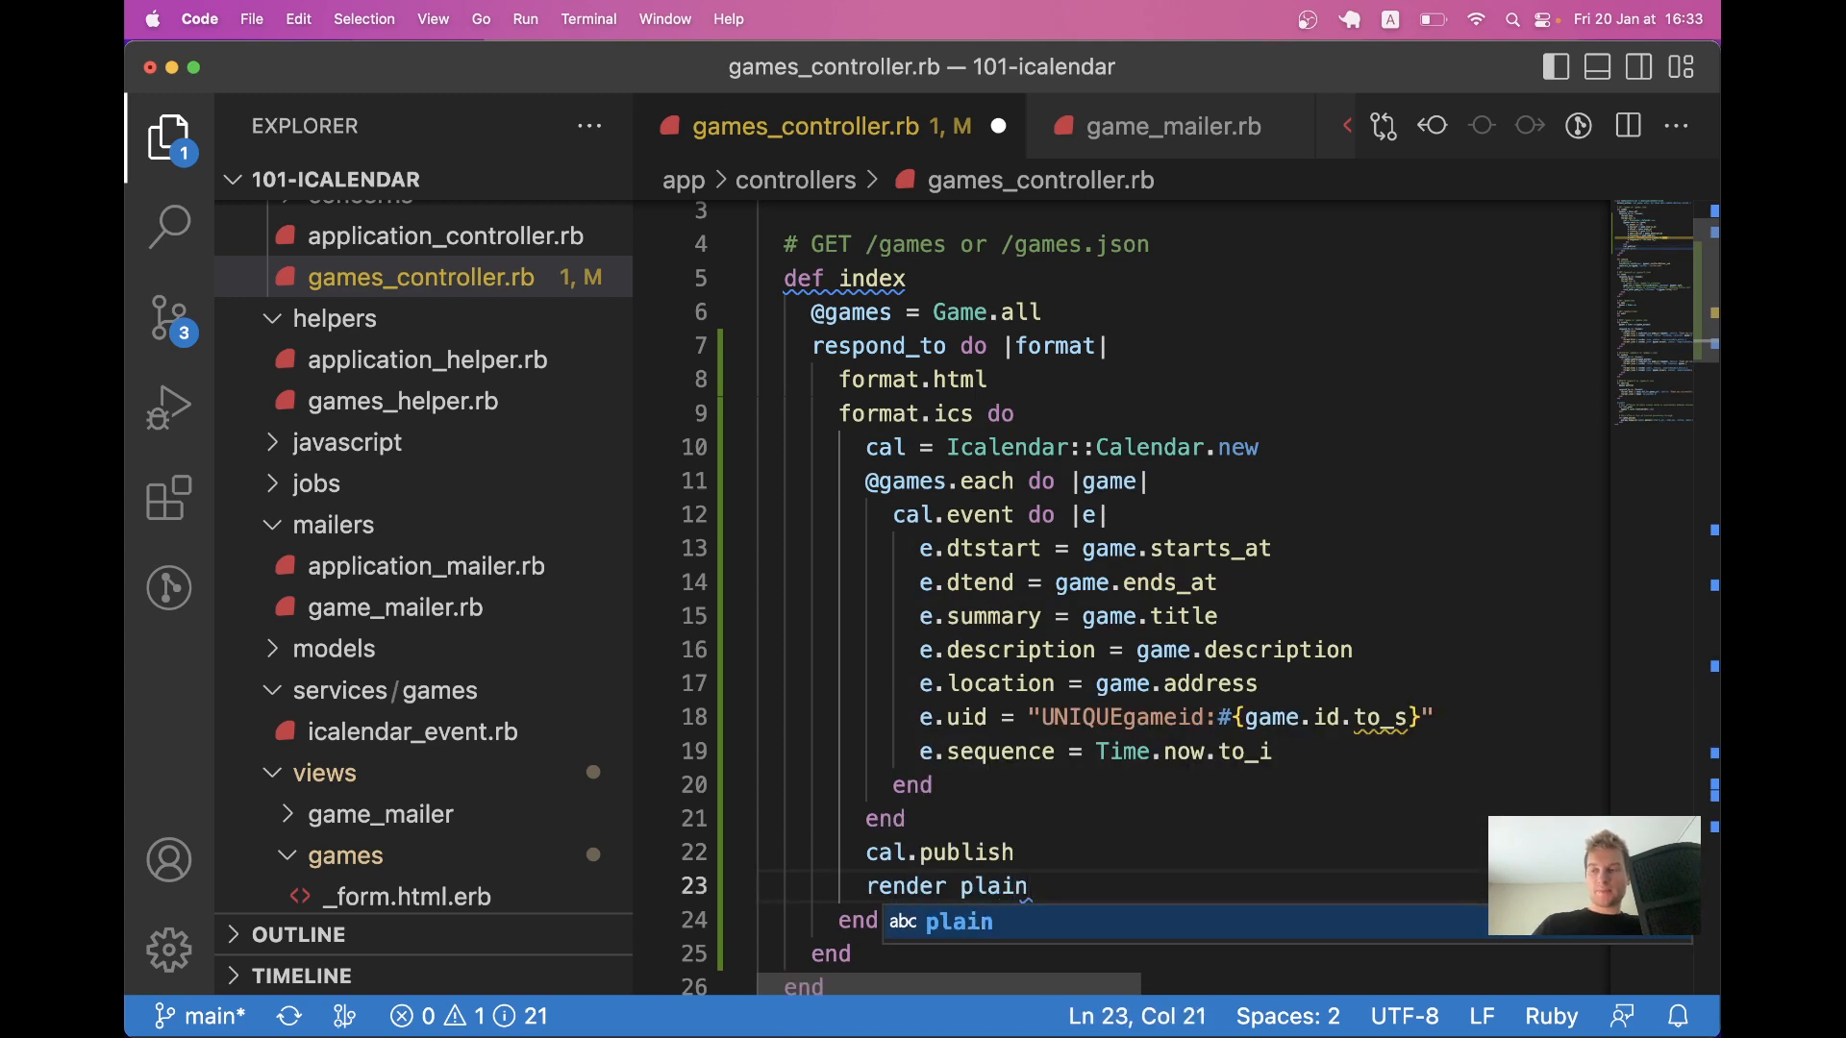
text(: cal.)
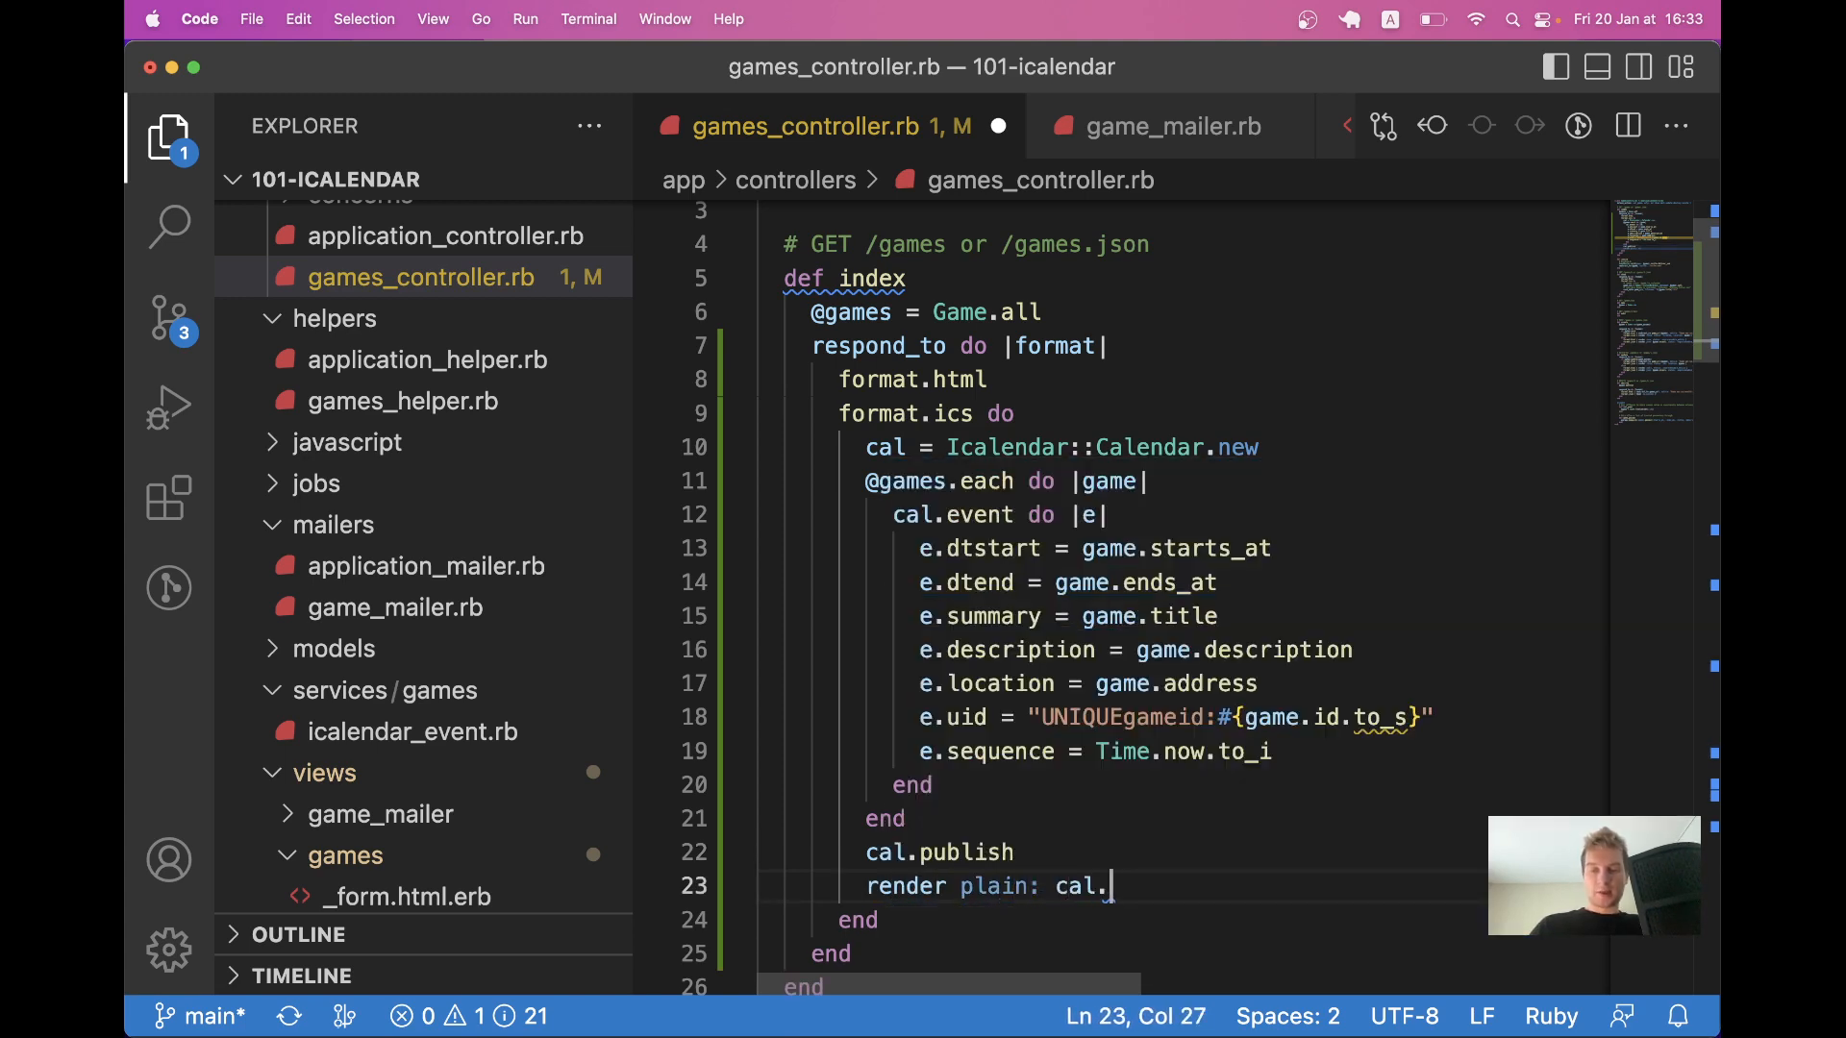
text(to_ica)
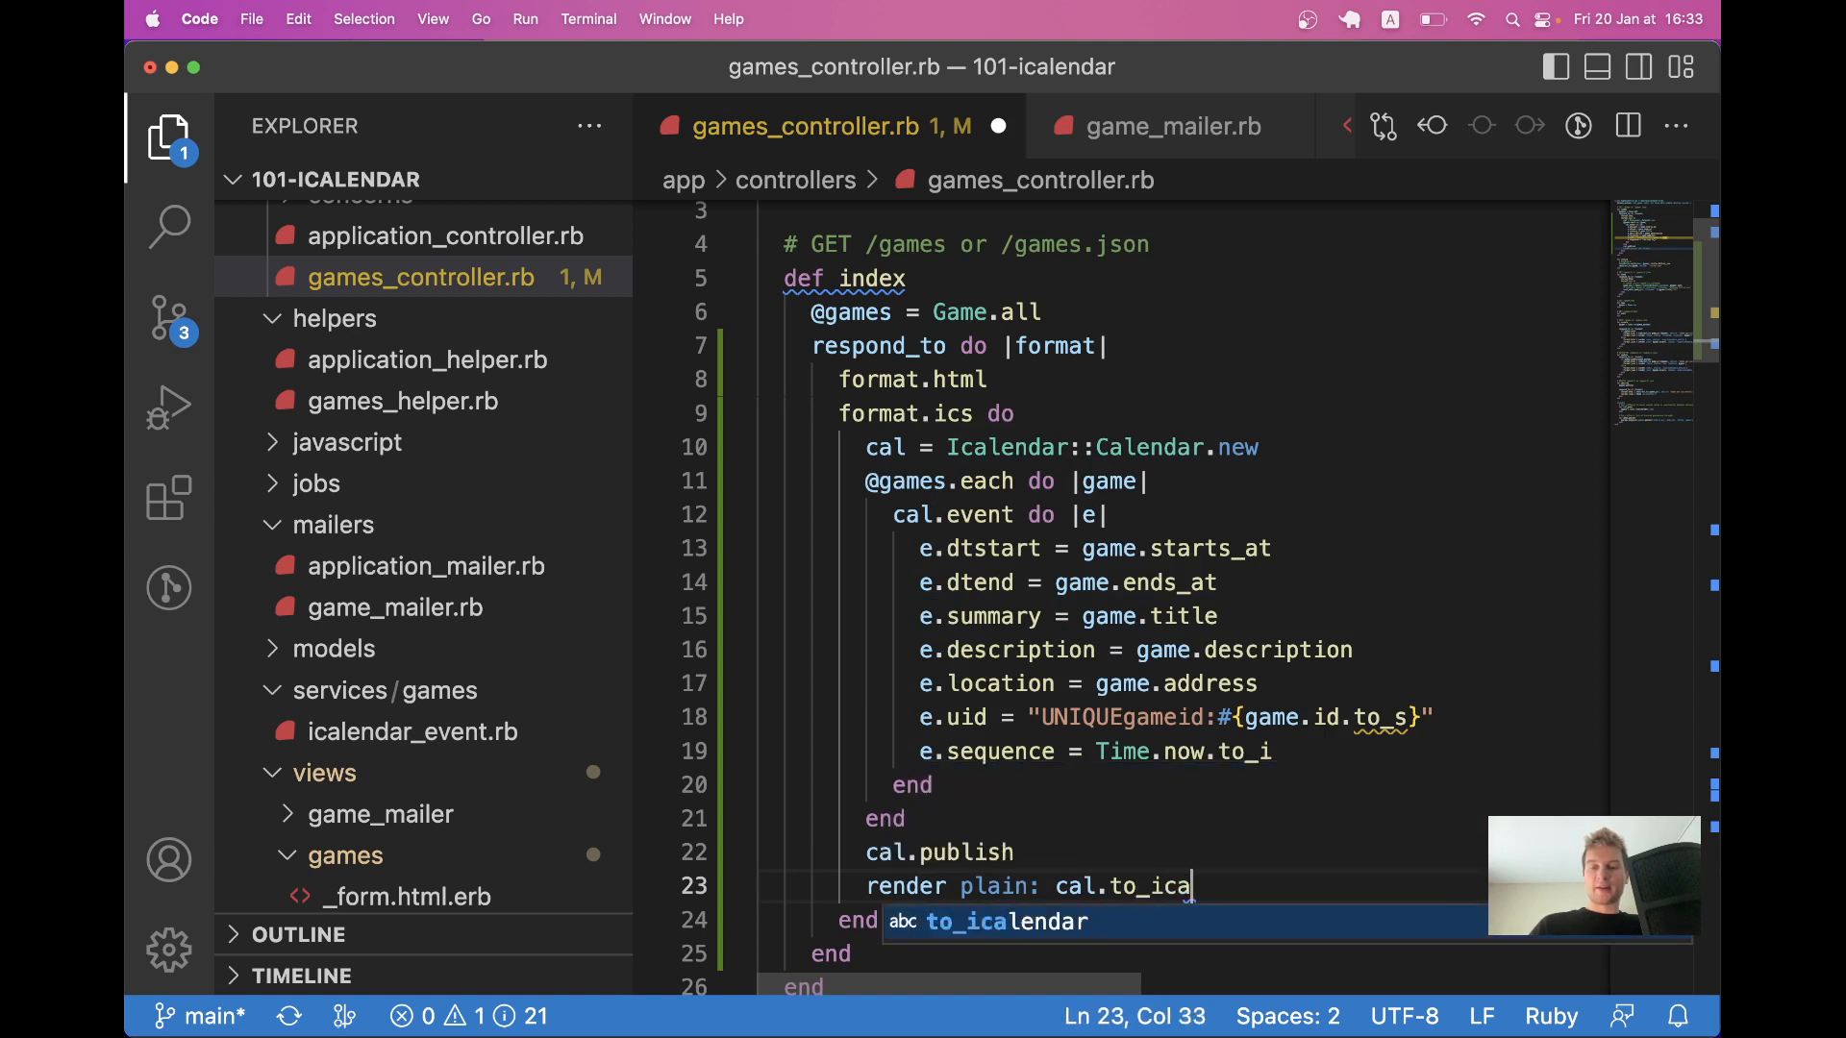
text(l)
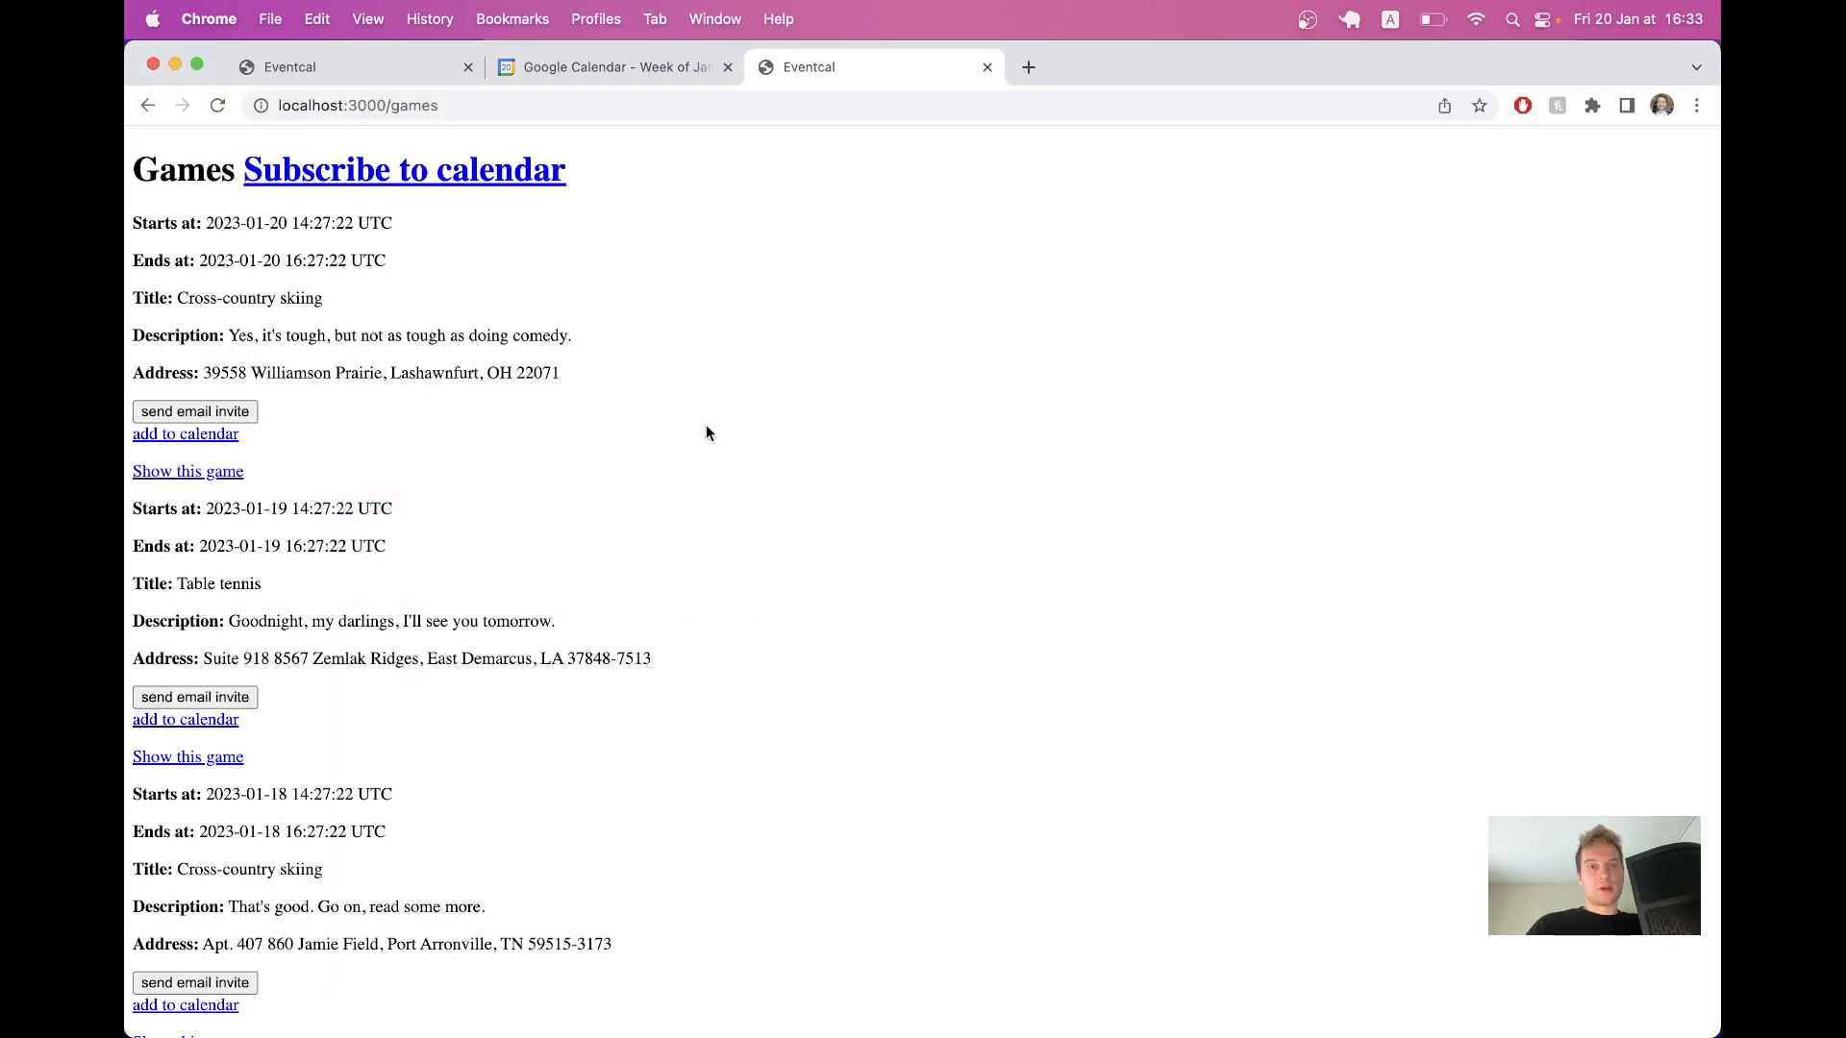
Add cal.x_wr_calname = 'SR episodes 123' right after Calendar.new
click(609, 67)
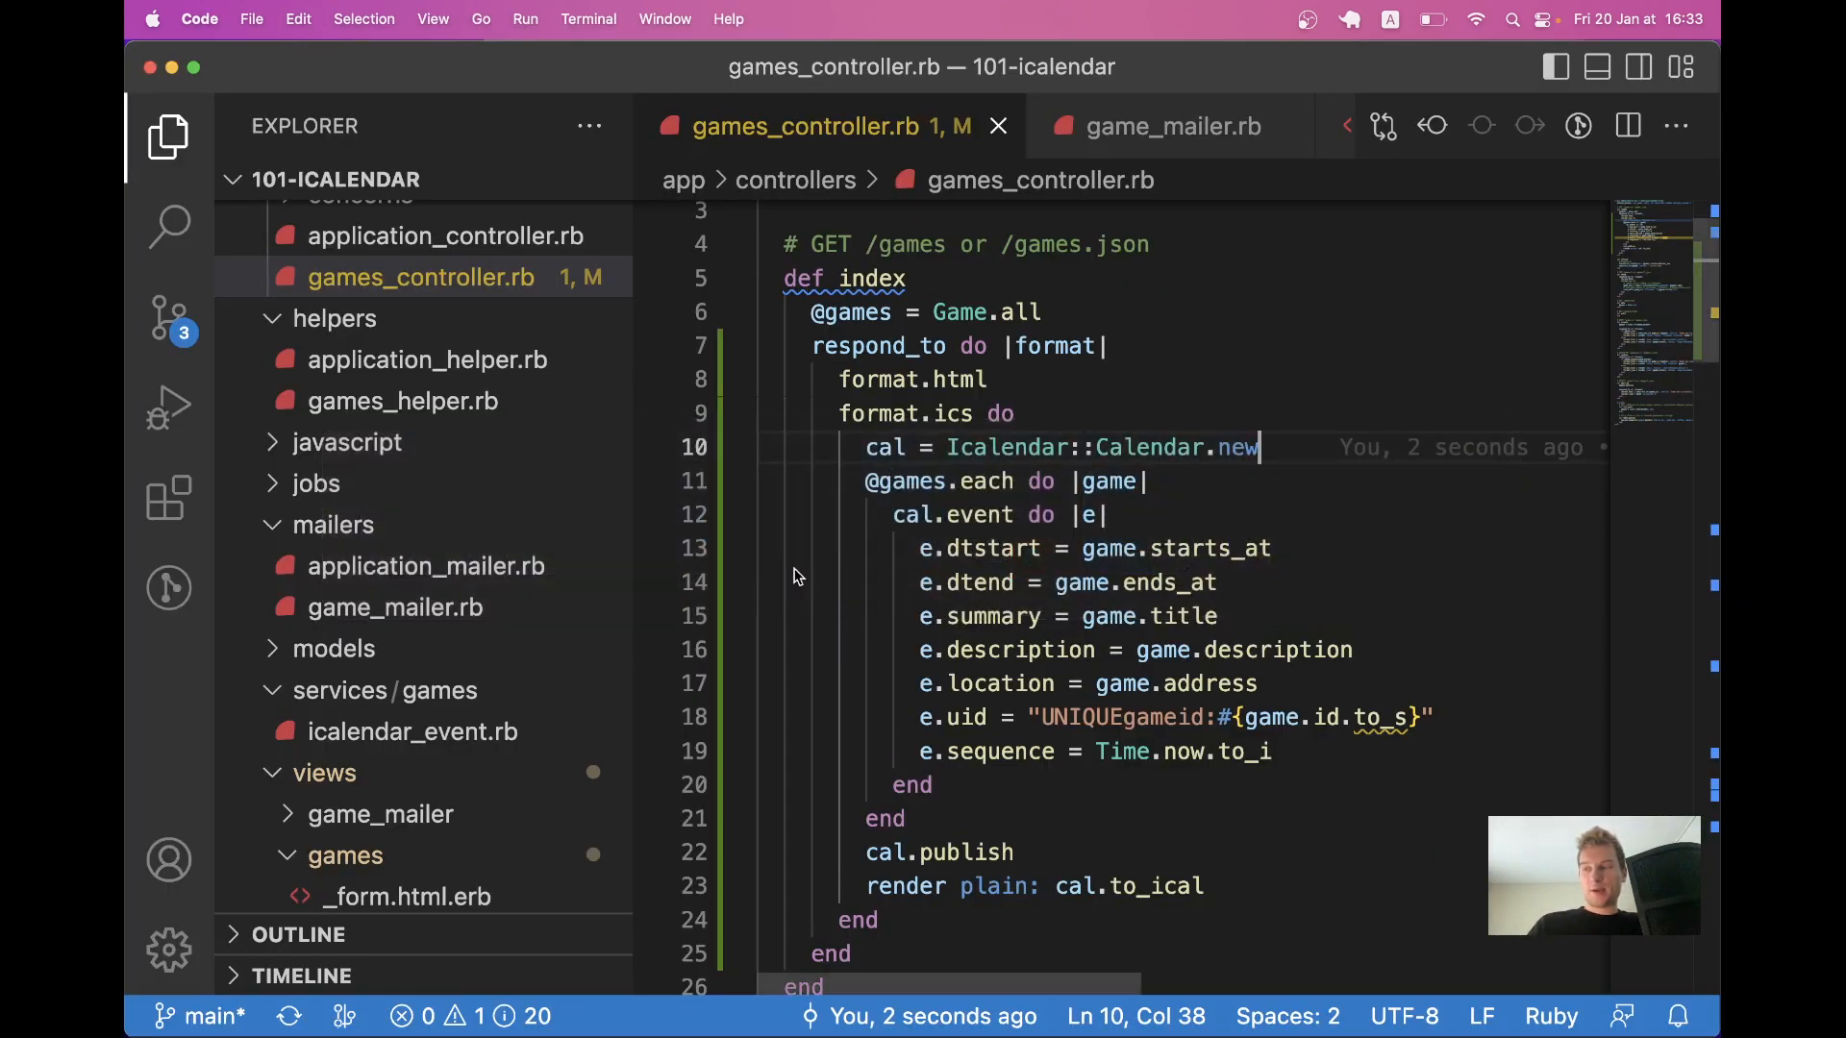
text(cal.x)
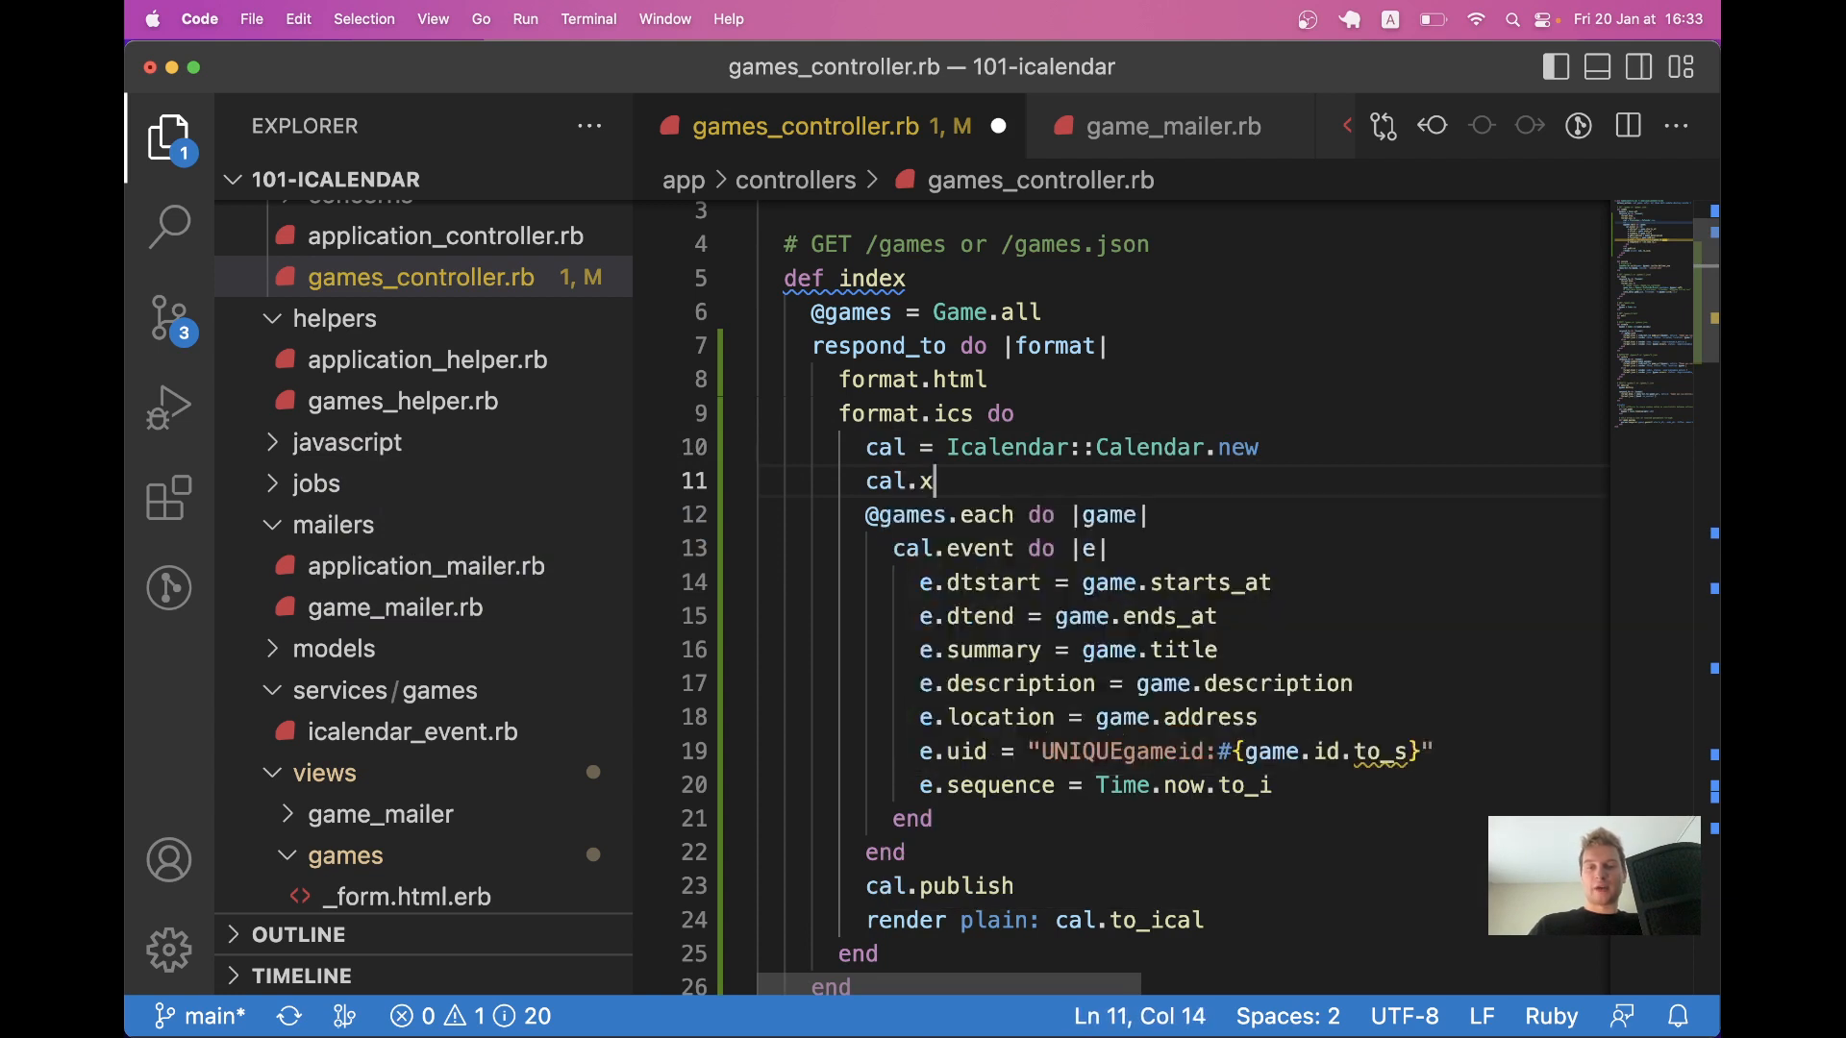
text(_wr_ca)
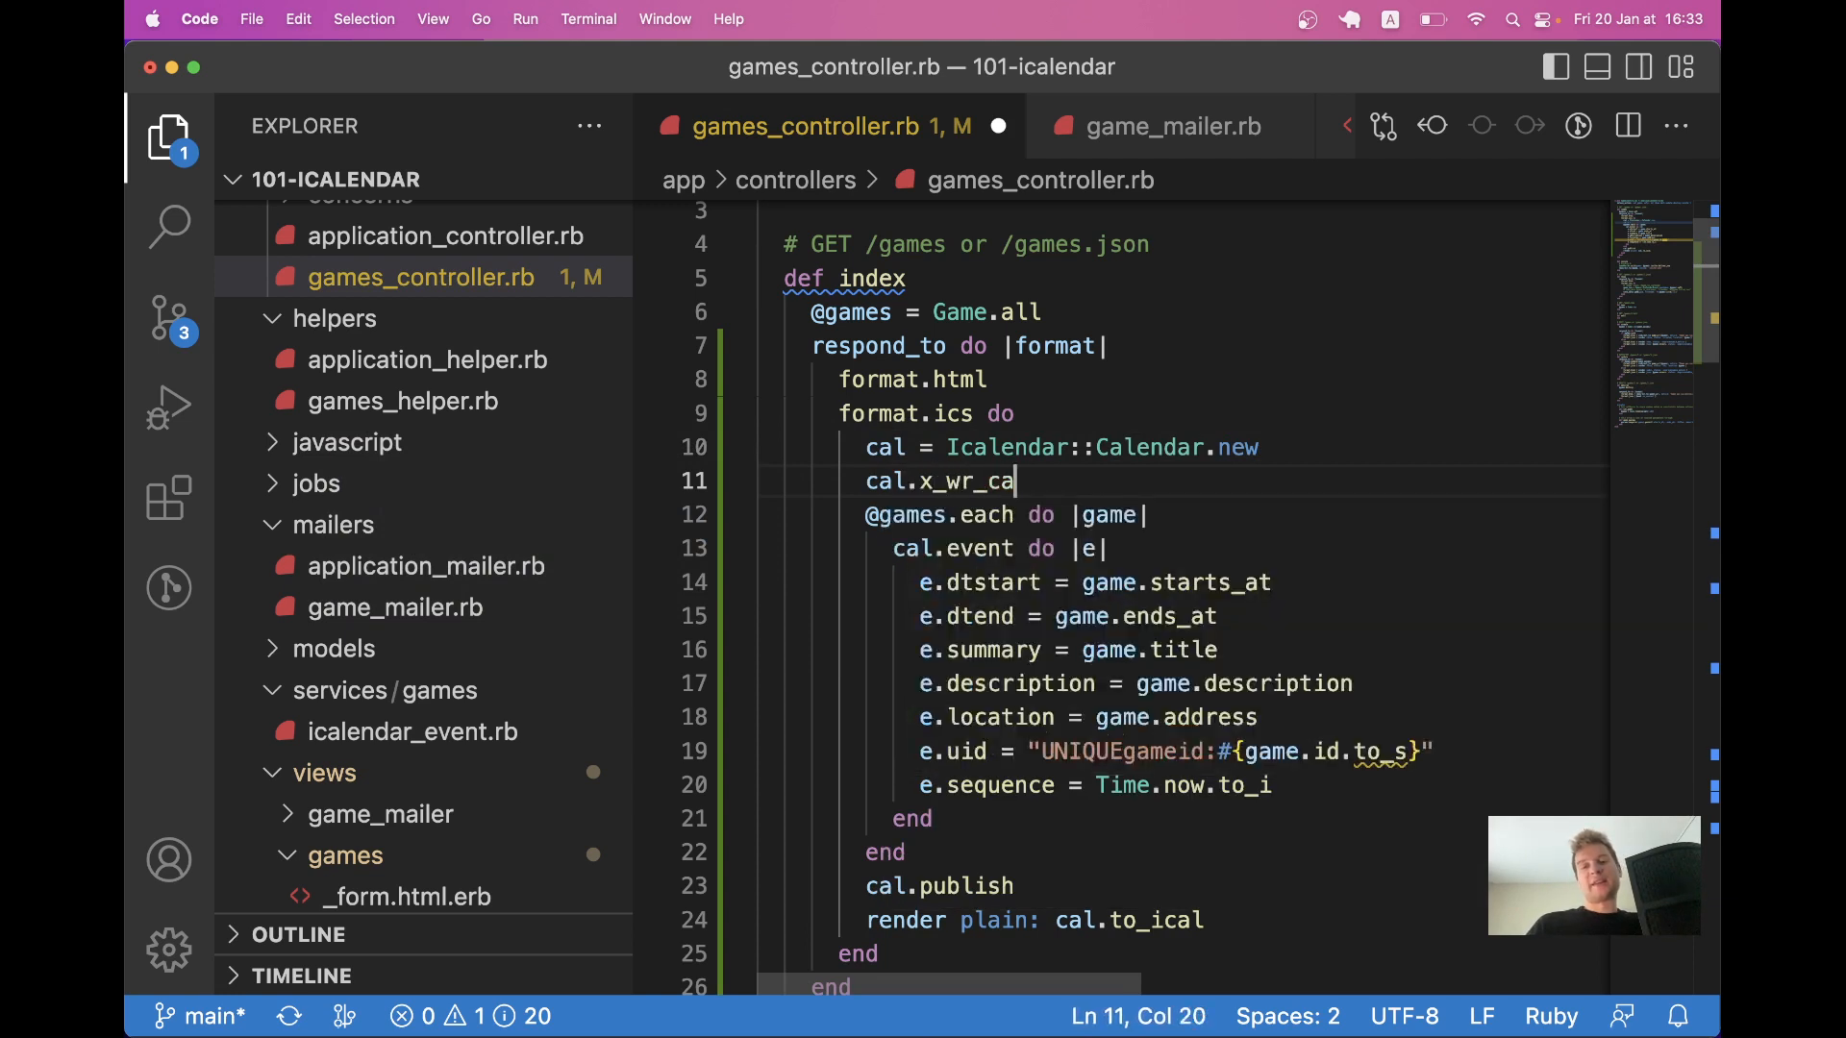
text(lname = 'S)
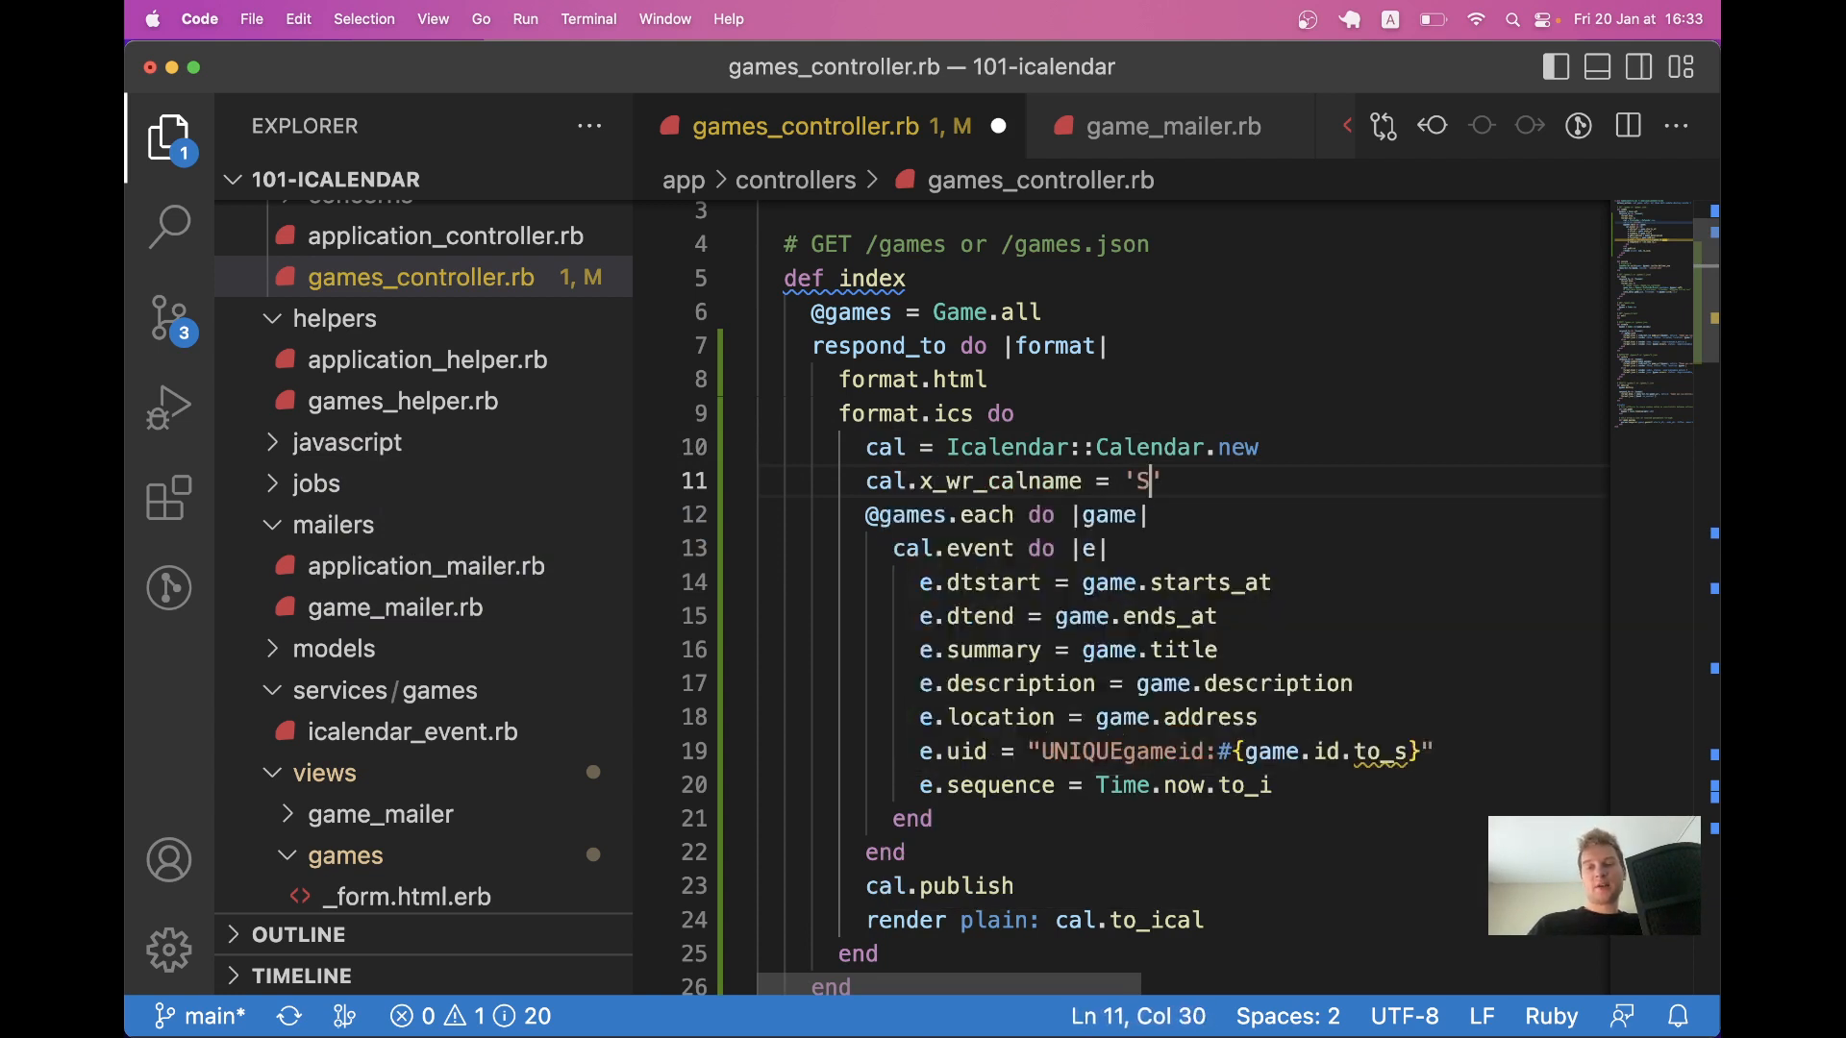
text(R episodes)
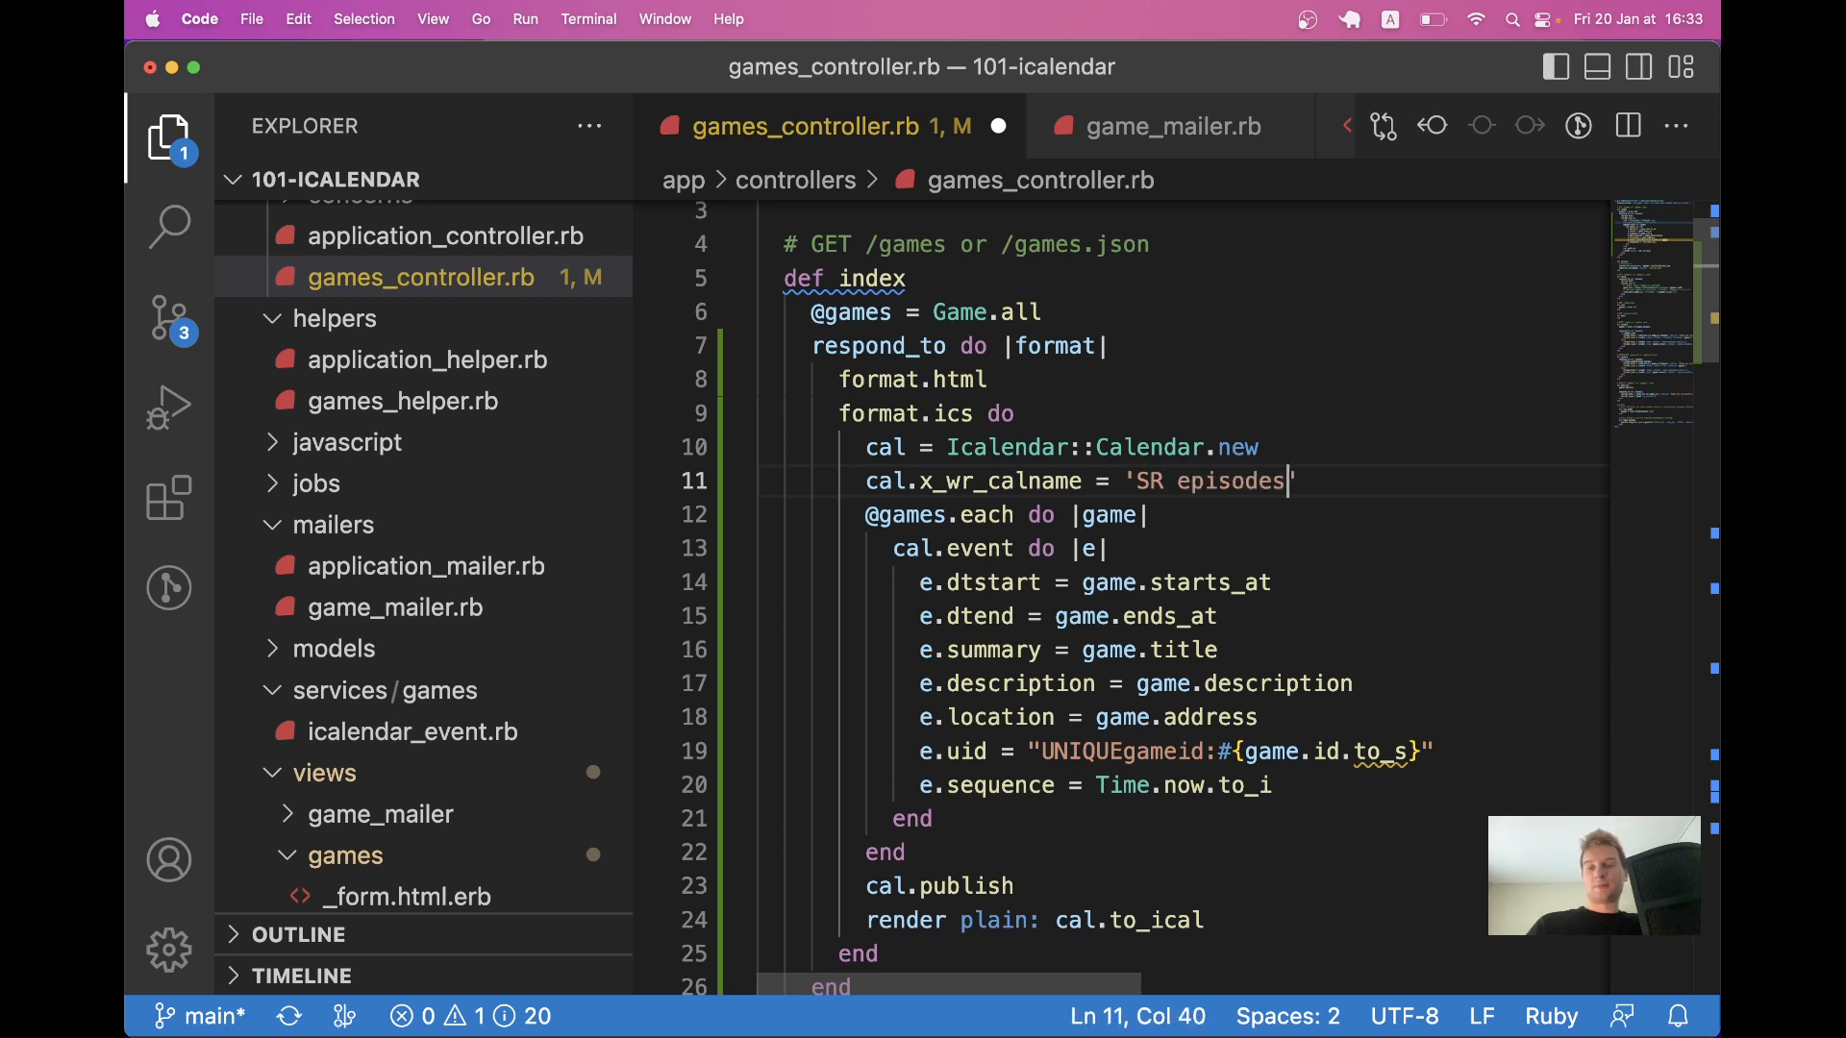
text(123)
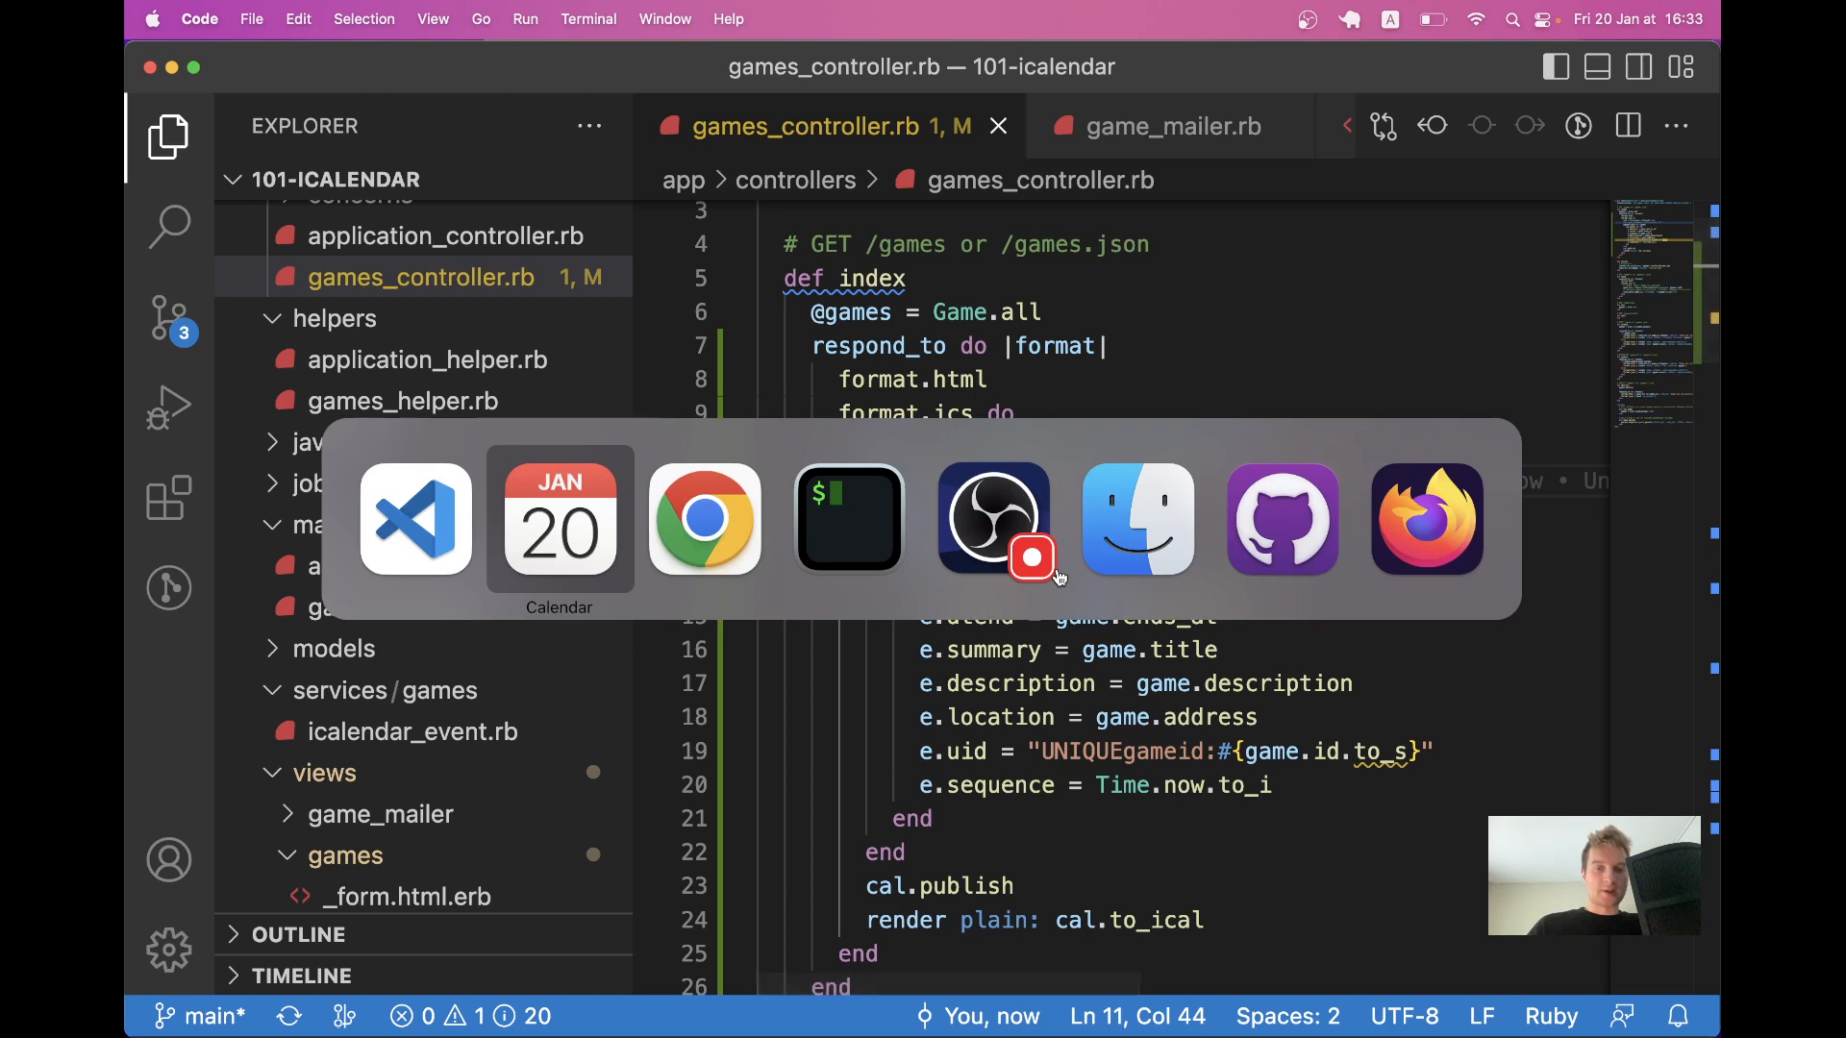
Subscribe to the games.ics feed in Calendar, showing SR episodes 123 events
click(703, 518)
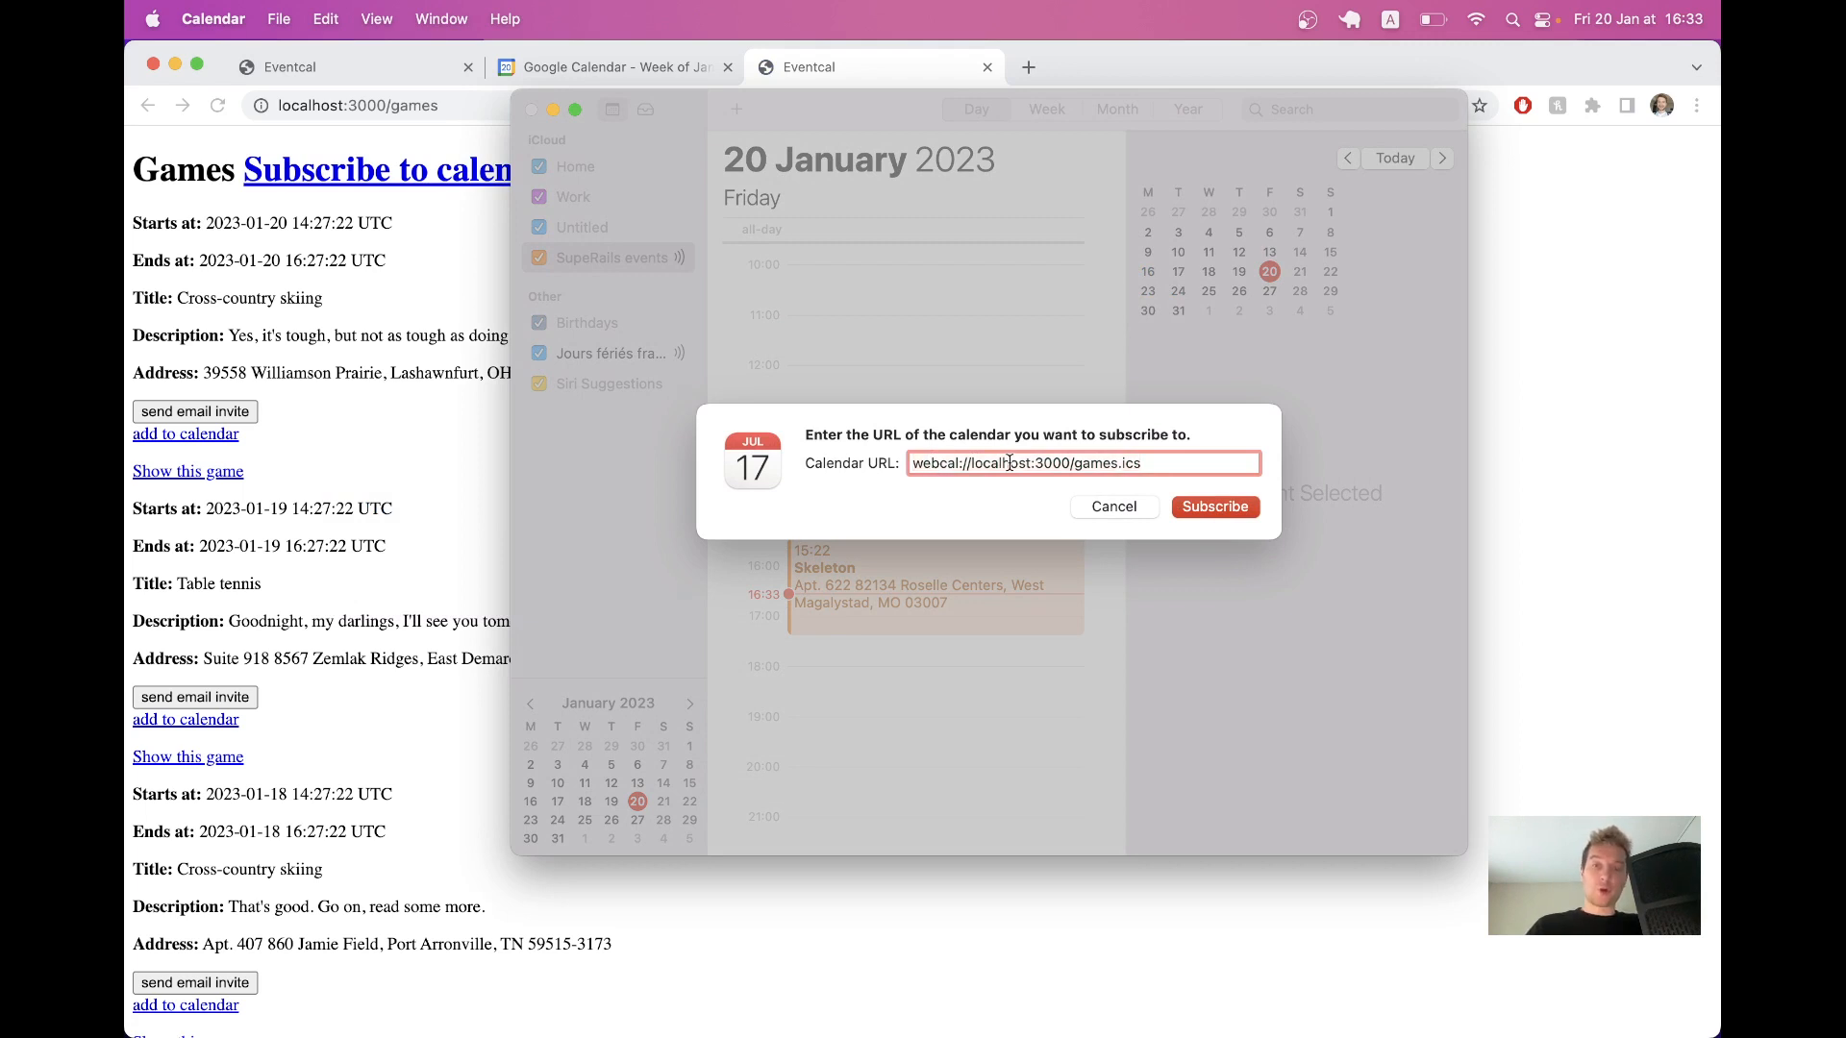
mouse_move(1247, 510)
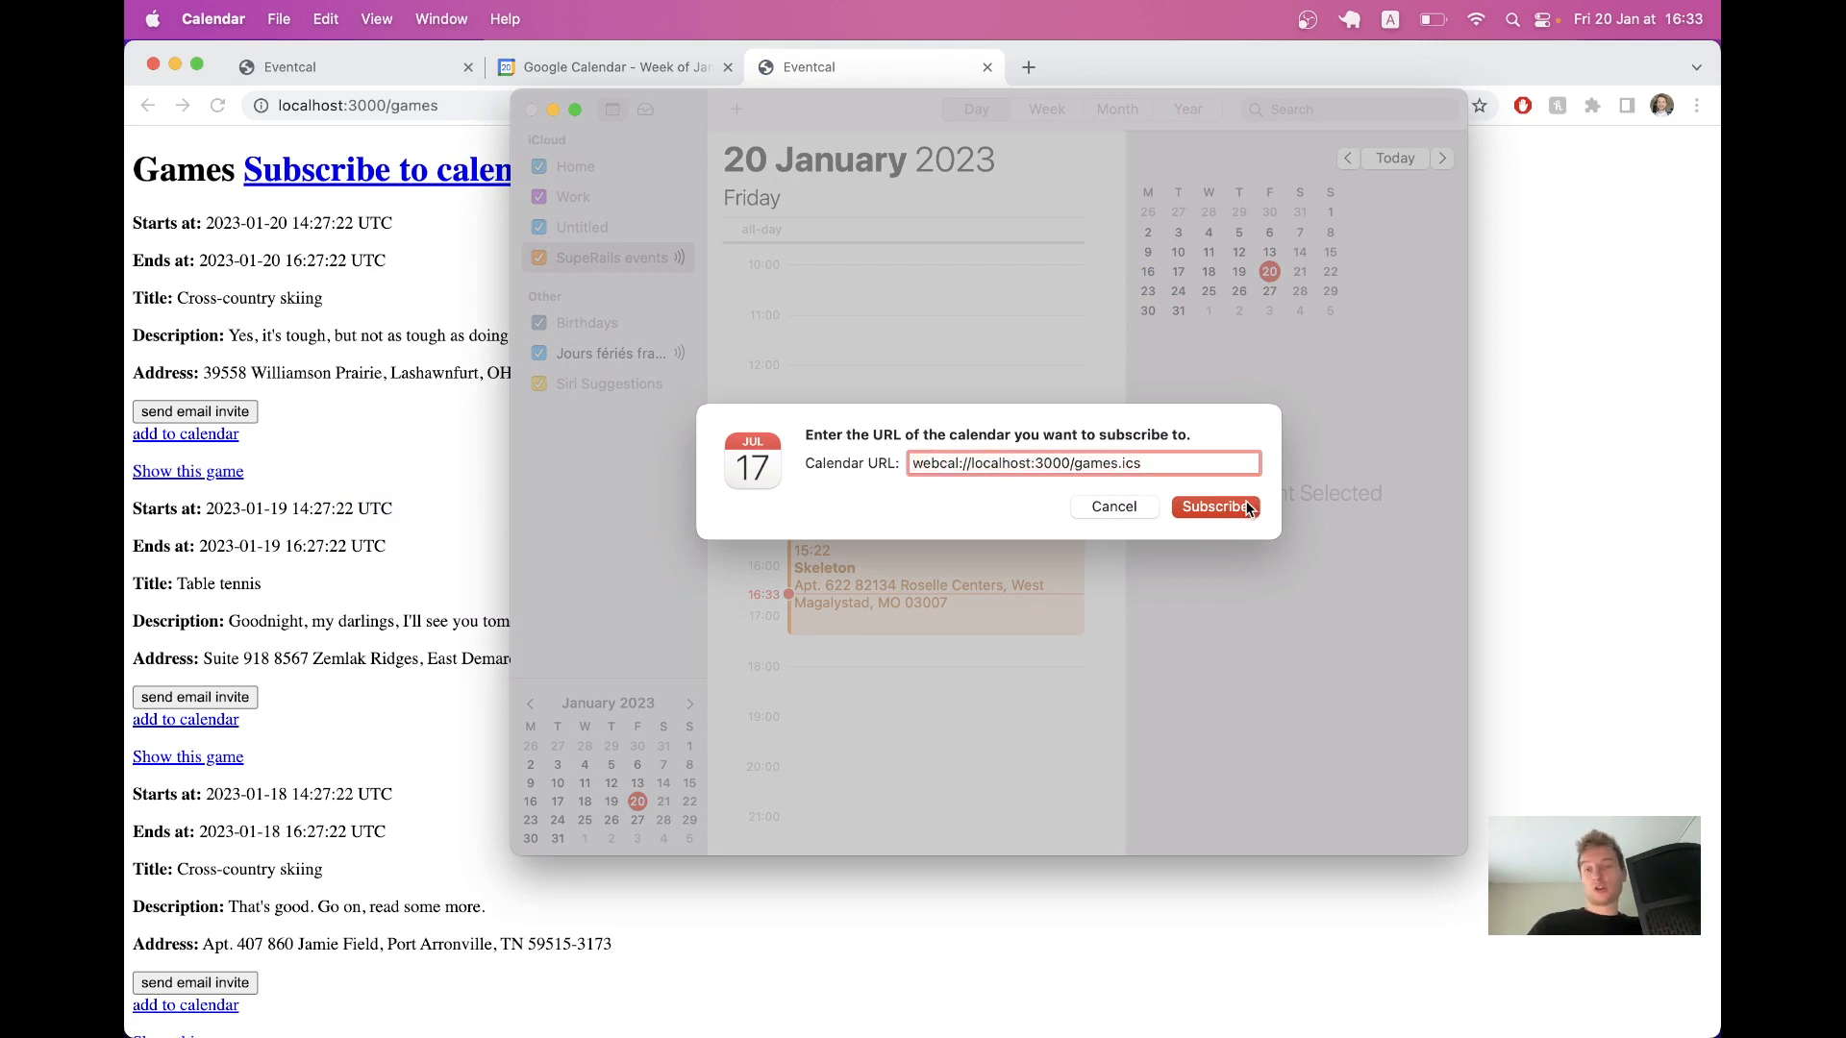
click(1213, 506)
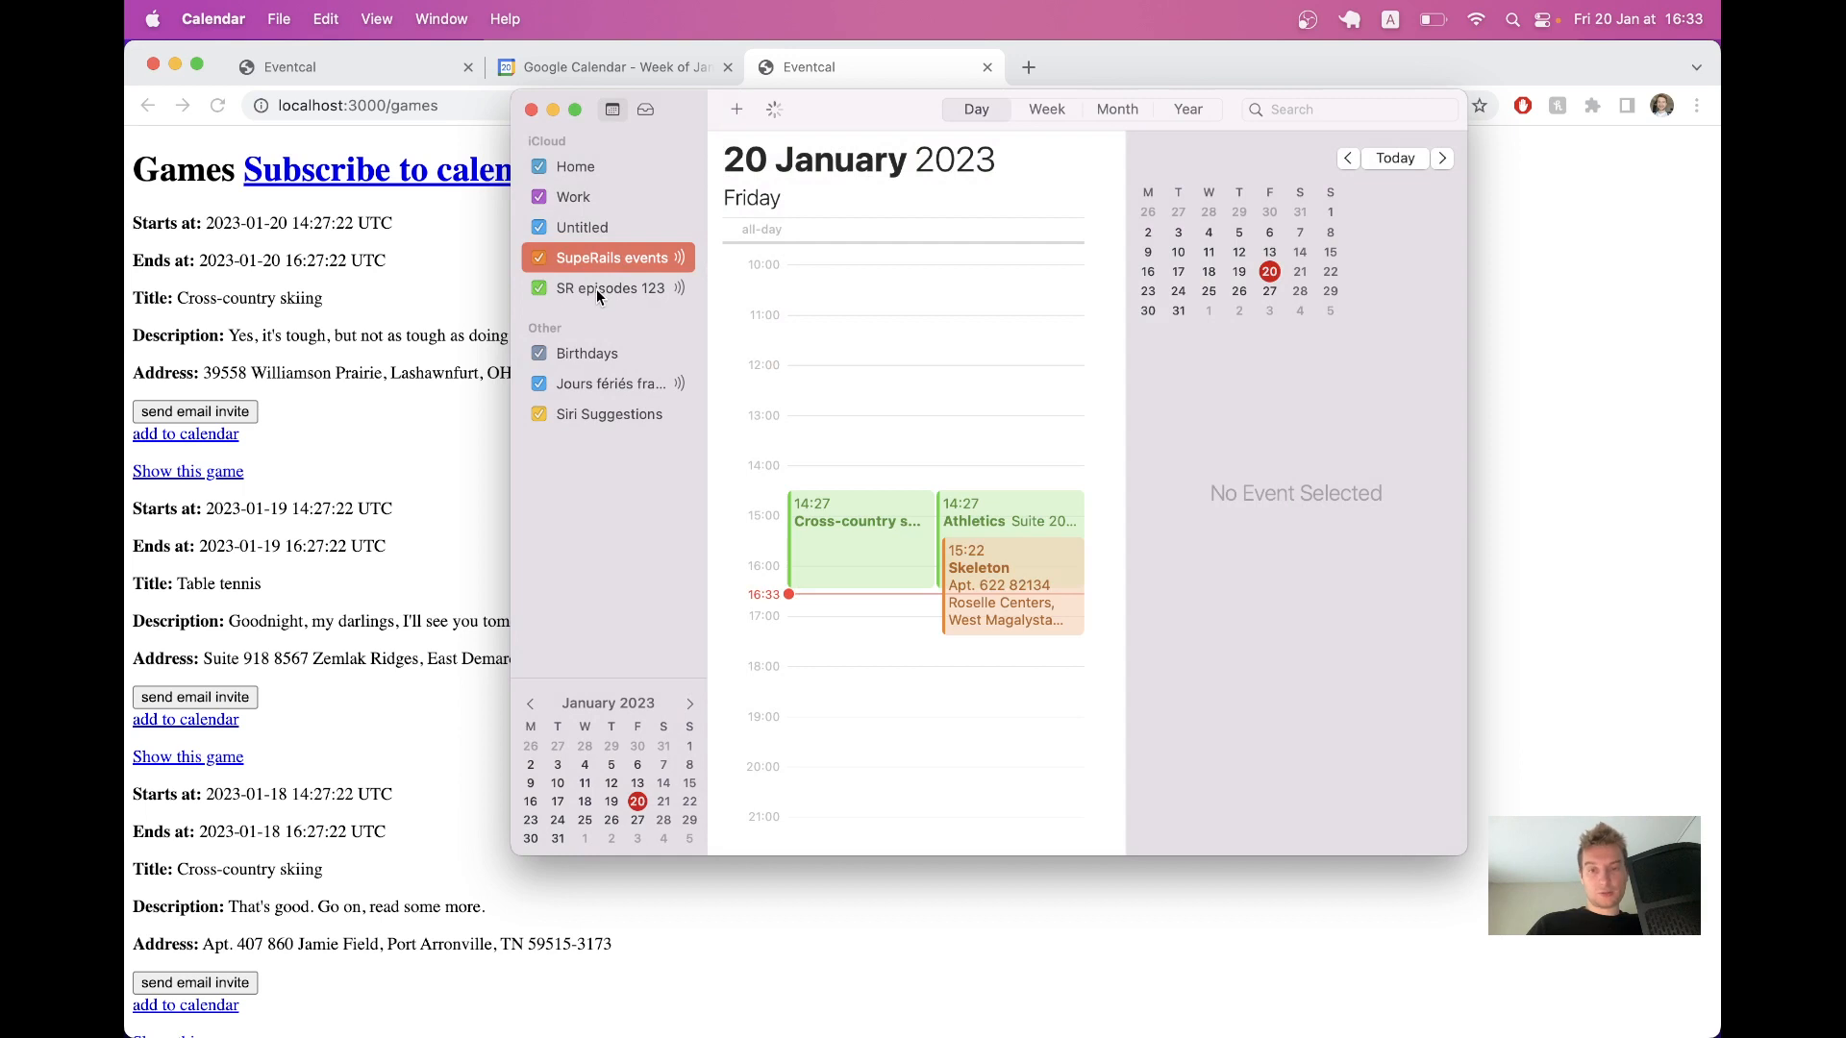
click(859, 518)
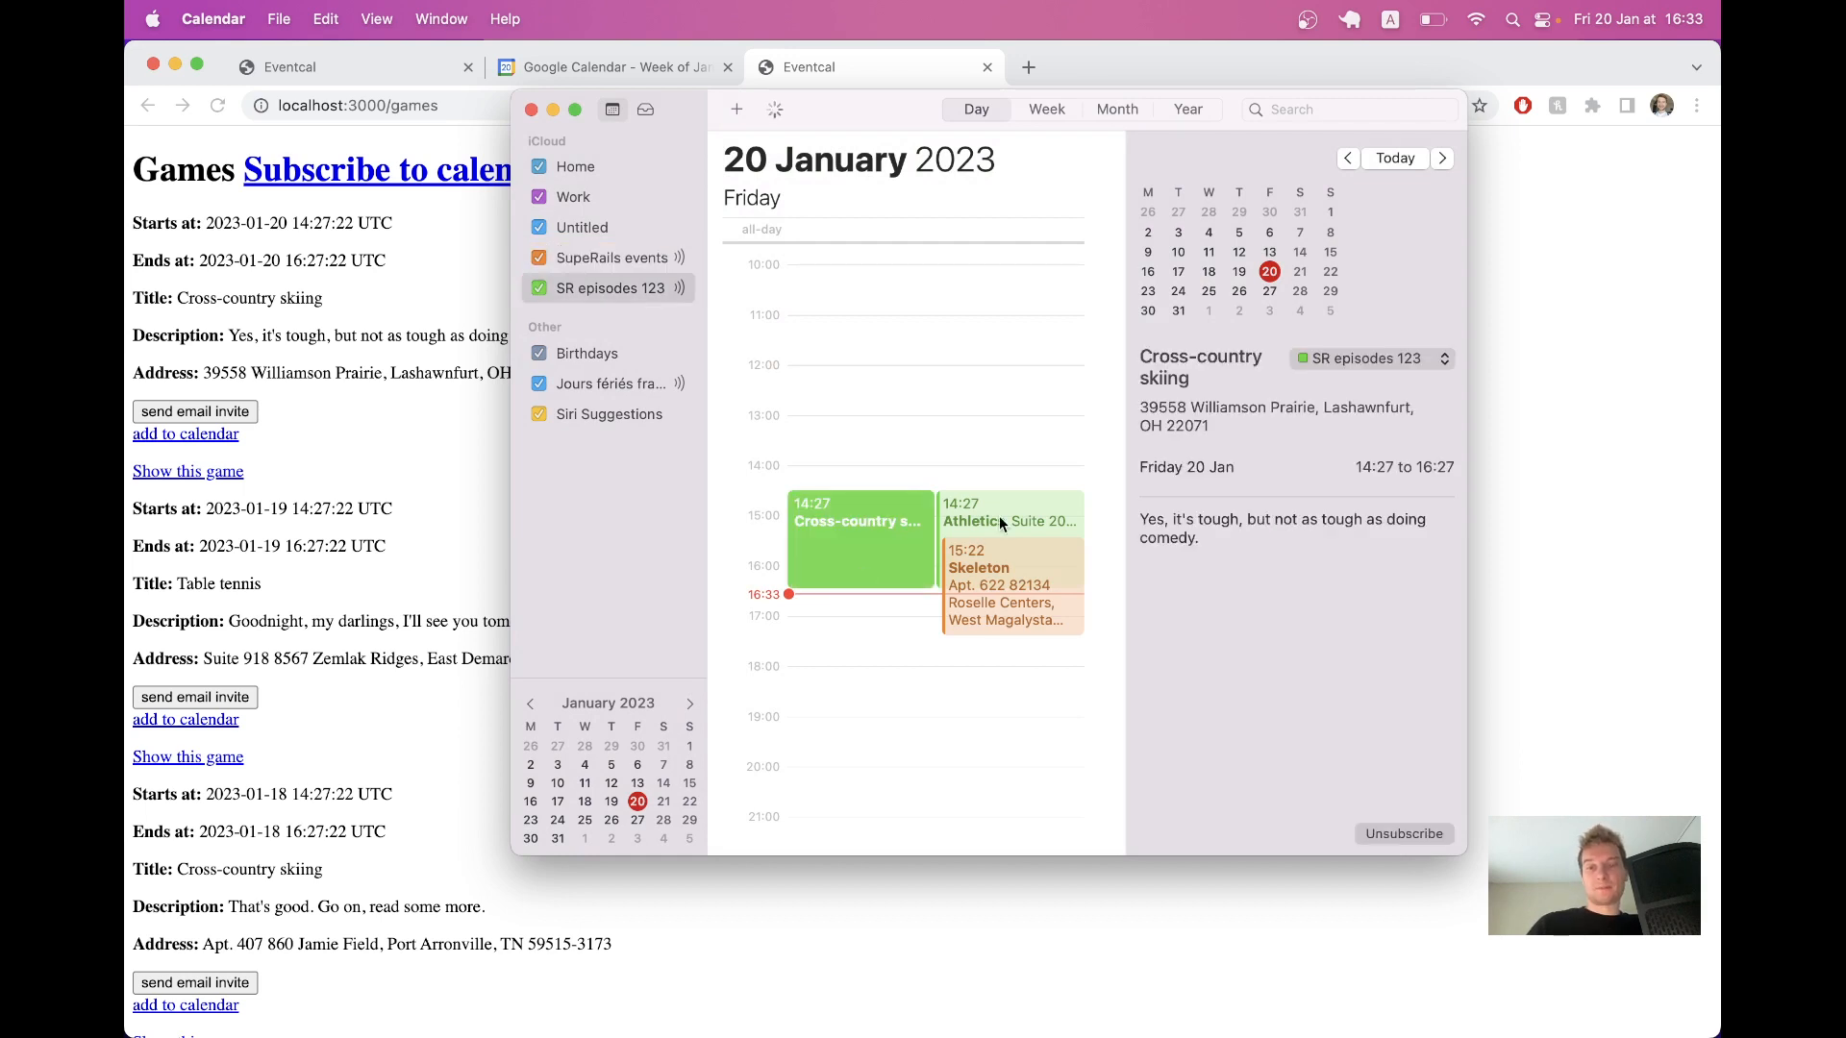
click(1007, 518)
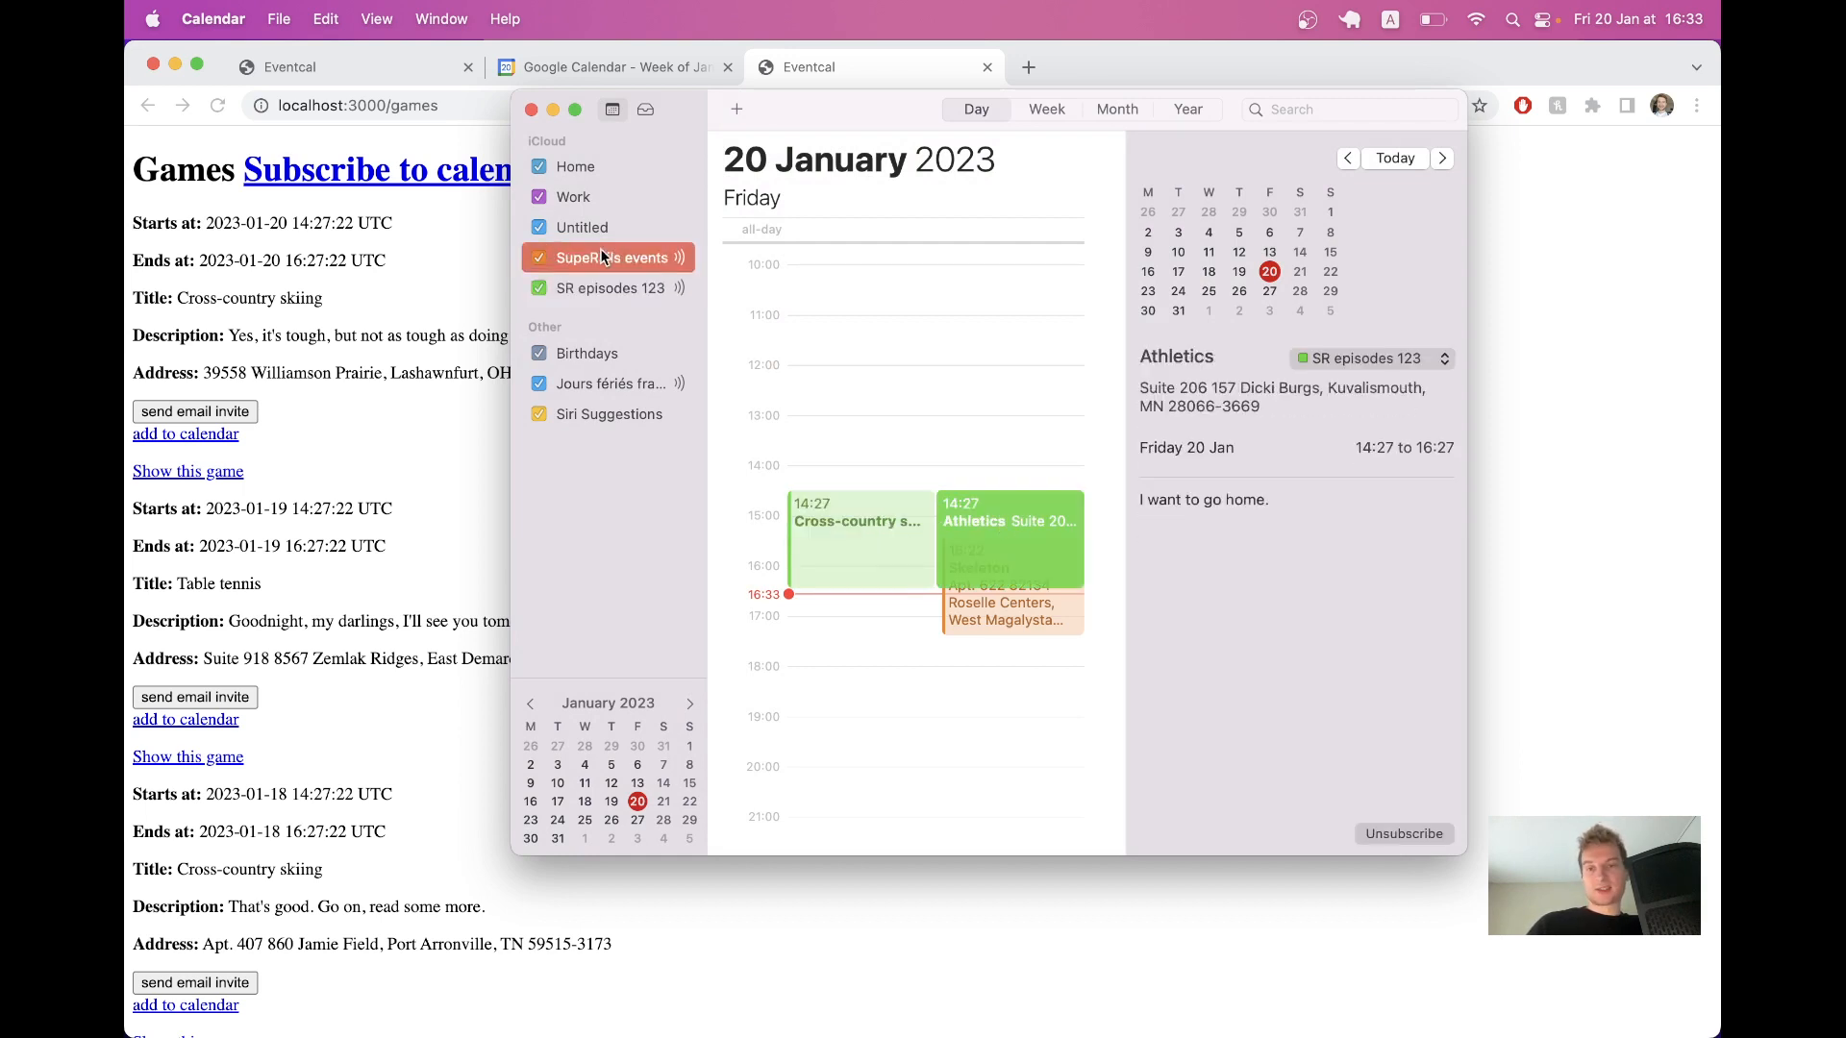
right_click(607, 257)
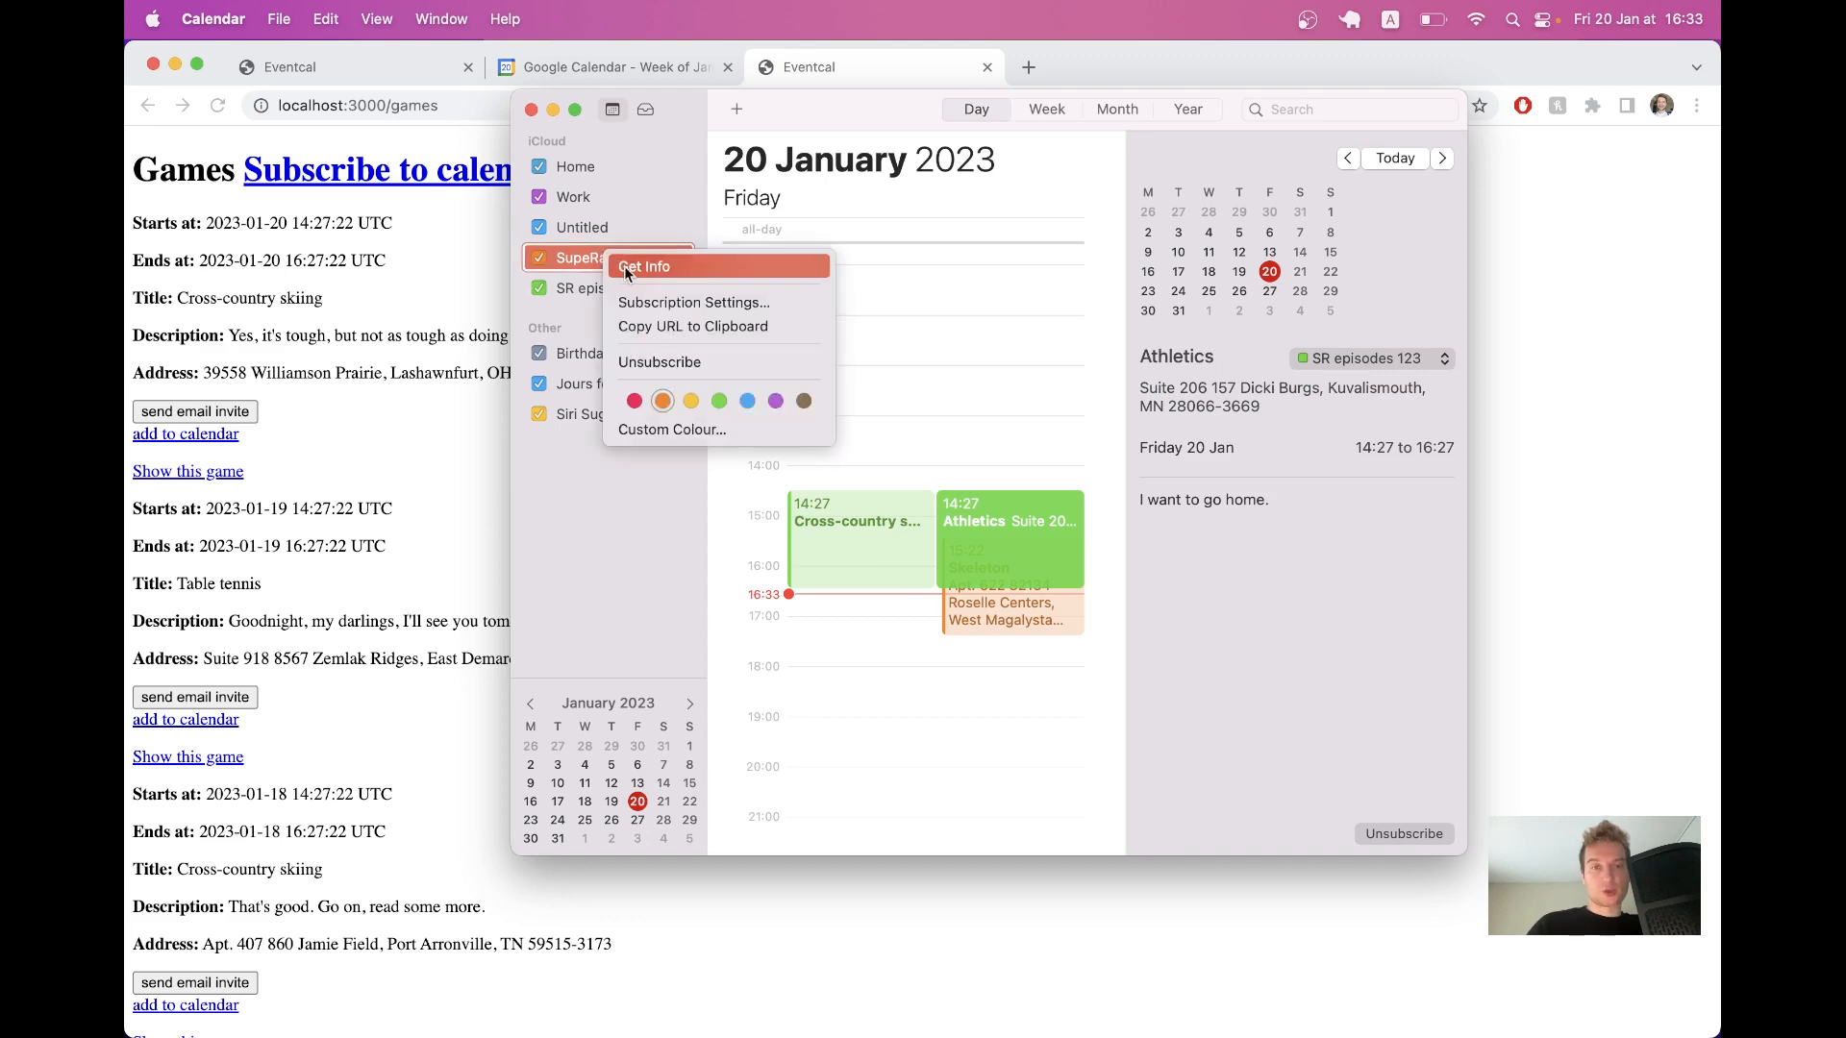
click(646, 265)
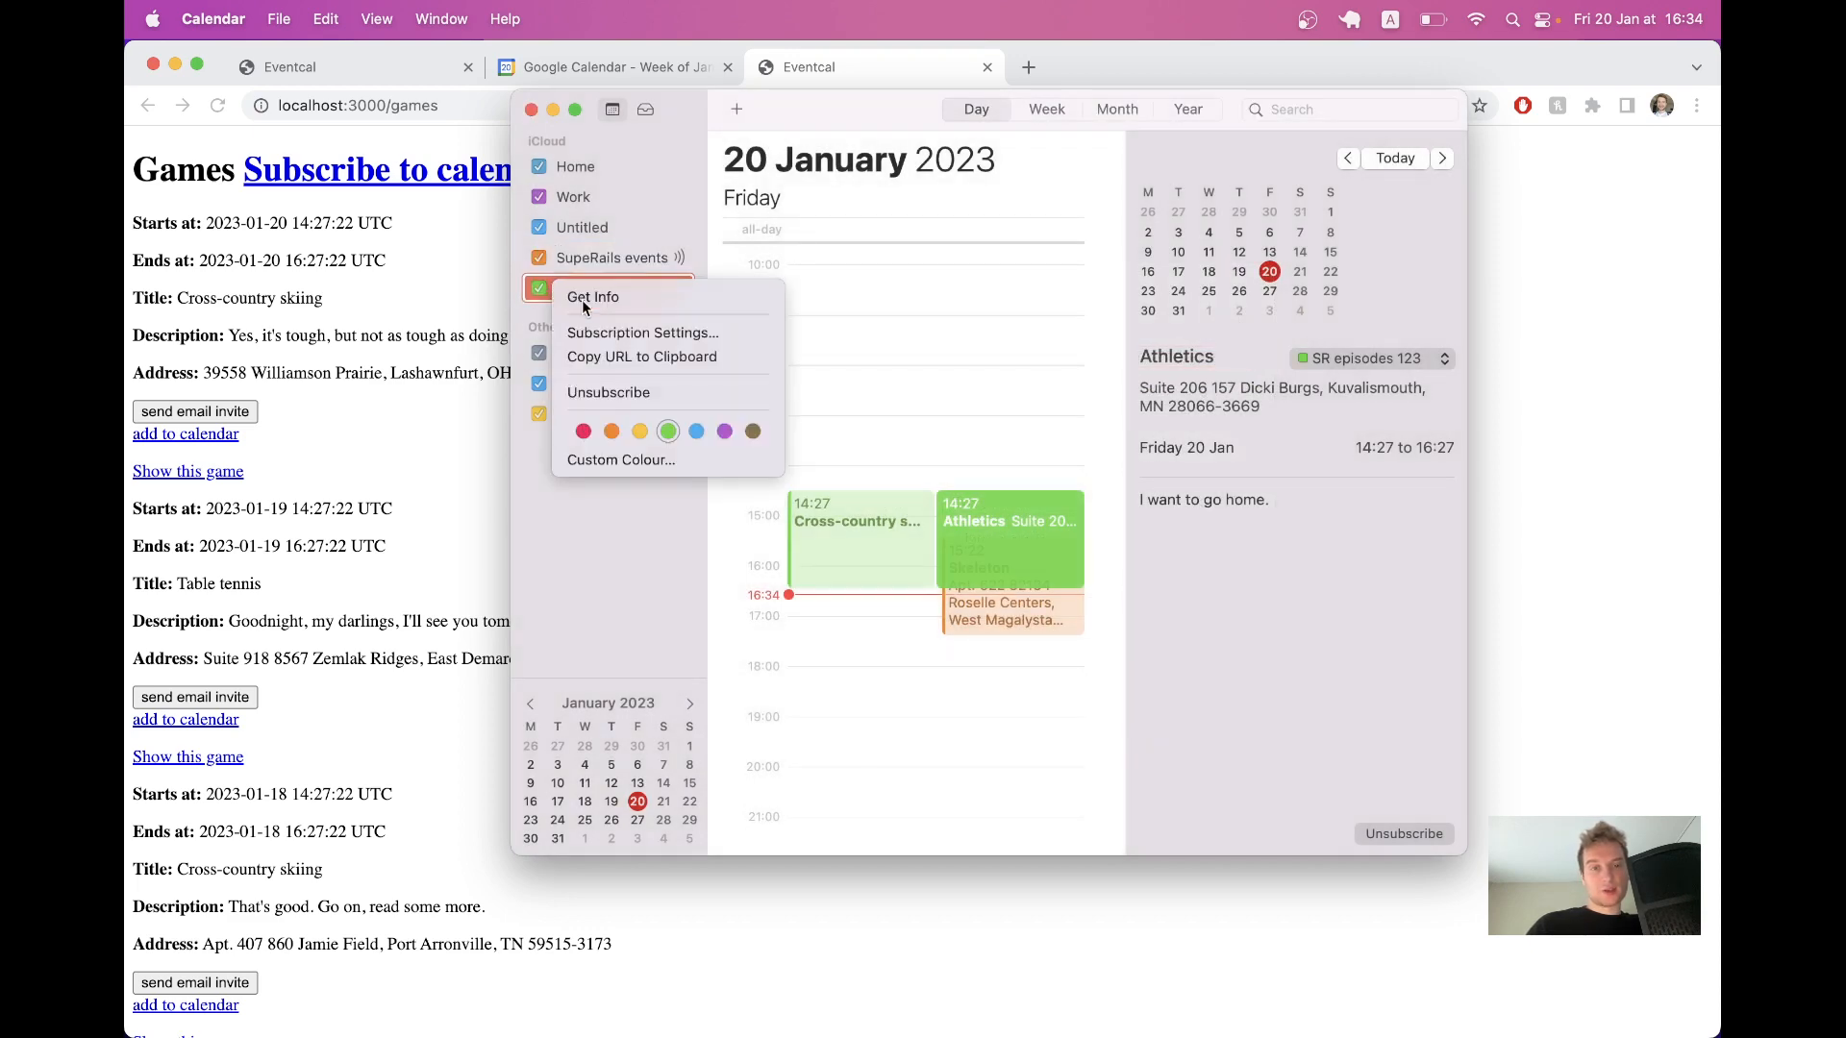
click(592, 295)
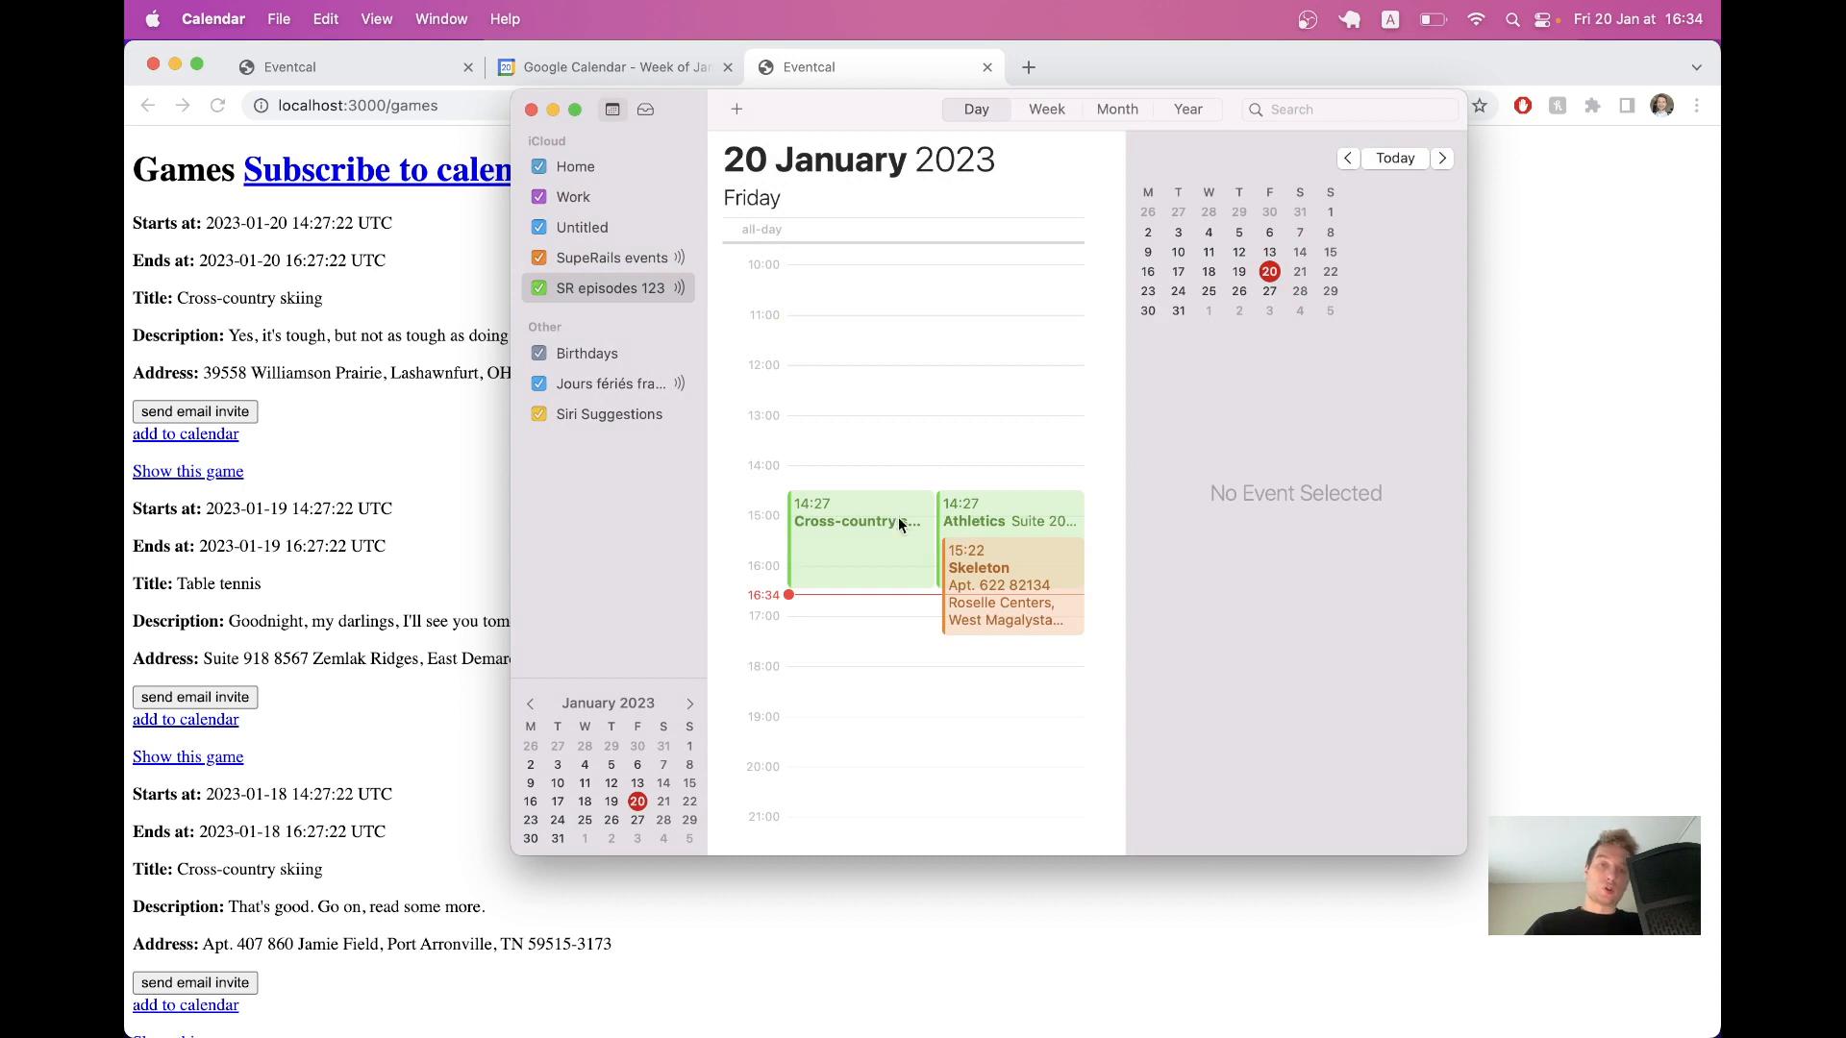
click(1008, 520)
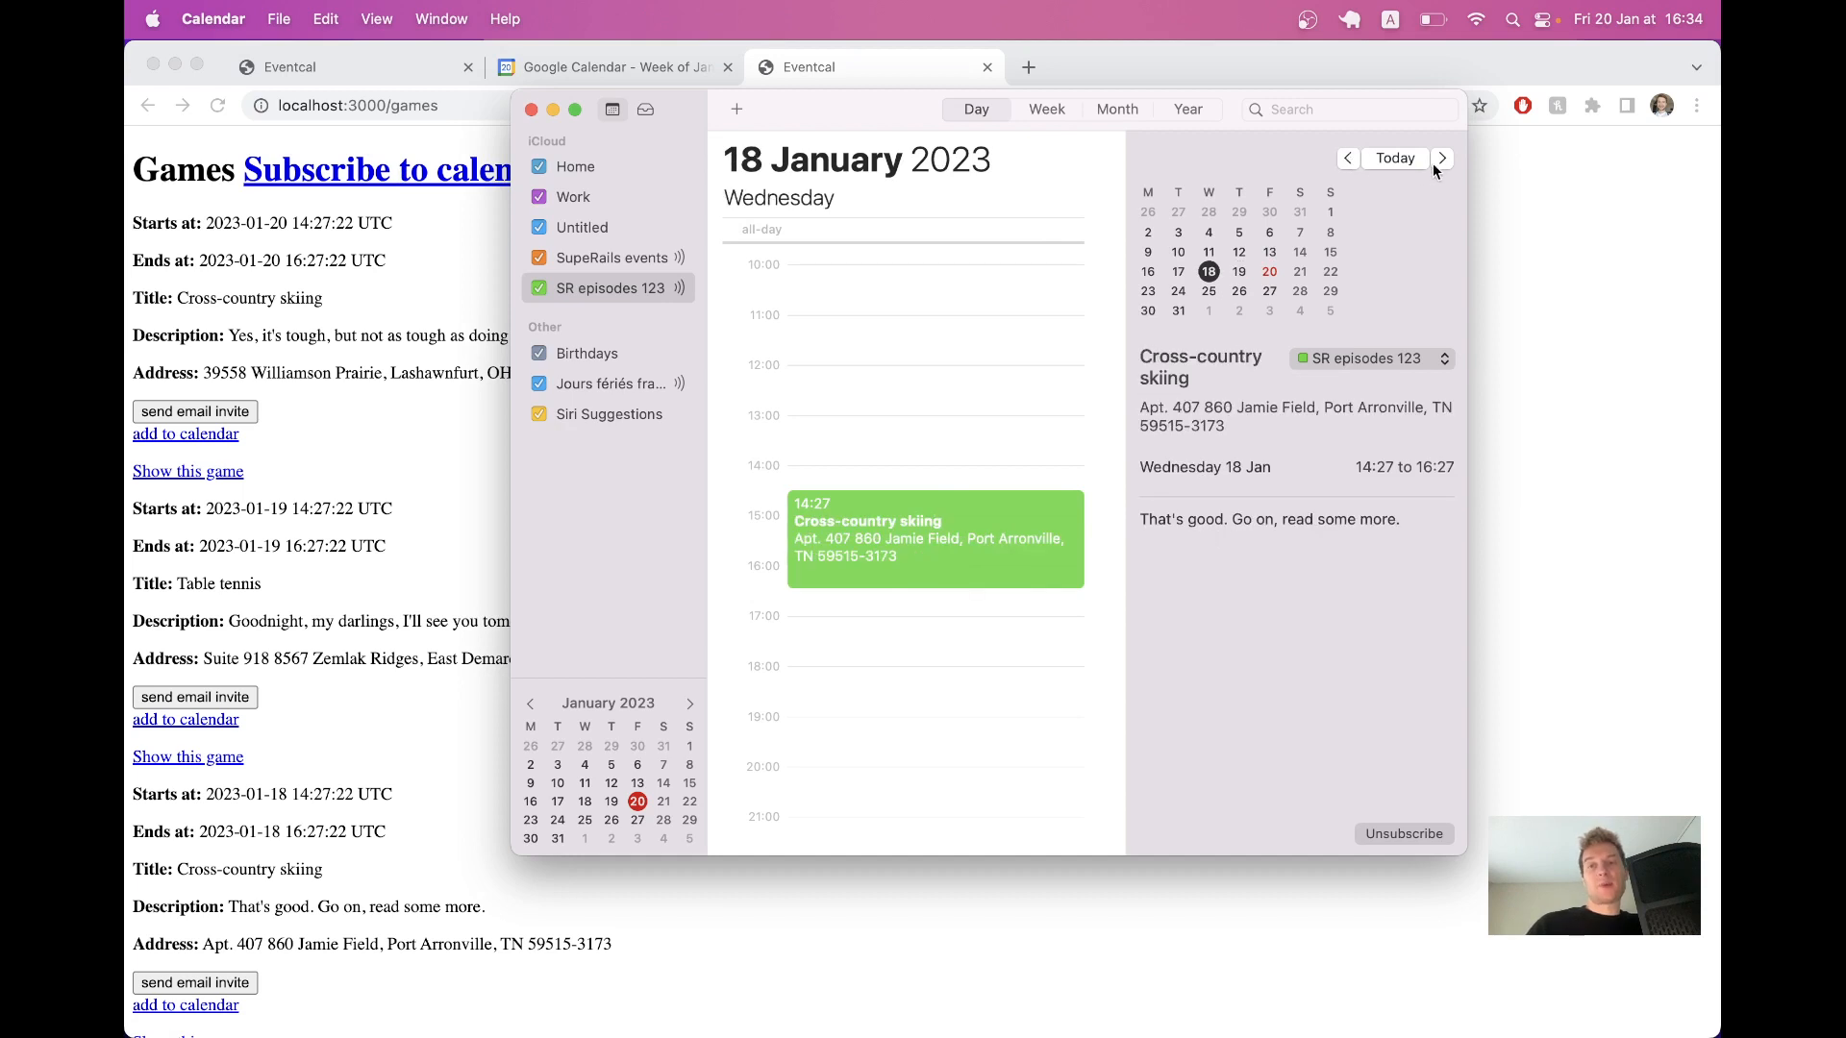
click(1395, 157)
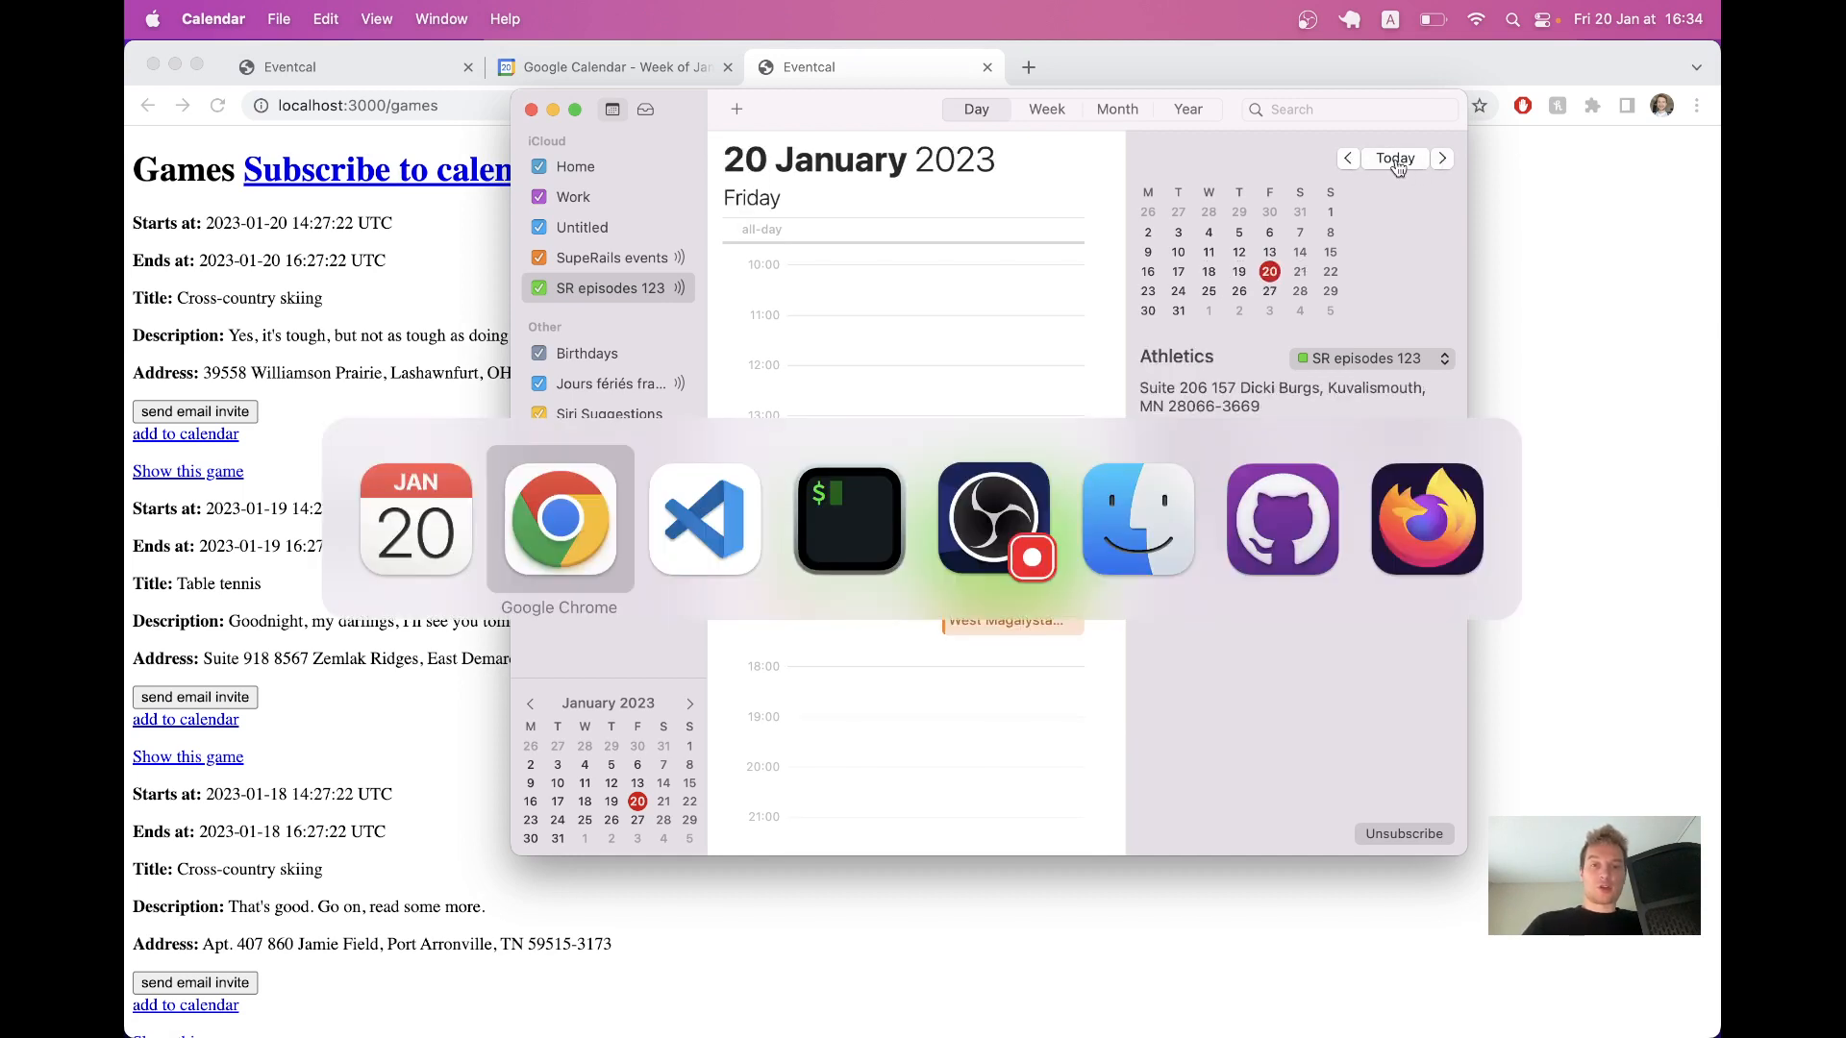
mouse_move(704, 518)
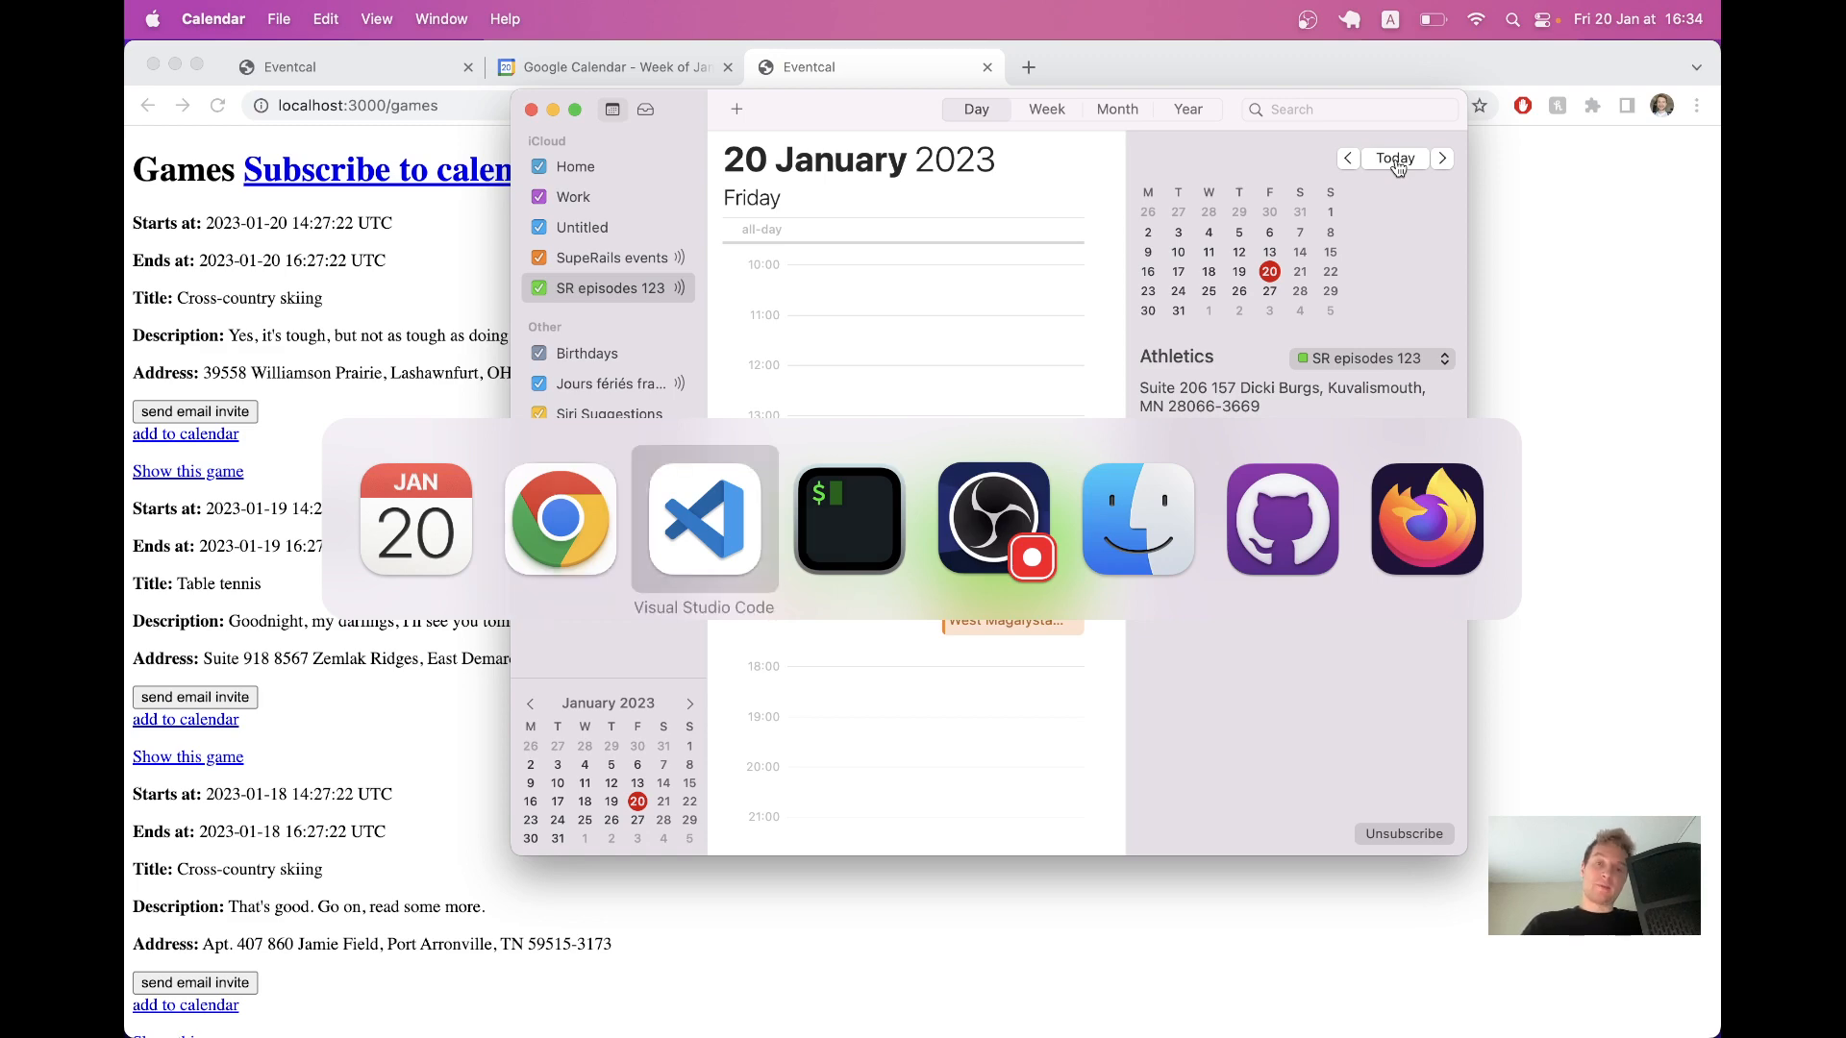
Return to games_controller.rb and place the cursor below the before_action line
click(703, 520)
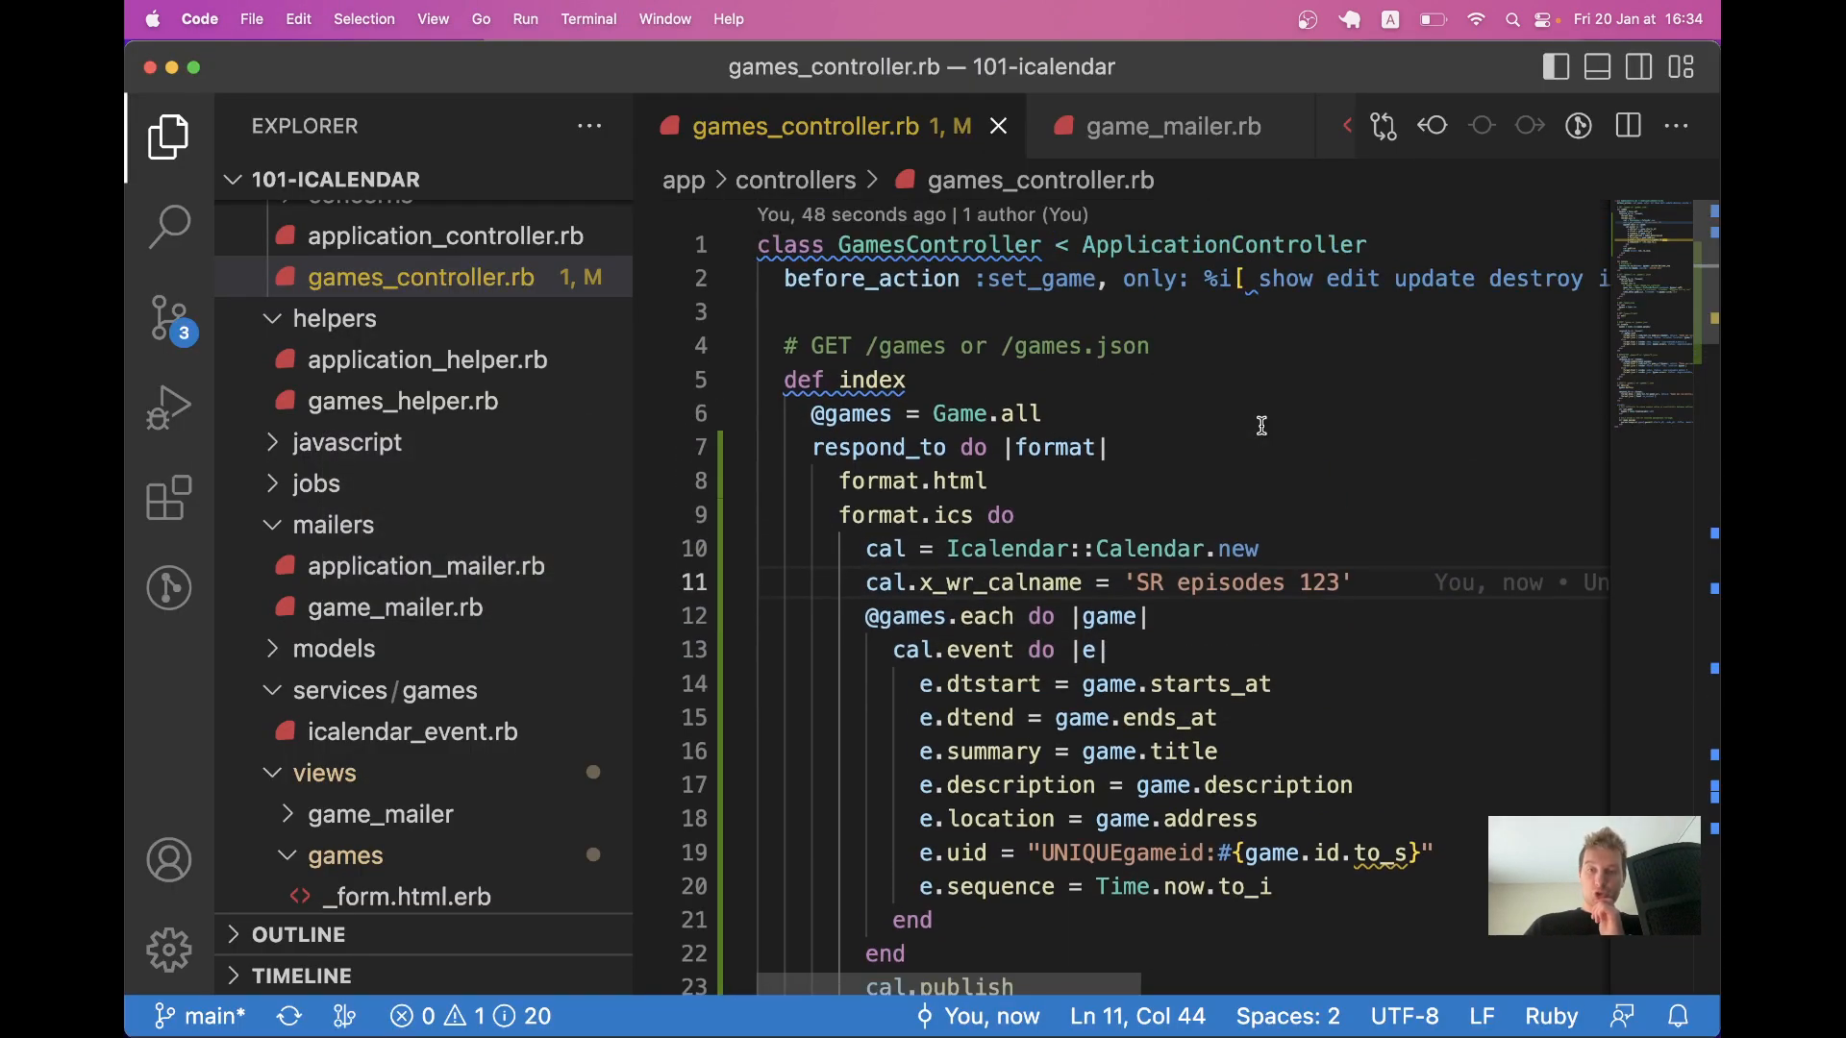
click(1163, 311)
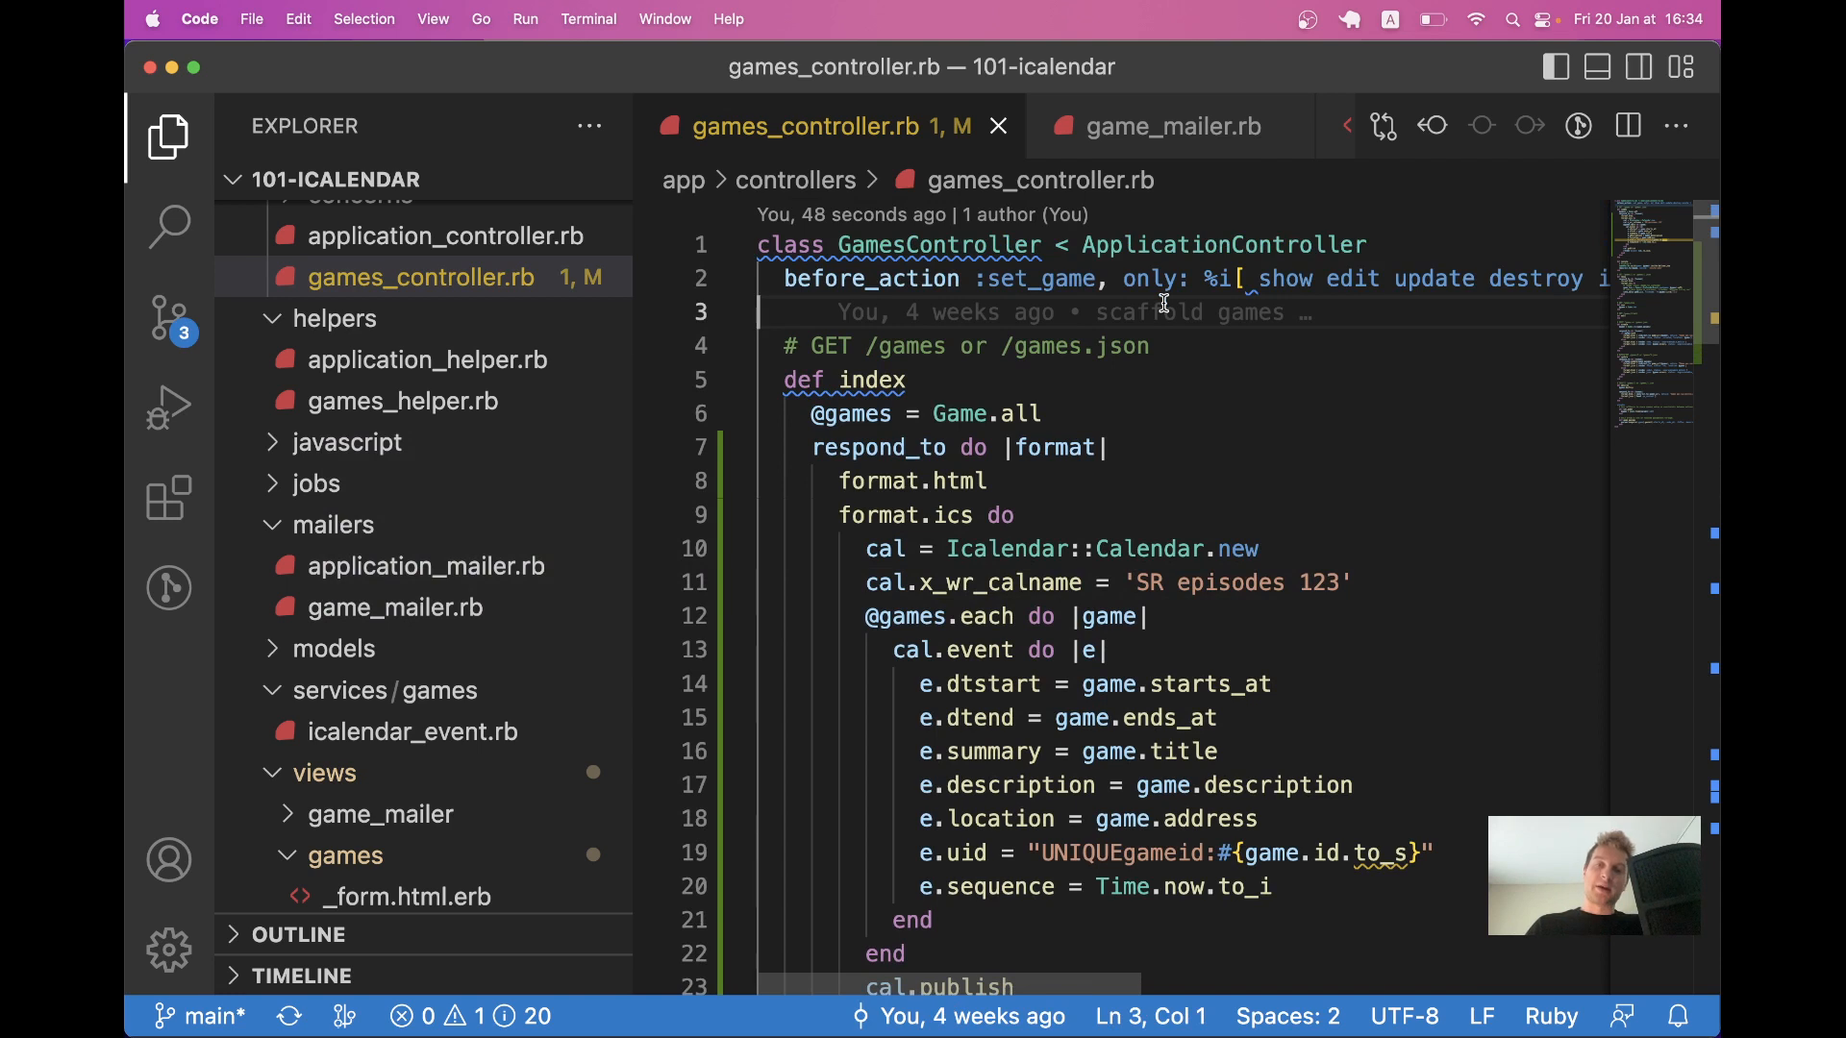
mouse_move(848, 446)
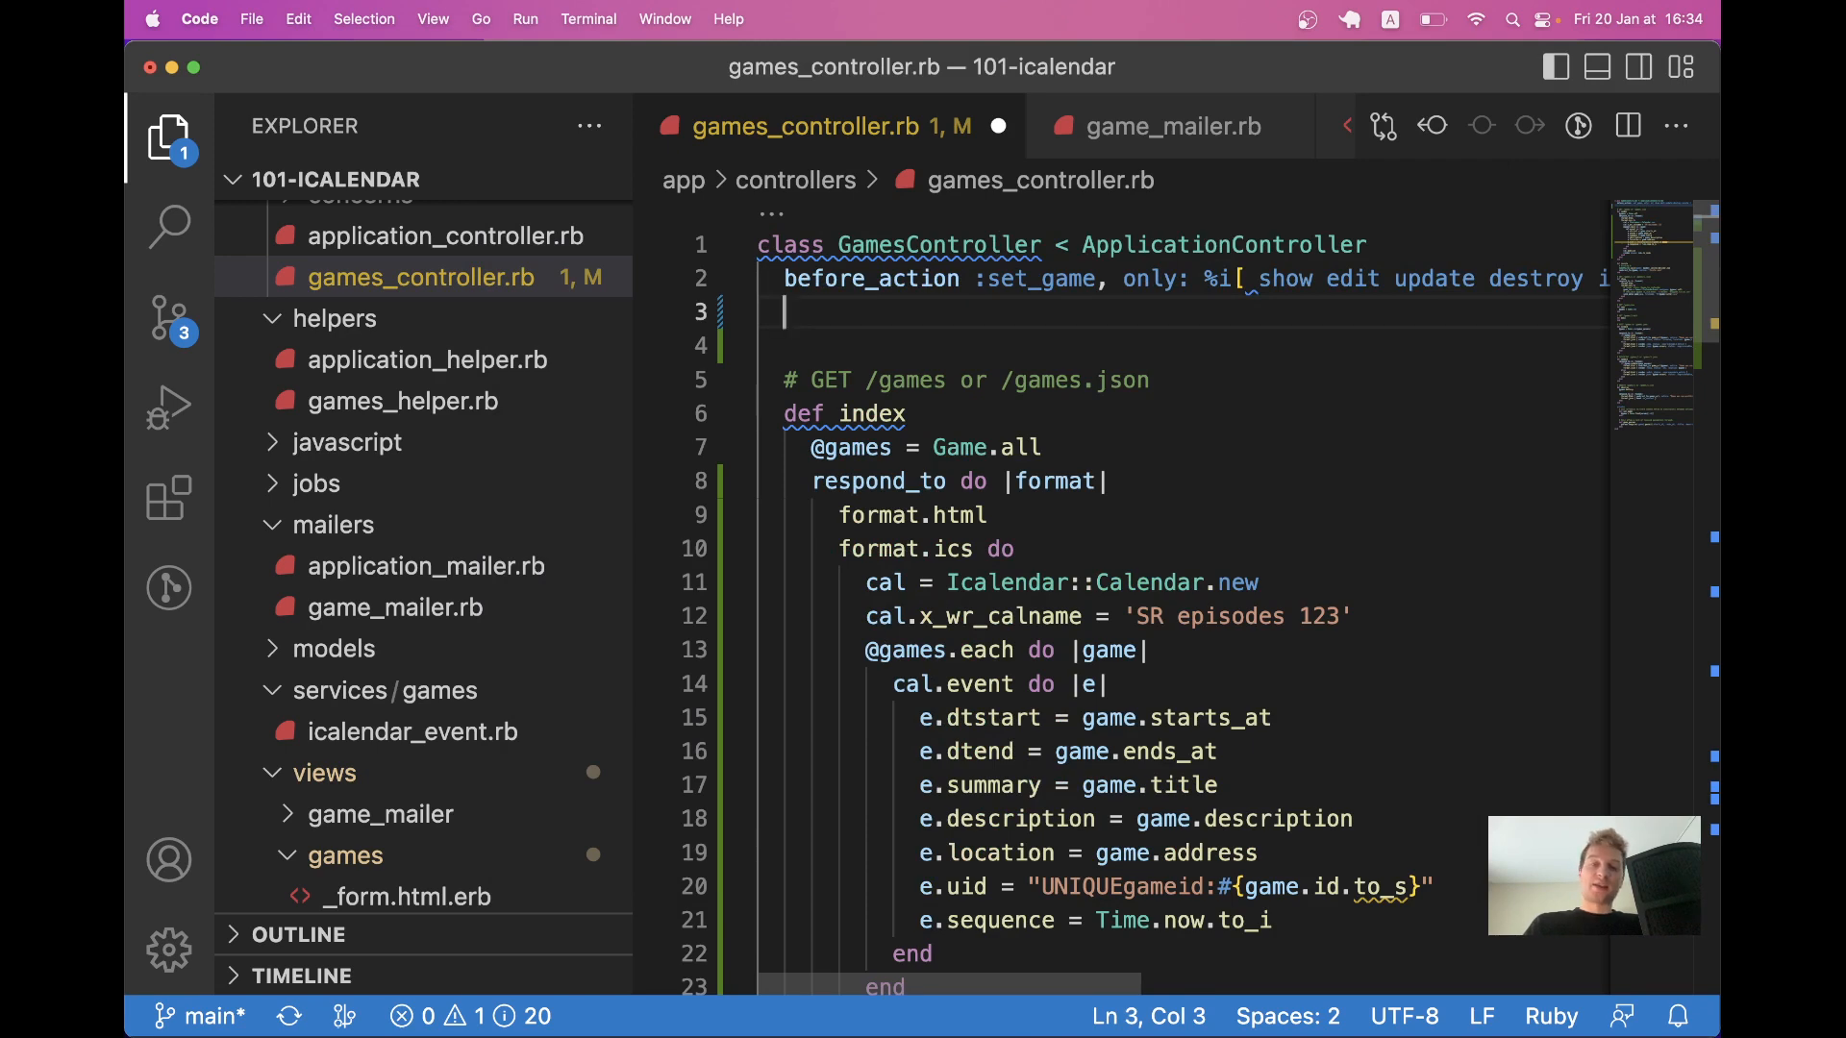
Type skip_before_action :authenticate_user, only: :index on the new line
text(skip_bef)
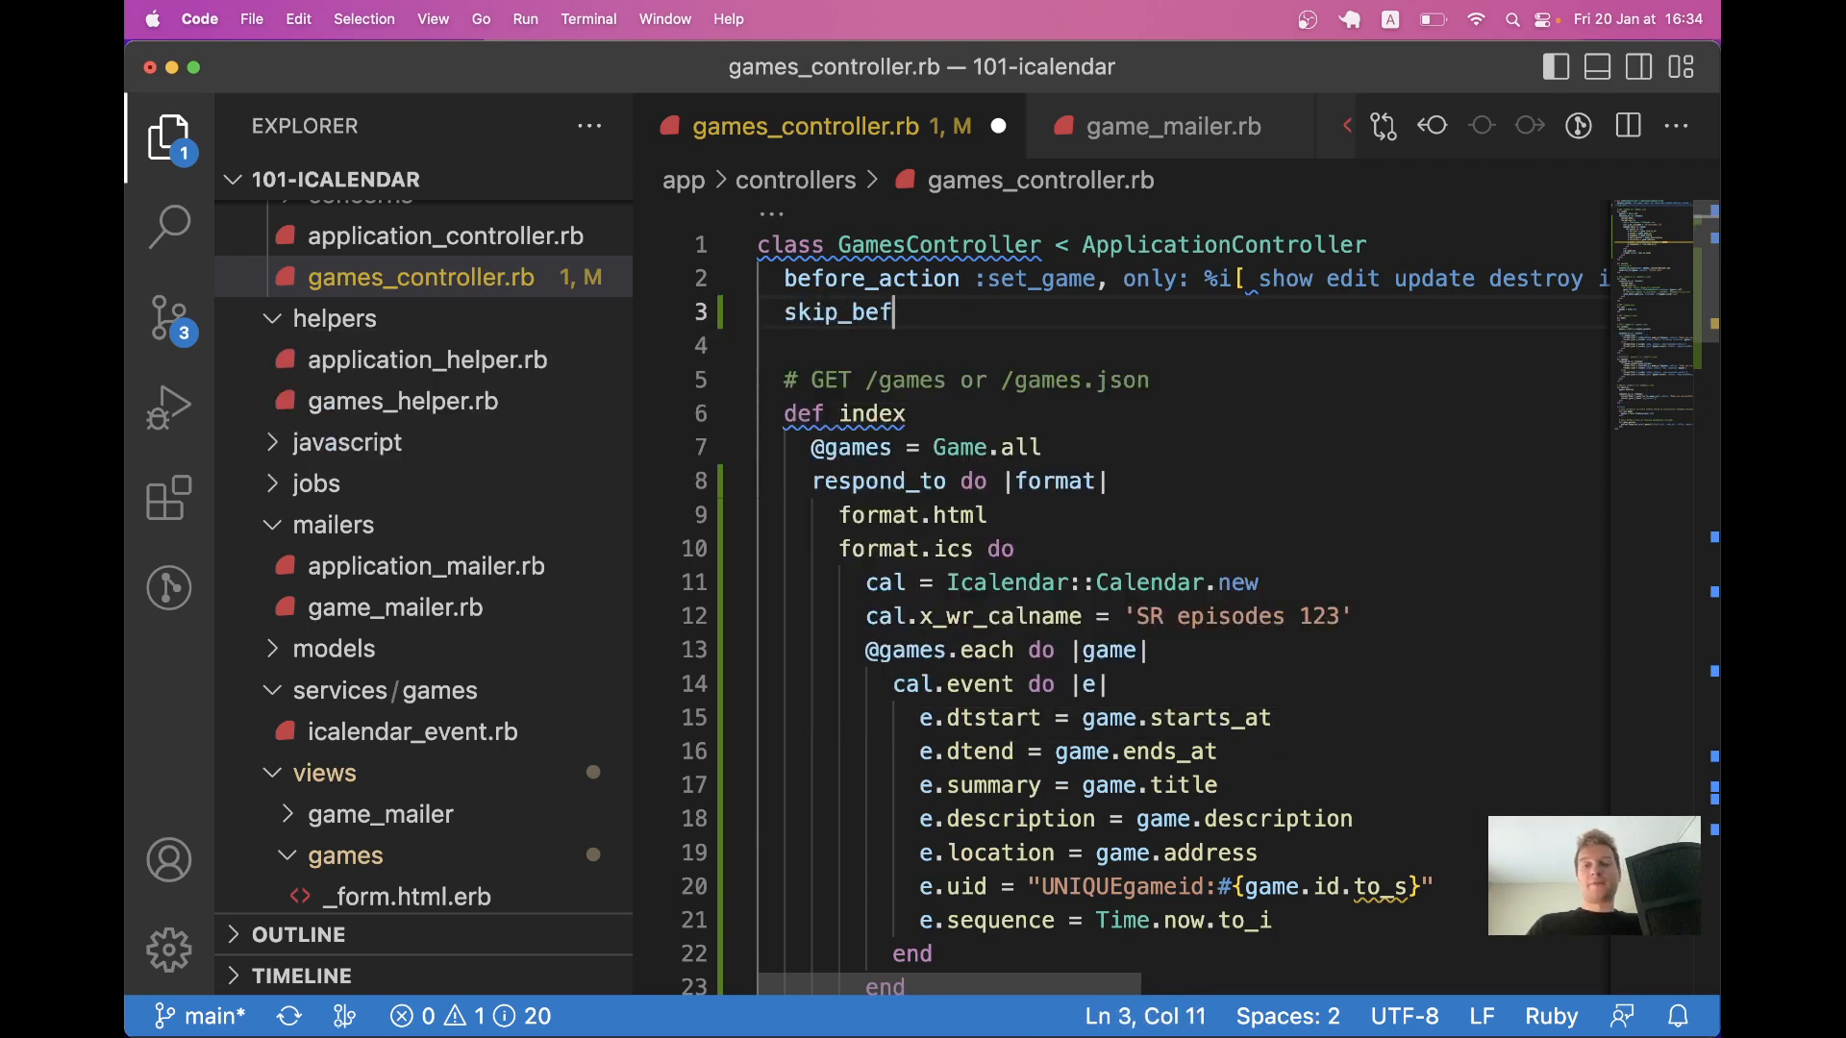
text(ore_action :)
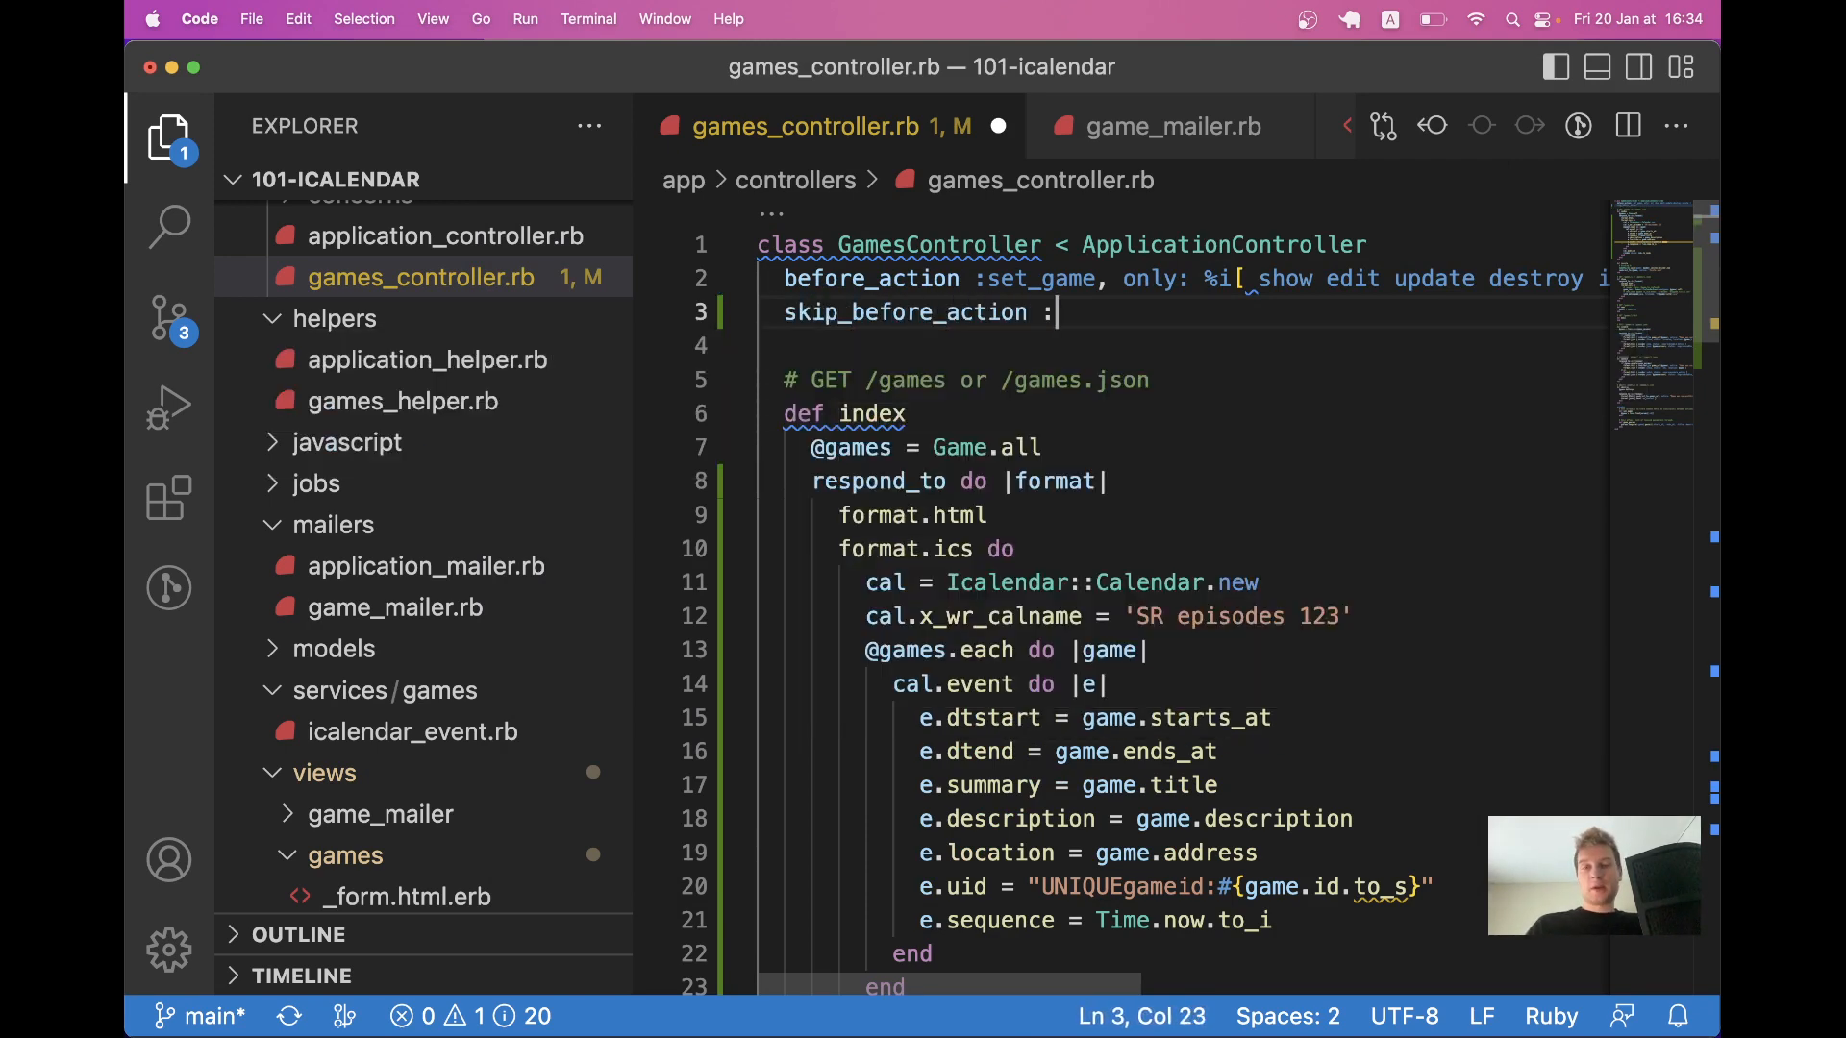
text(authenticate)
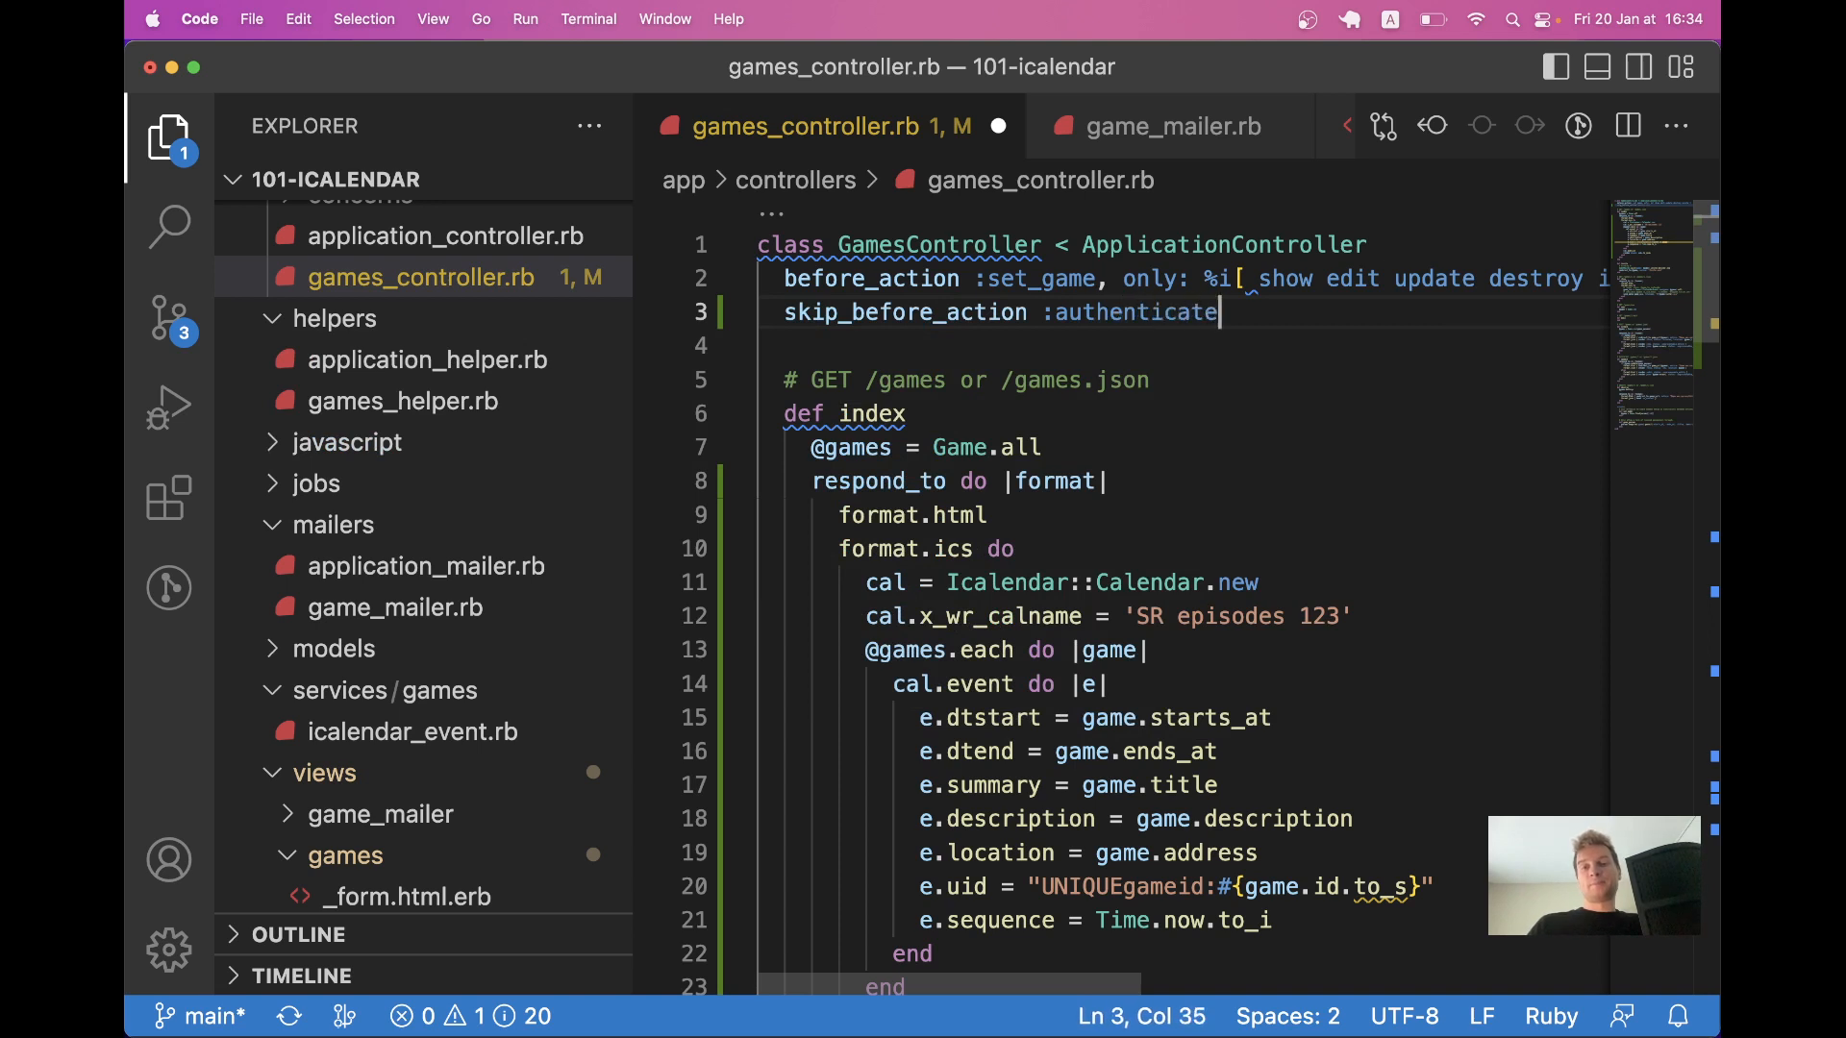
text(_user, onliy)
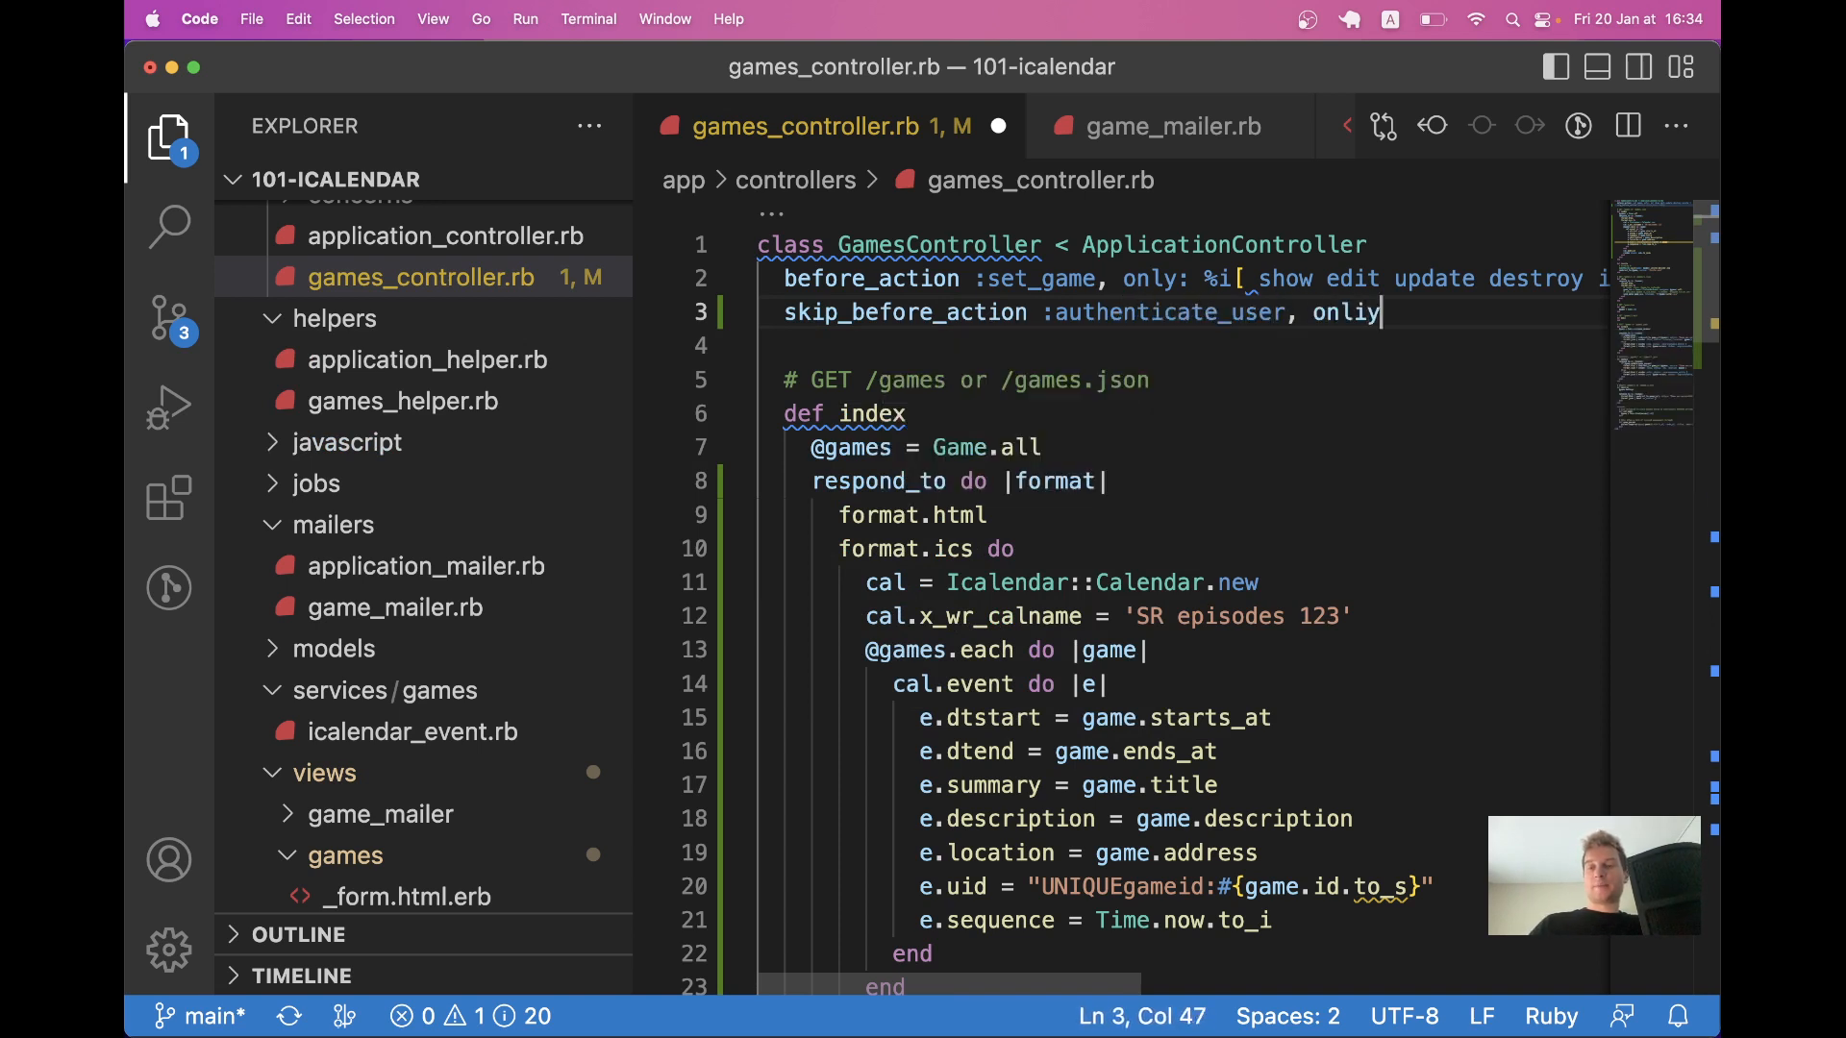
text(: :index)
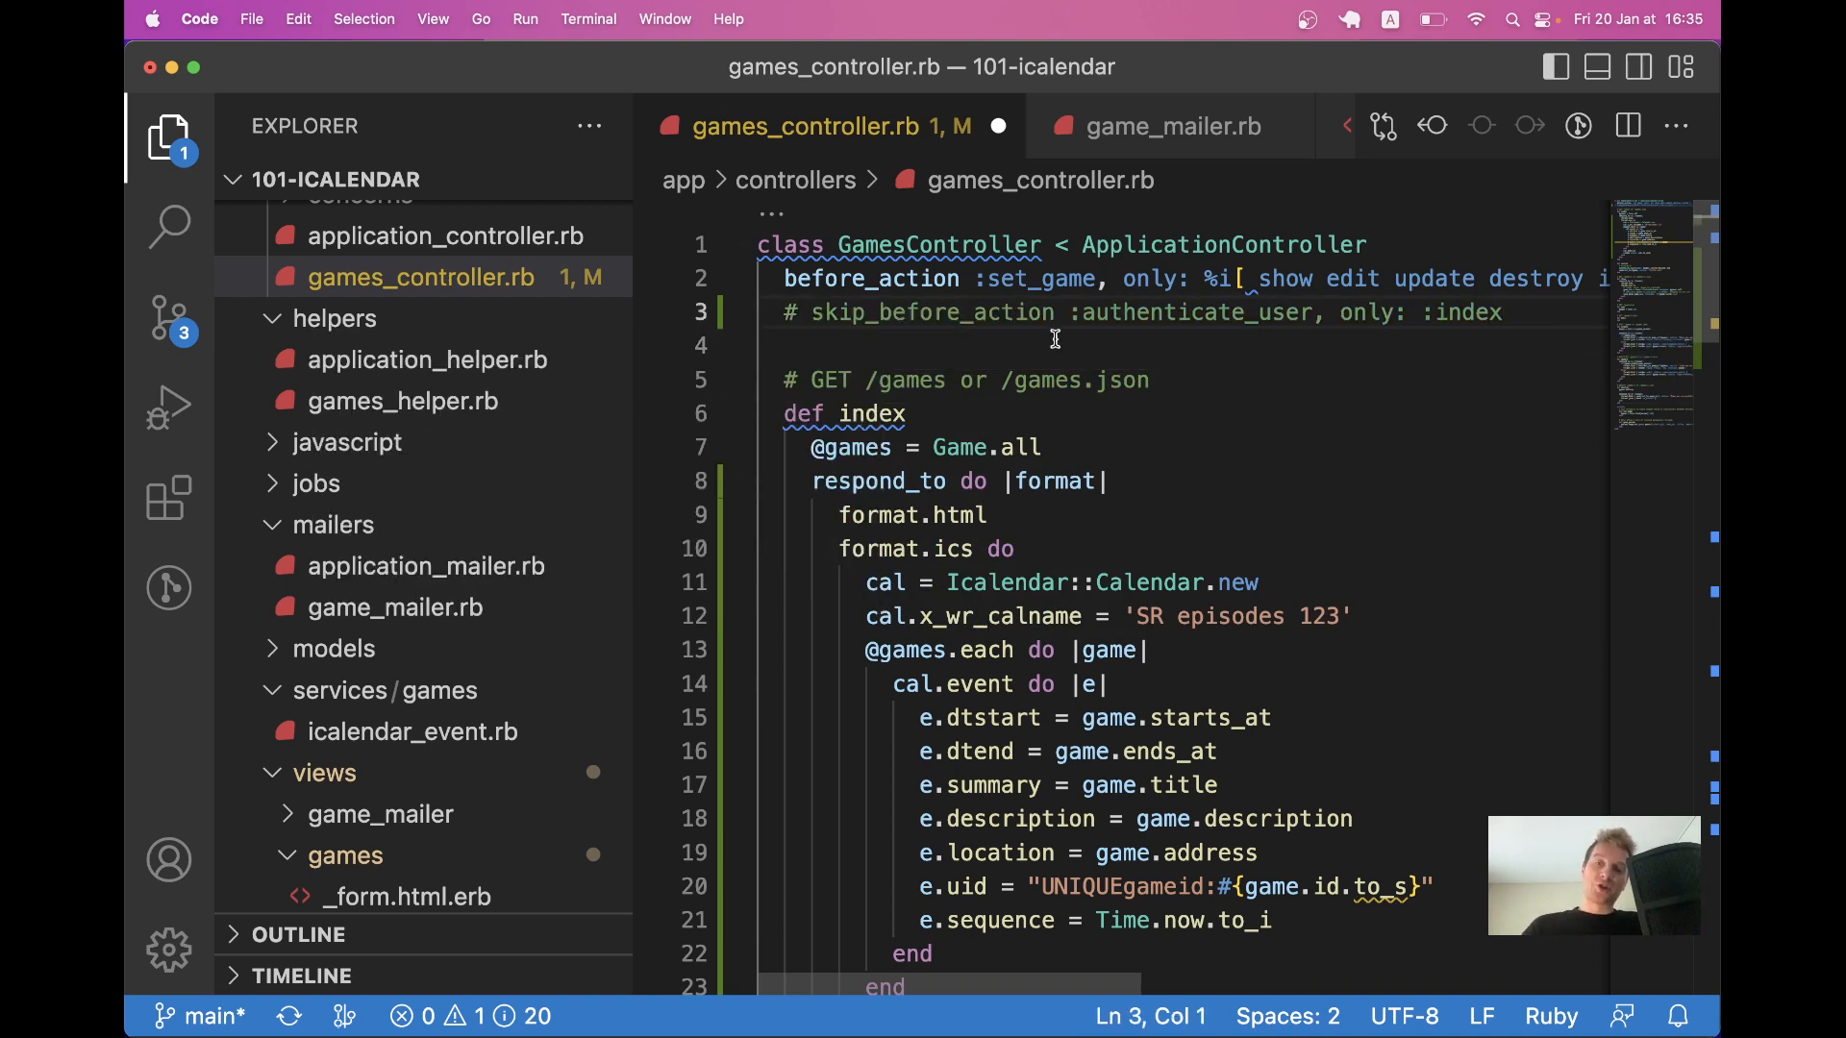
scroll(down, 3)
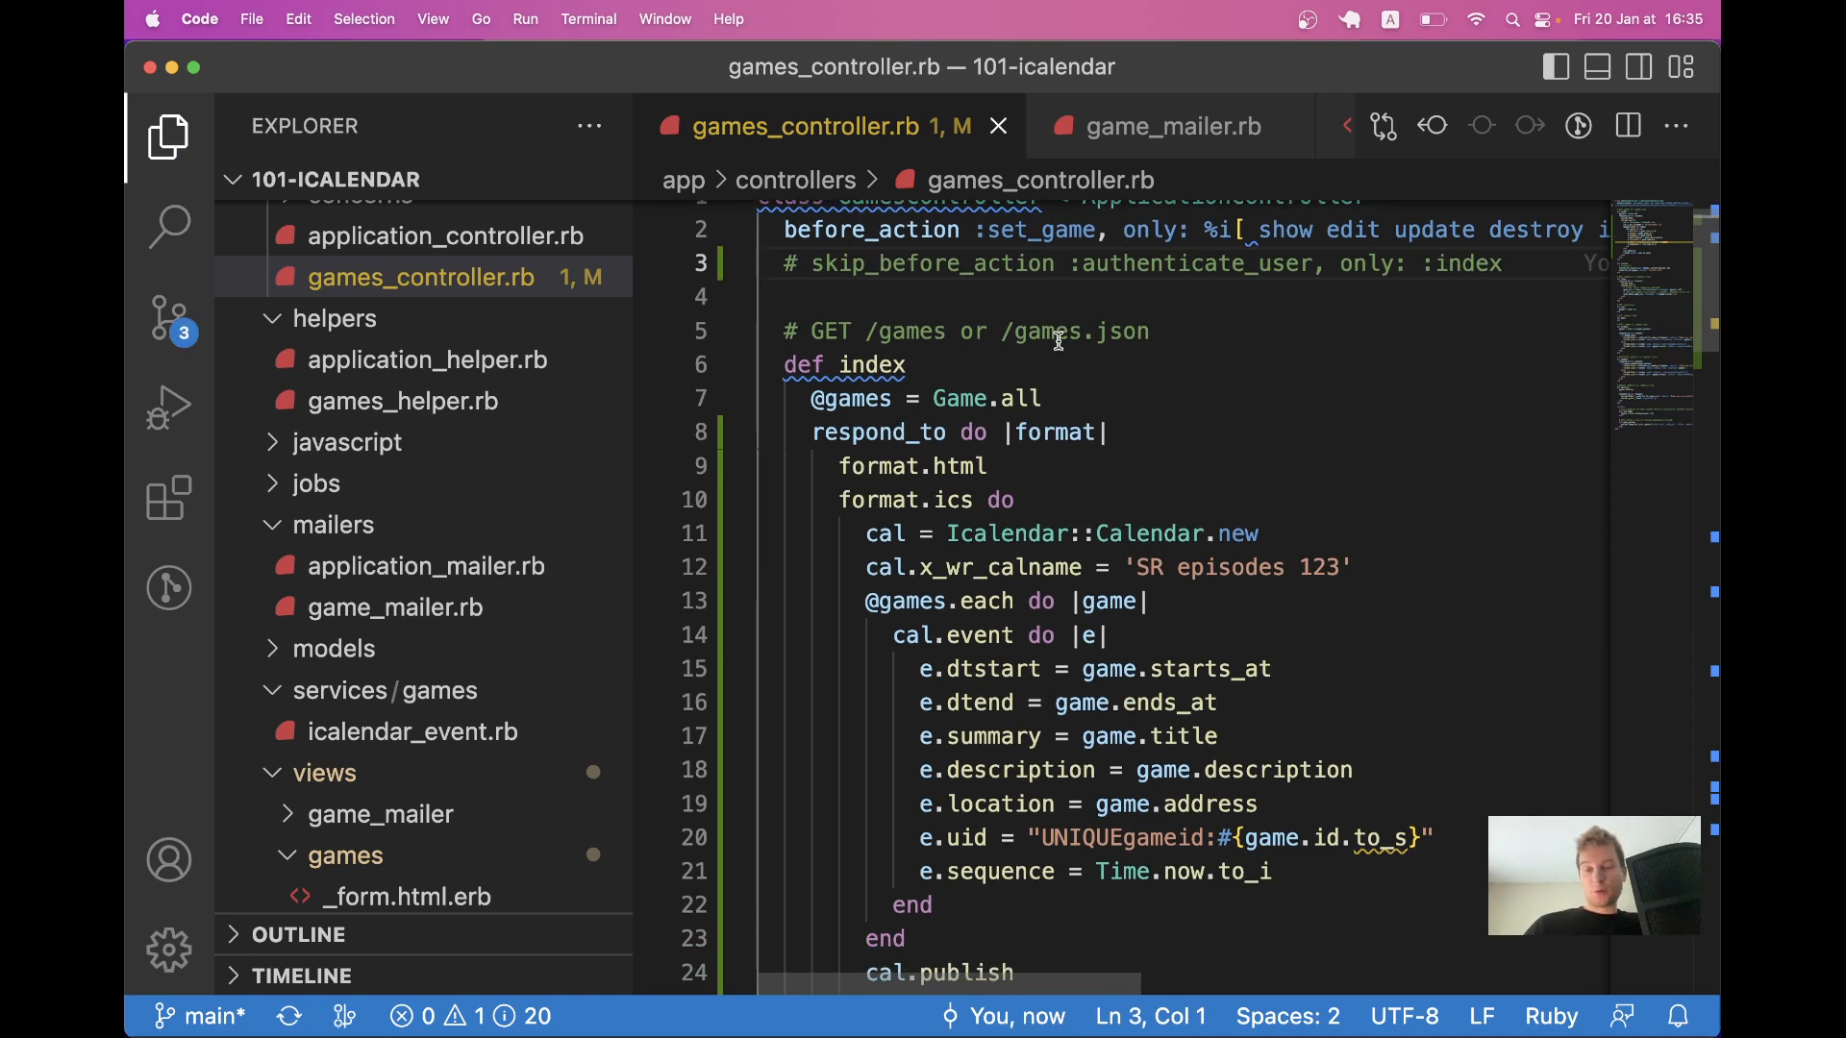
mouse_move(1152, 157)
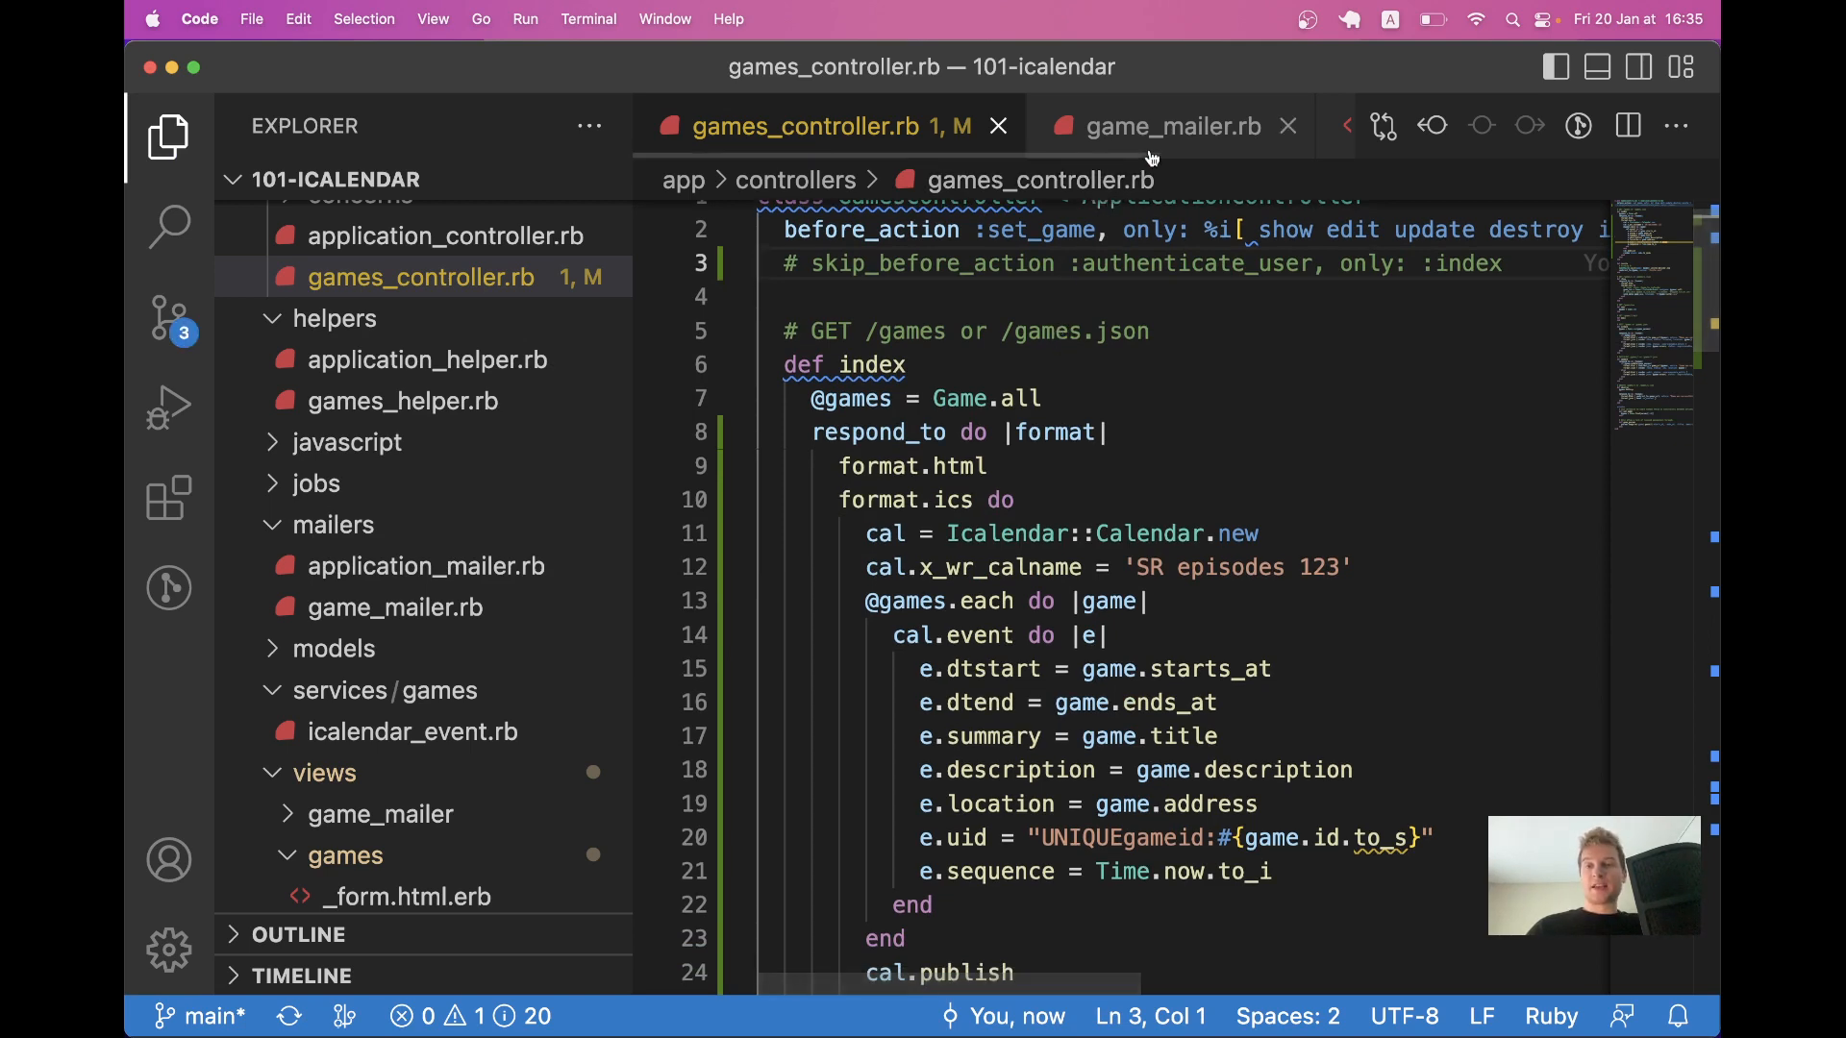
click(403, 556)
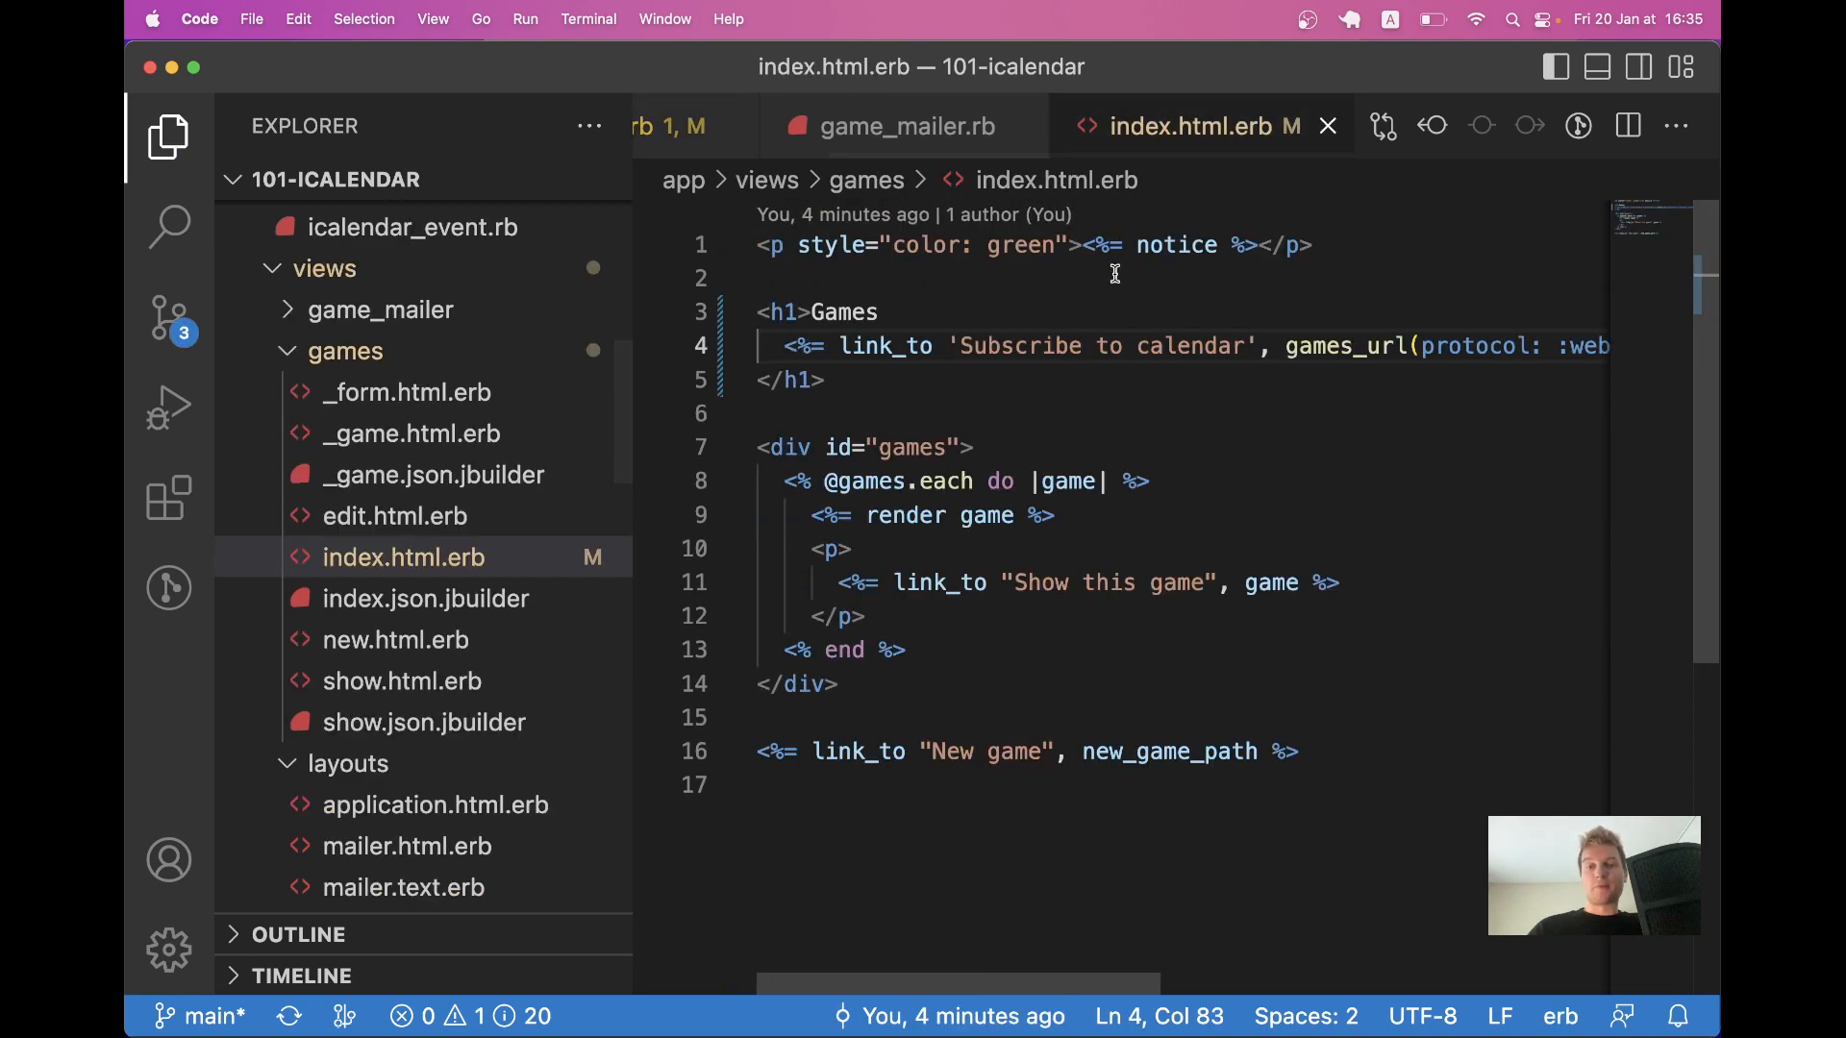
double_click(884, 345)
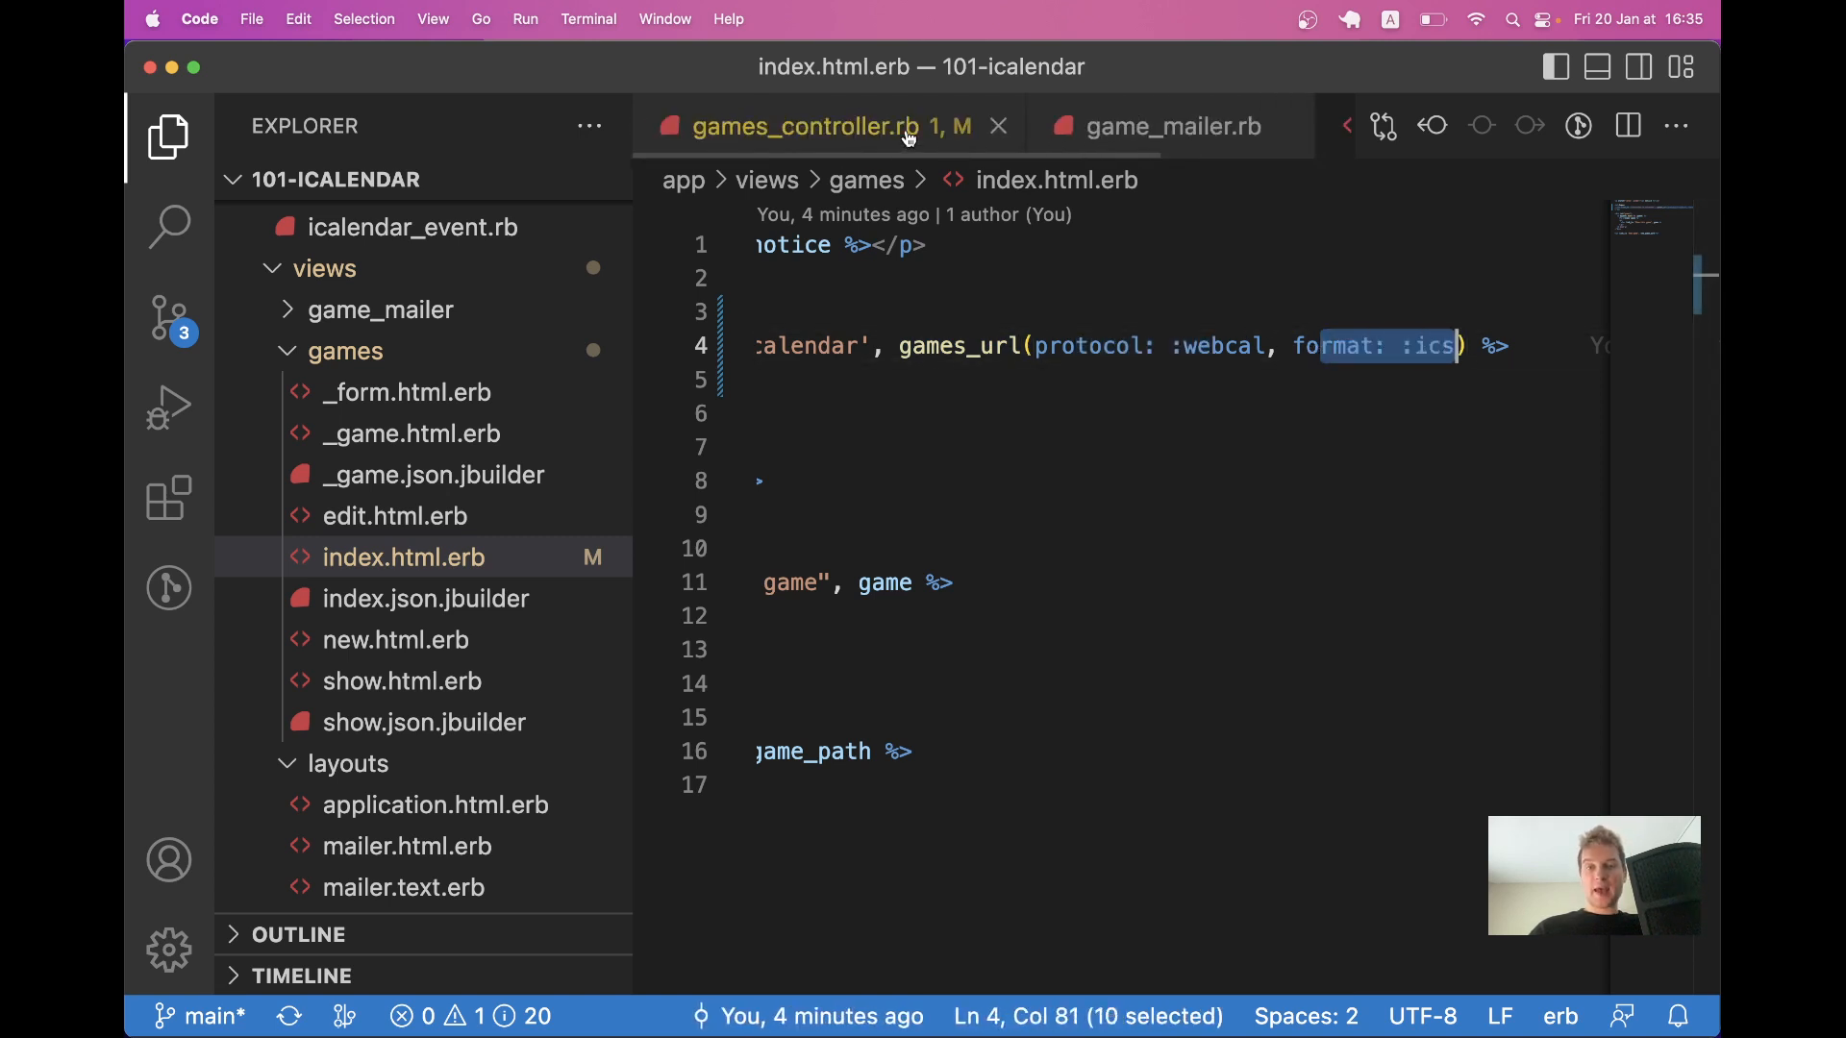
click(818, 125)
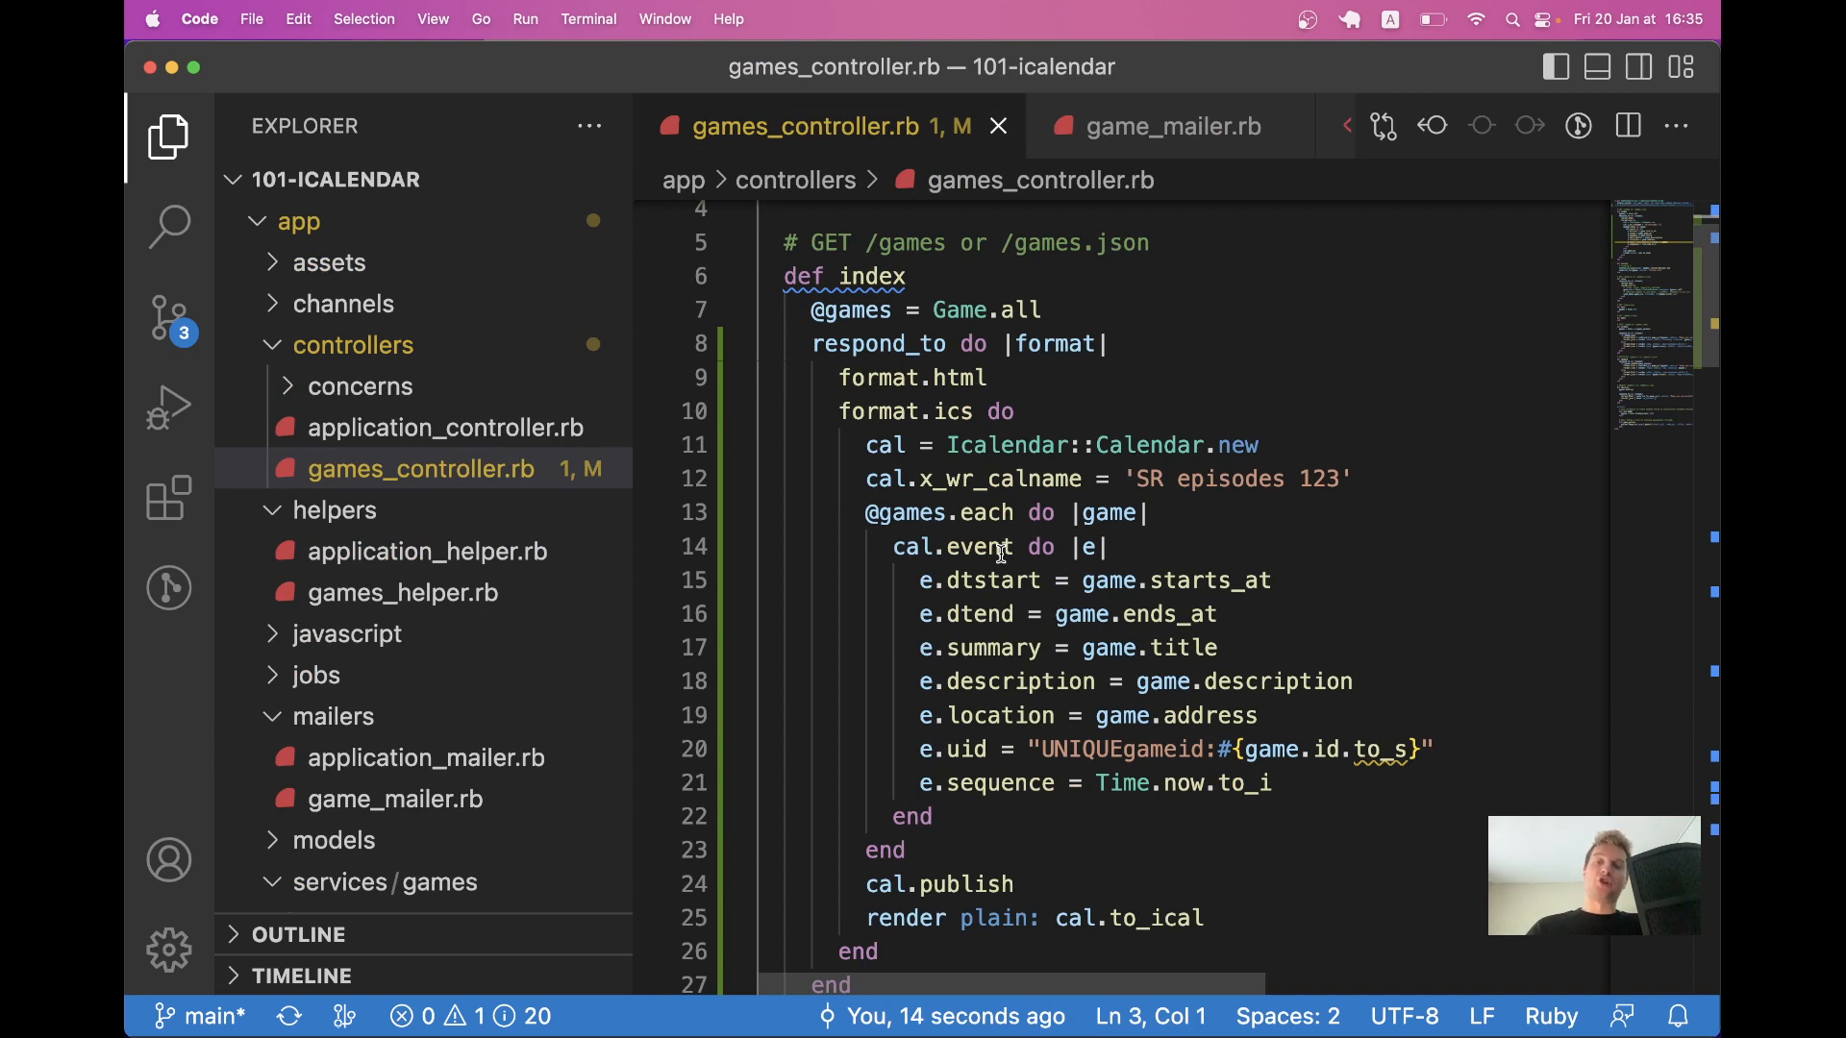
scroll(down, 3)
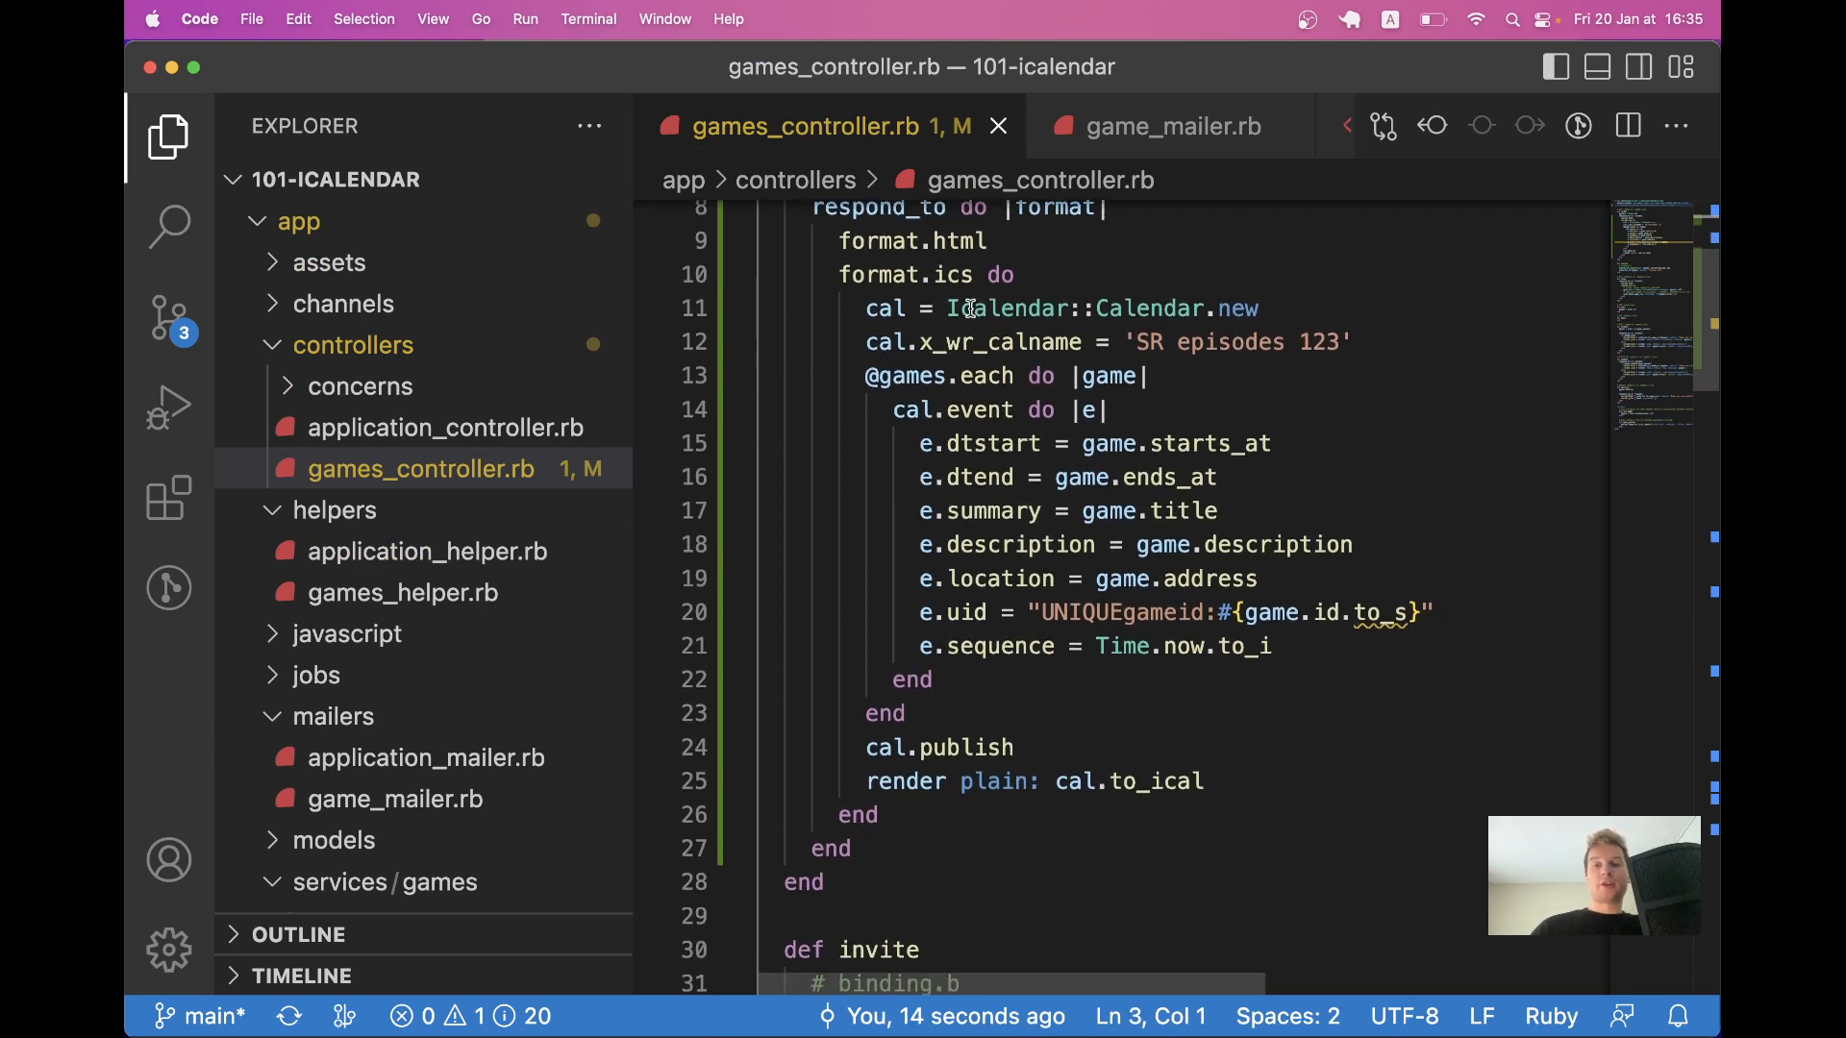
double_click(1101, 307)
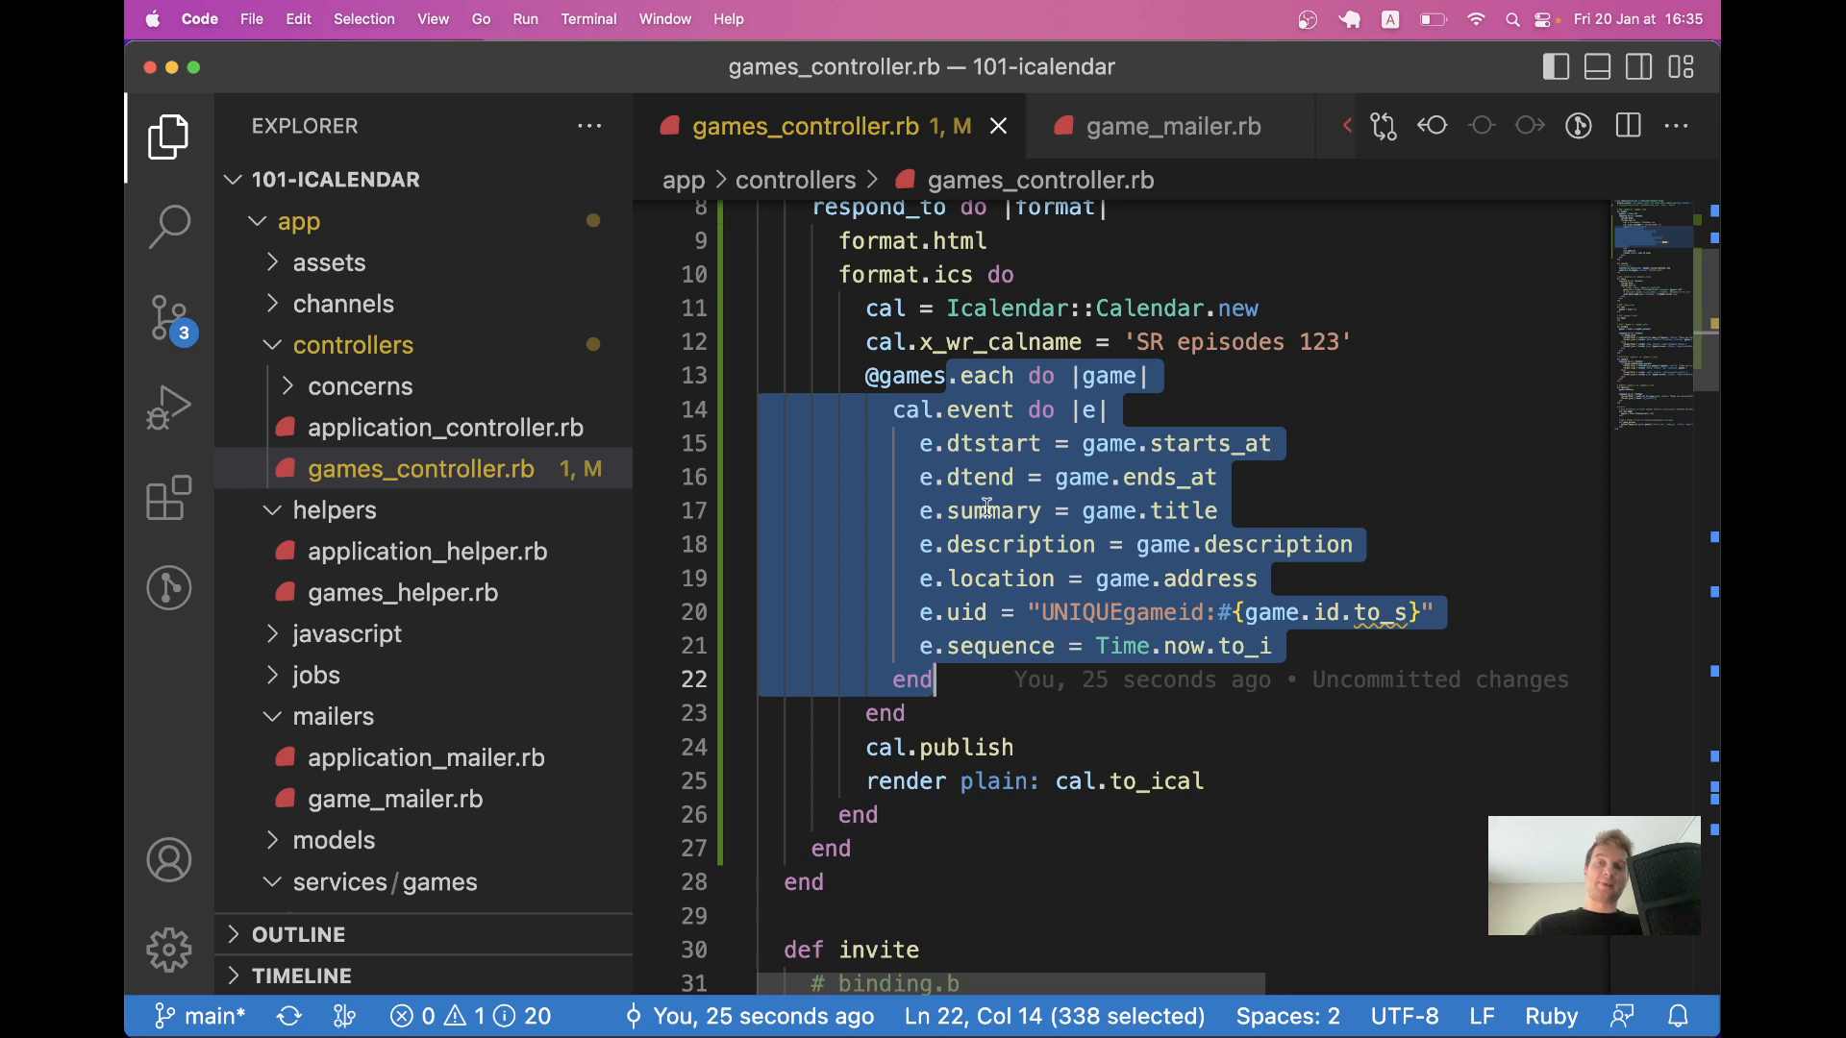
click(1306, 20)
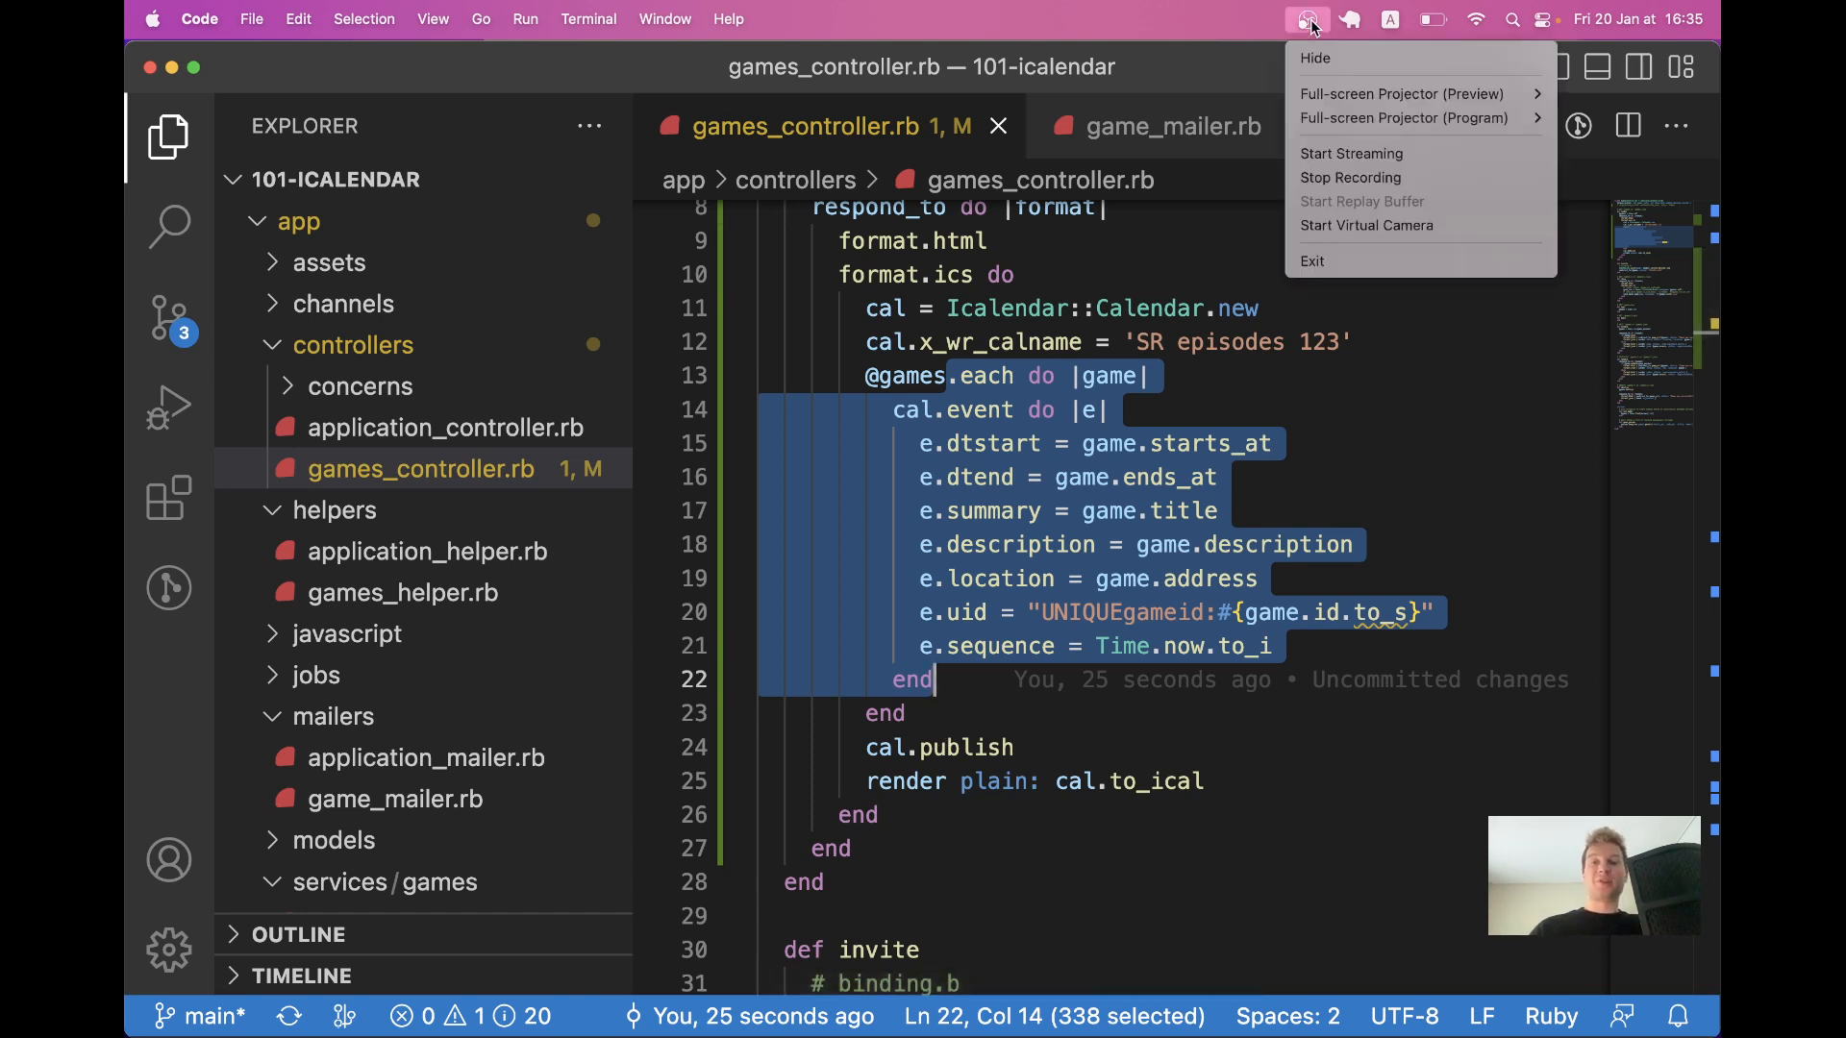